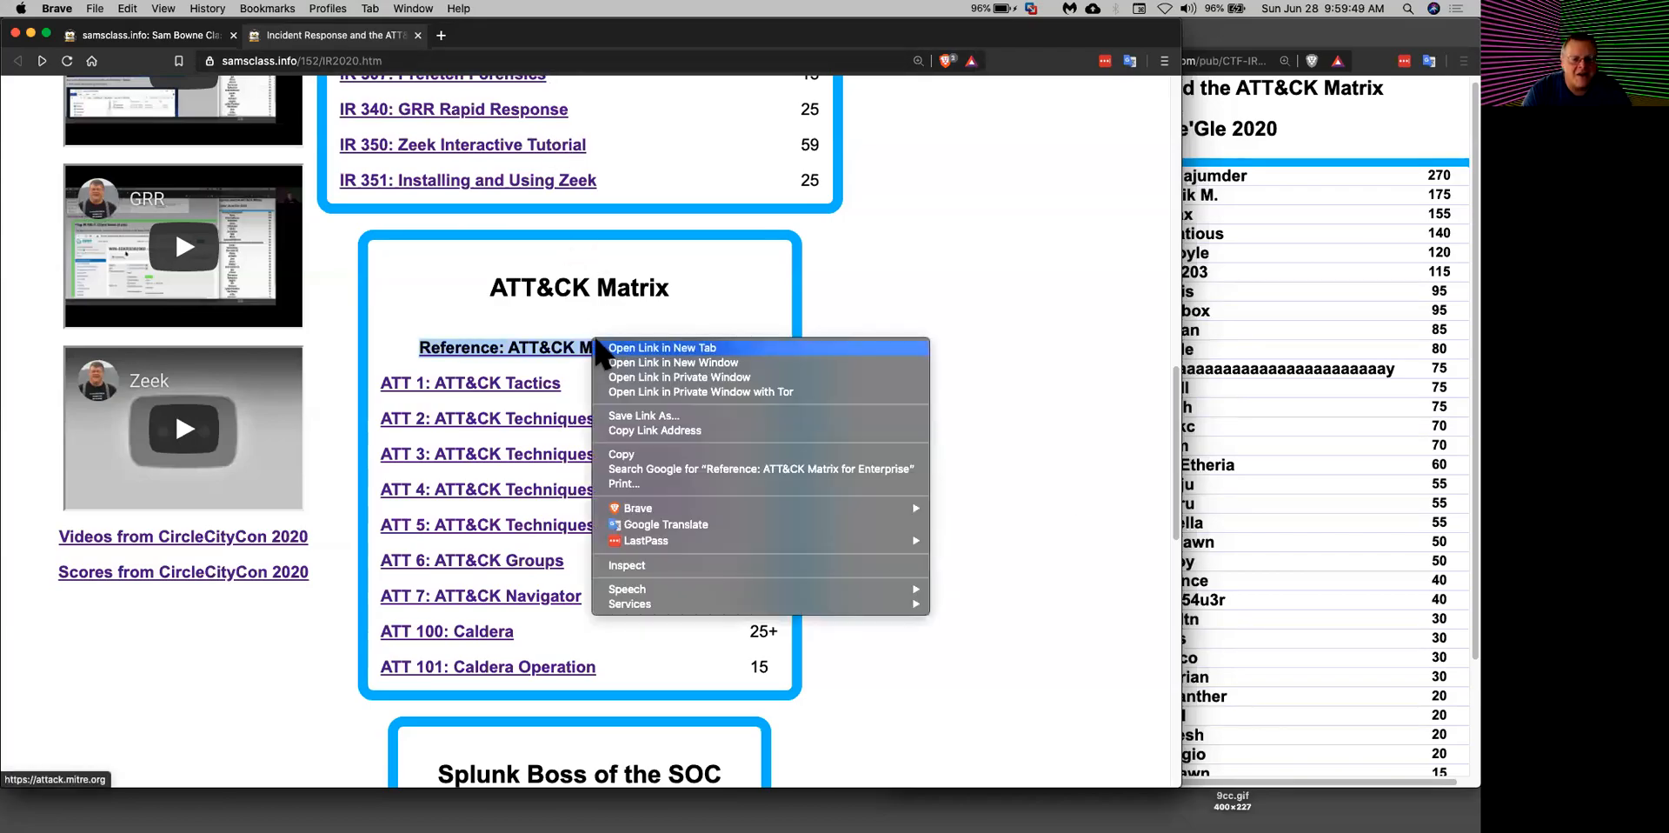
# Step: Open the 'Reference: ATT&CK Matrix for Enterprise' link in a new Brave tab
pyautogui.click(663, 347)
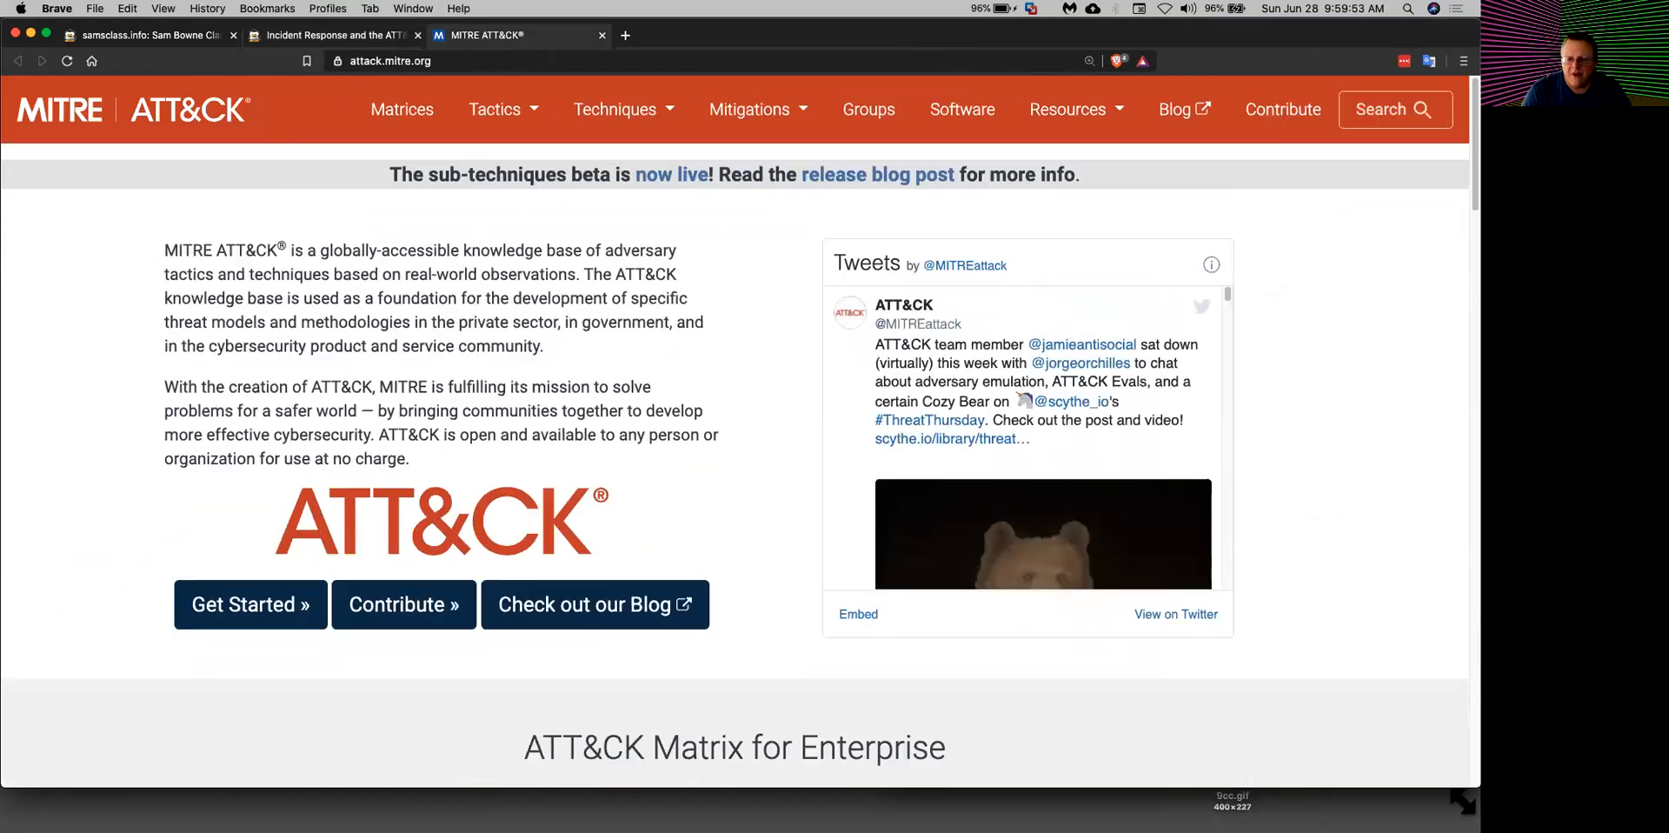
# Step: Scroll the attack.mitre.org home page down to the Enterprise matrix of tactic columns
pyautogui.scroll(-3)
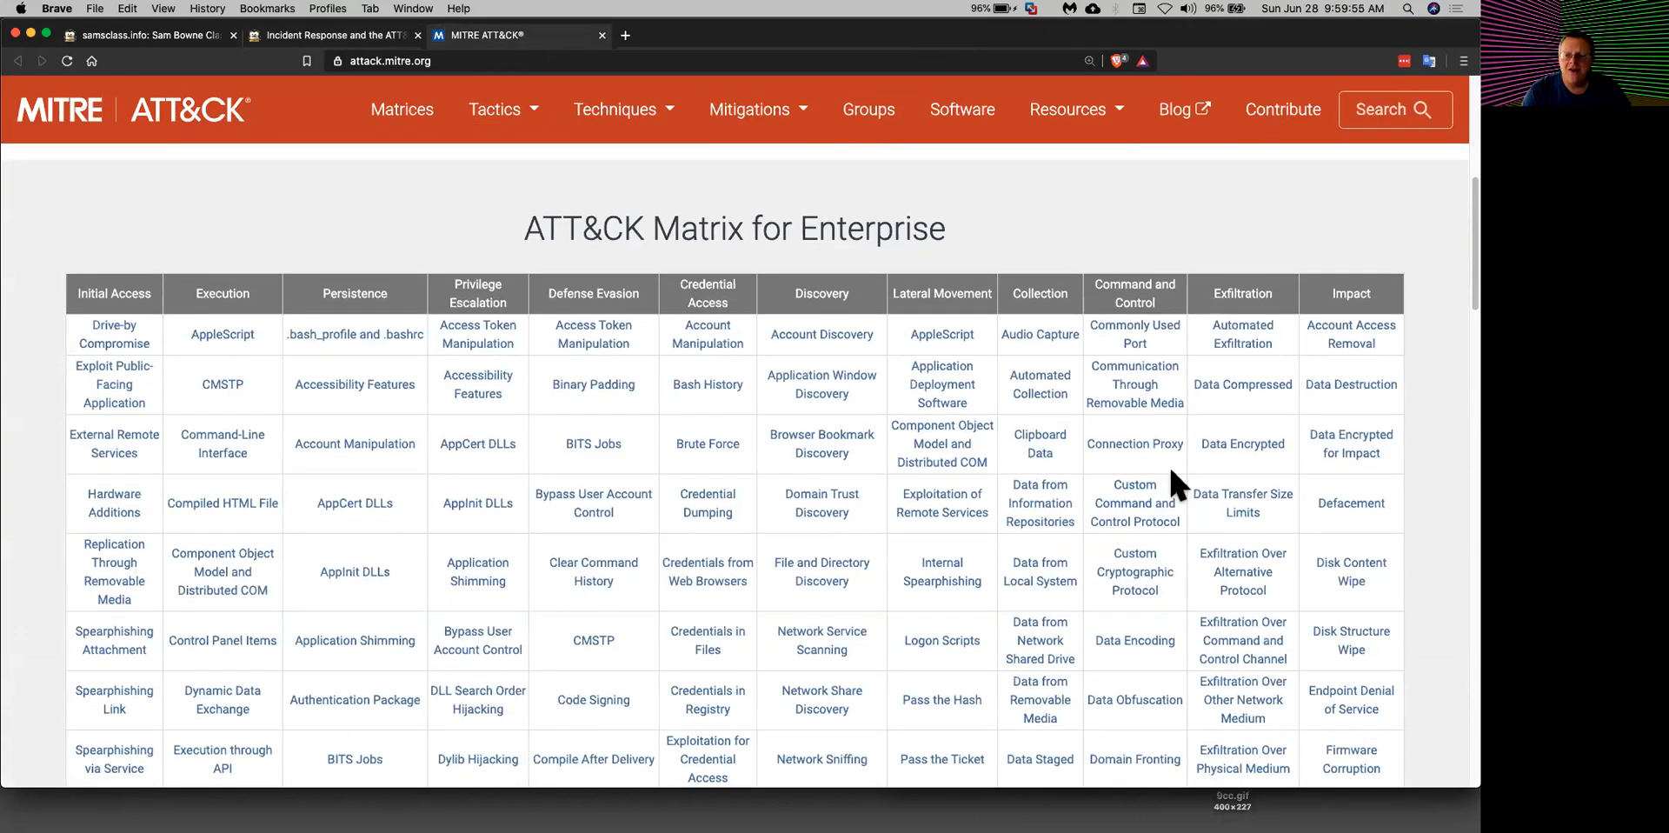
pyautogui.moveTo(325, 225)
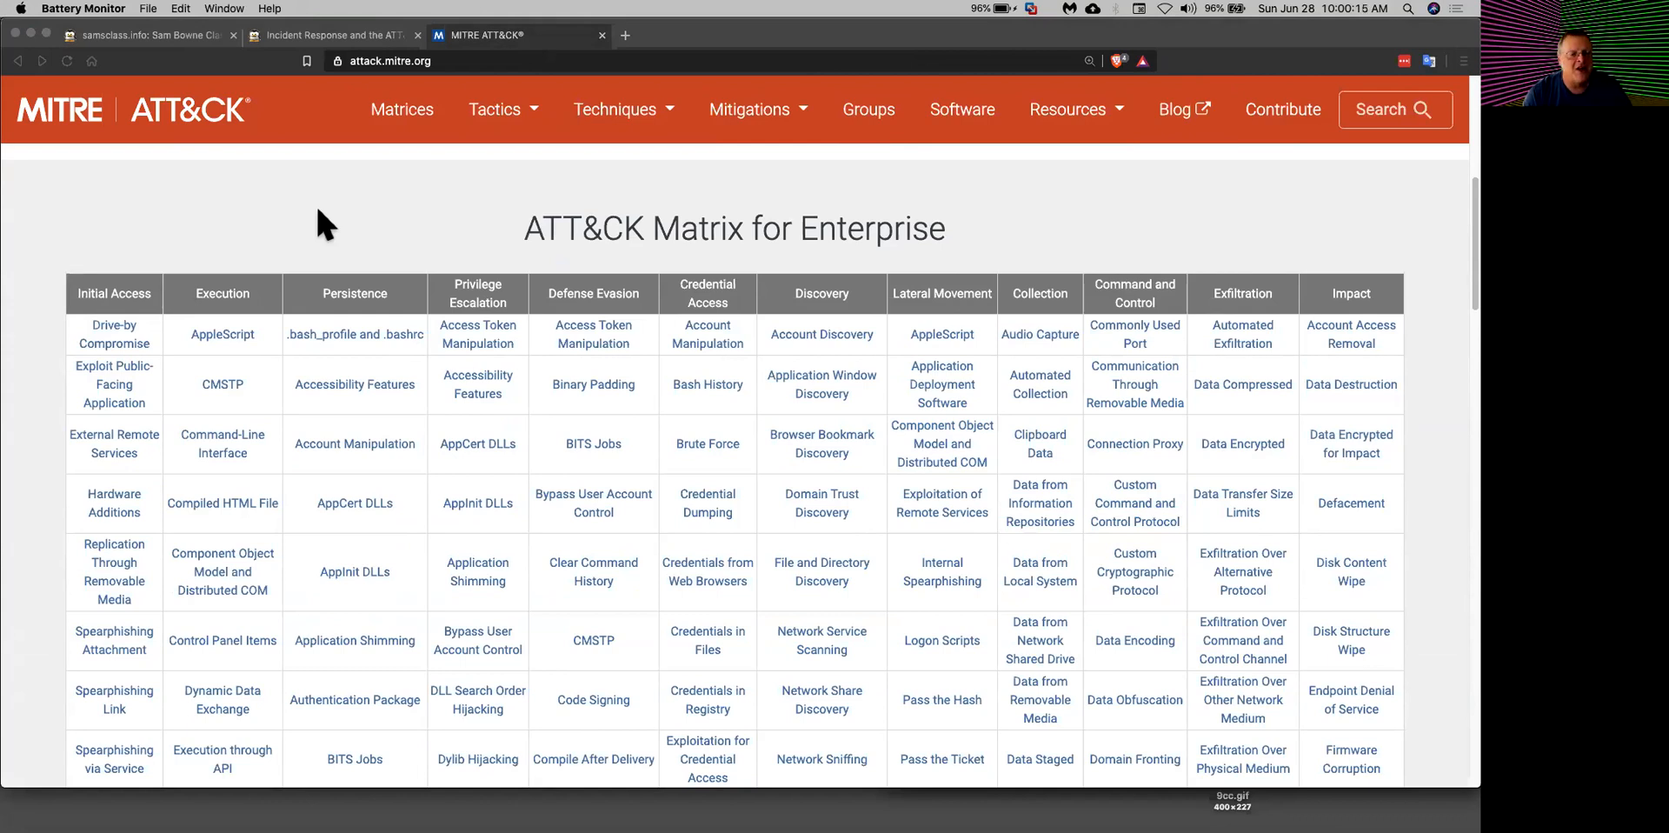
pyautogui.moveTo(694, 235)
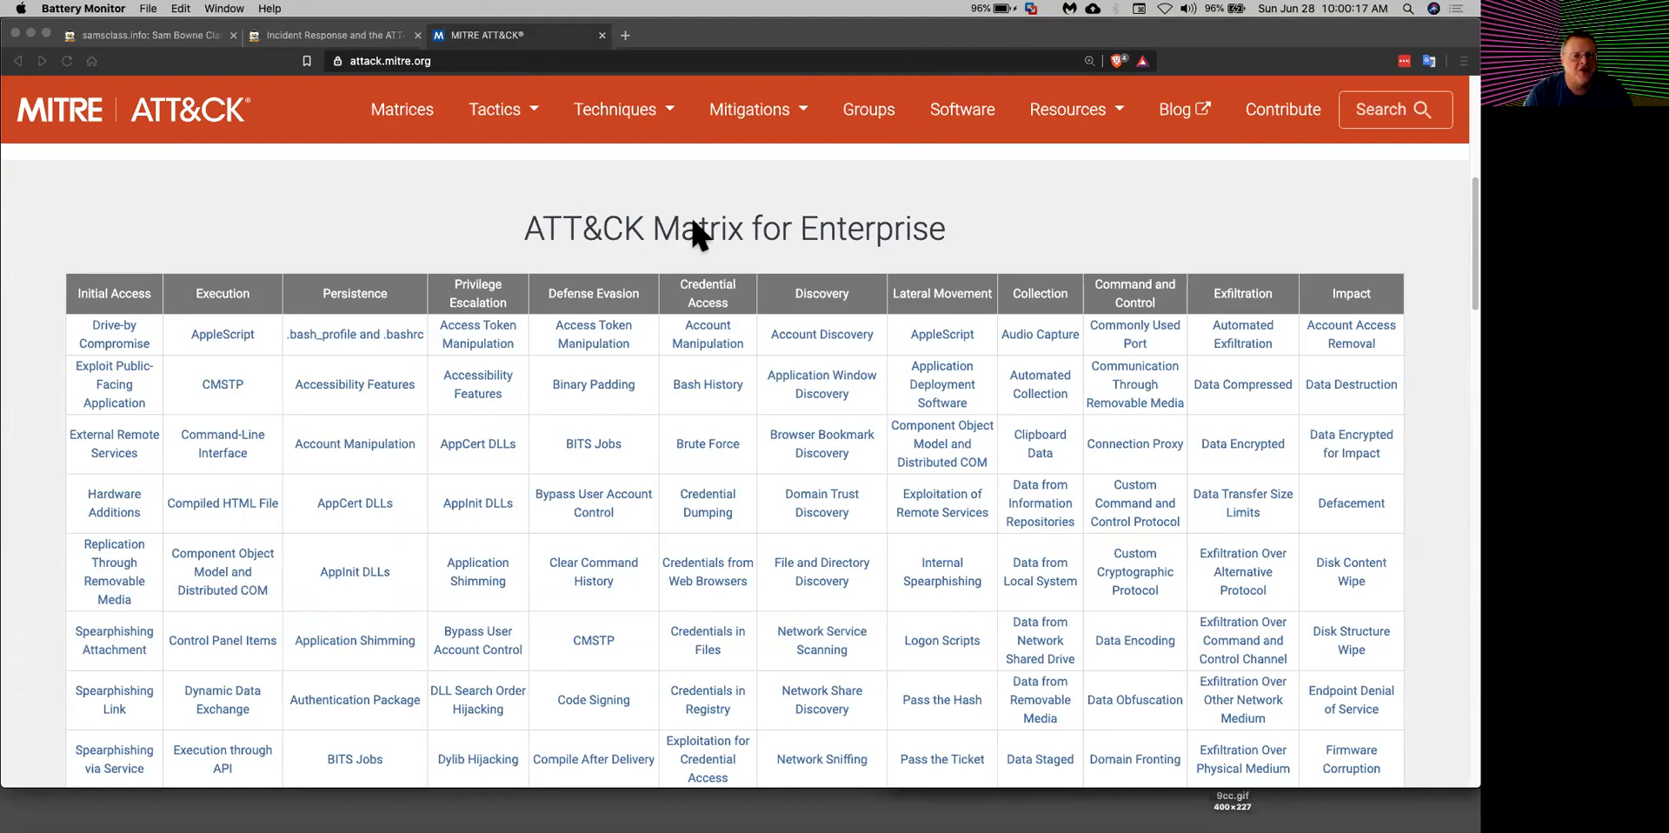
pyautogui.moveTo(127, 278)
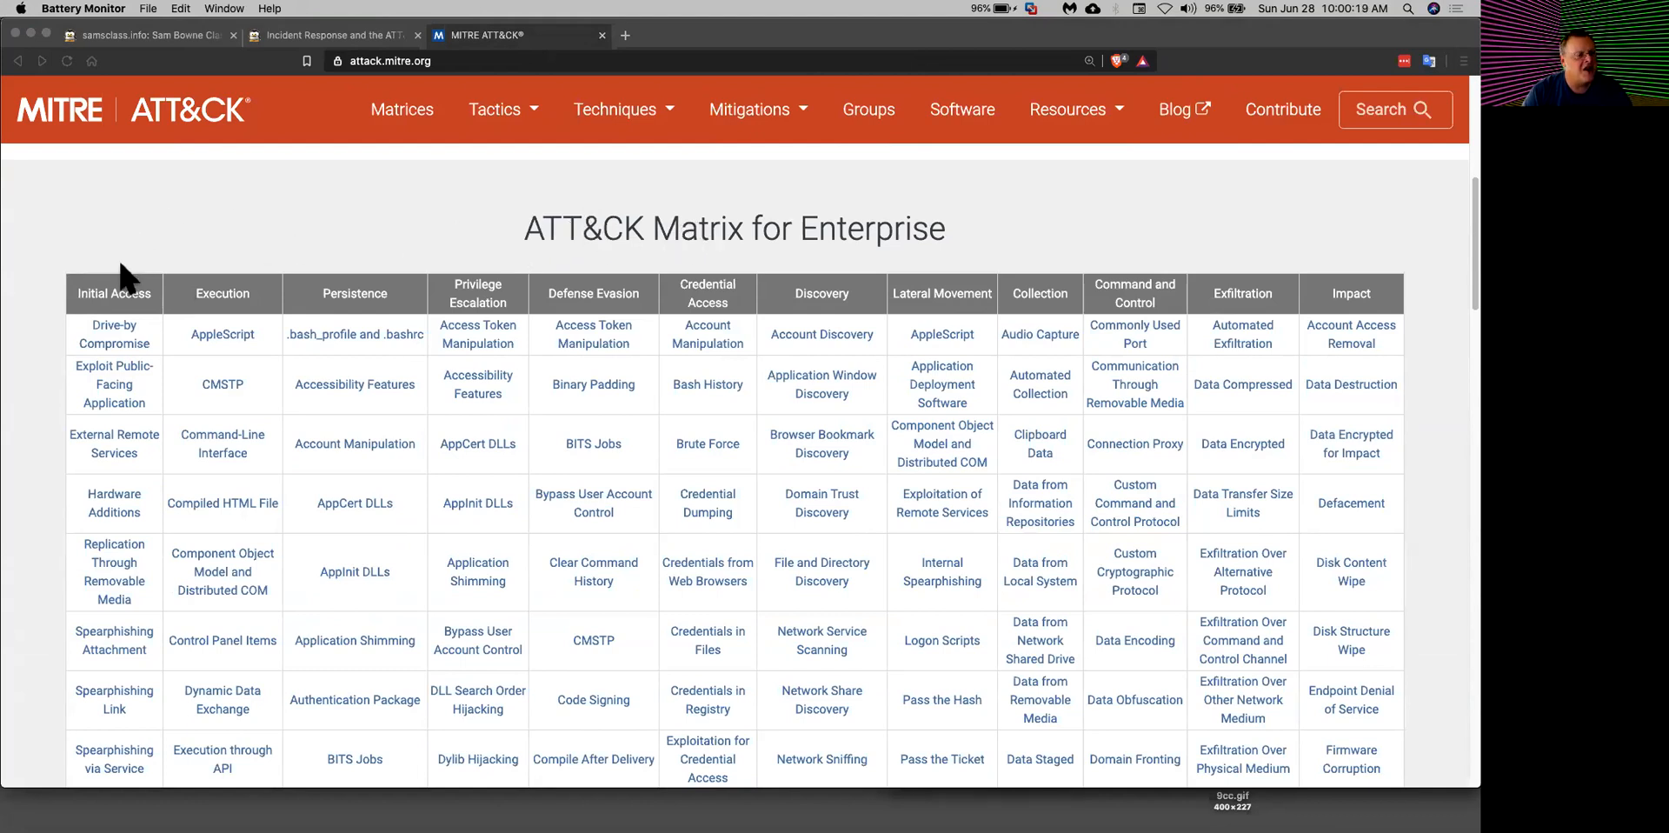
pyautogui.moveTo(86, 415)
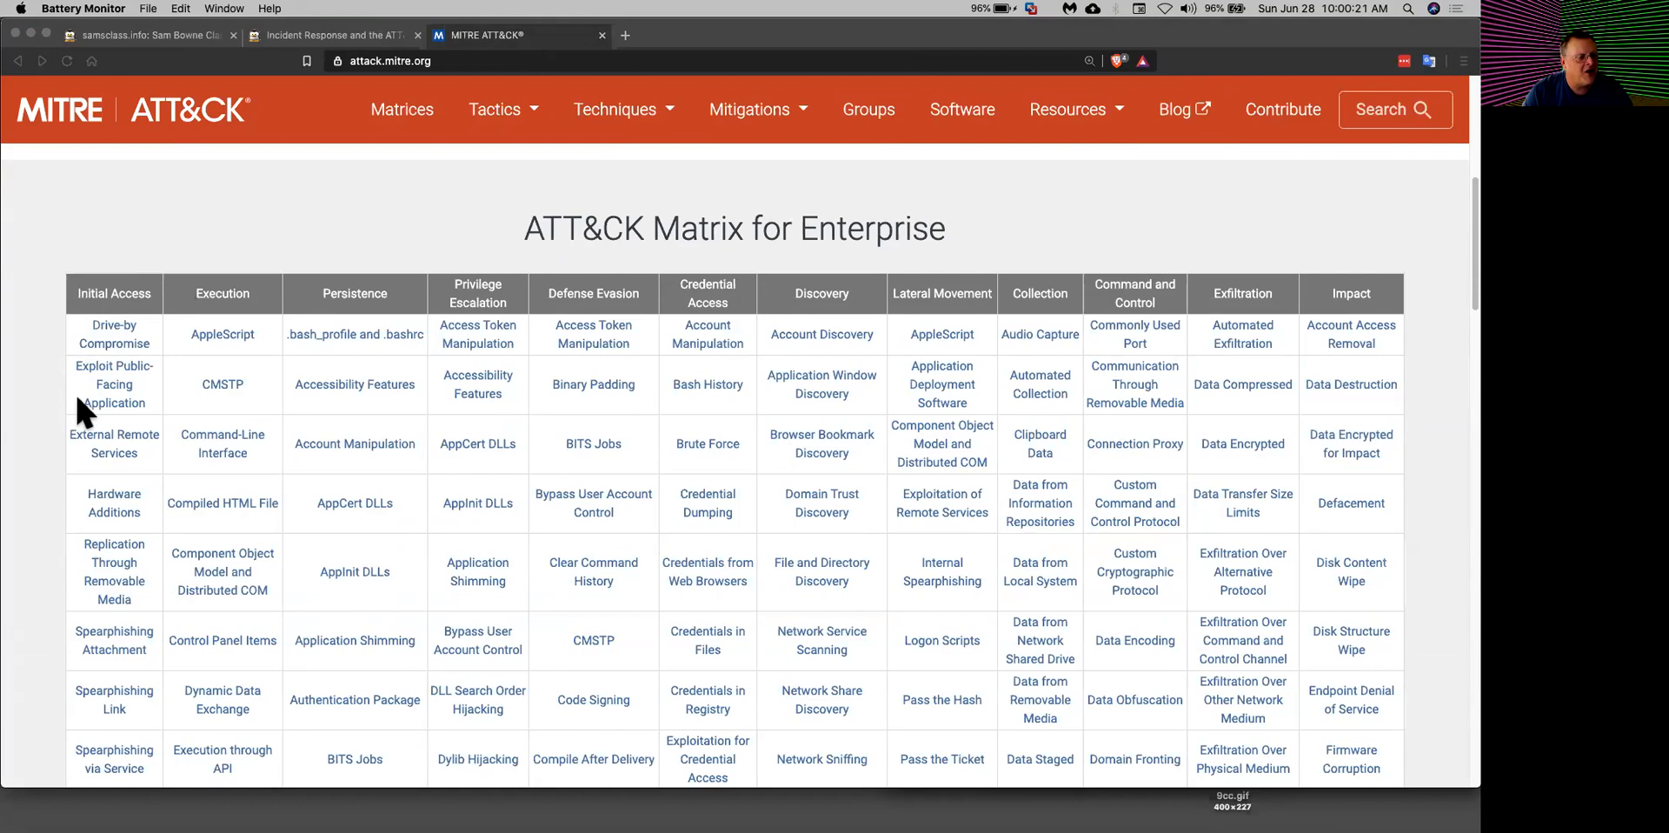
pyautogui.moveTo(122, 329)
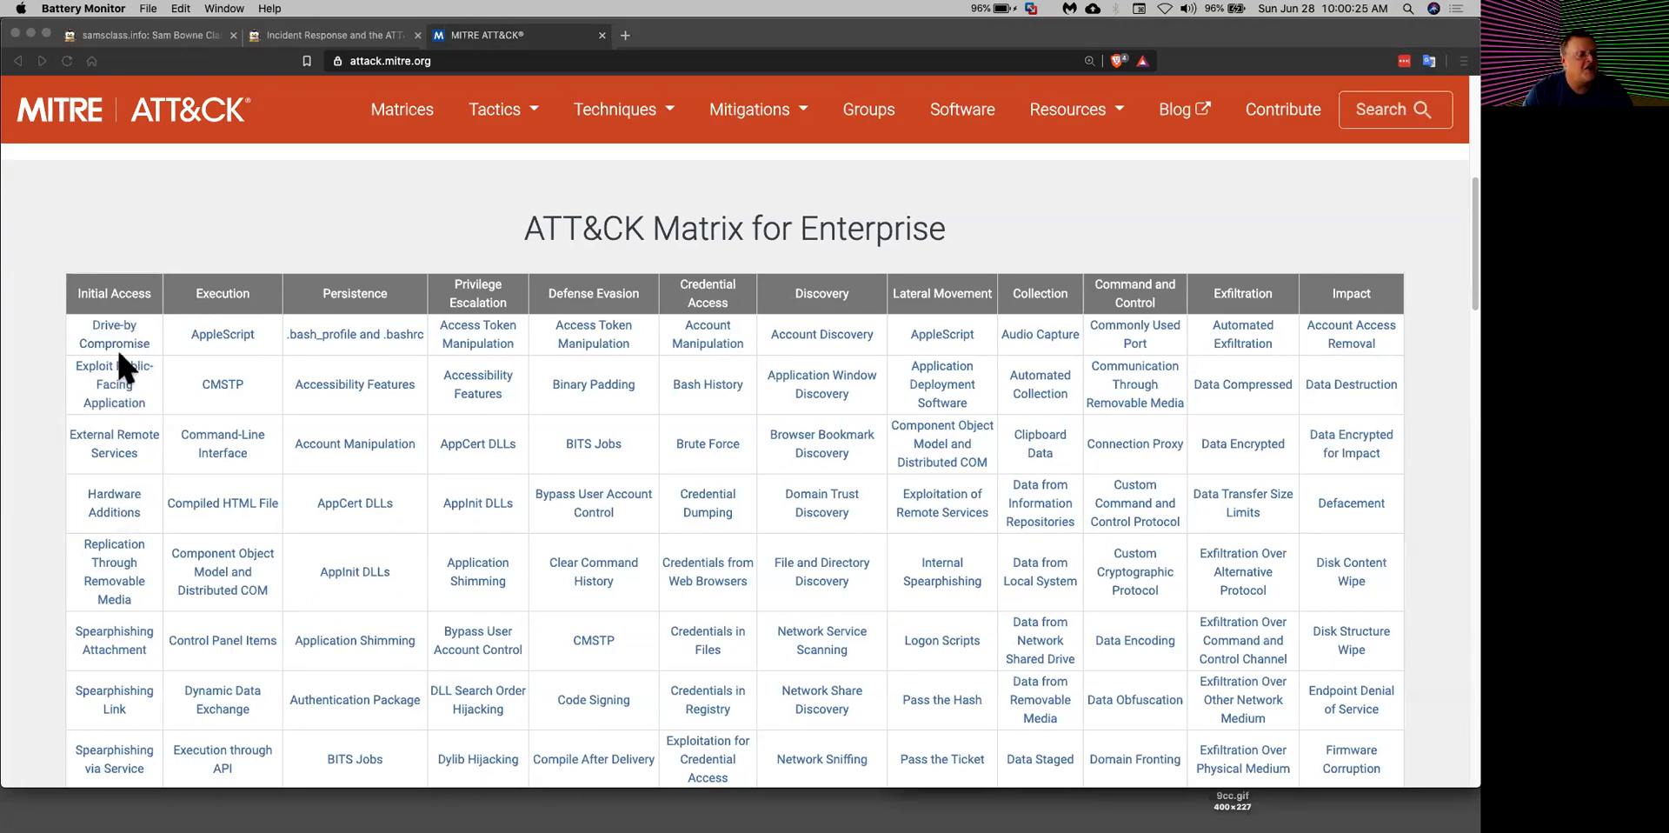
pyautogui.moveTo(240, 475)
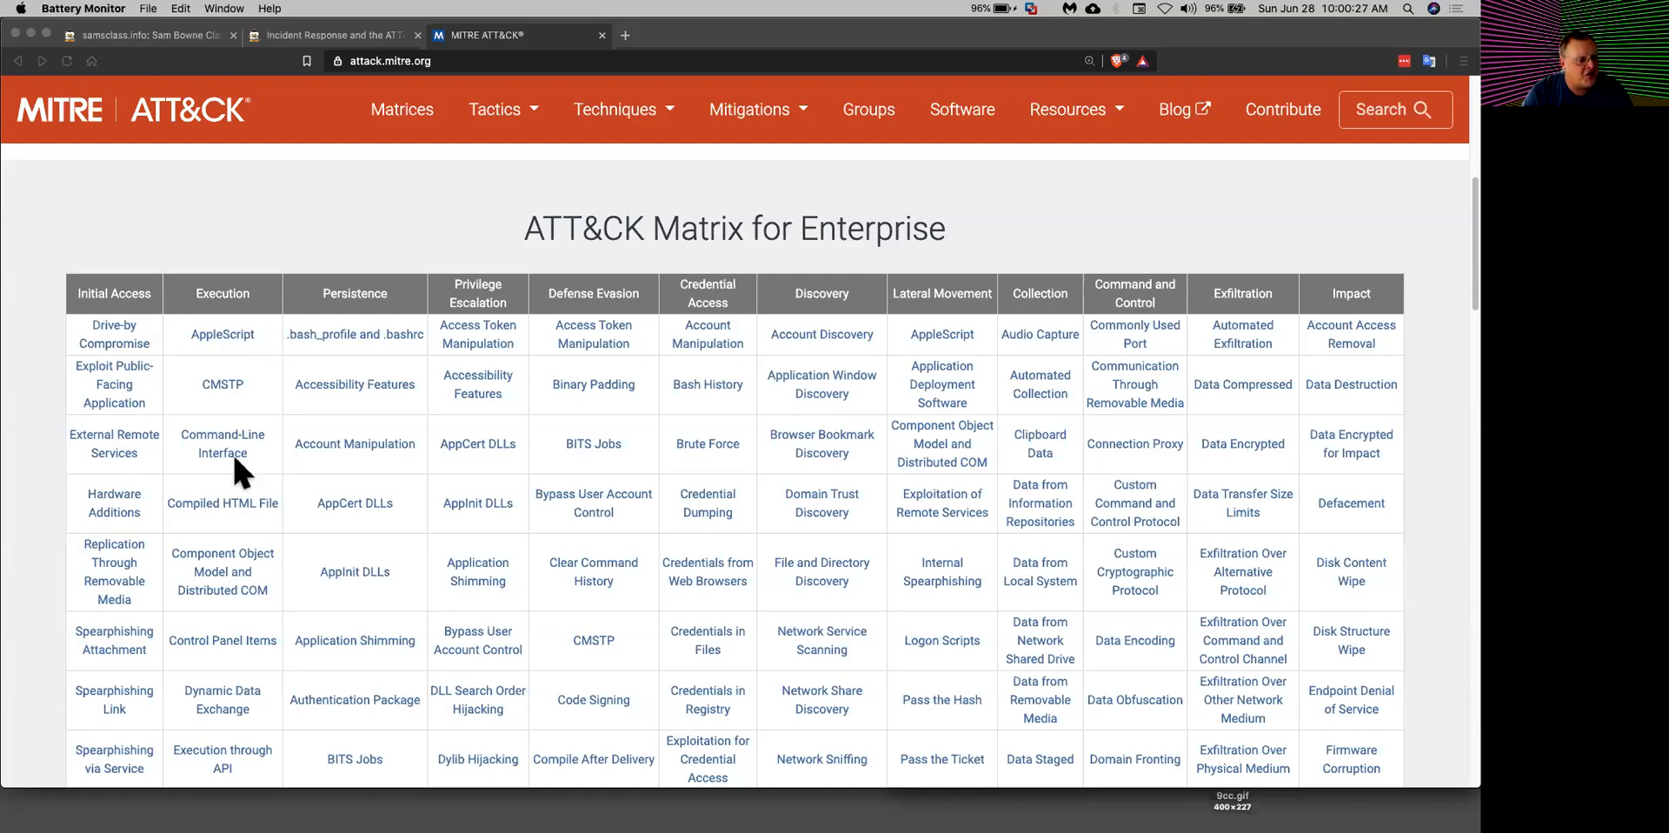
pyautogui.moveTo(407, 356)
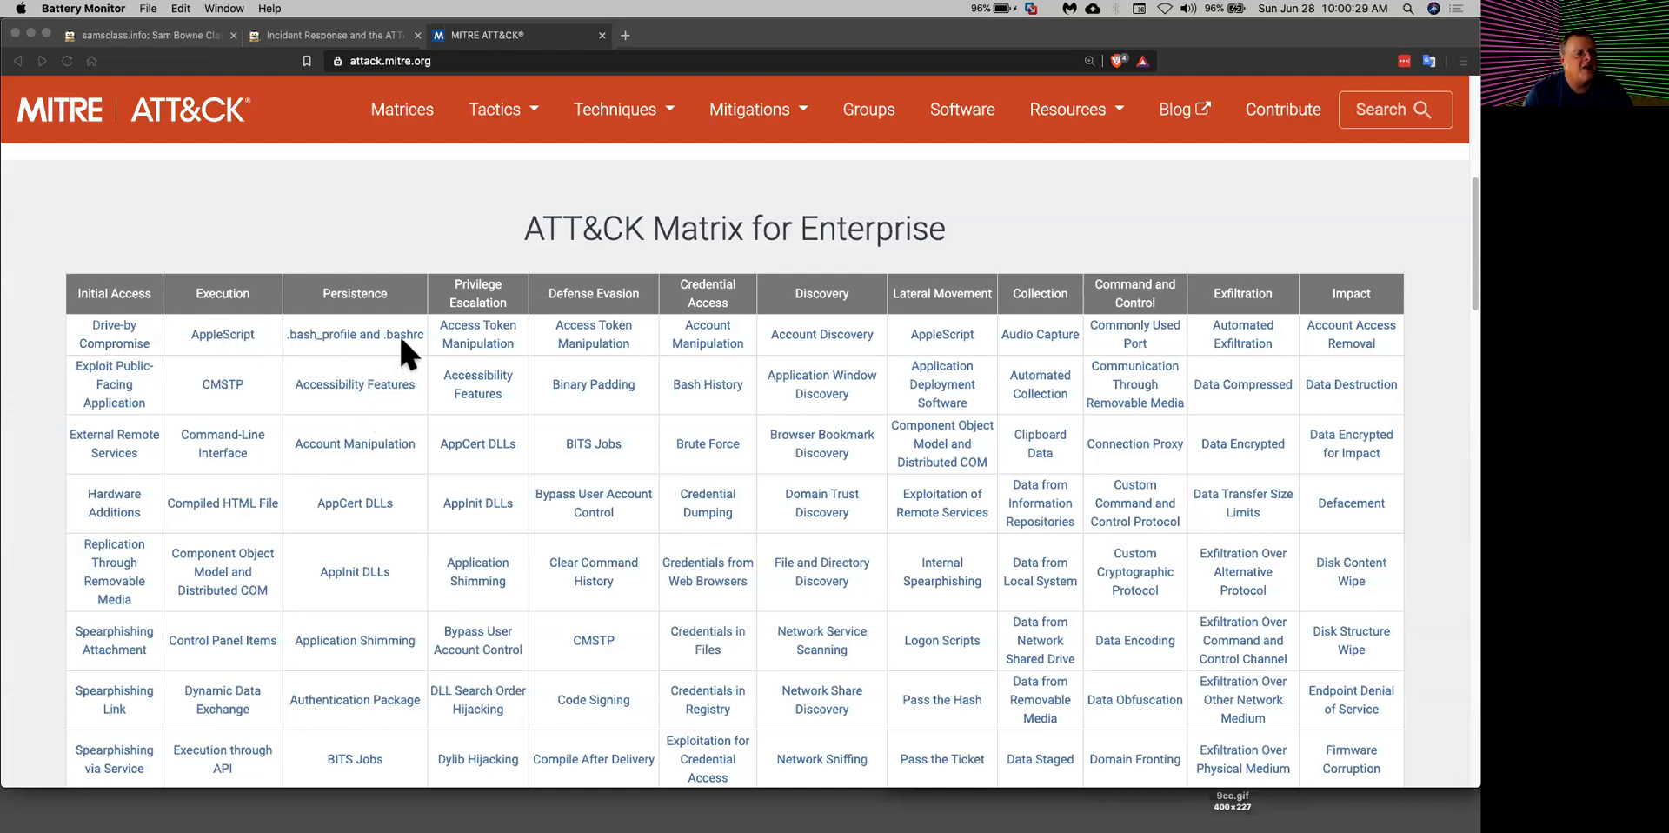
pyautogui.moveTo(377, 315)
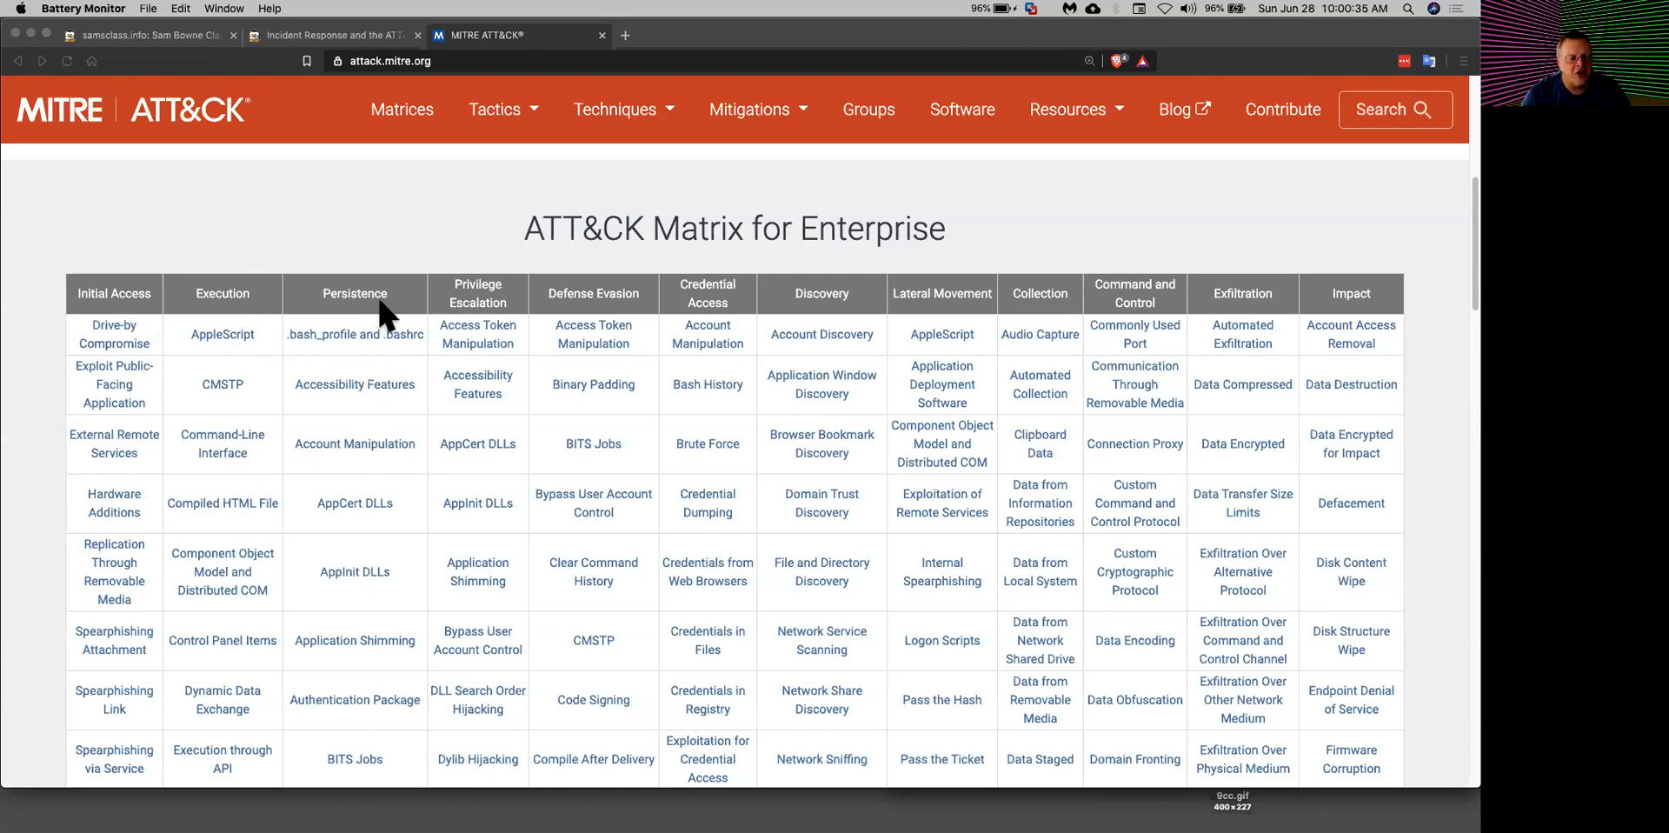
pyautogui.moveTo(485, 276)
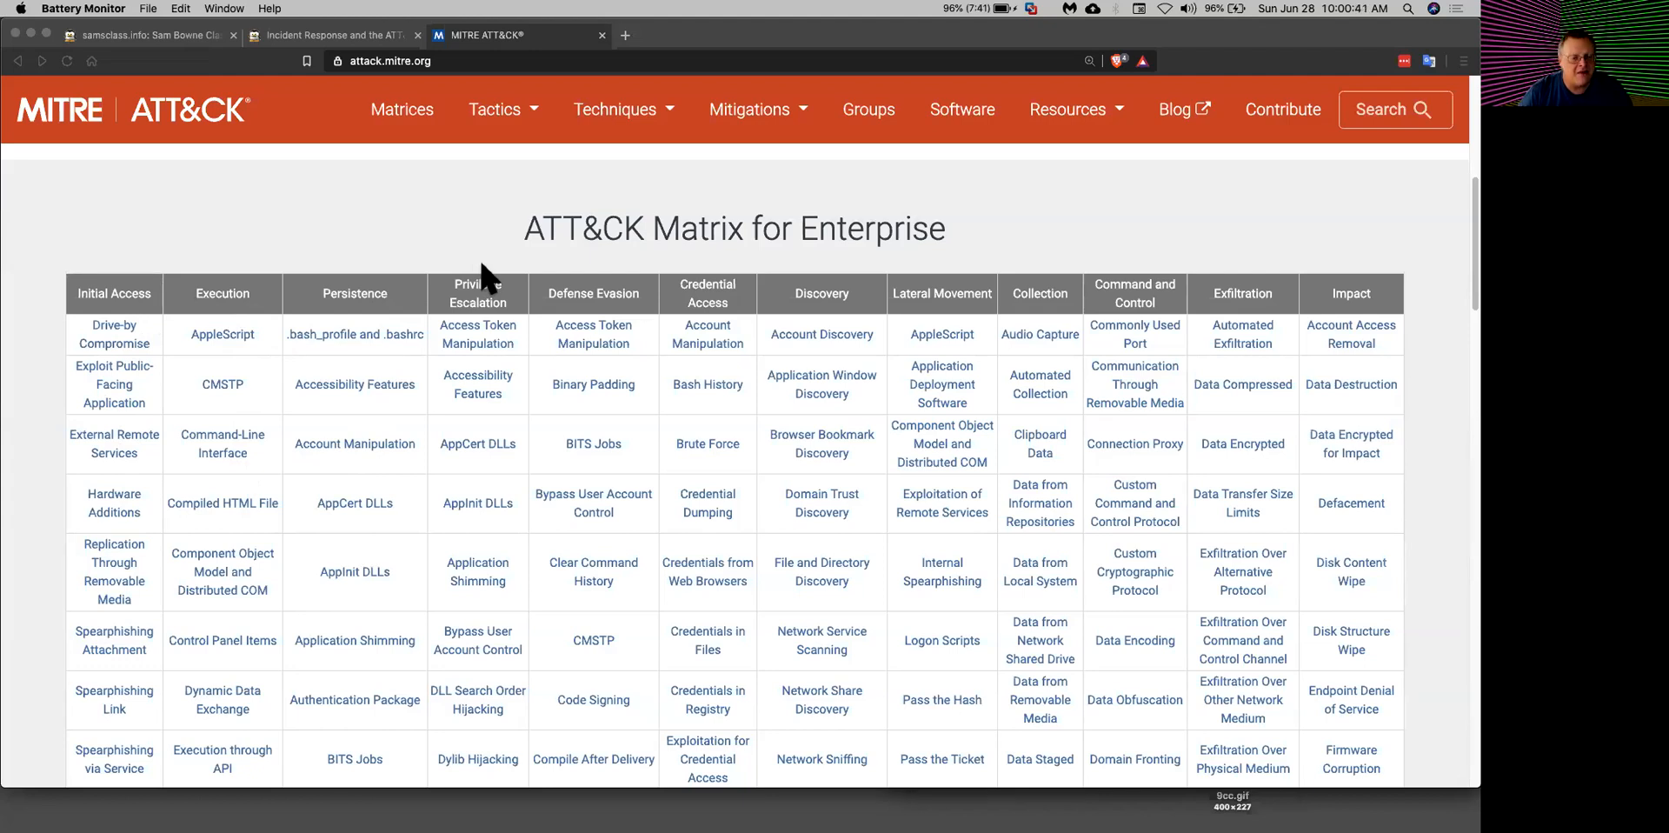
pyautogui.moveTo(584, 261)
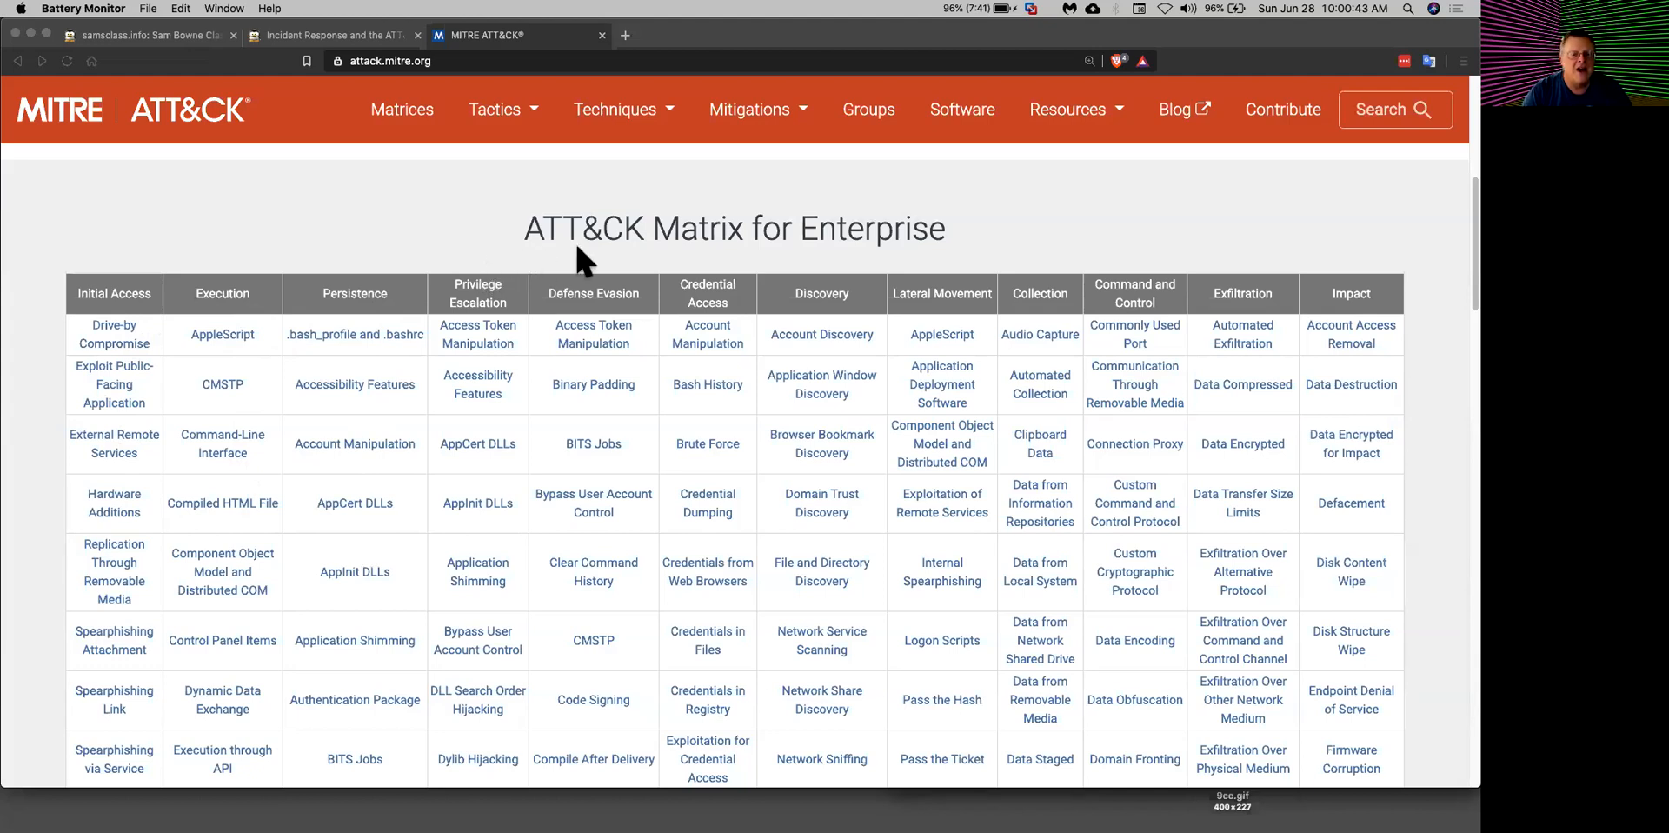
pyautogui.moveTo(656, 324)
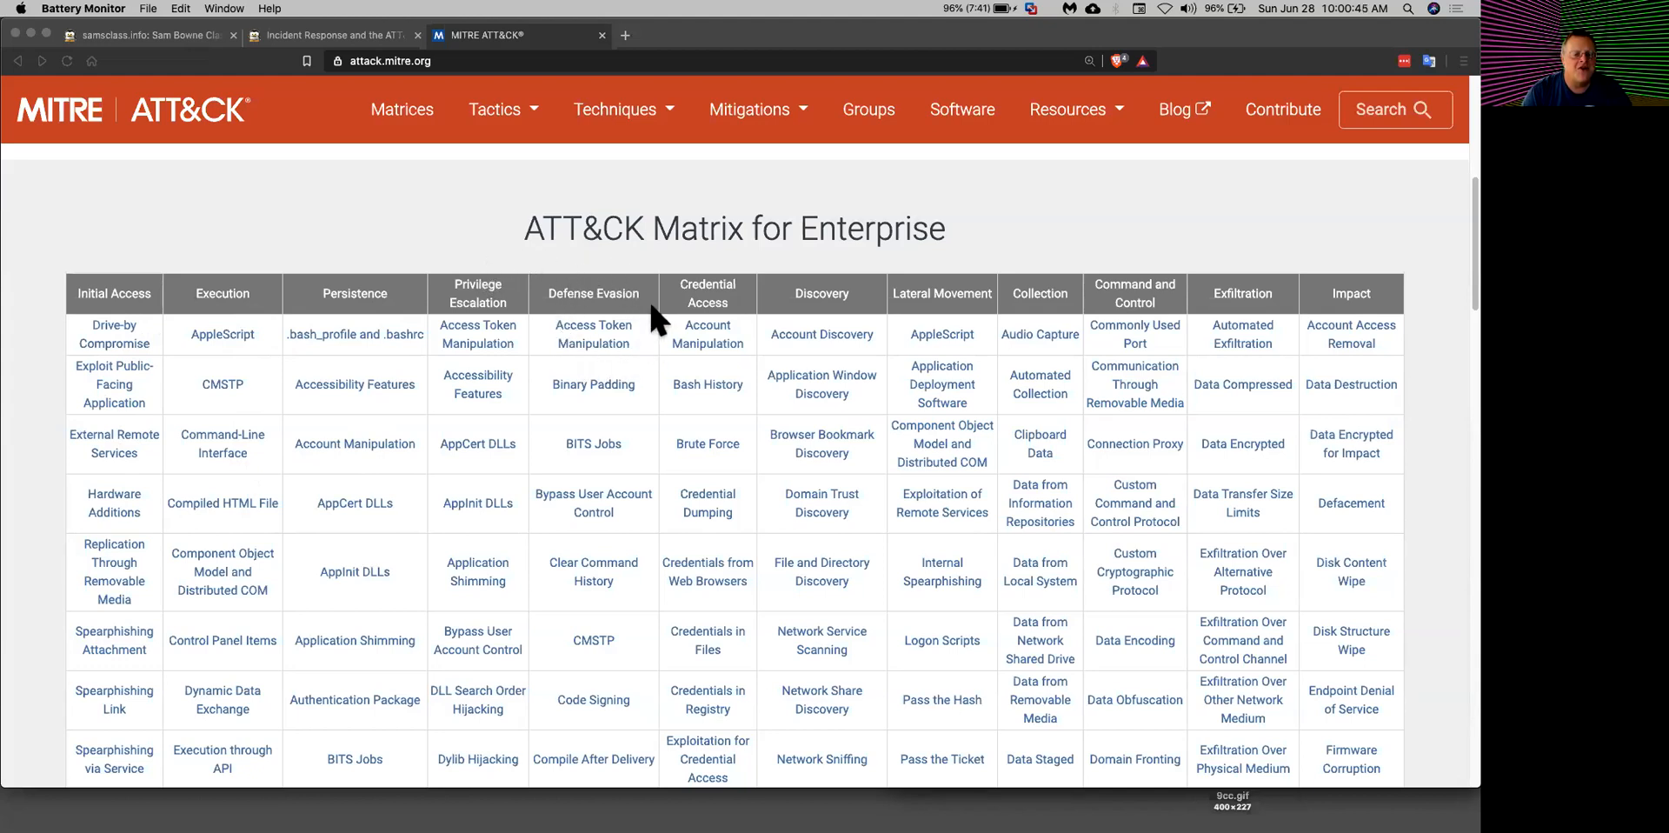
pyautogui.moveTo(713, 256)
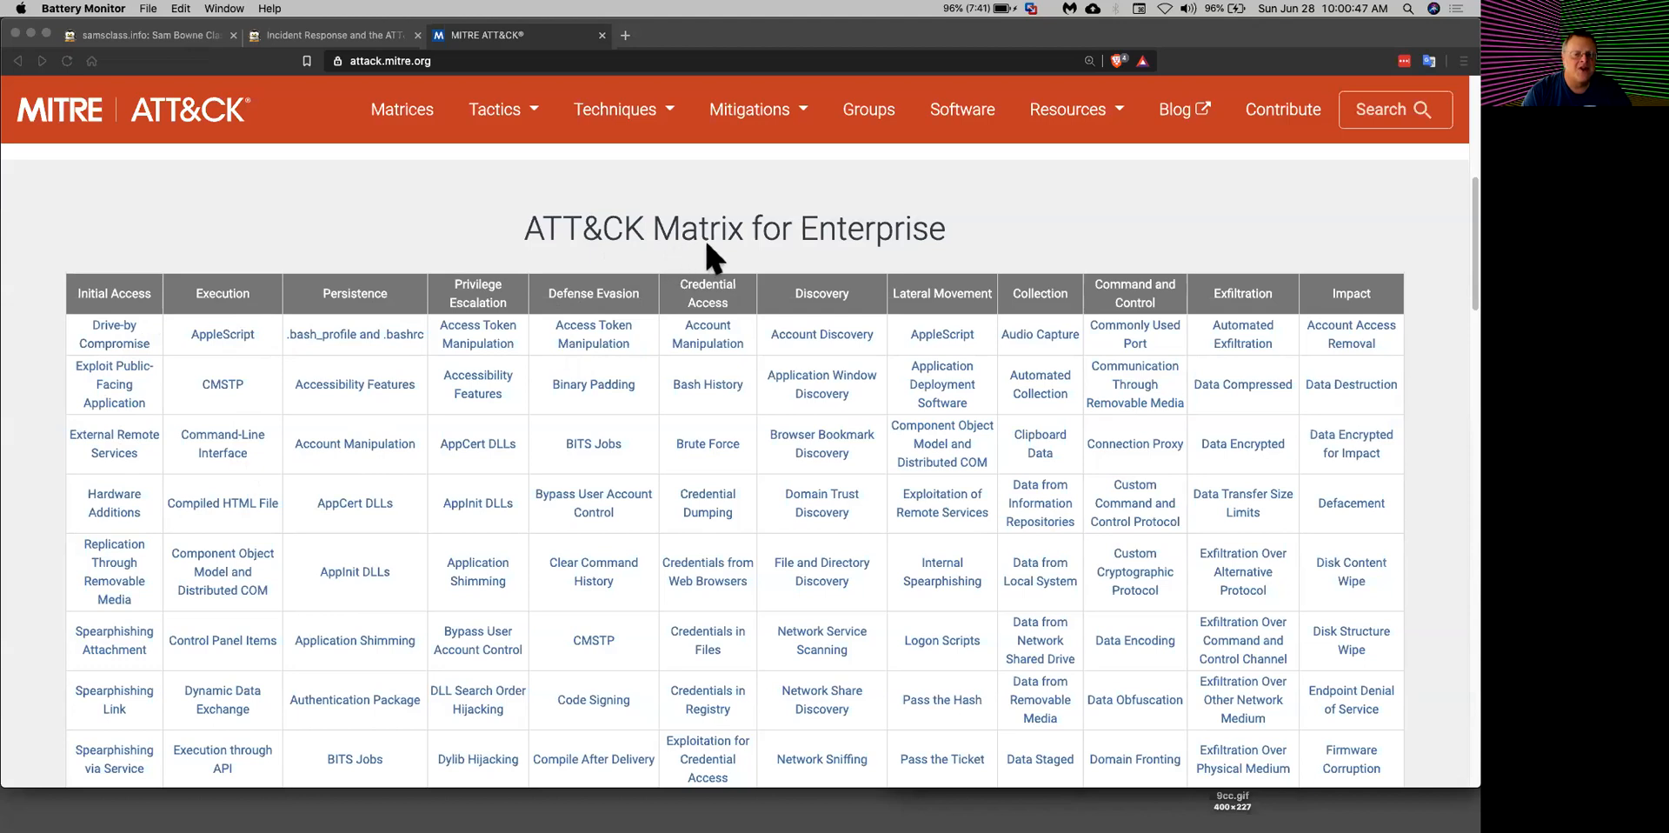
pyautogui.moveTo(722, 272)
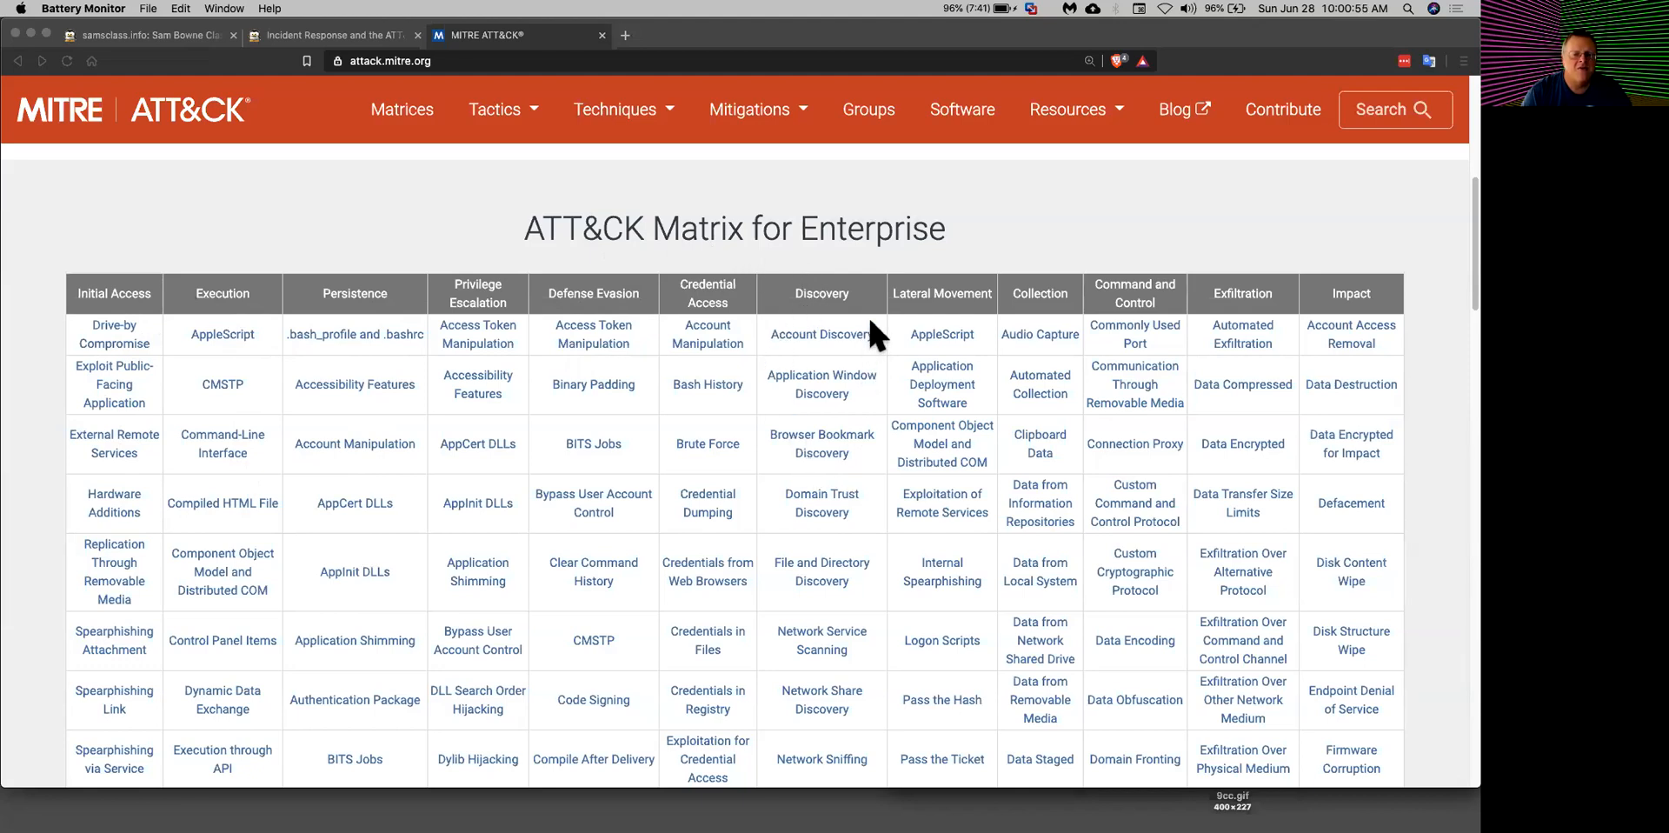
pyautogui.moveTo(873, 315)
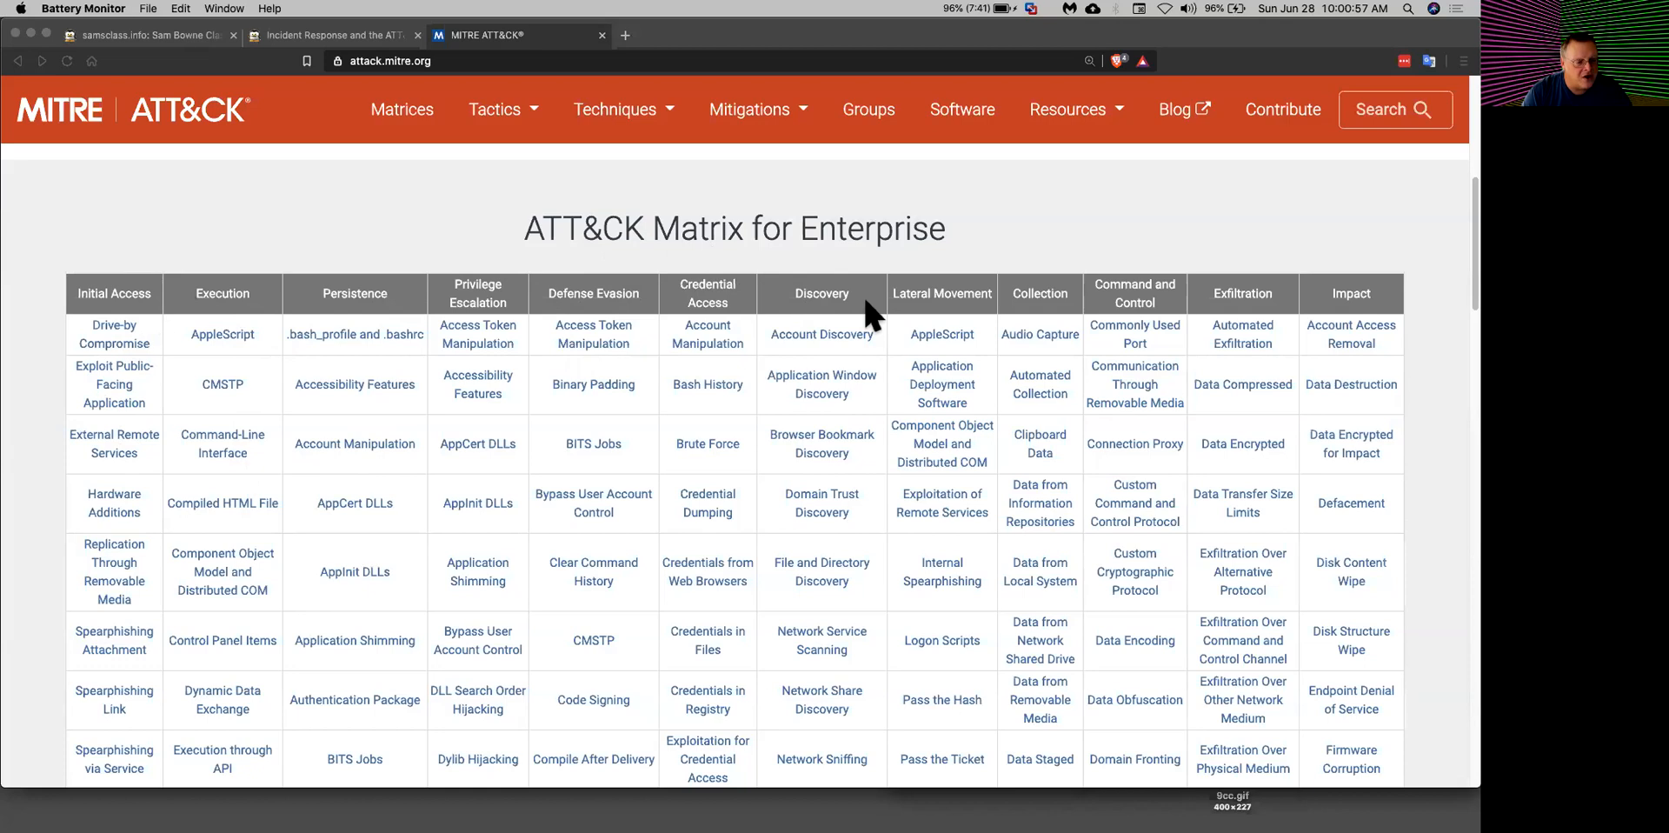
pyautogui.moveTo(873, 304)
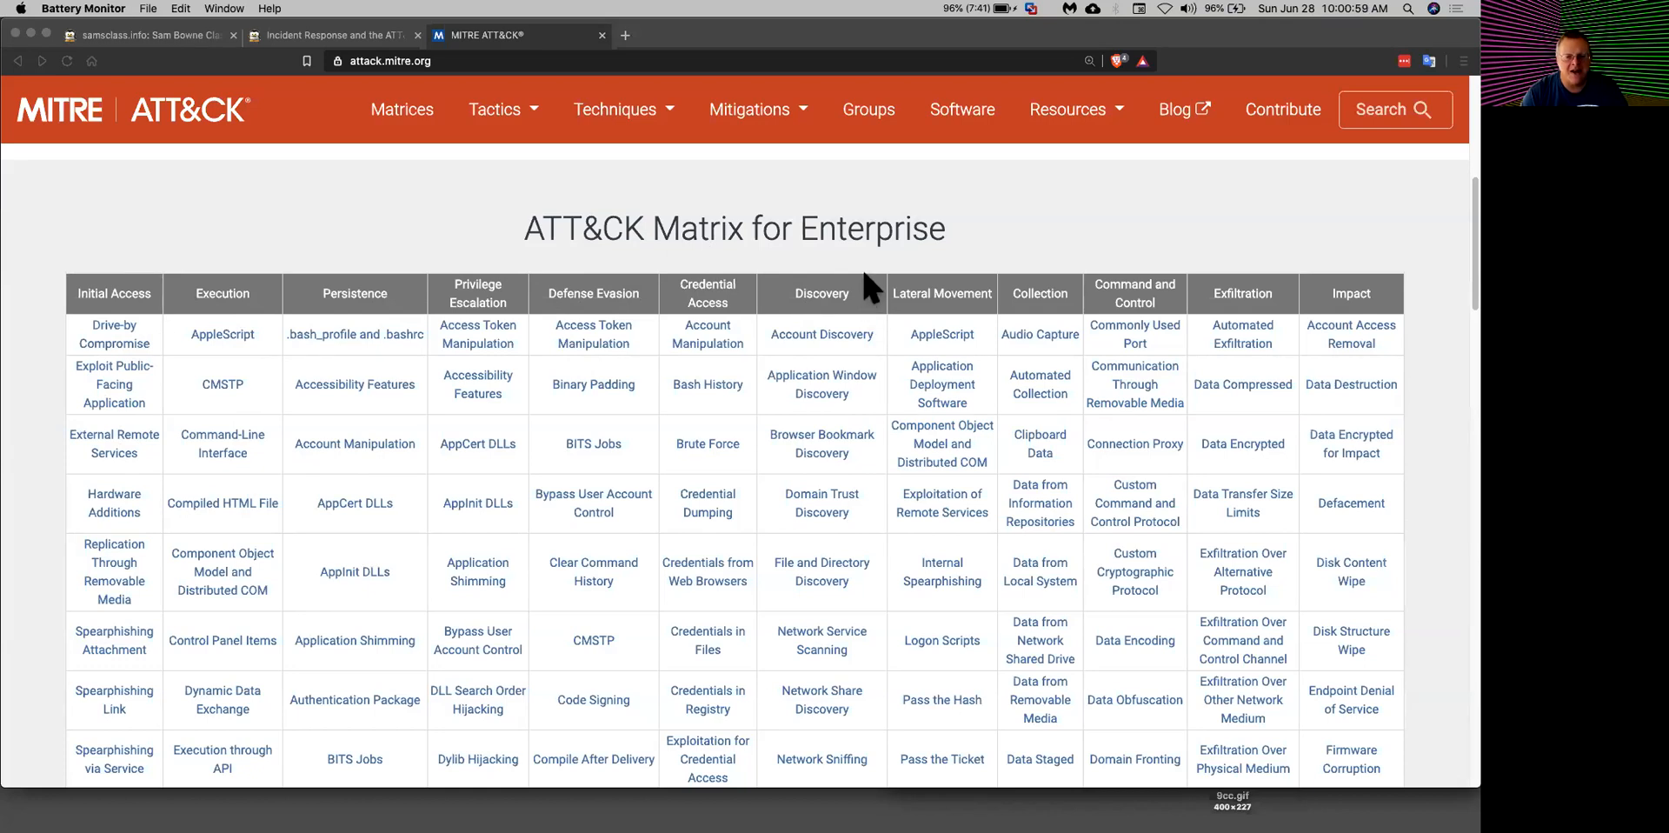
pyautogui.moveTo(951, 282)
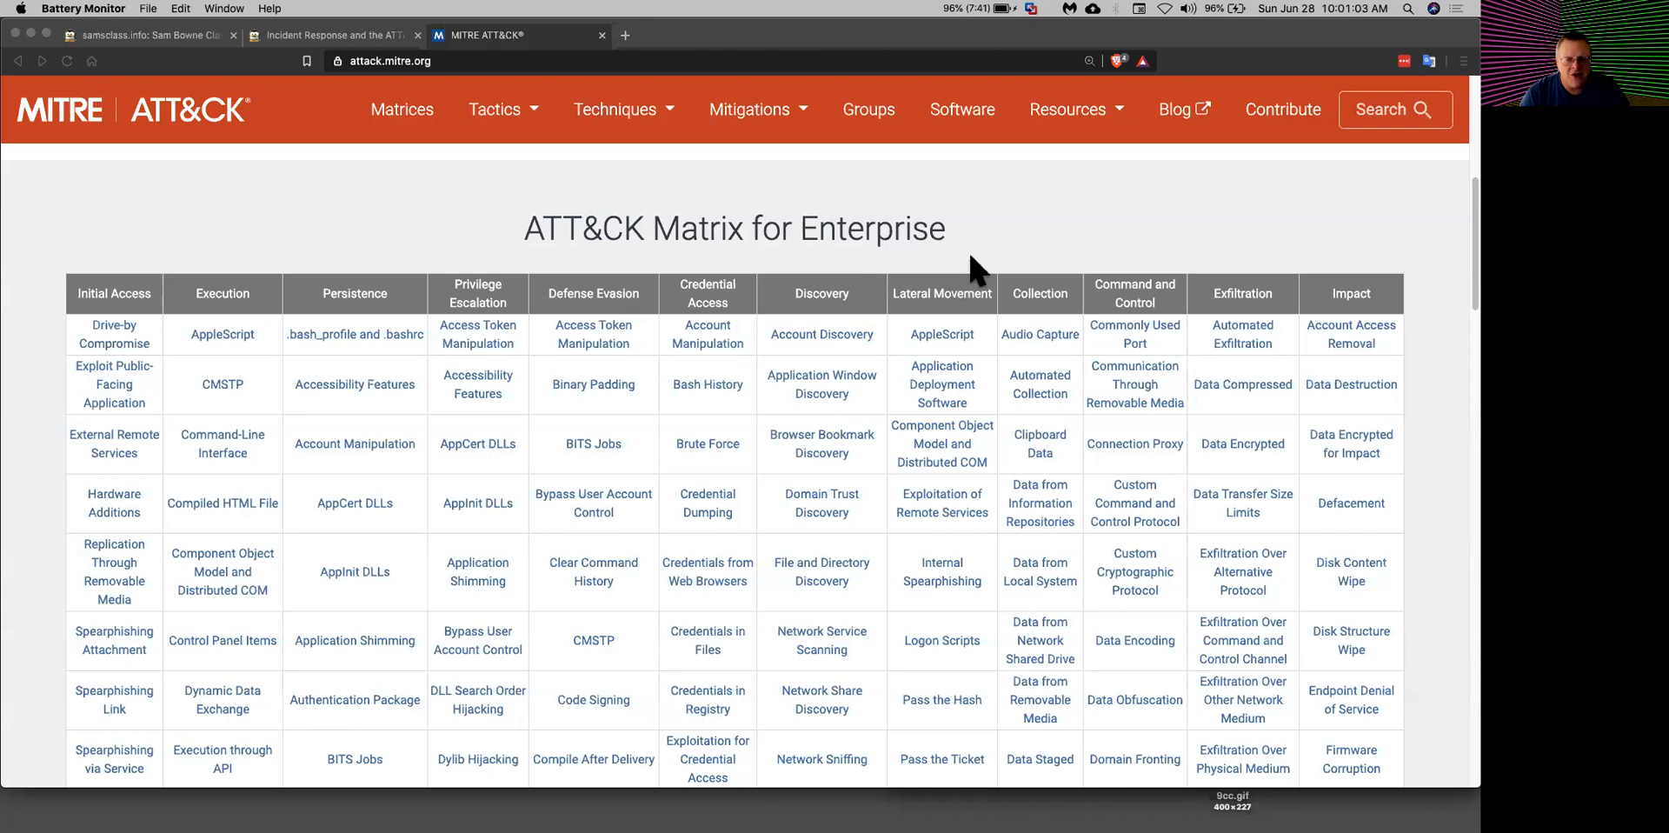
pyautogui.moveTo(1040, 296)
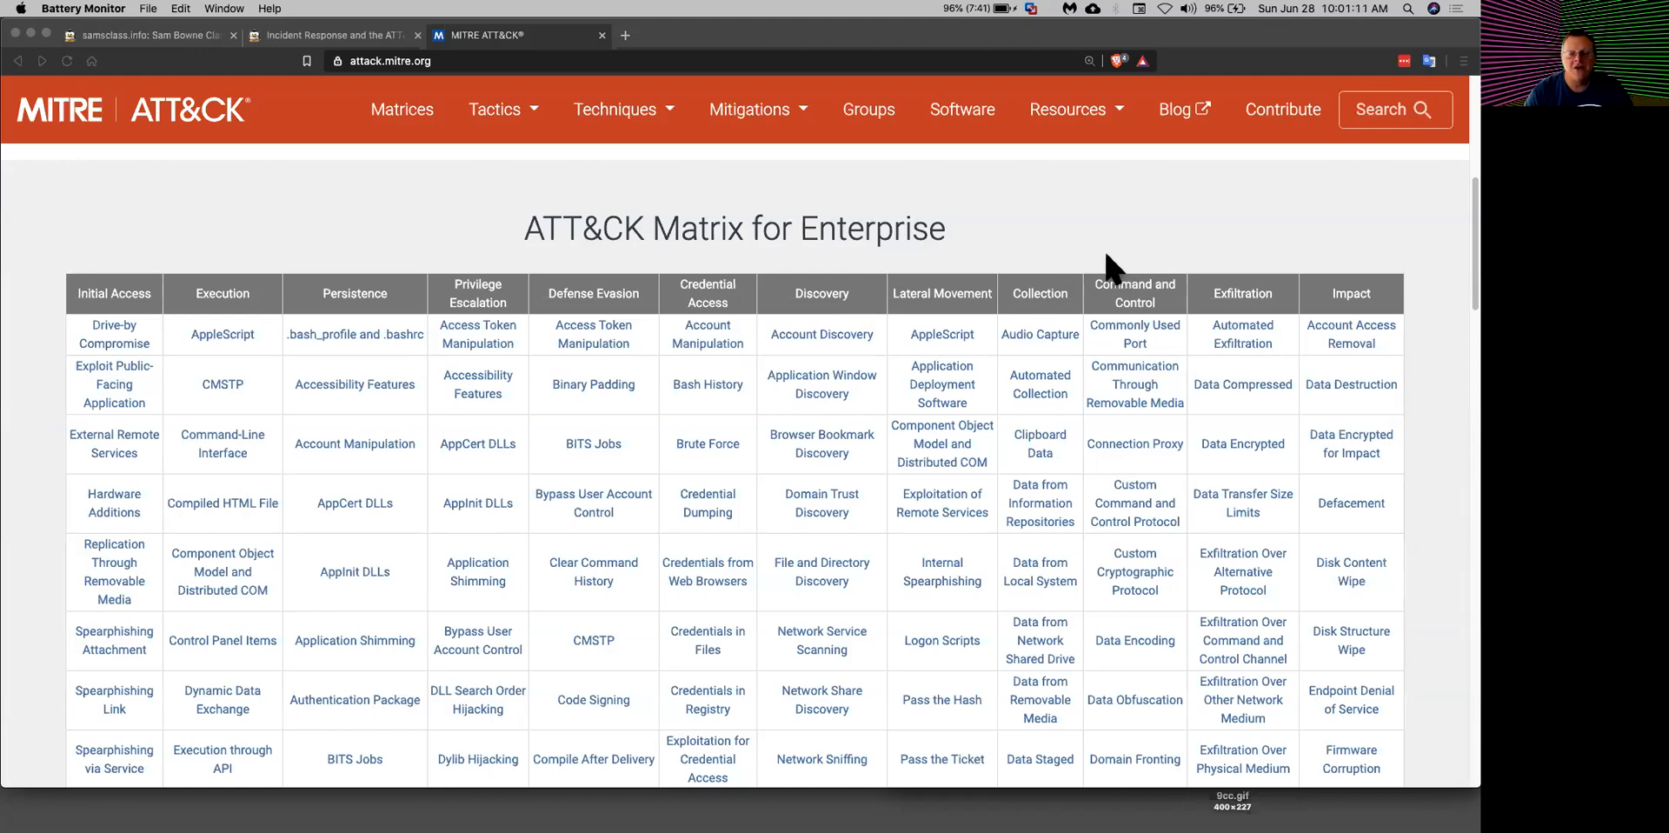
pyautogui.moveTo(1131, 261)
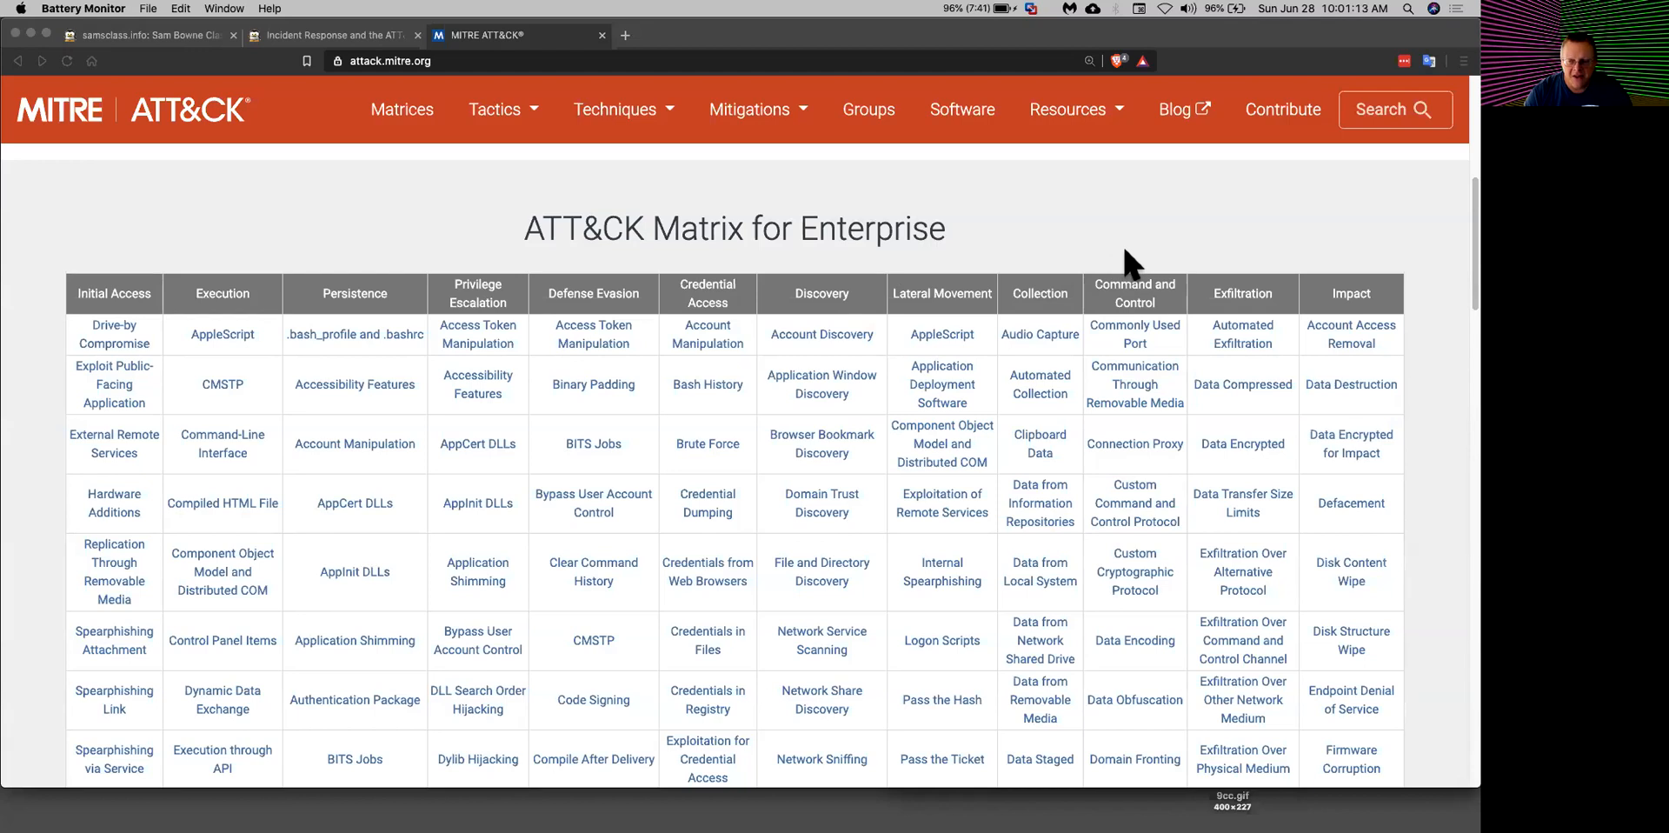
pyautogui.moveTo(1264, 275)
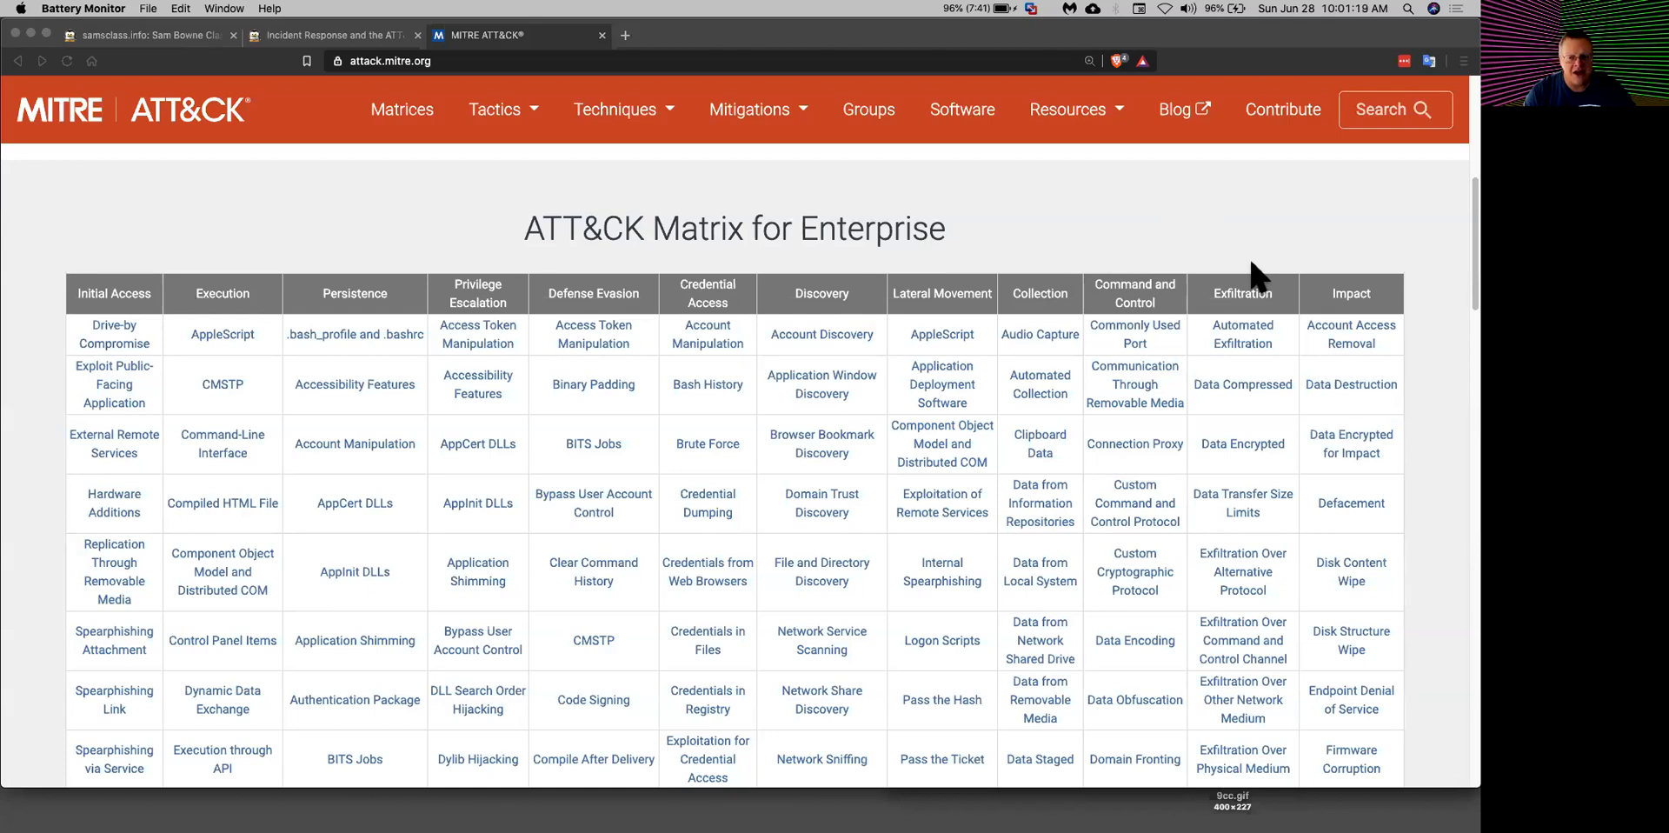
pyautogui.moveTo(1384, 295)
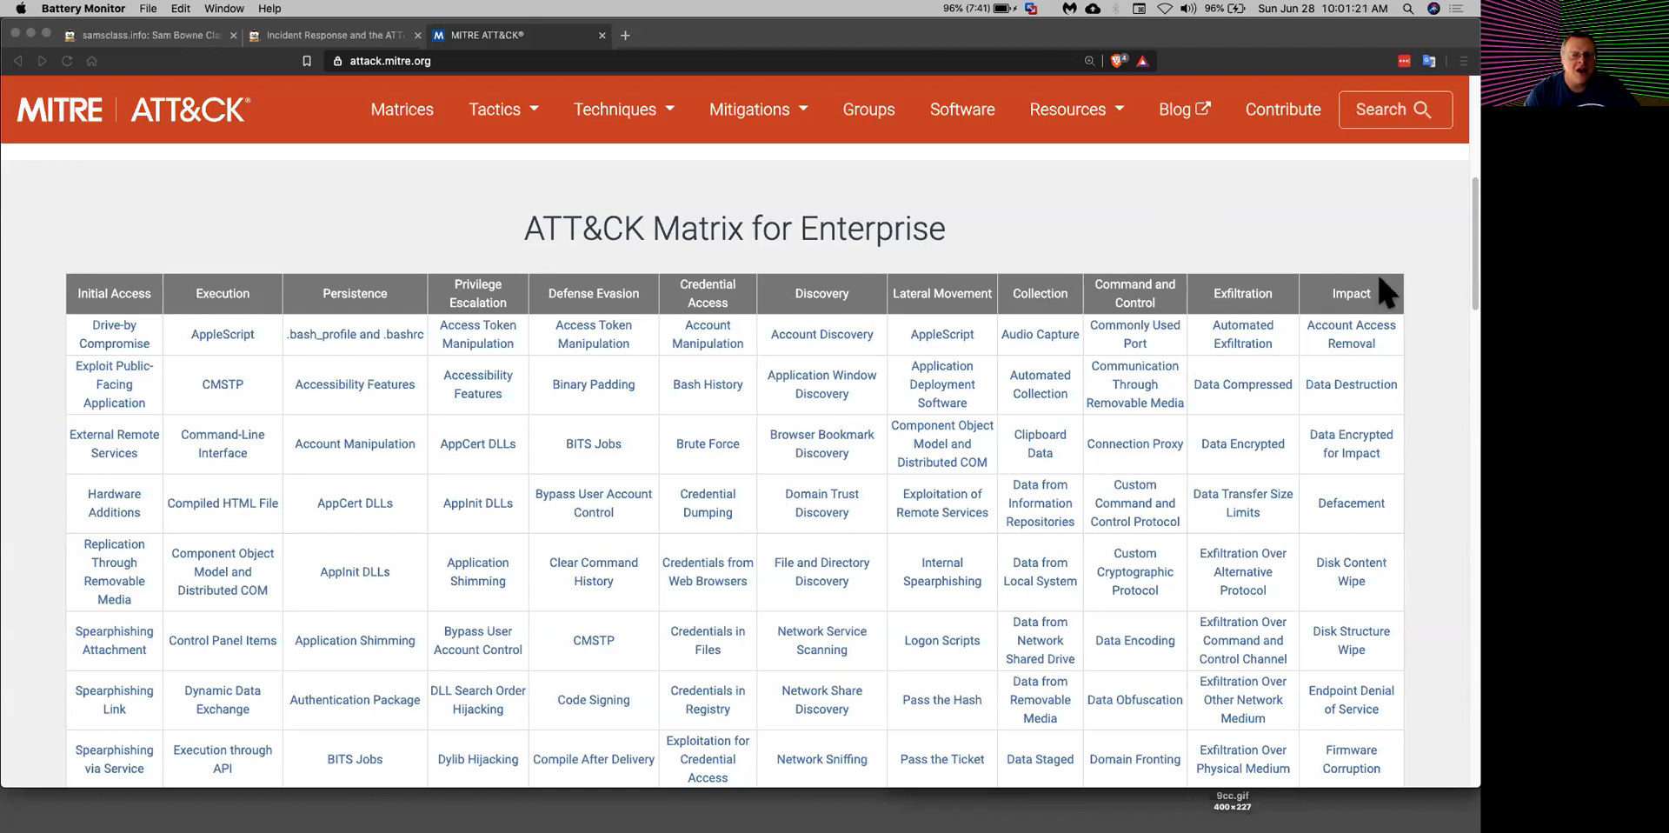
pyautogui.moveTo(1381, 296)
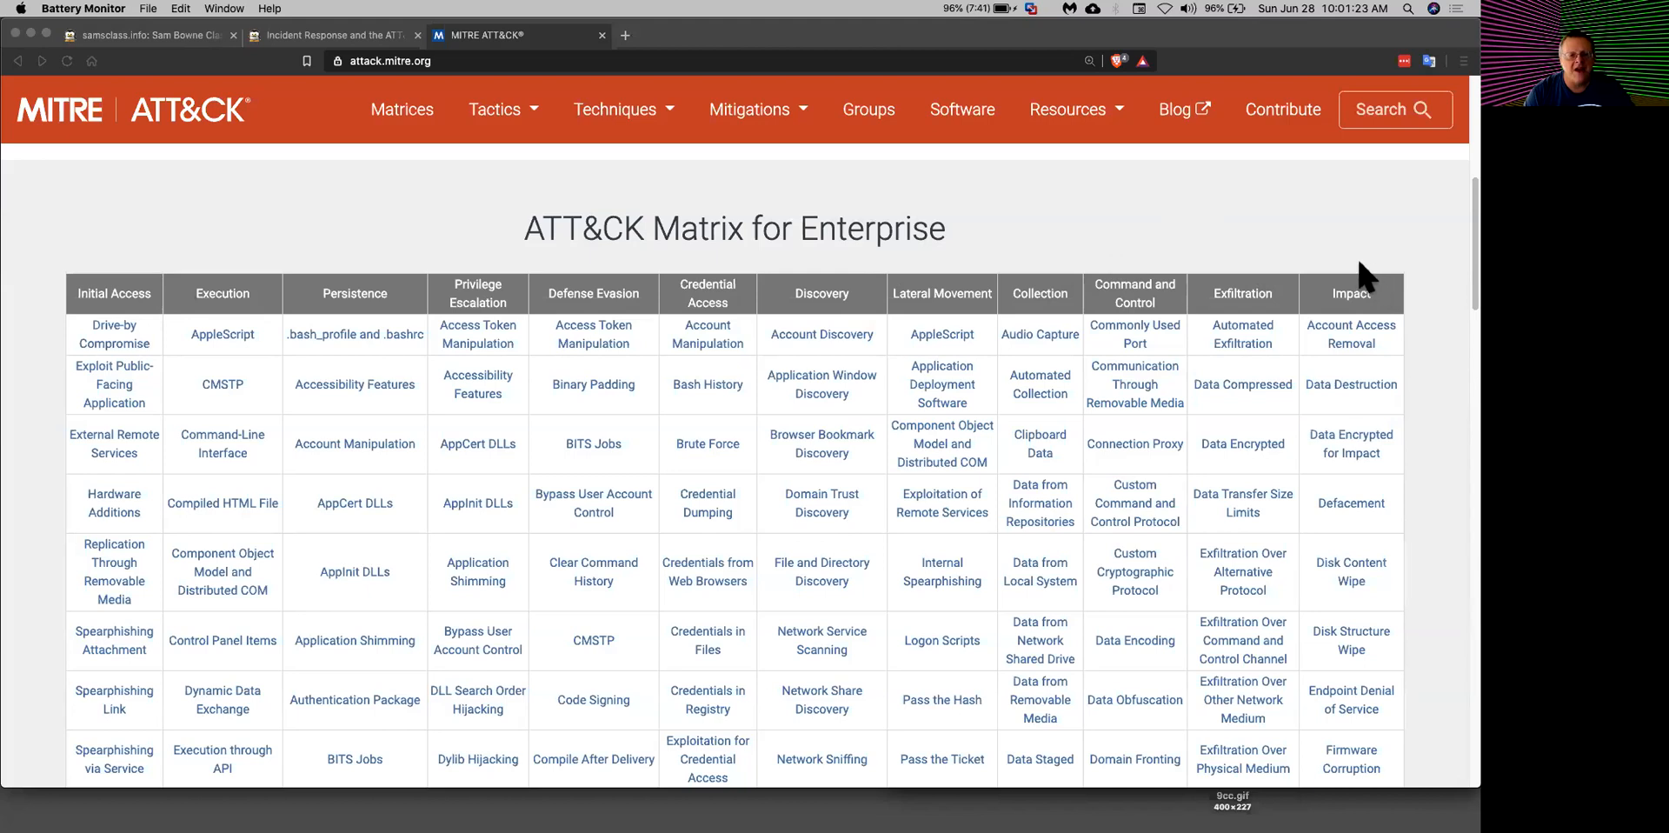
pyautogui.moveTo(1339, 255)
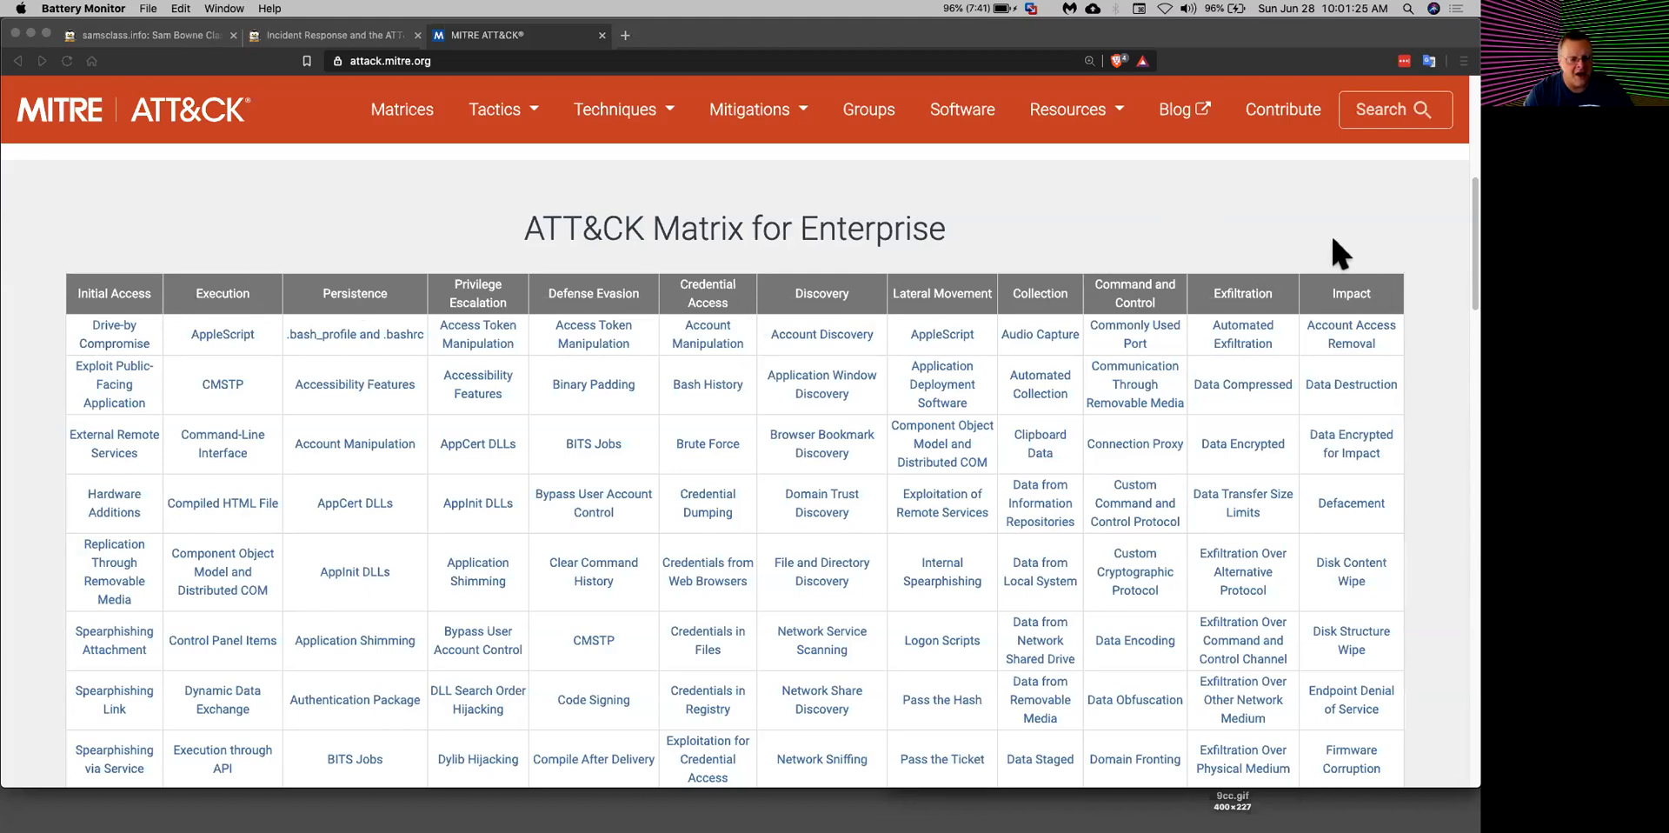
pyautogui.moveTo(127, 341)
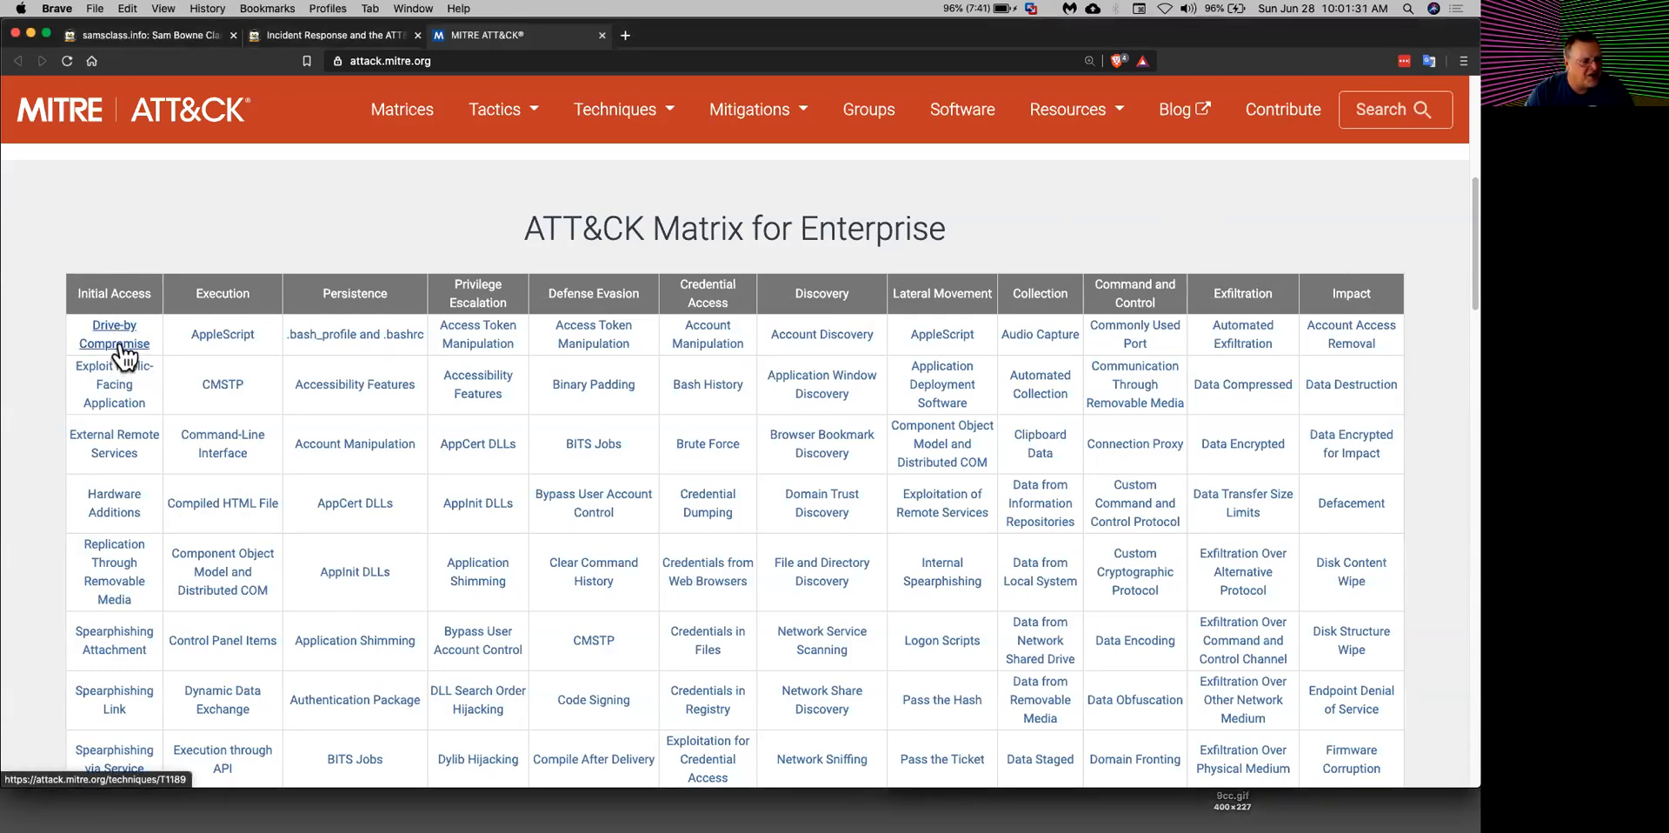
# Step: View the Drive-by Compromise (T1189) technique page down to its Procedure Examples table
pyautogui.click(115, 334)
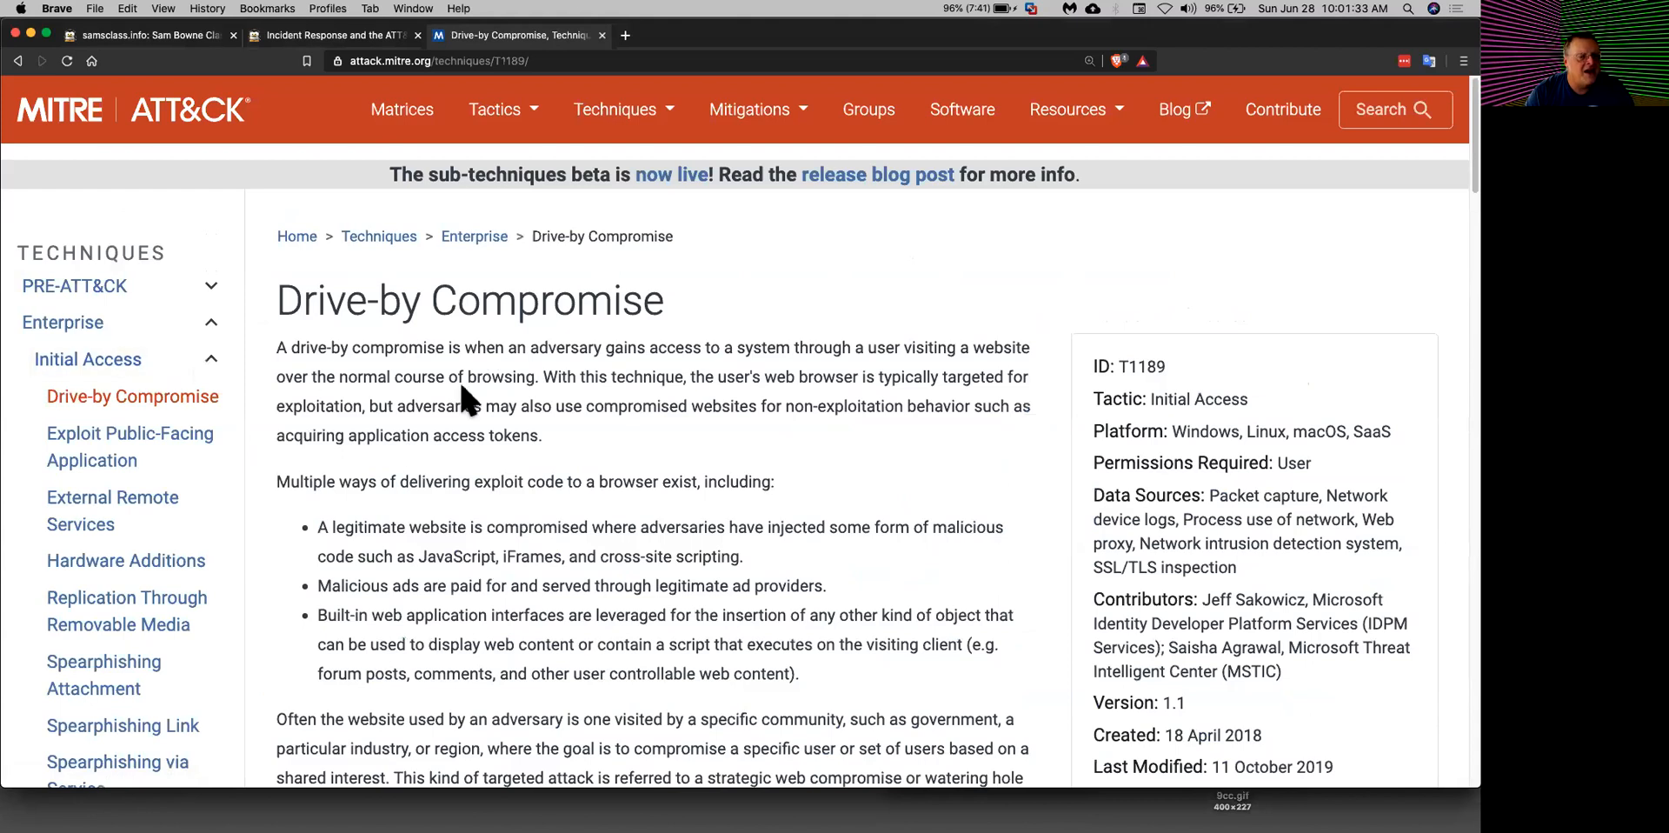
pyautogui.scroll(-3)
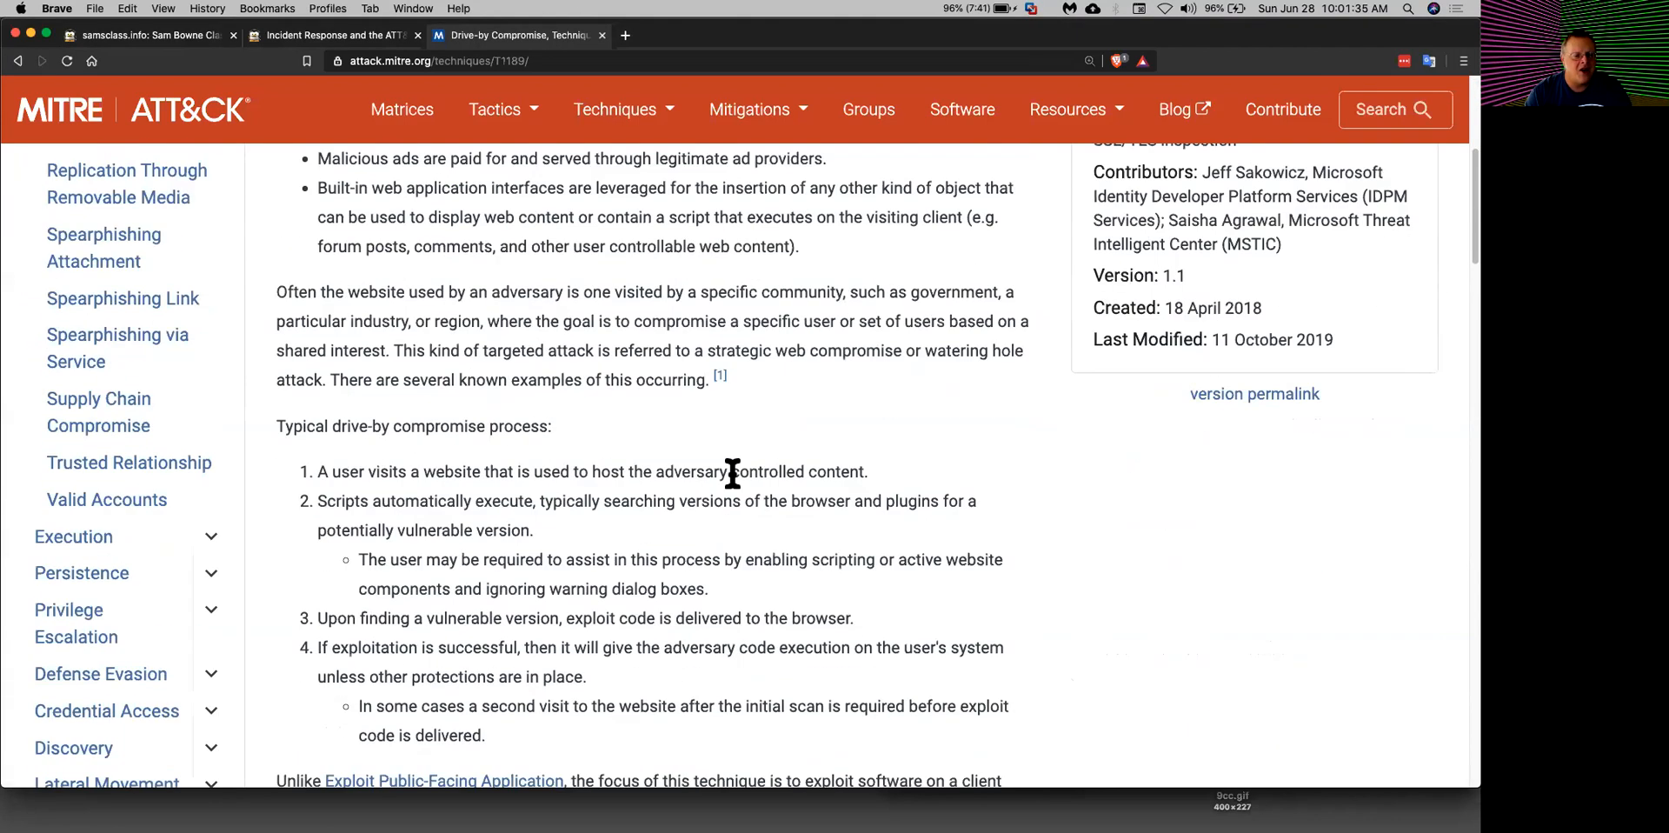
pyautogui.moveTo(561, 531)
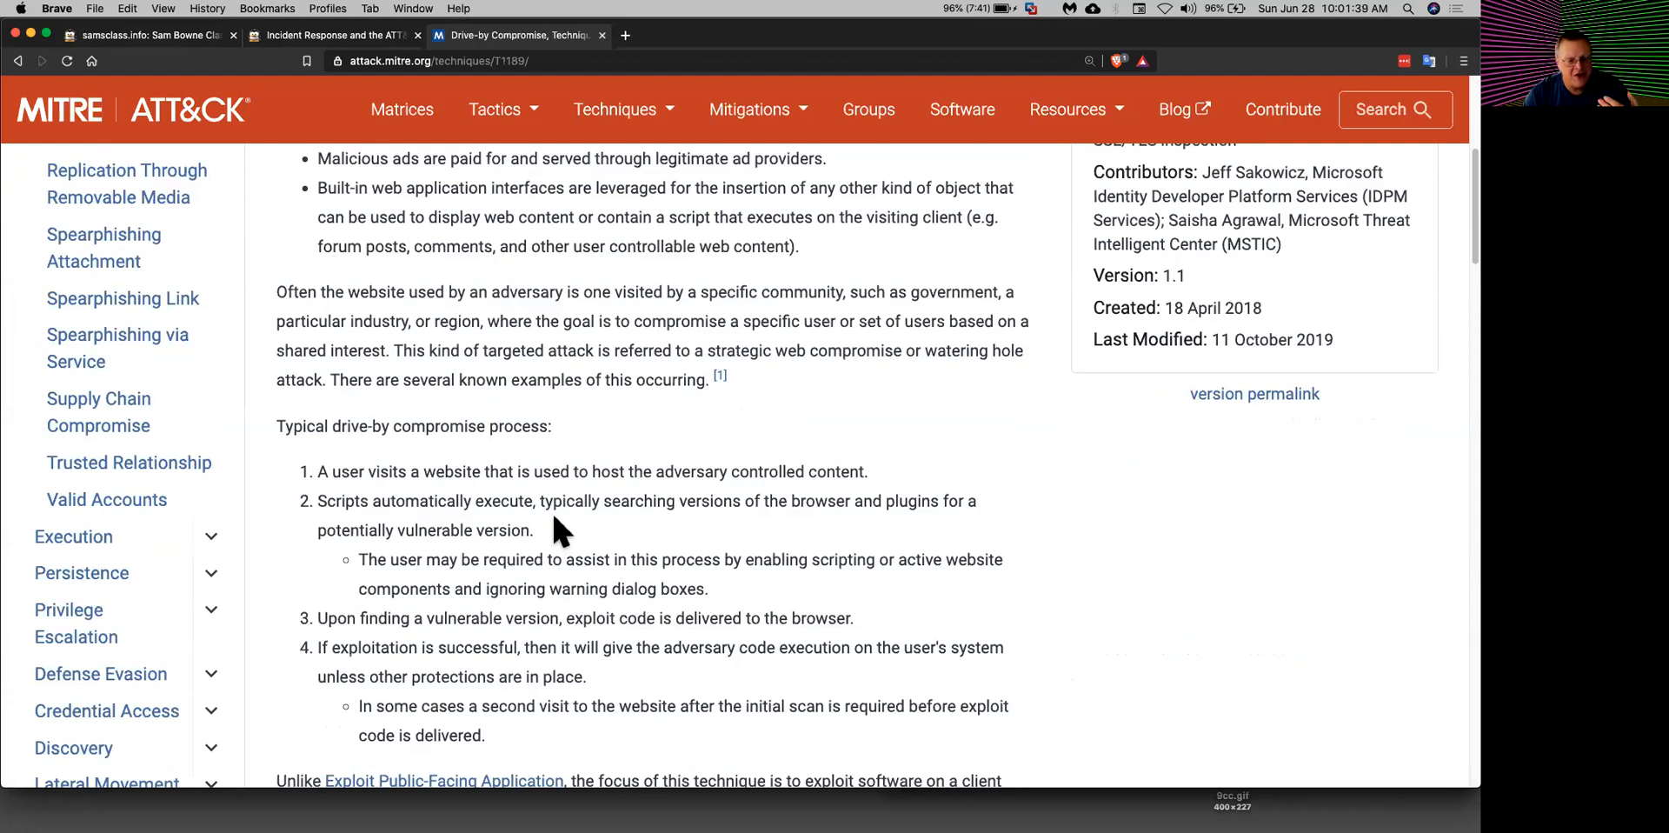
pyautogui.scroll(-3)
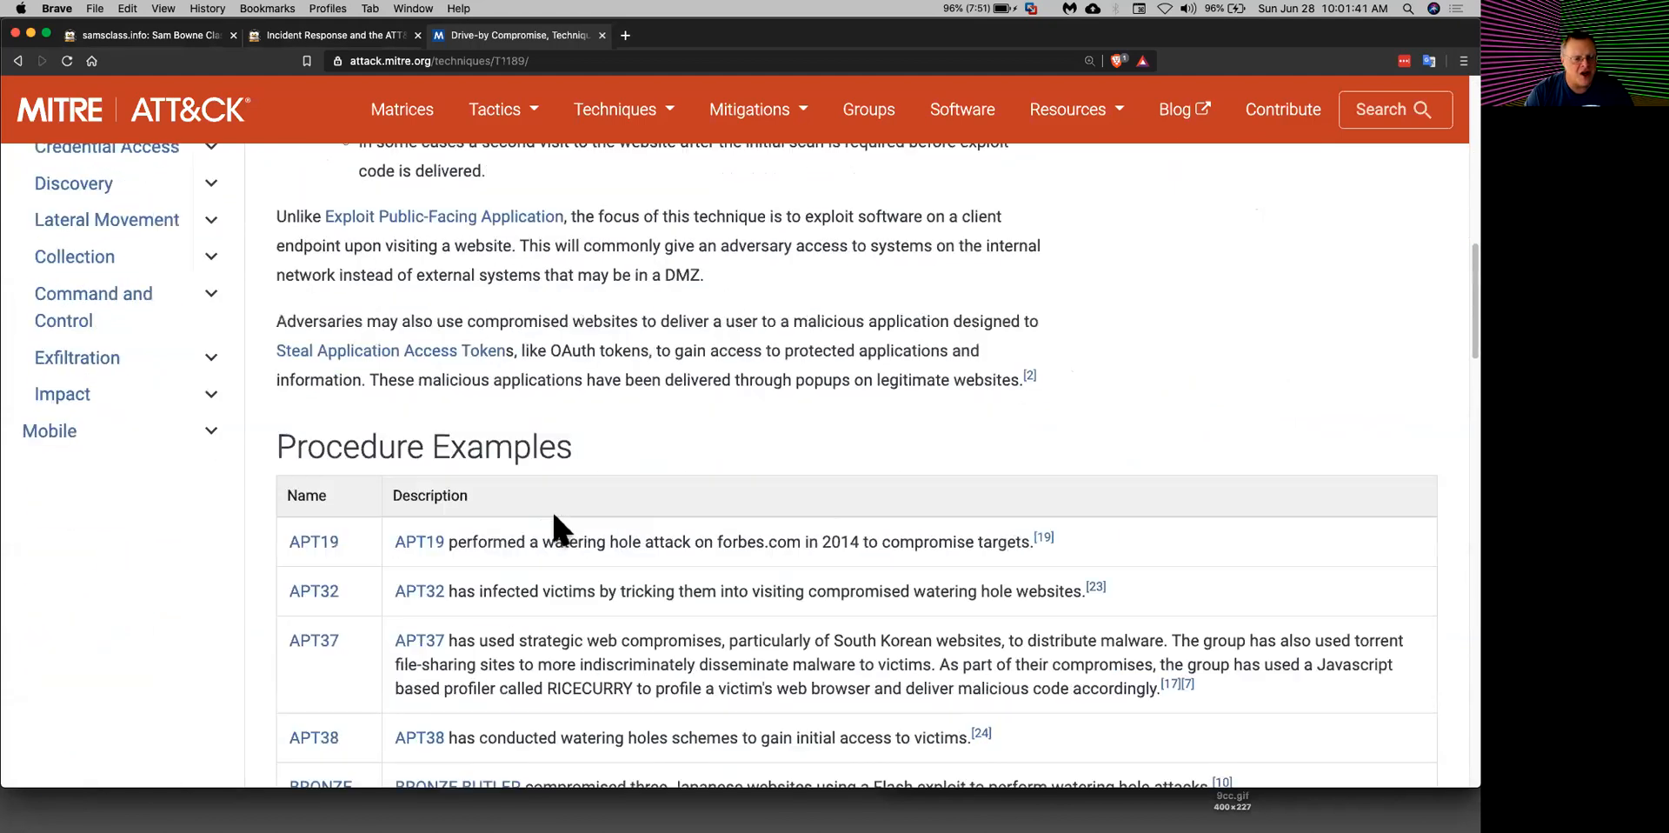
pyautogui.scroll(-3)
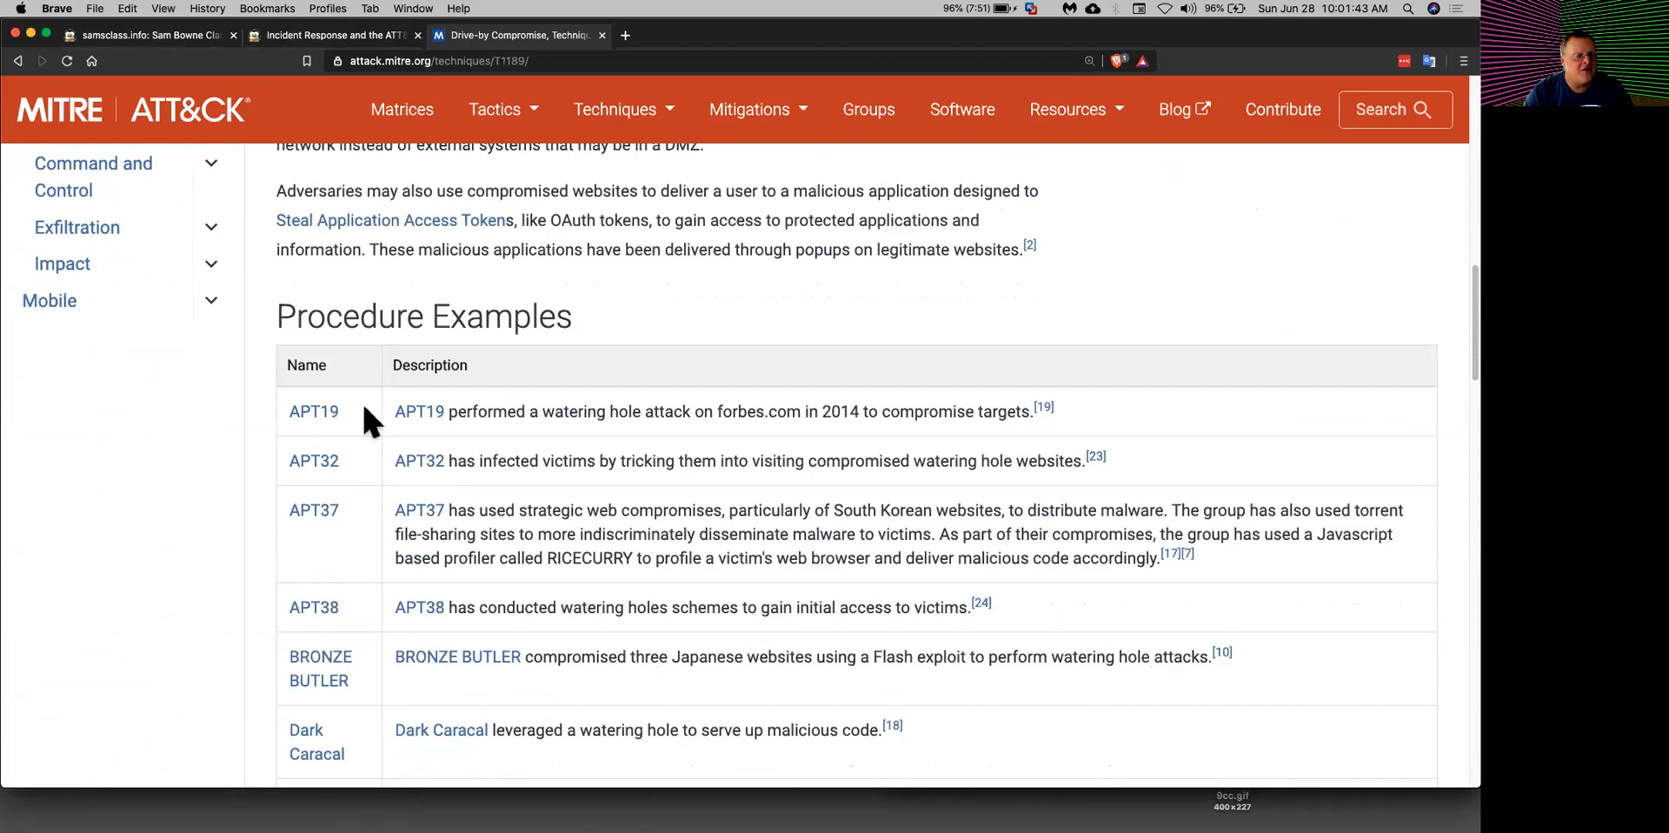
pyautogui.moveTo(468, 633)
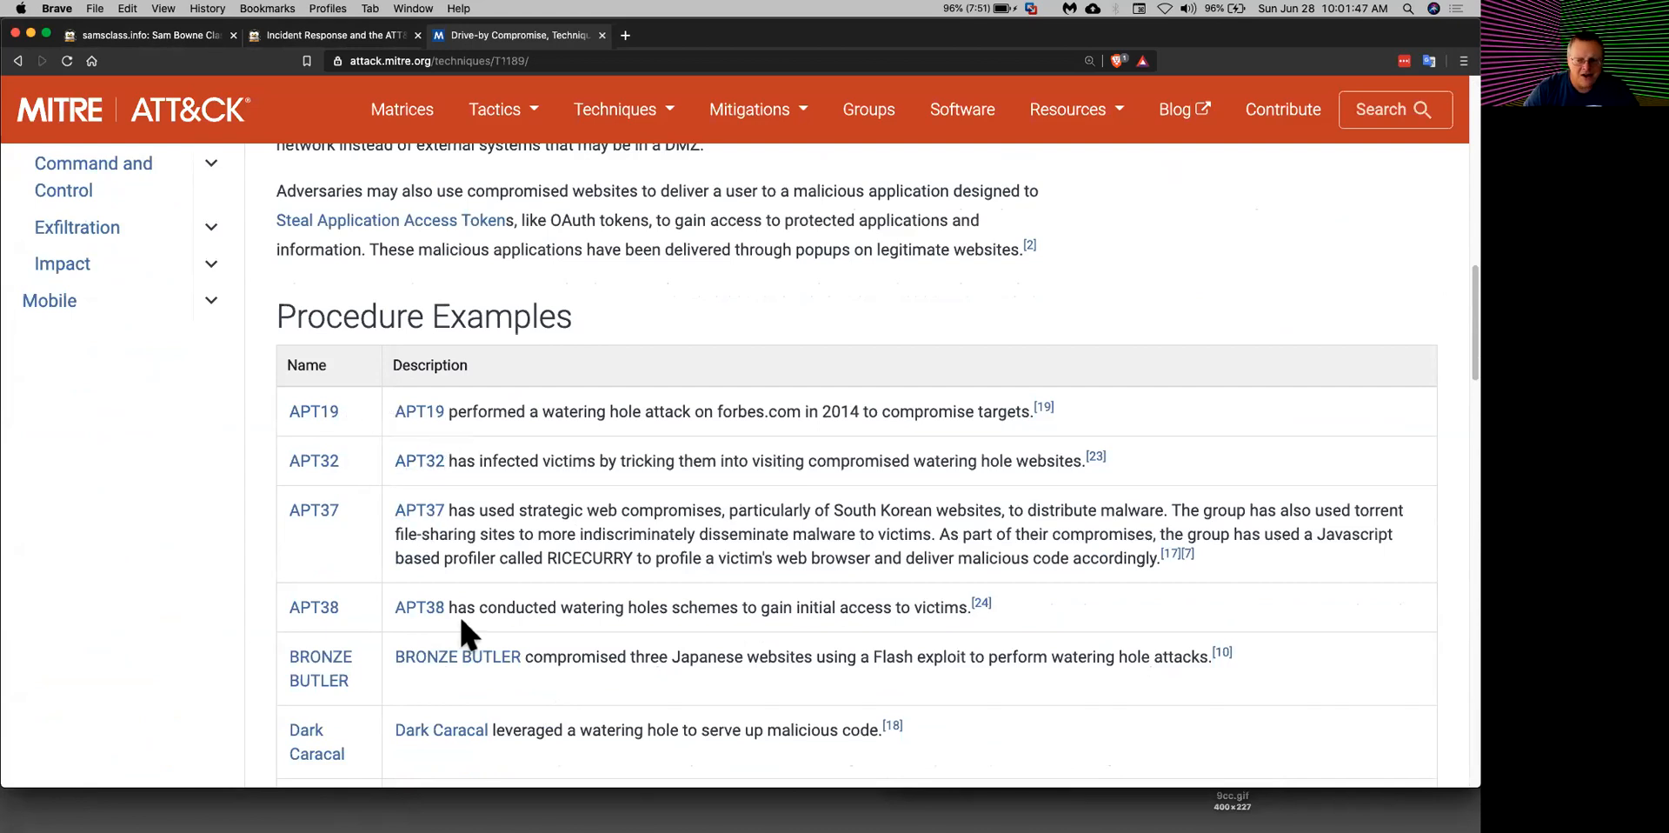
pyautogui.moveTo(619, 590)
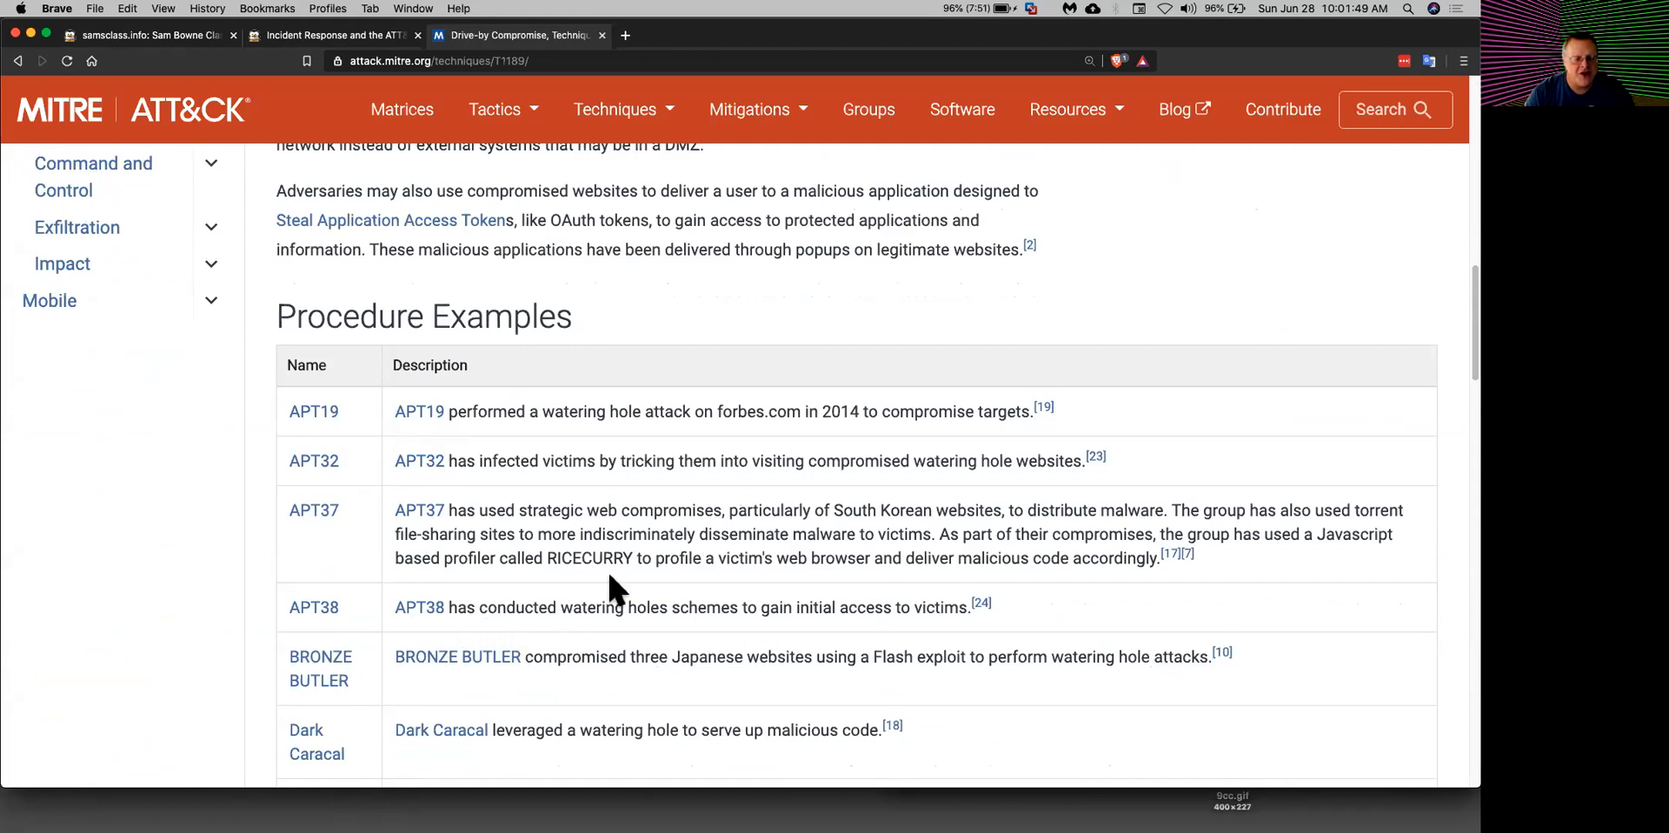
pyautogui.scroll(-3)
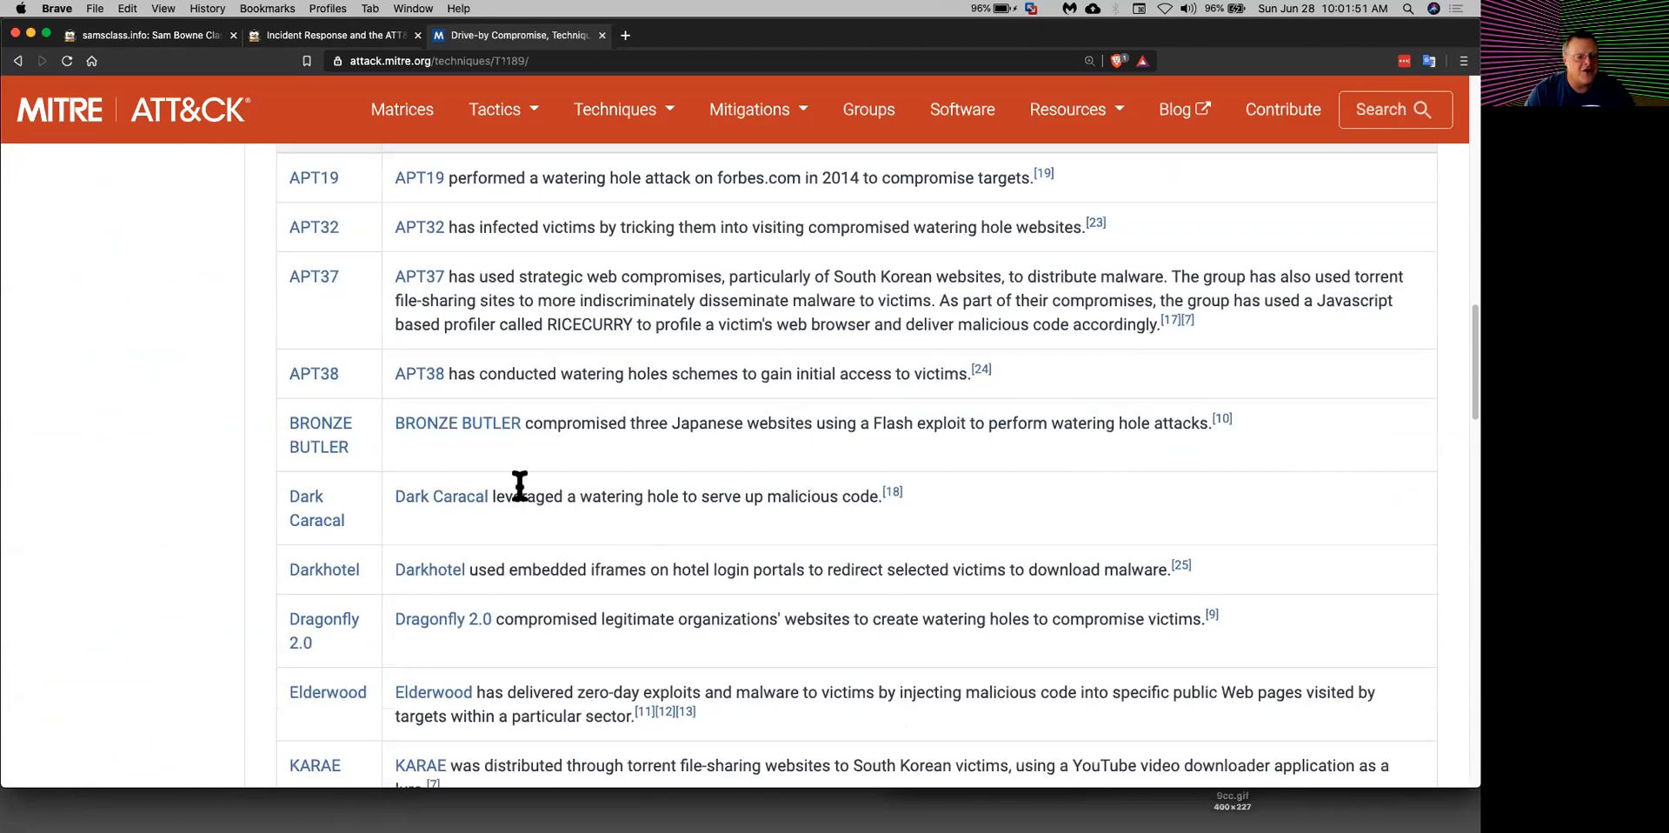
pyautogui.scroll(-3)
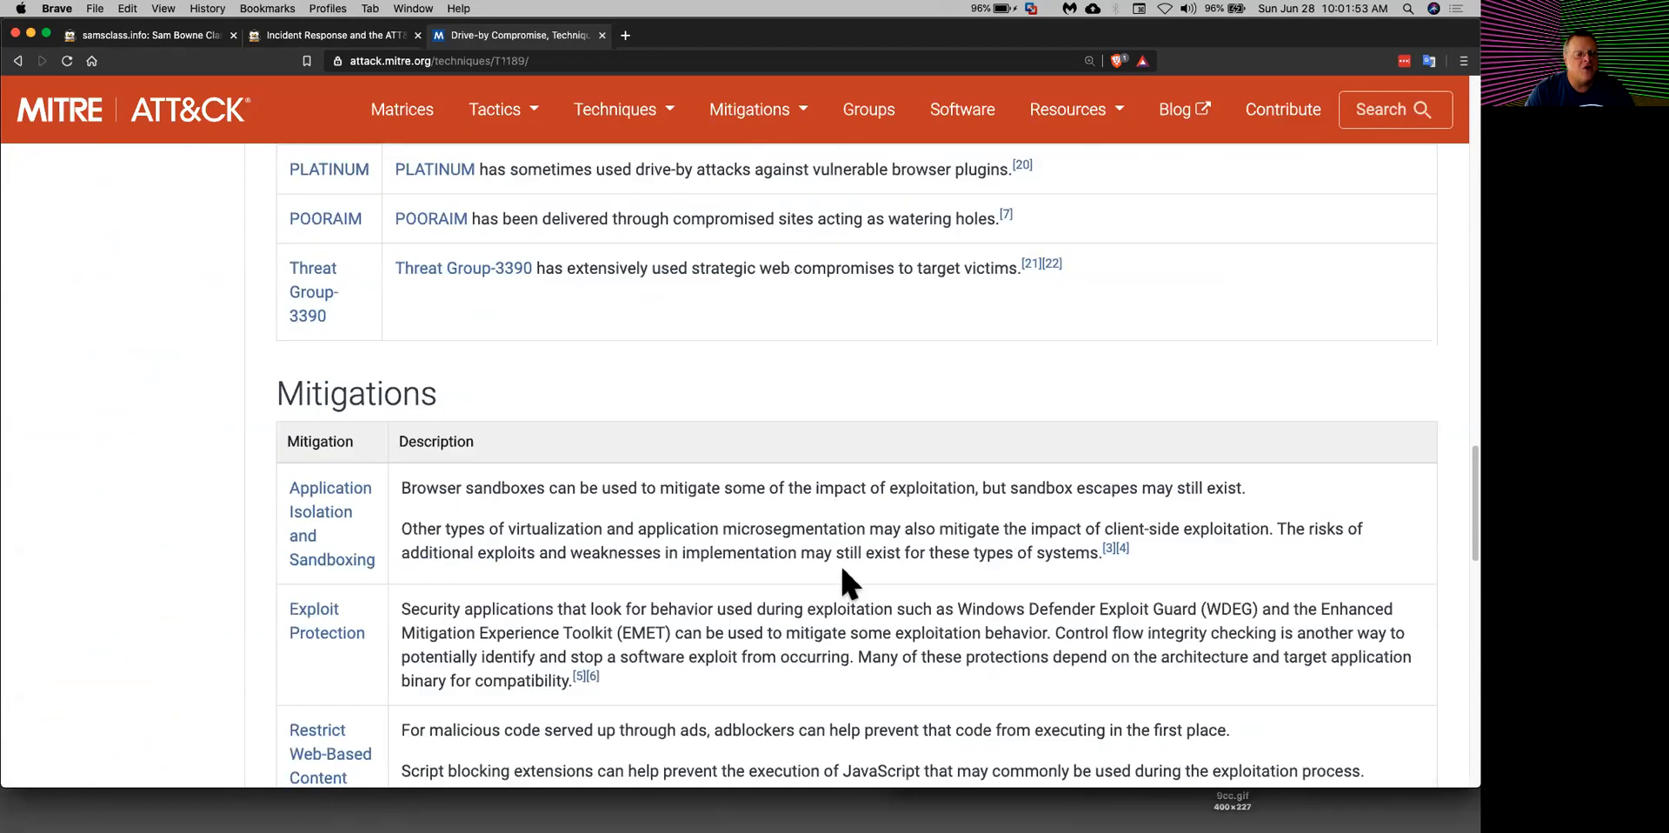
pyautogui.scroll(-3)
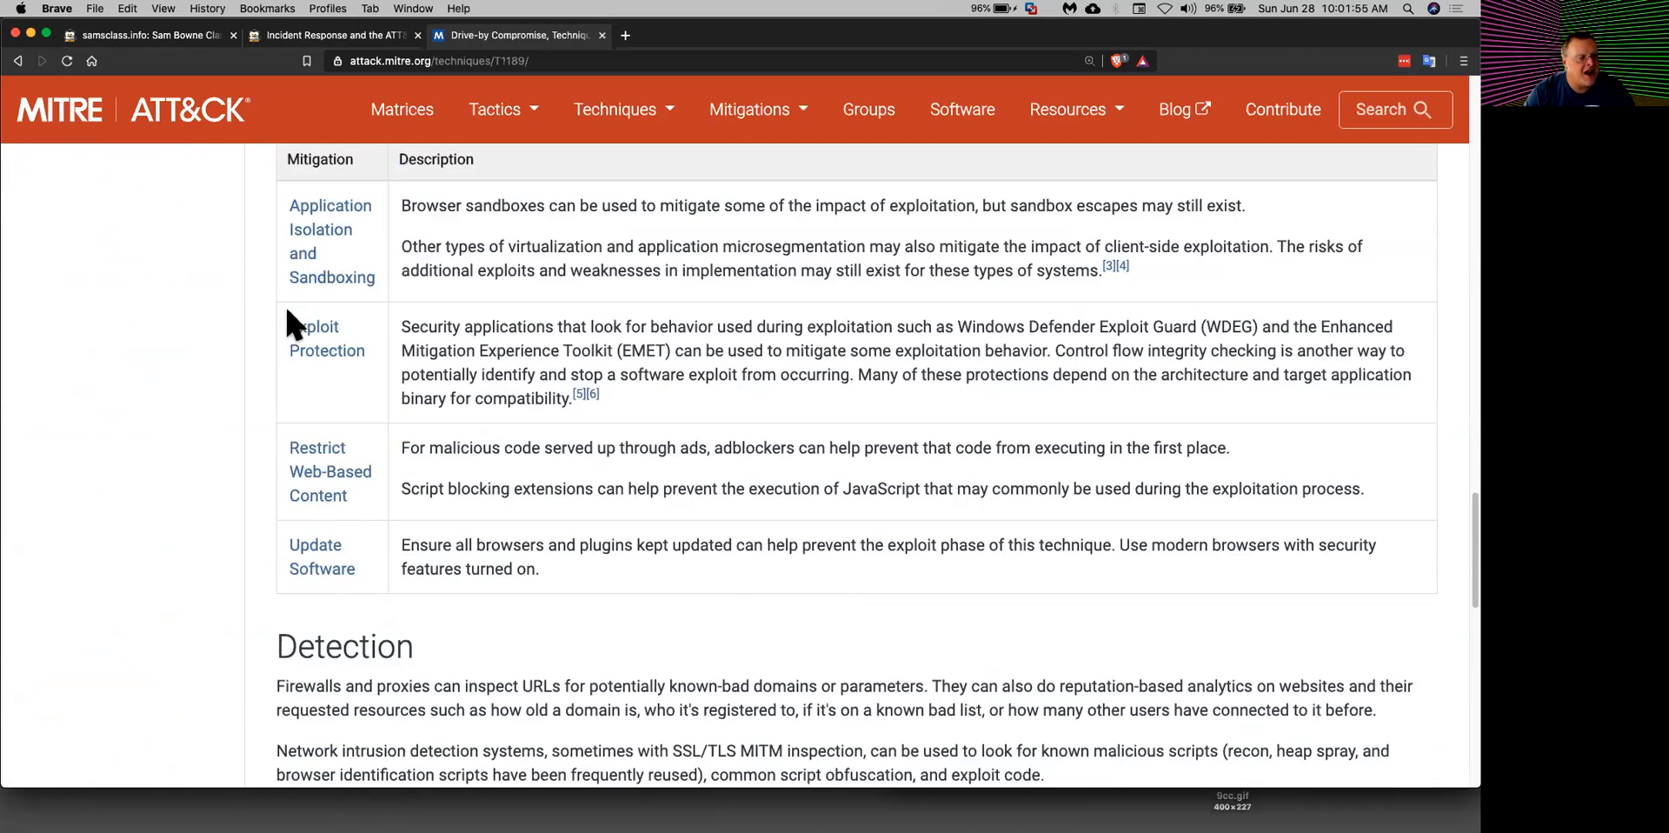
pyautogui.moveTo(542, 661)
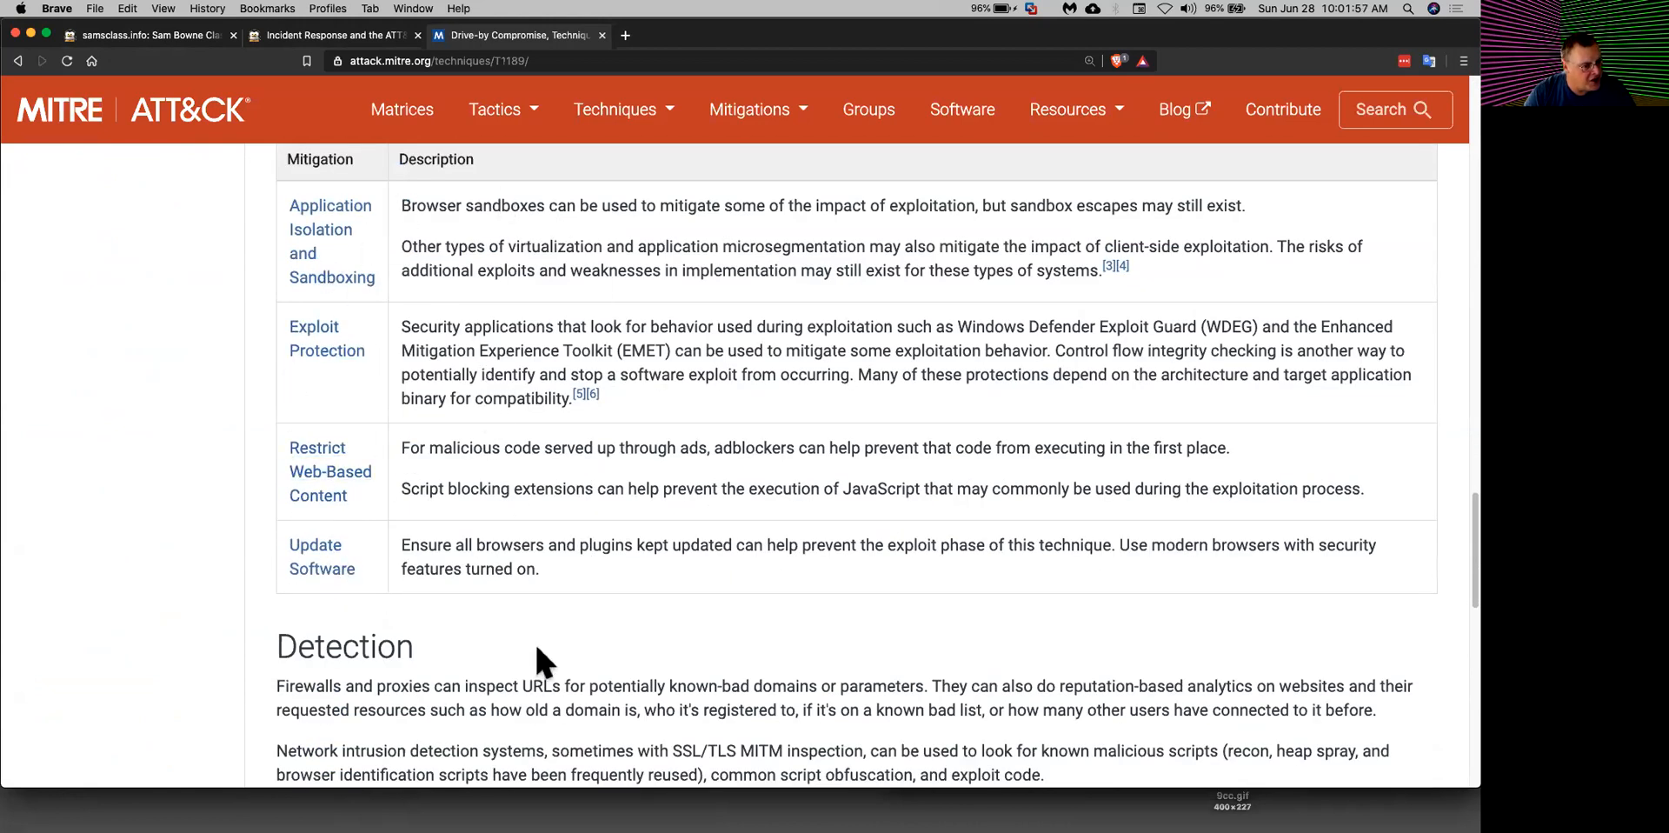
pyautogui.scroll(-3)
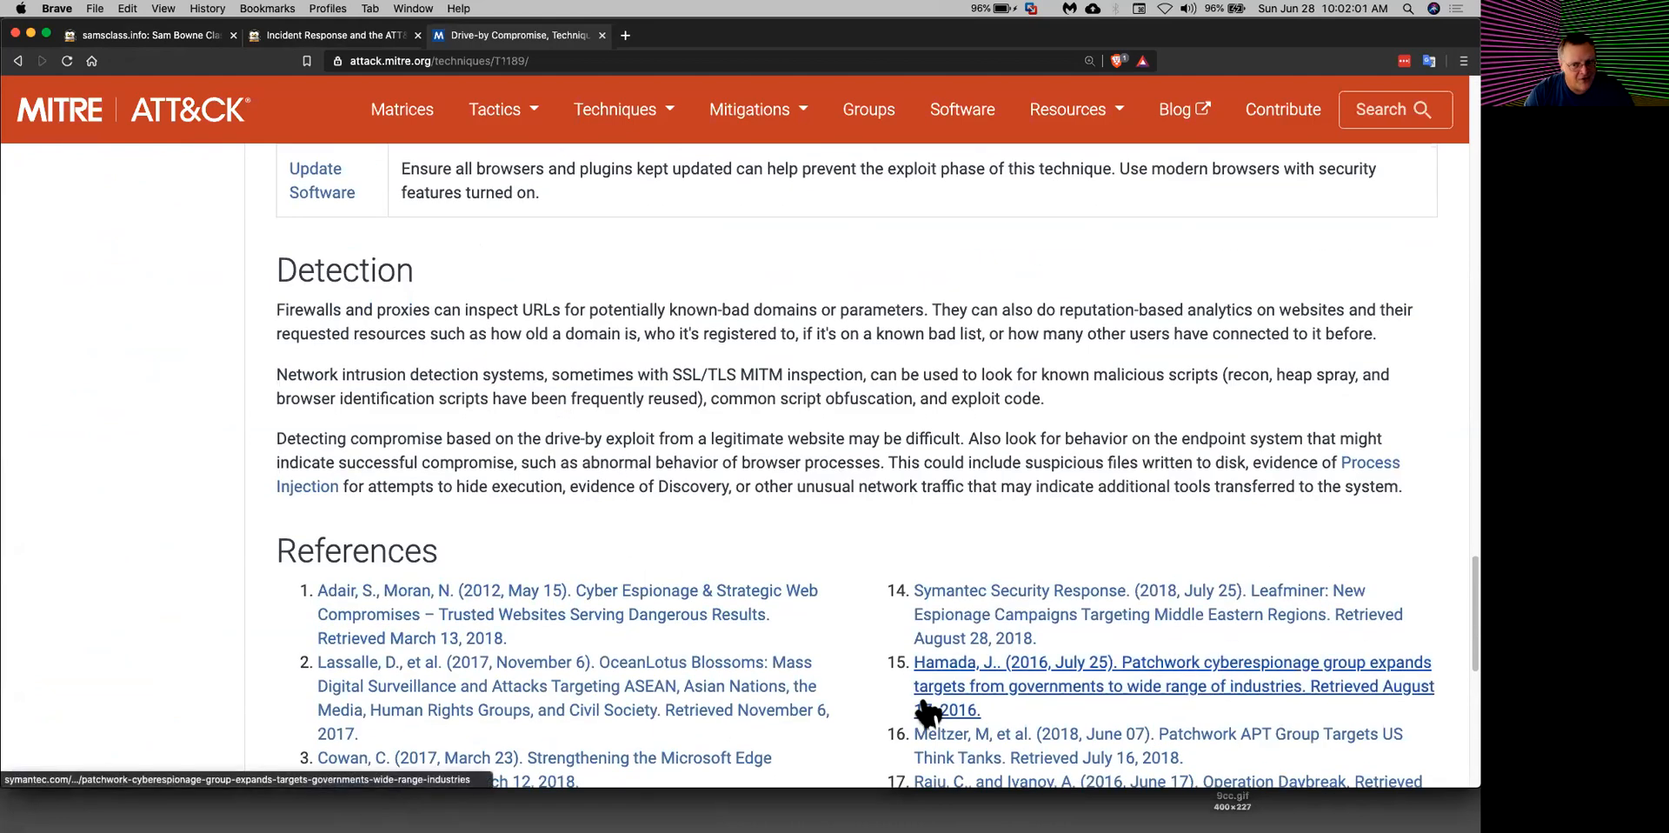
pyautogui.moveTo(1459, 574)
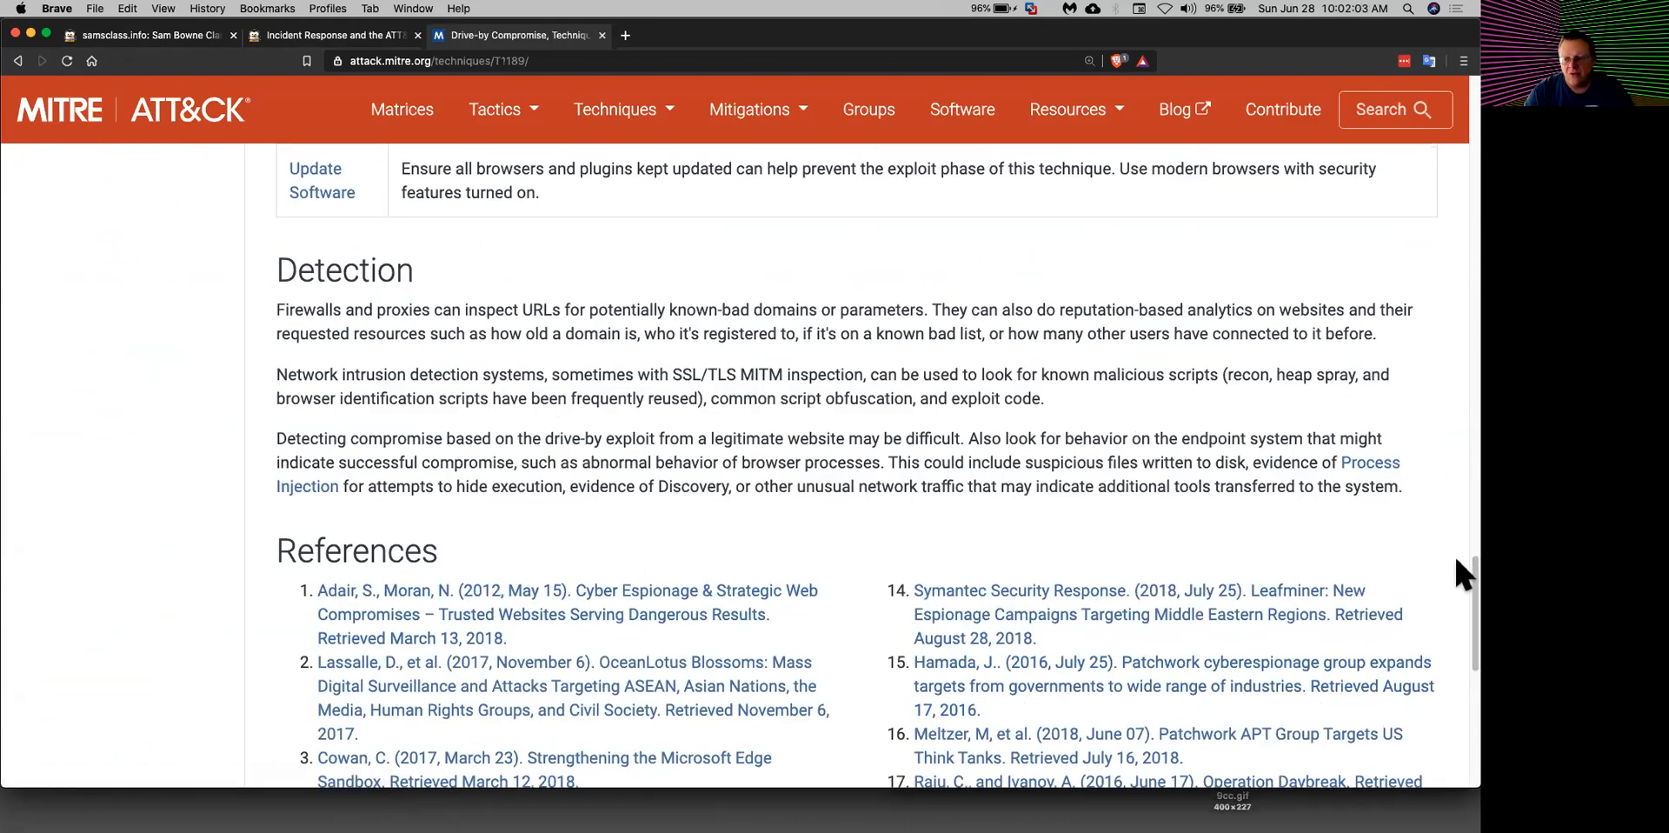
pyautogui.scroll(3)
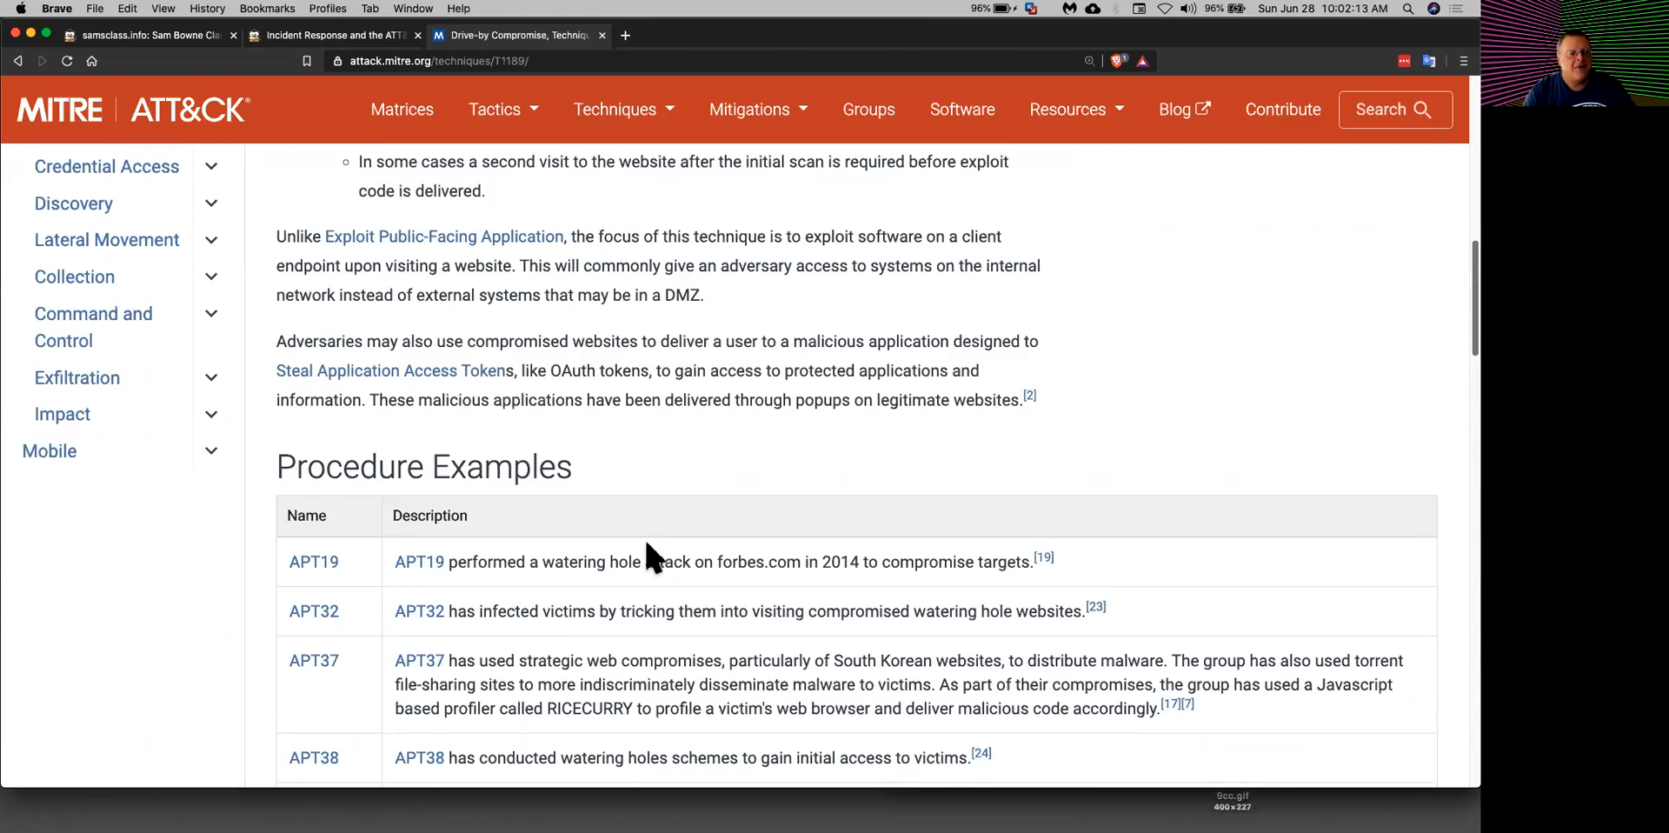
pyautogui.scroll(3)
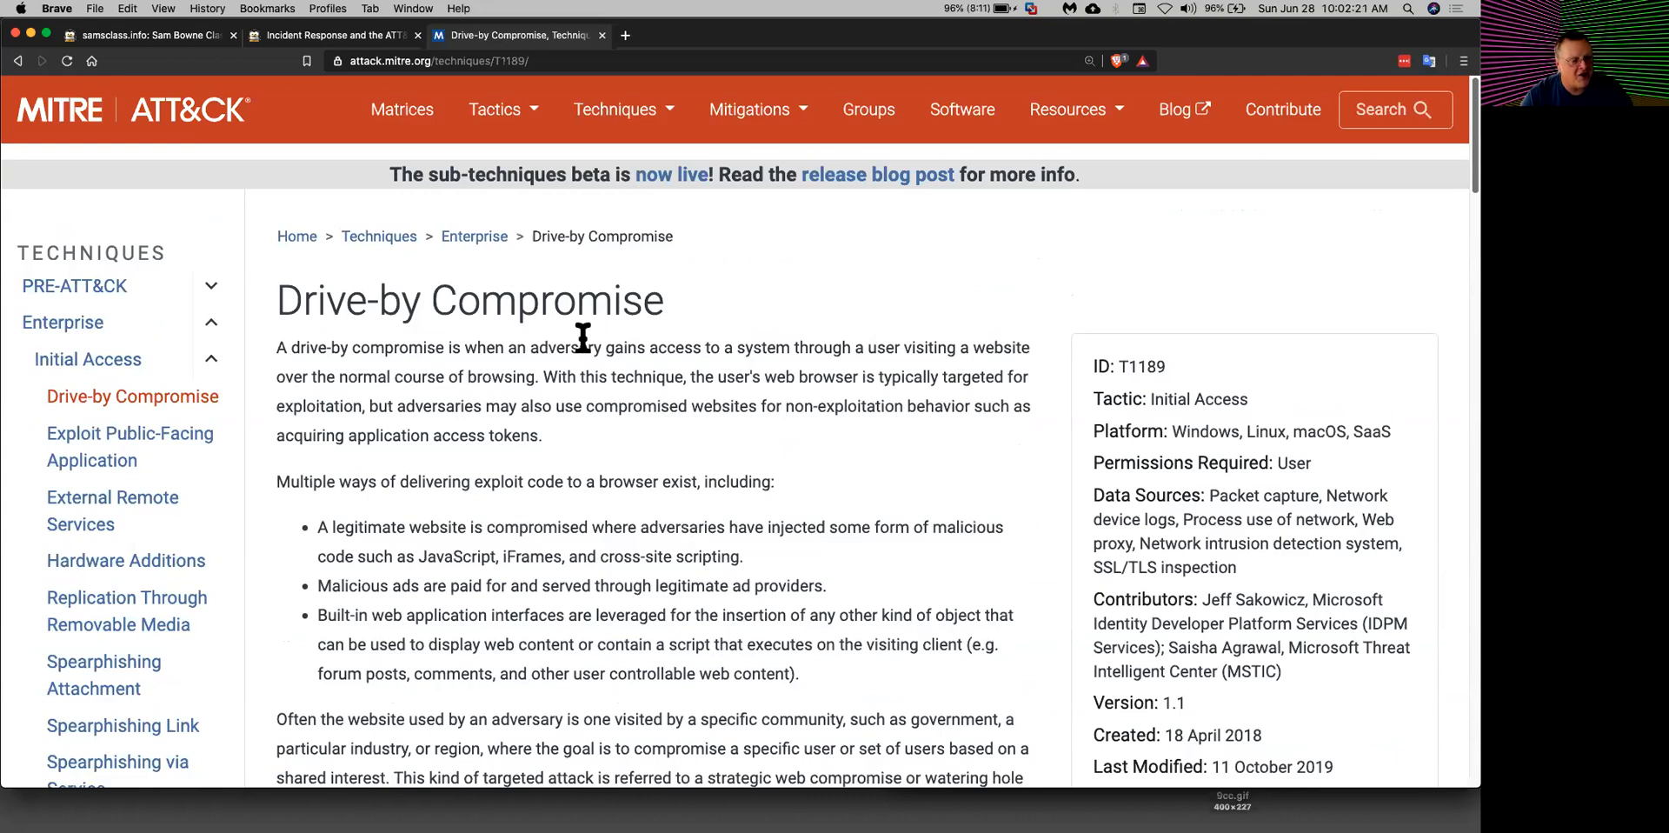
pyautogui.moveTo(605, 339)
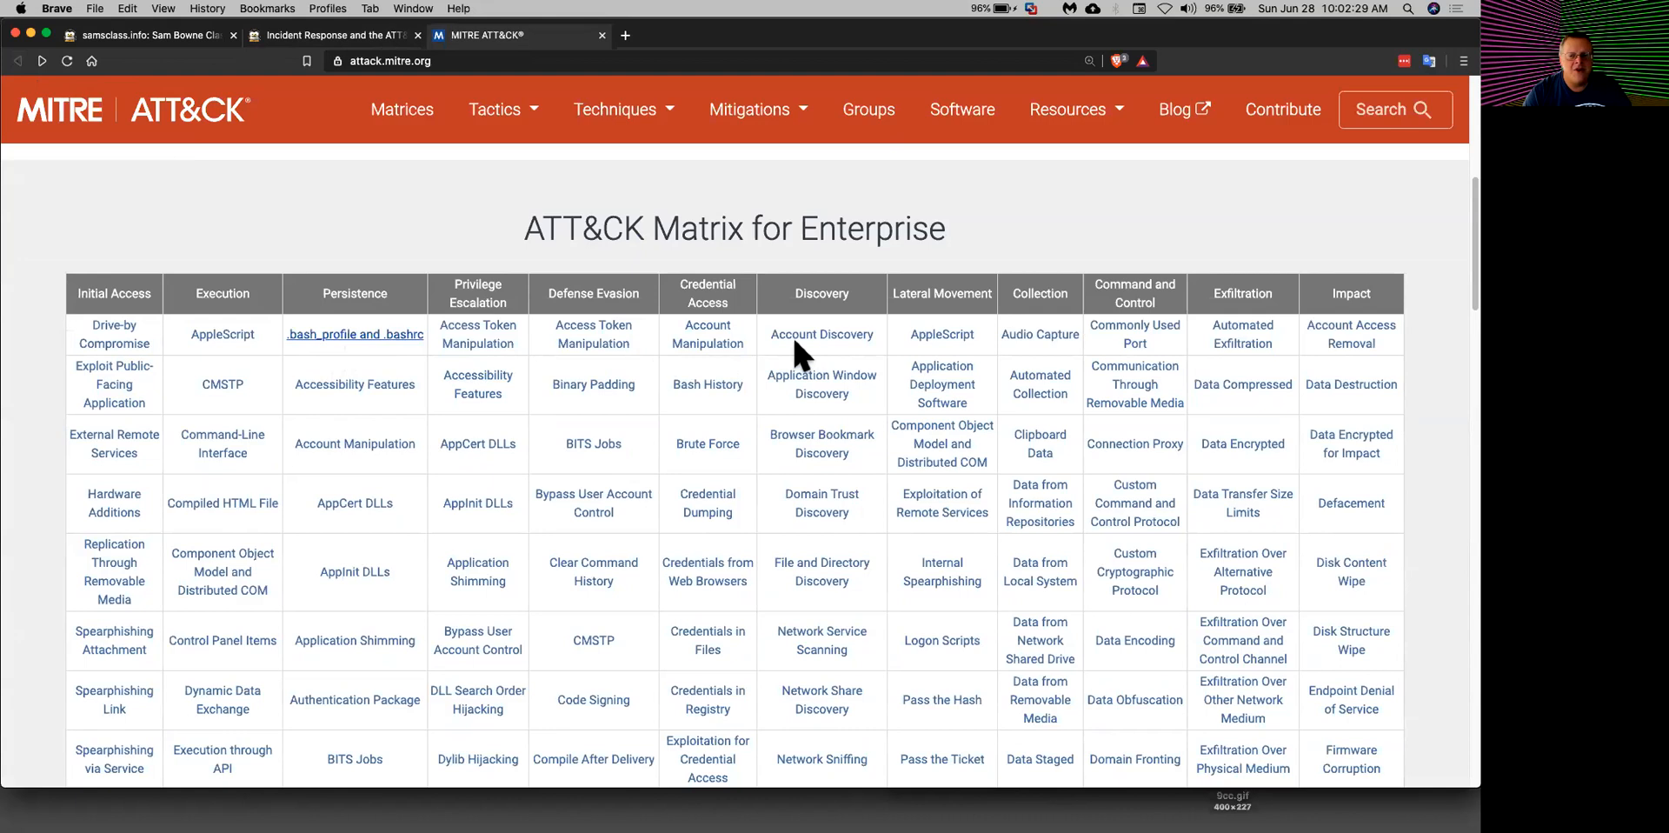
pyautogui.moveTo(219, 339)
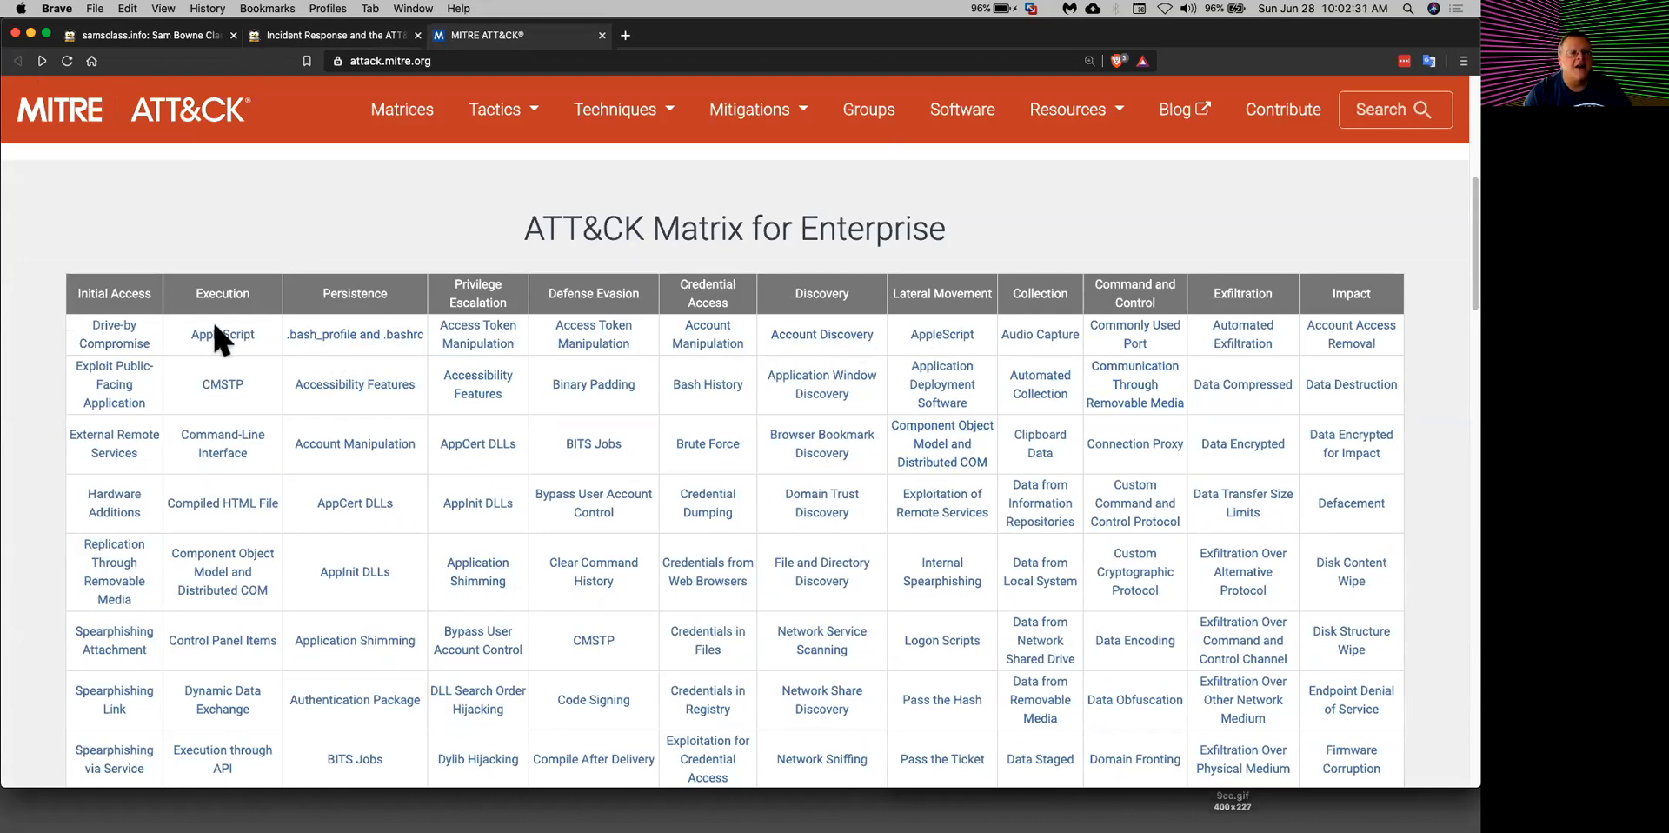
pyautogui.moveTo(365, 631)
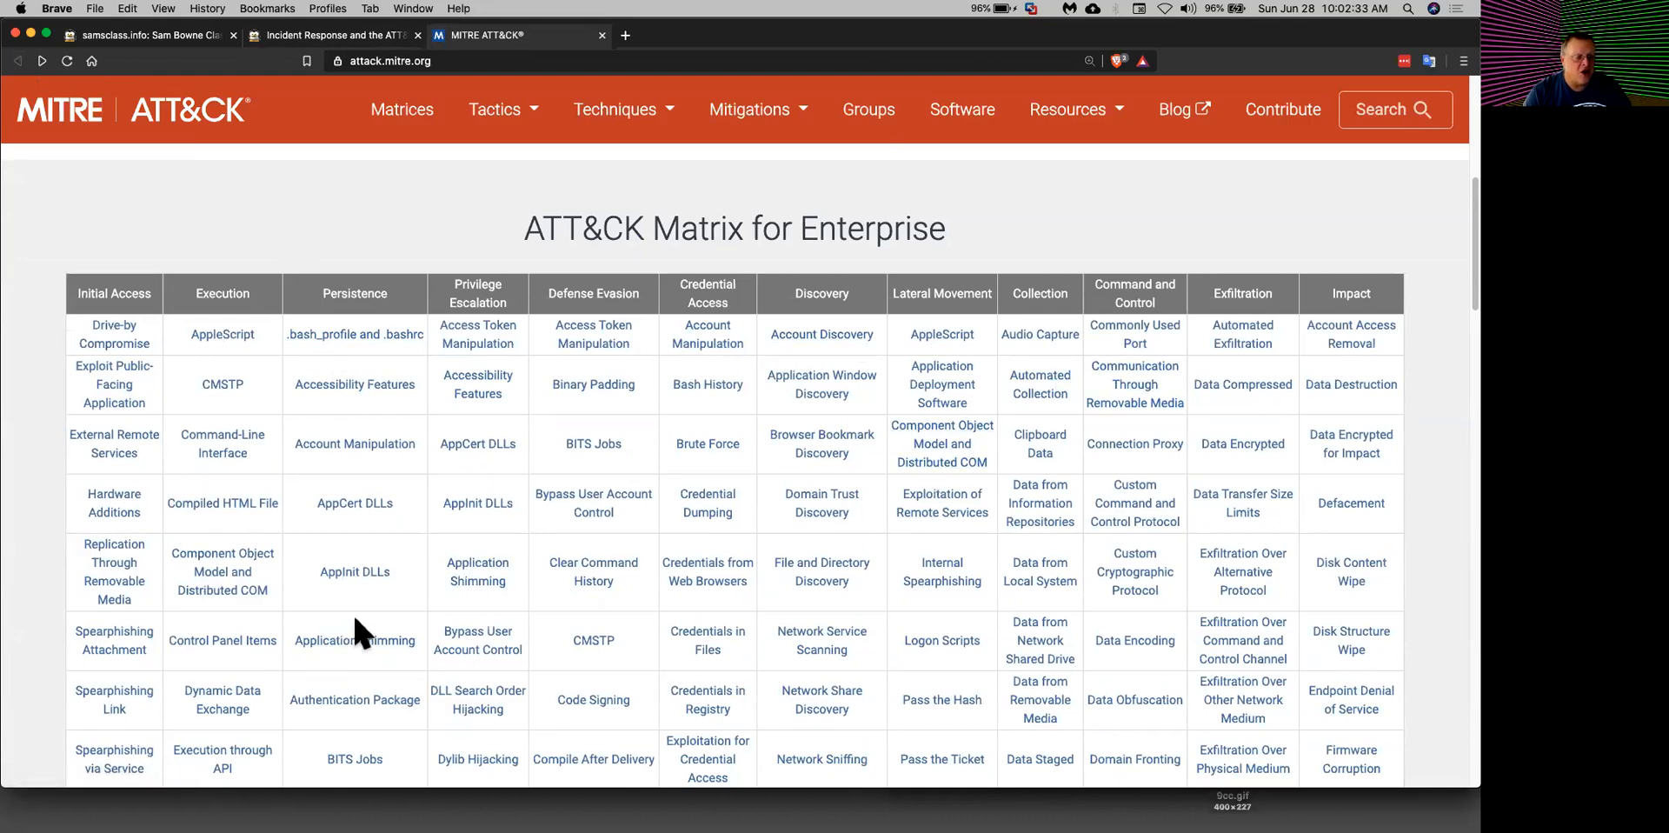
pyautogui.moveTo(593, 570)
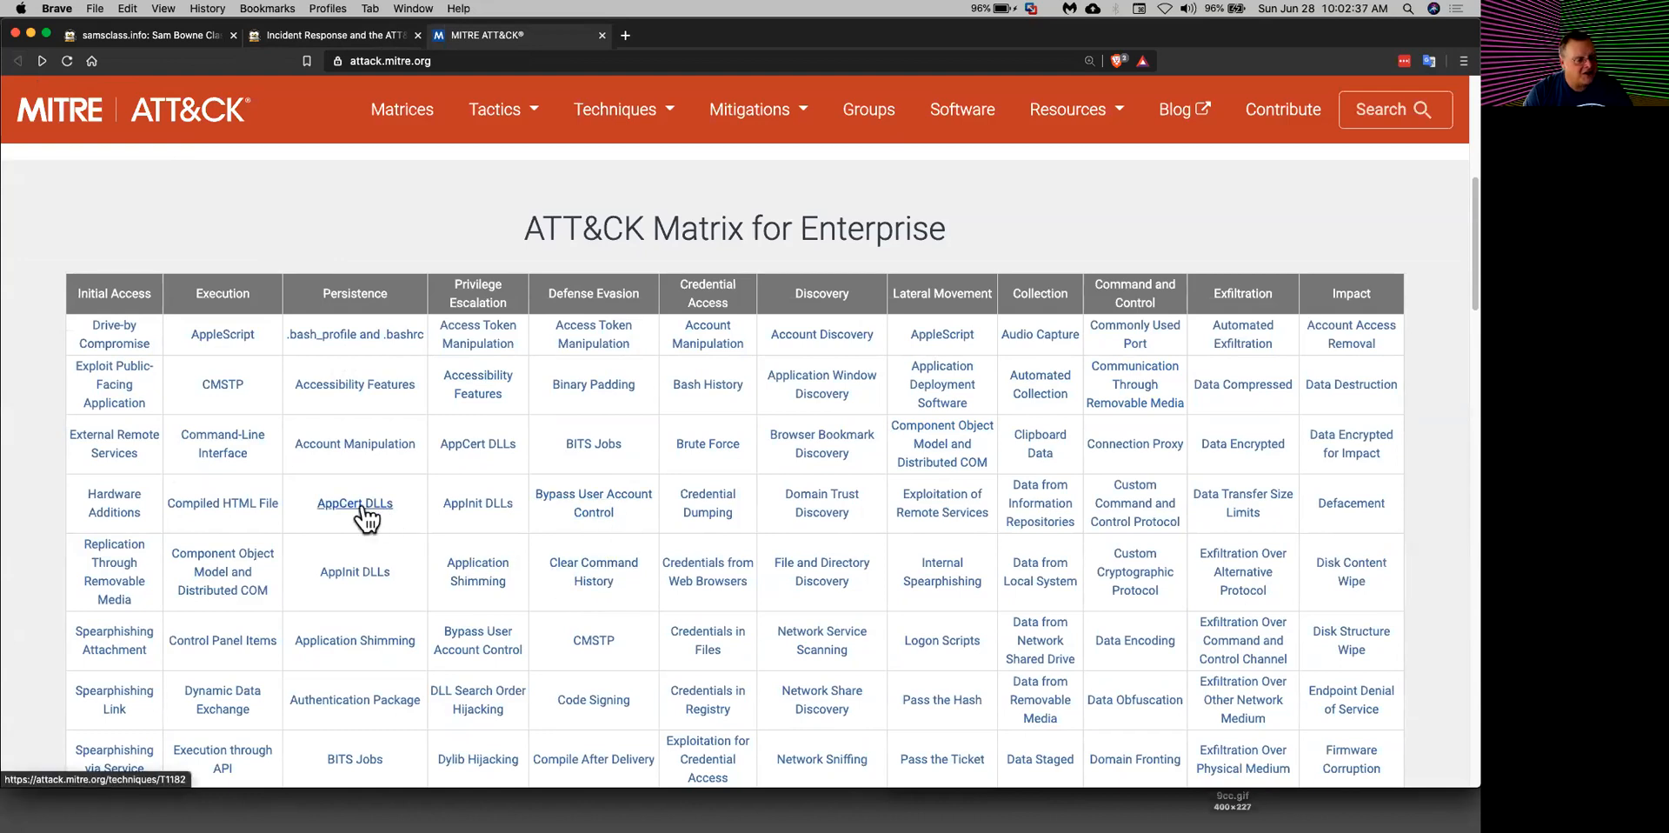
pyautogui.click(354, 503)
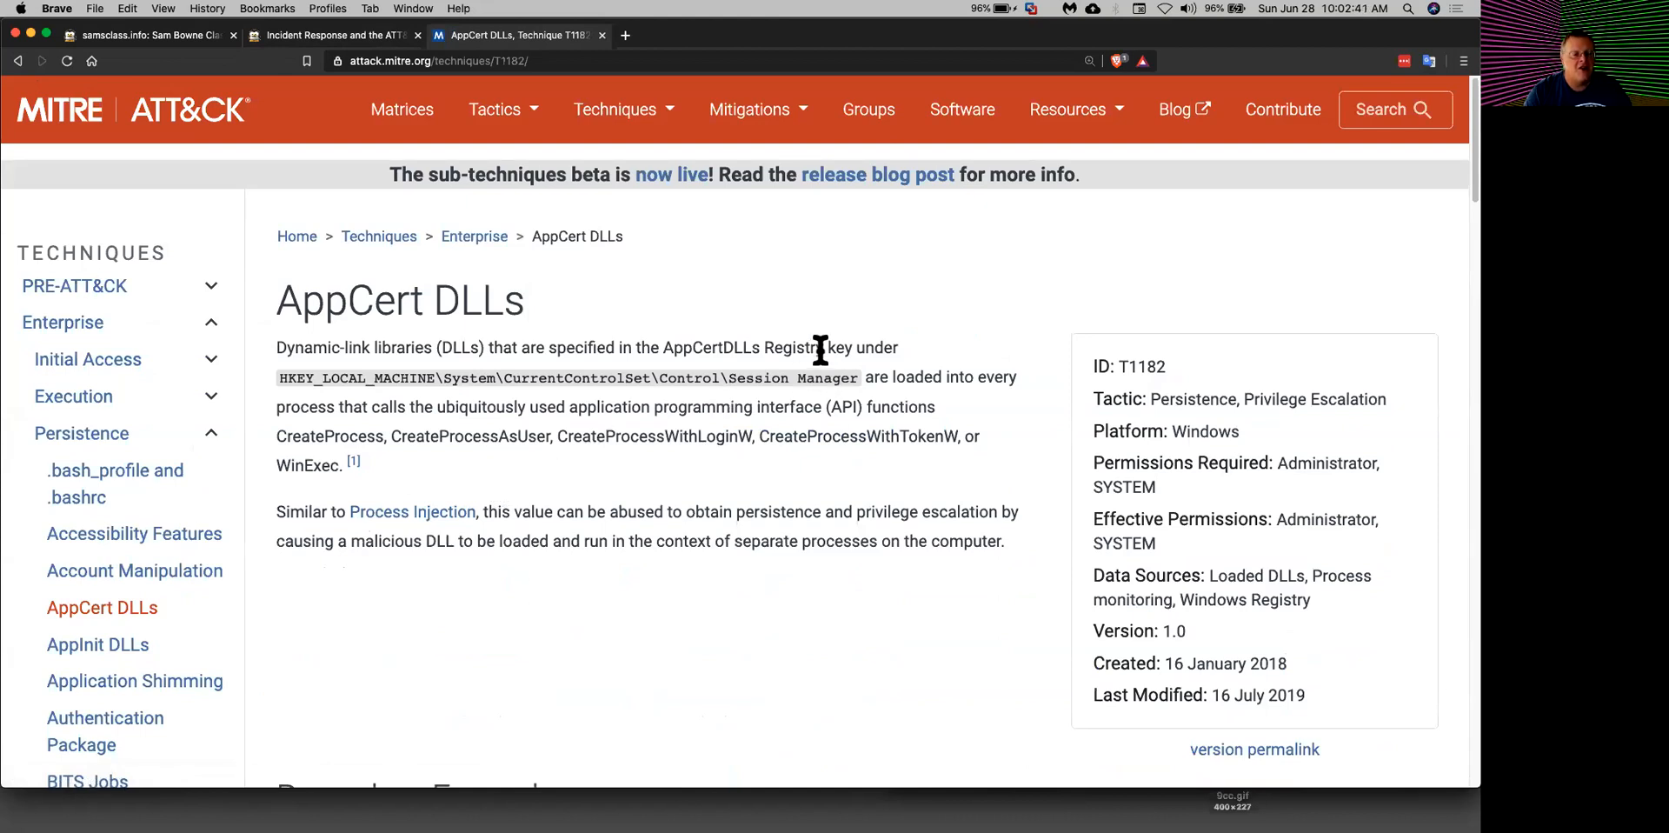
pyautogui.moveTo(478, 433)
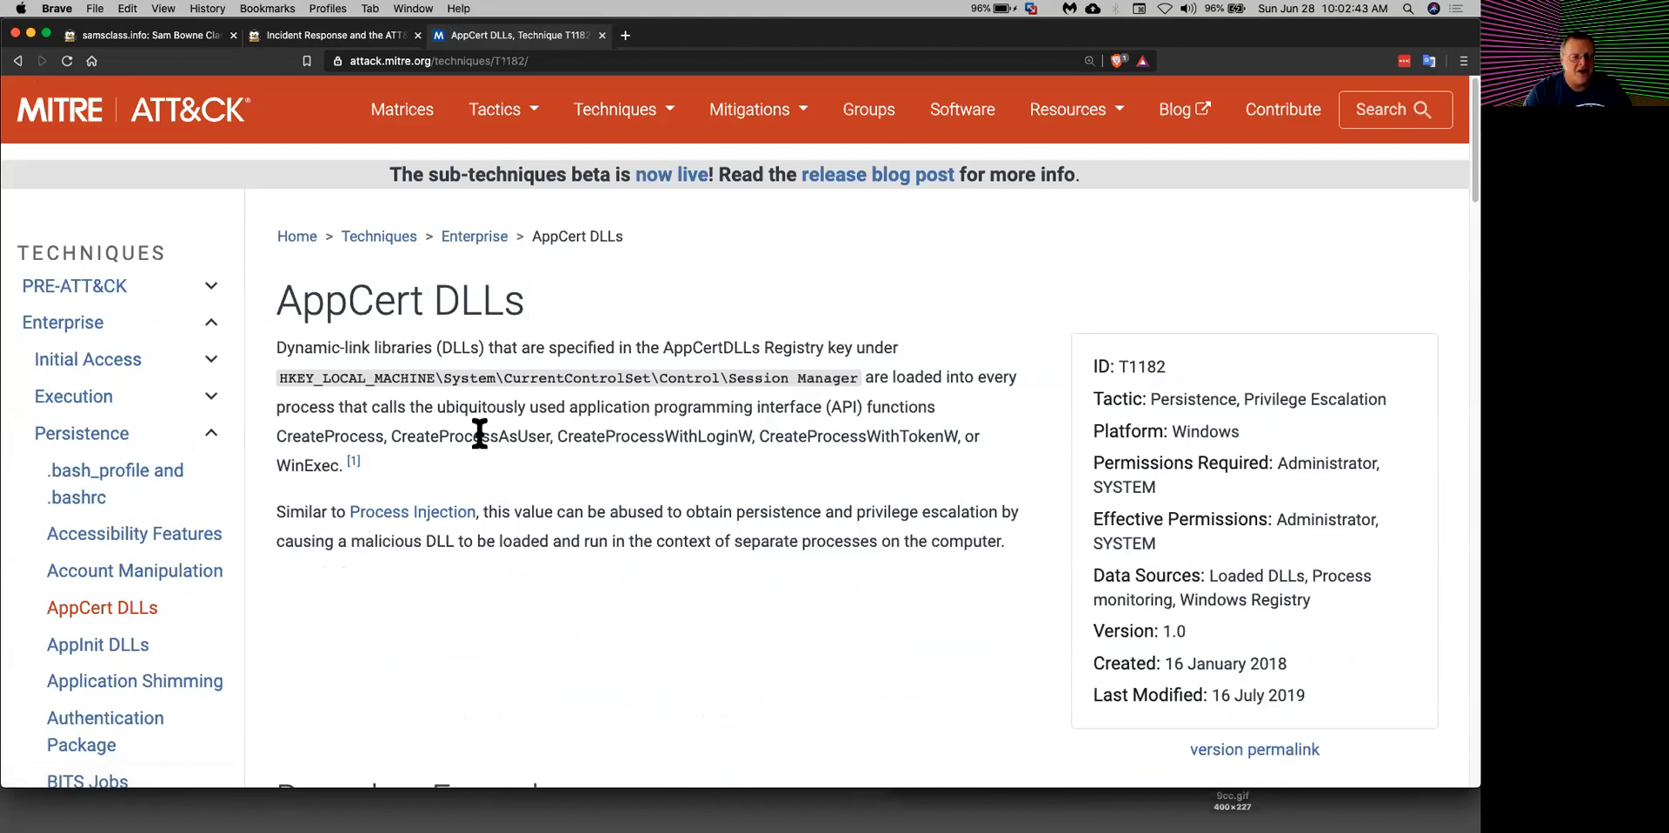
pyautogui.moveTo(544, 518)
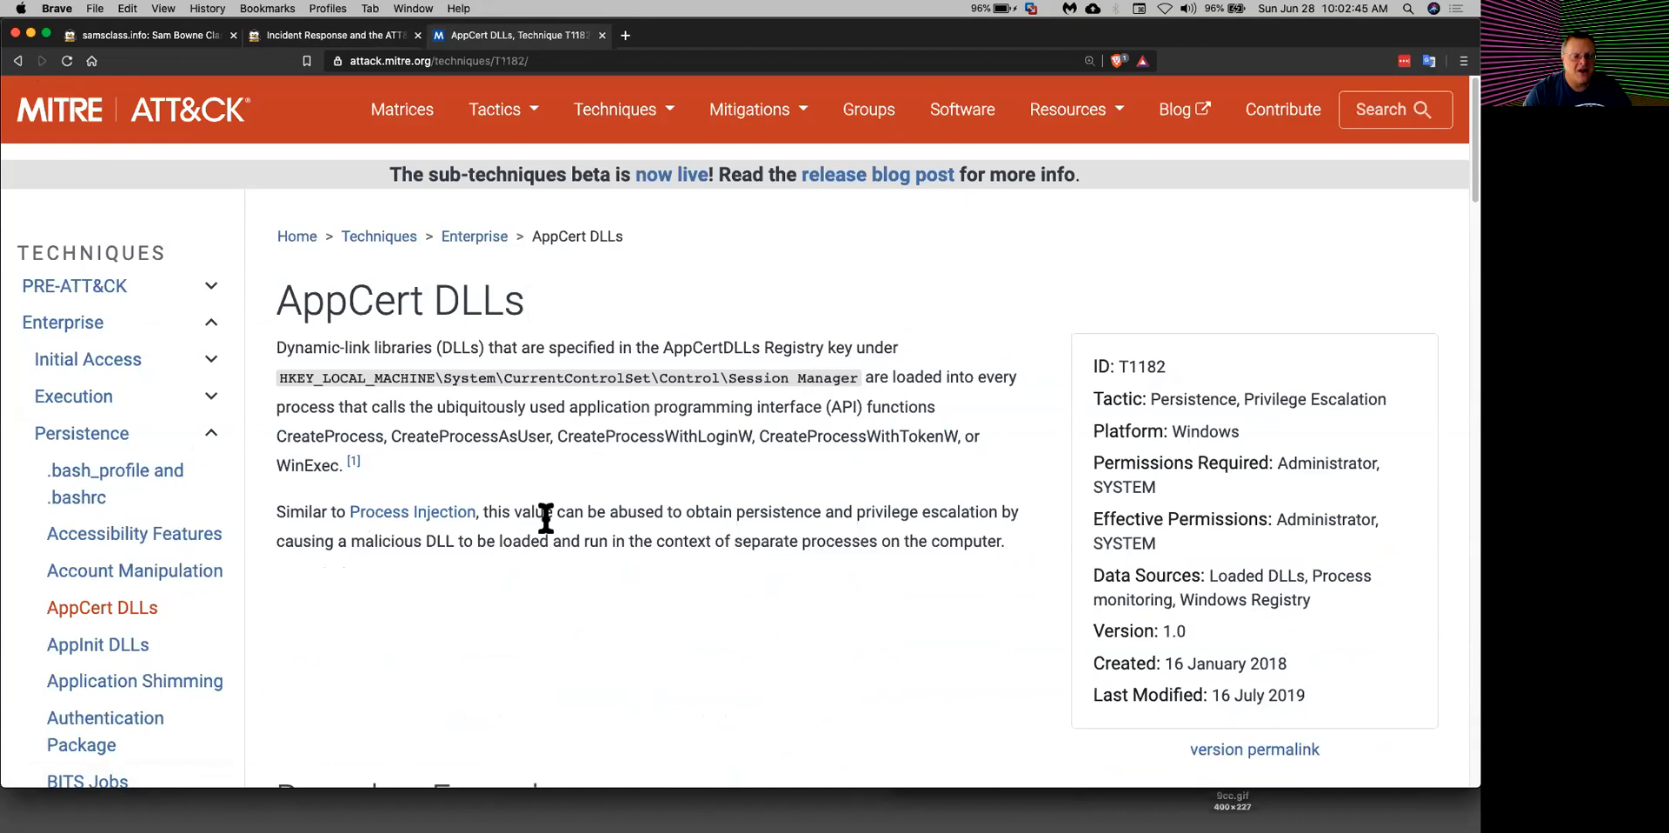
pyautogui.moveTo(572, 537)
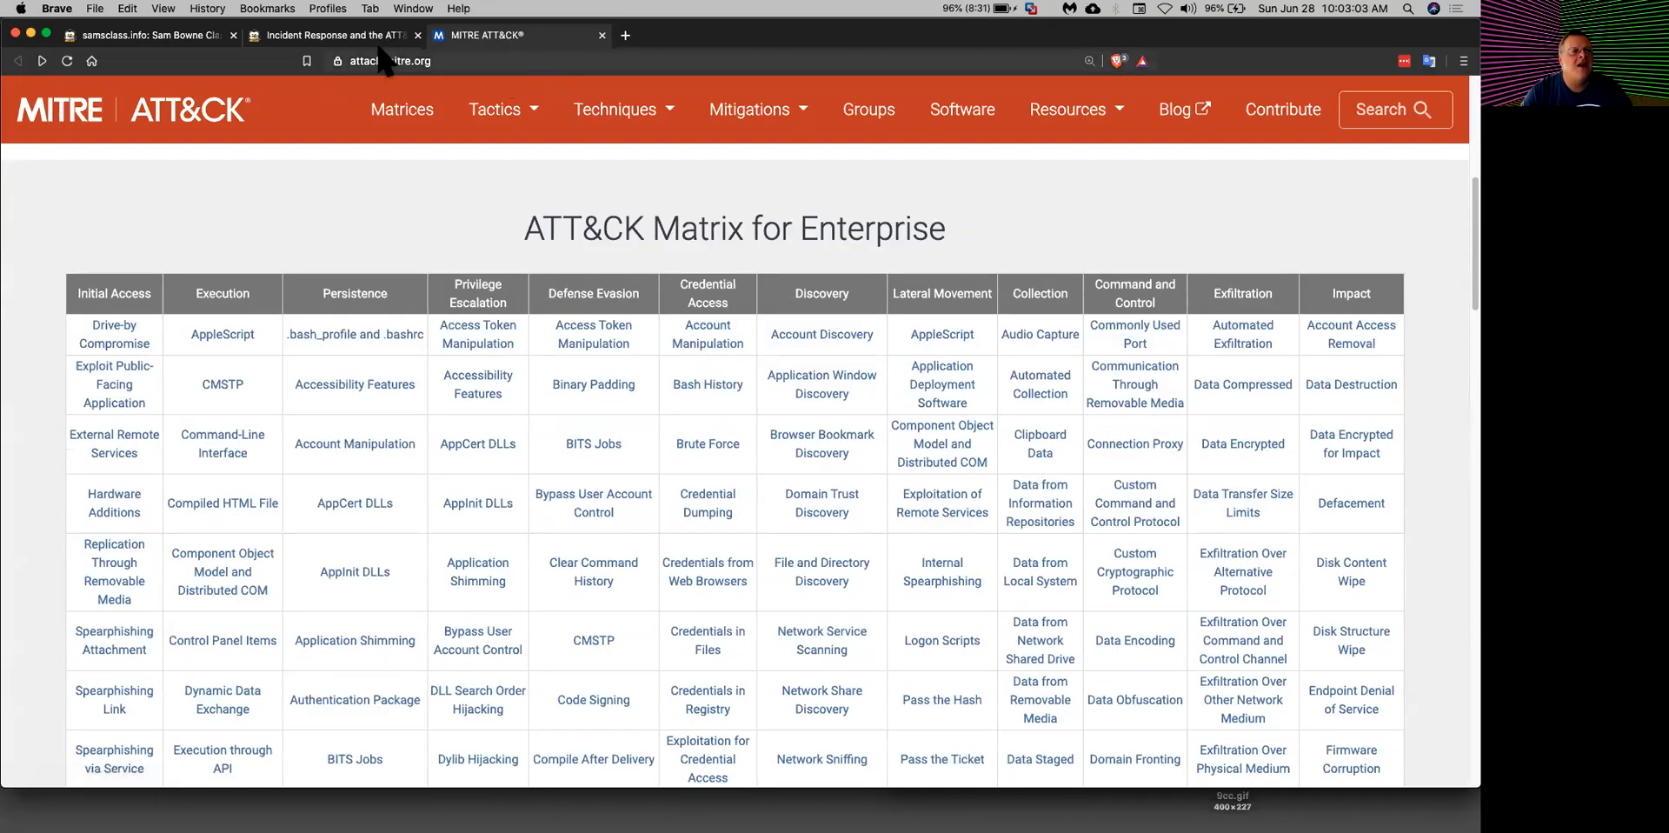
# Step: Answer the Network Service Scanning question in the ATT 1 Tactics quiz, then return to the index
pyautogui.click(150, 35)
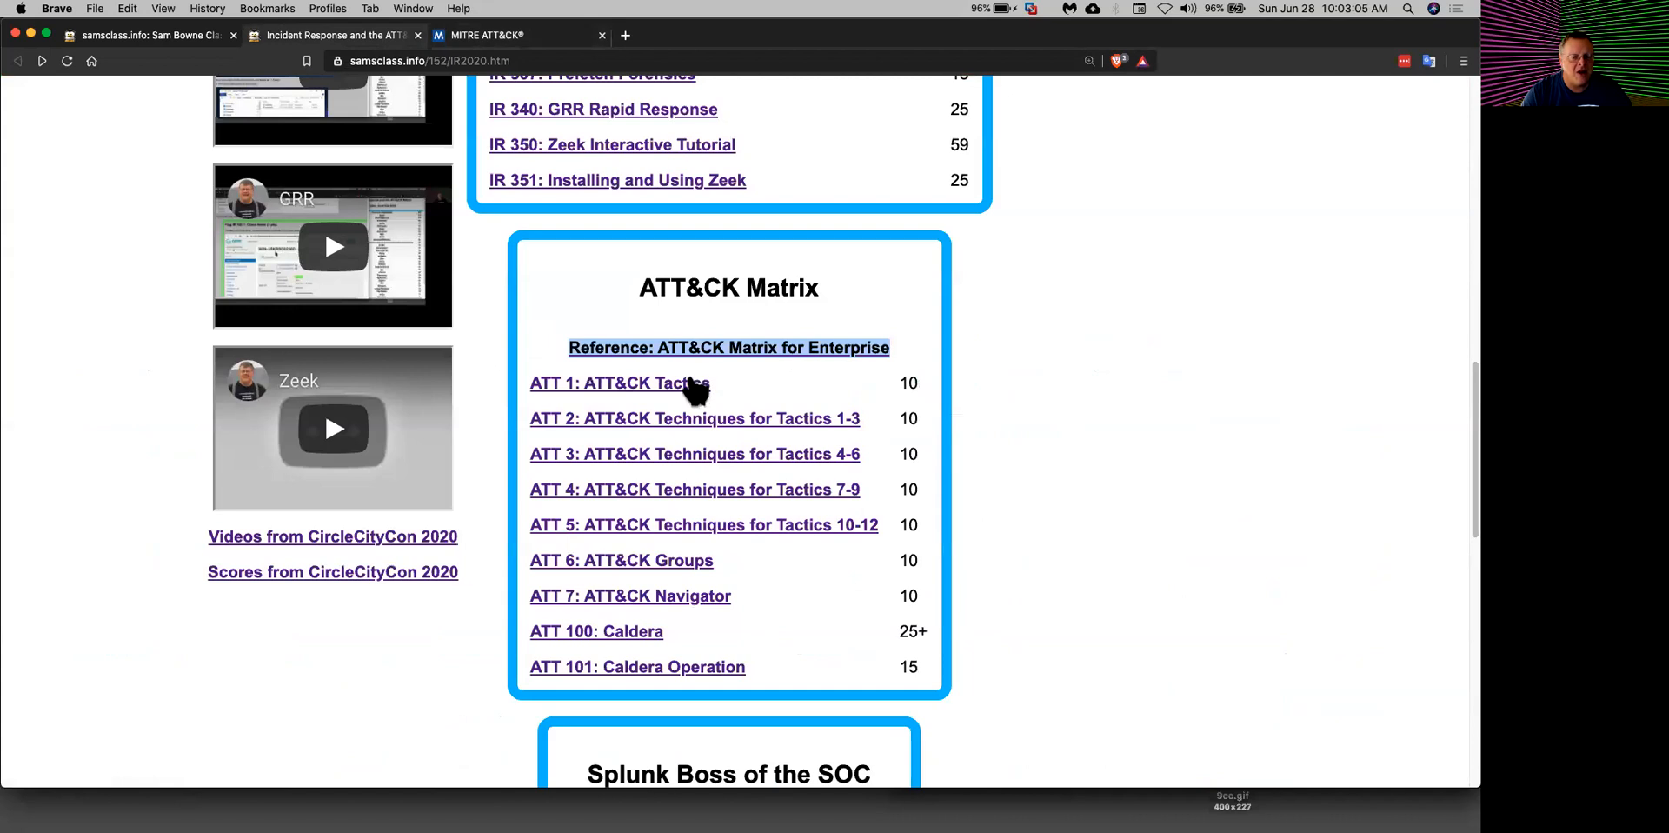
pyautogui.click(619, 382)
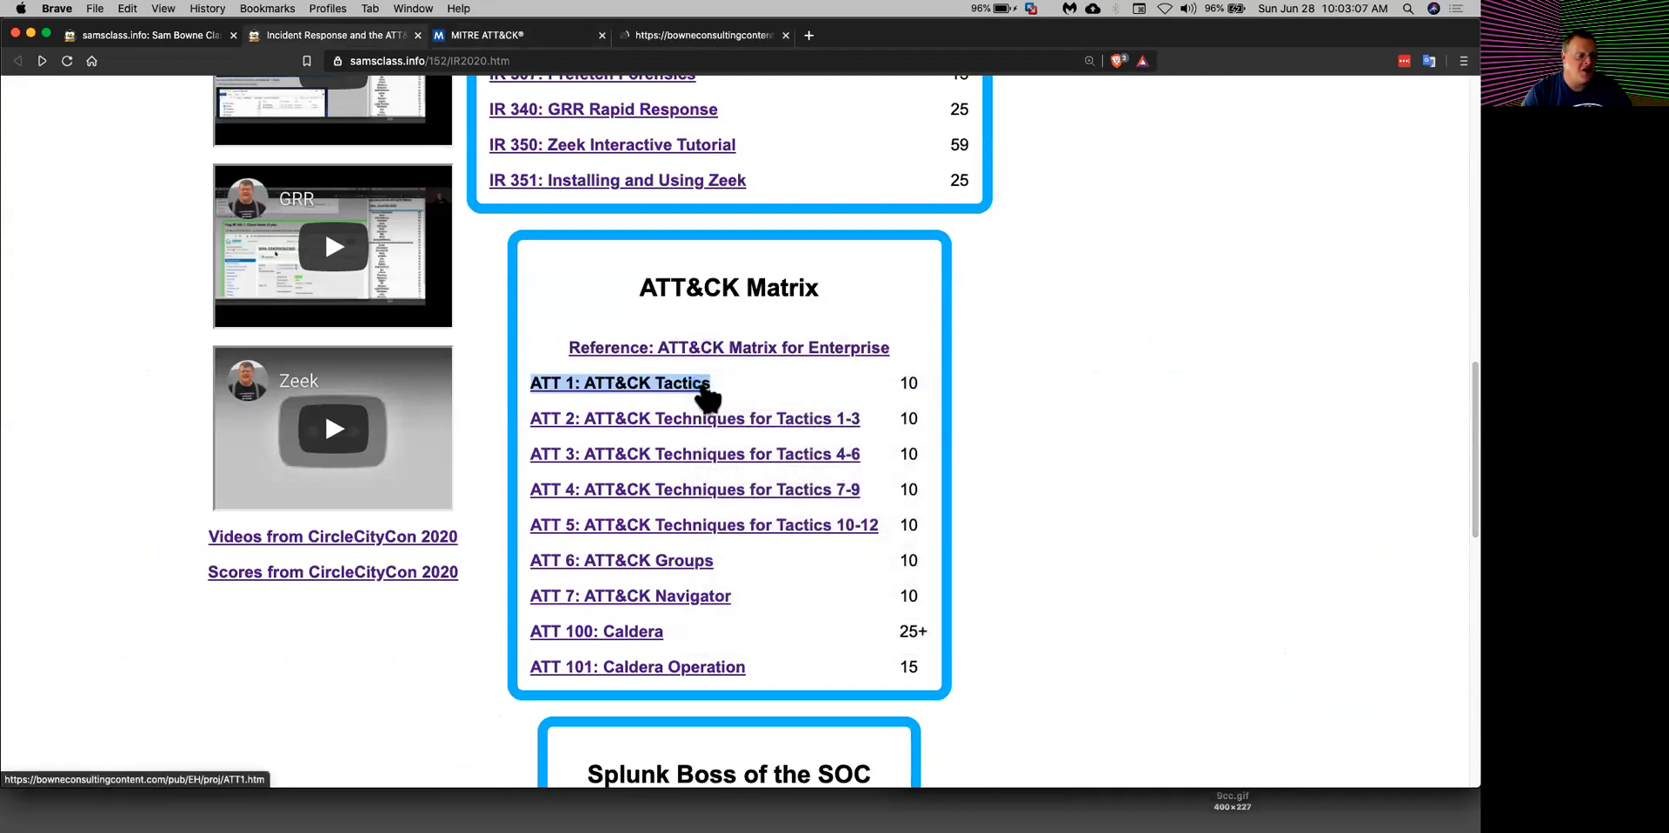
pyautogui.click(619, 383)
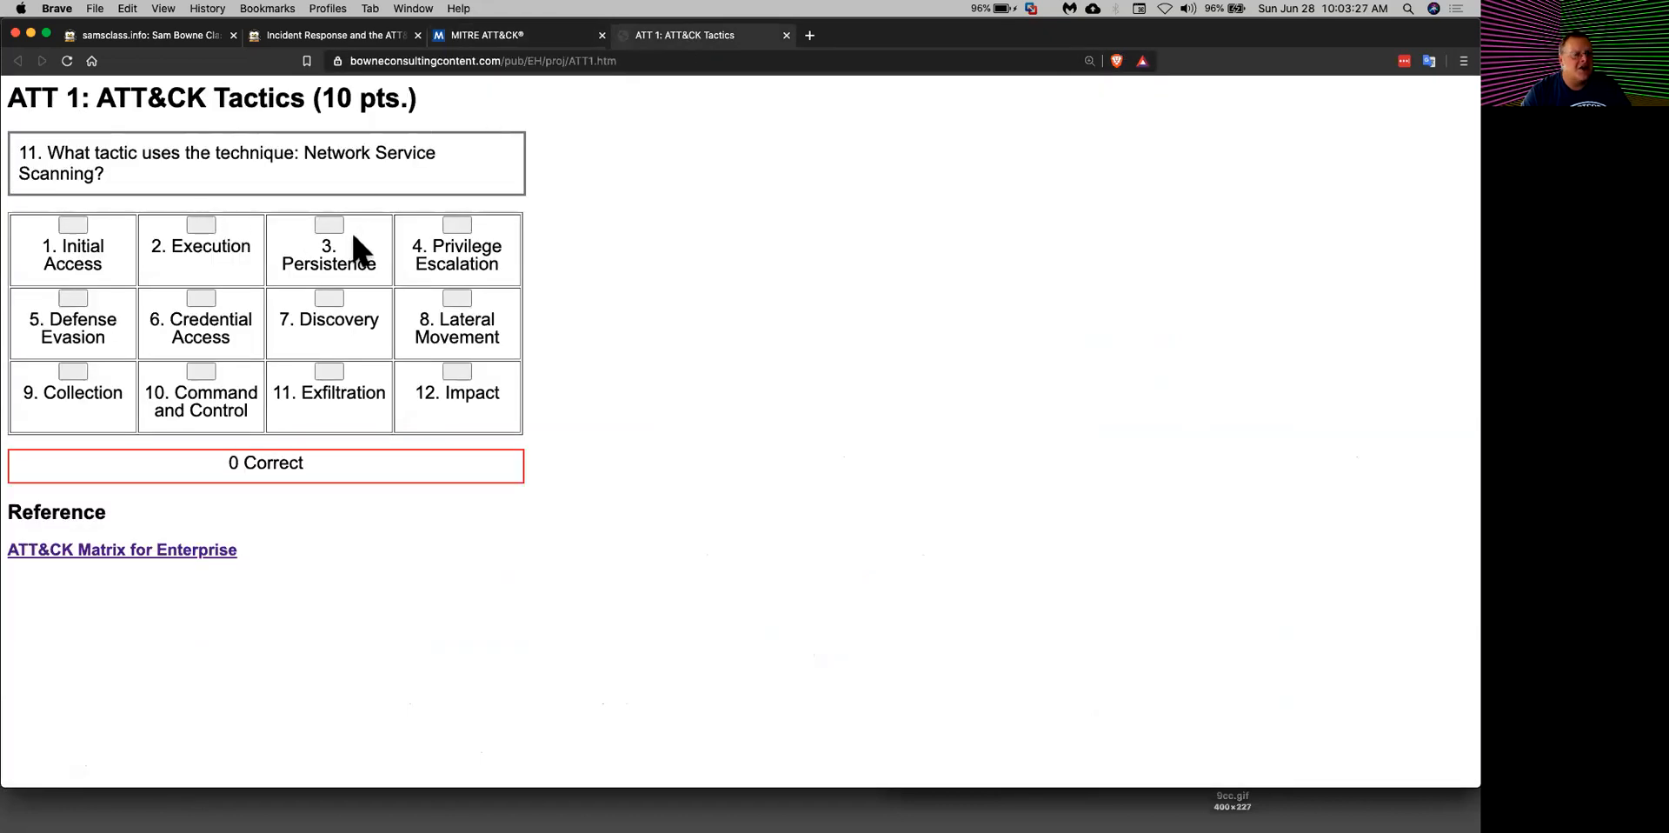
pyautogui.click(328, 225)
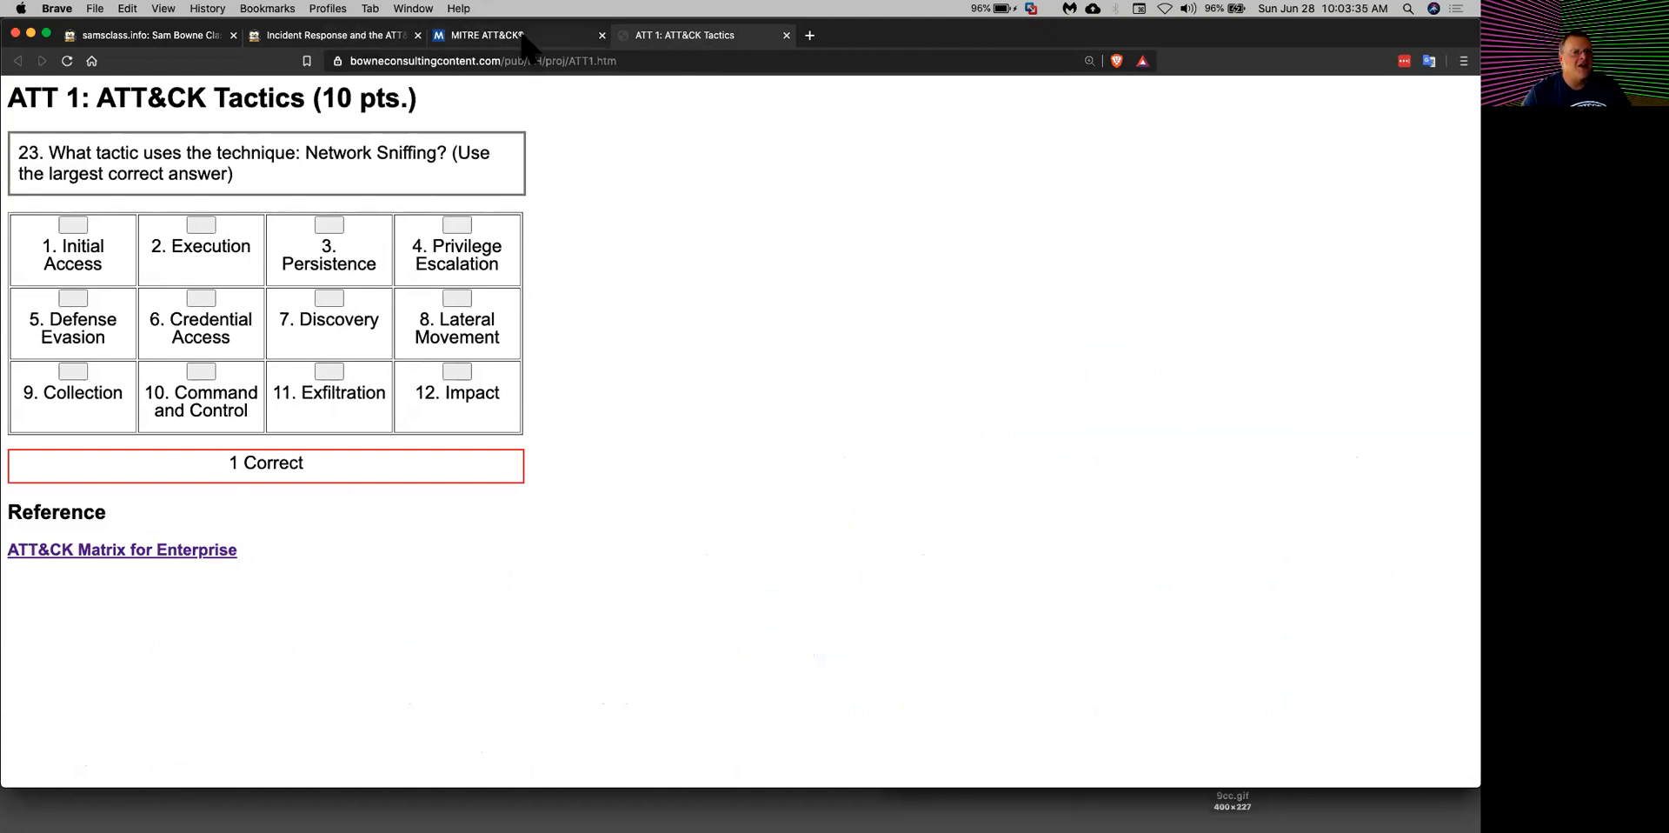
pyautogui.click(479, 34)
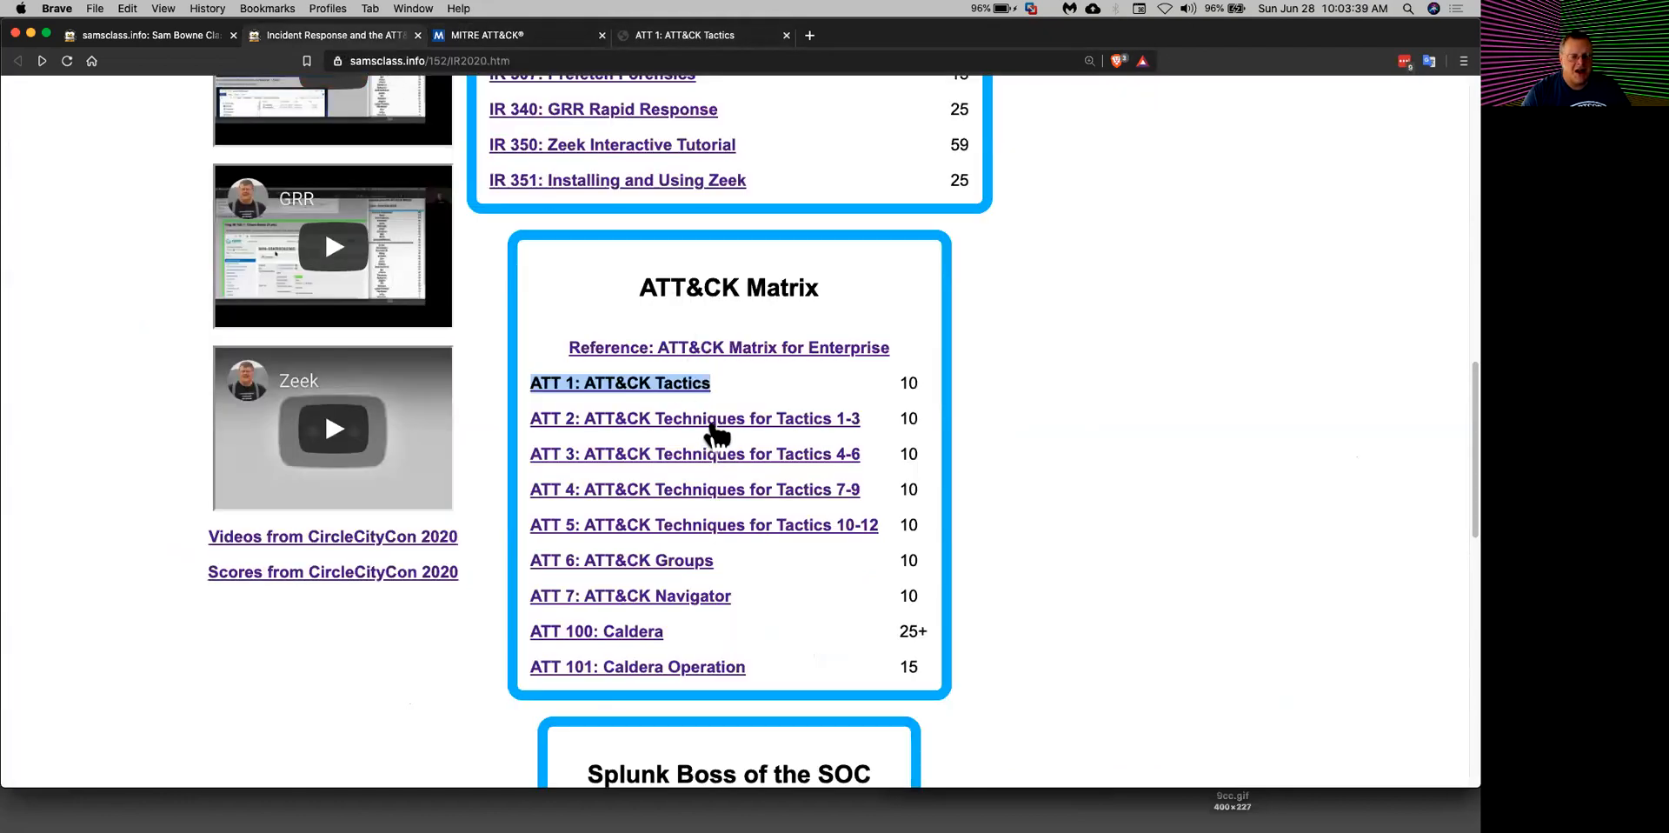
pyautogui.moveTo(695, 417)
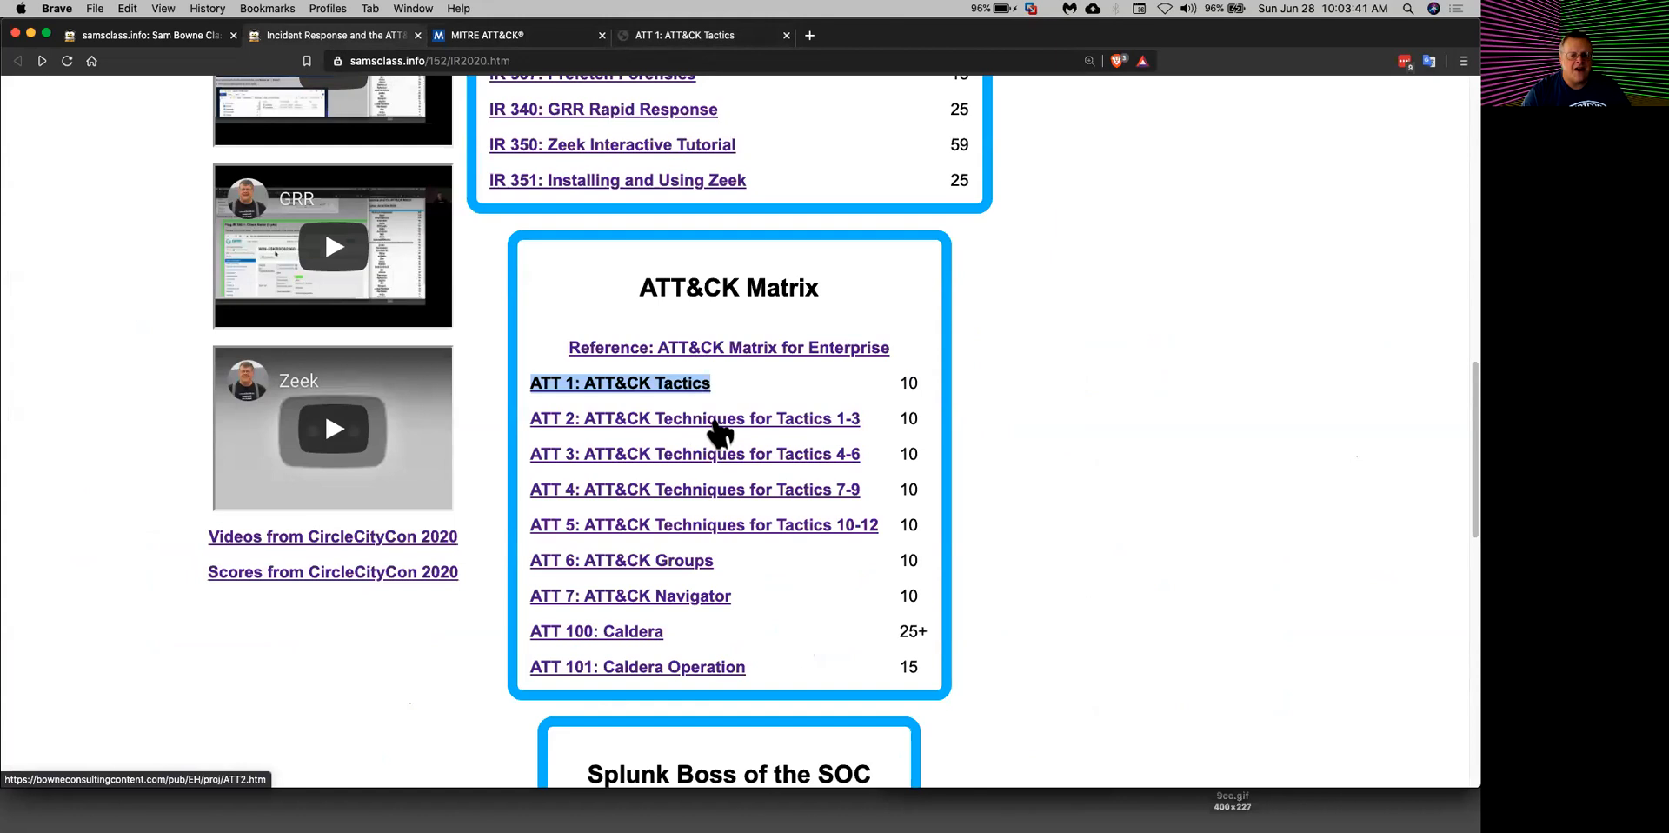
# Step: Answer PowerShell for the scripting environment question in the ATT 2 quiz, then return to the index
pyautogui.click(694, 417)
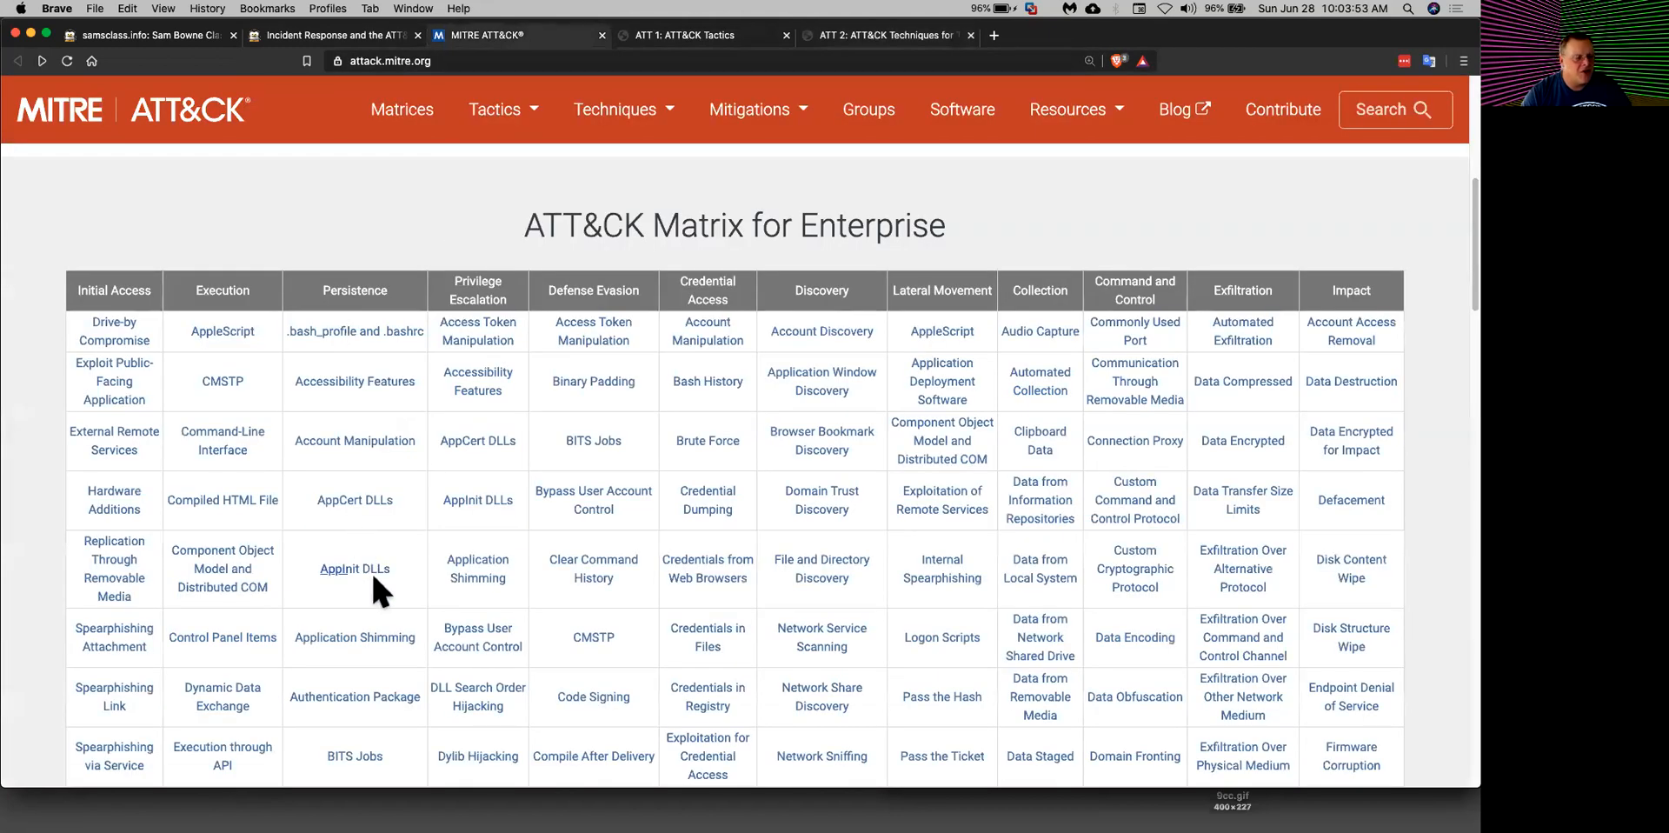
pyautogui.scroll(-3)
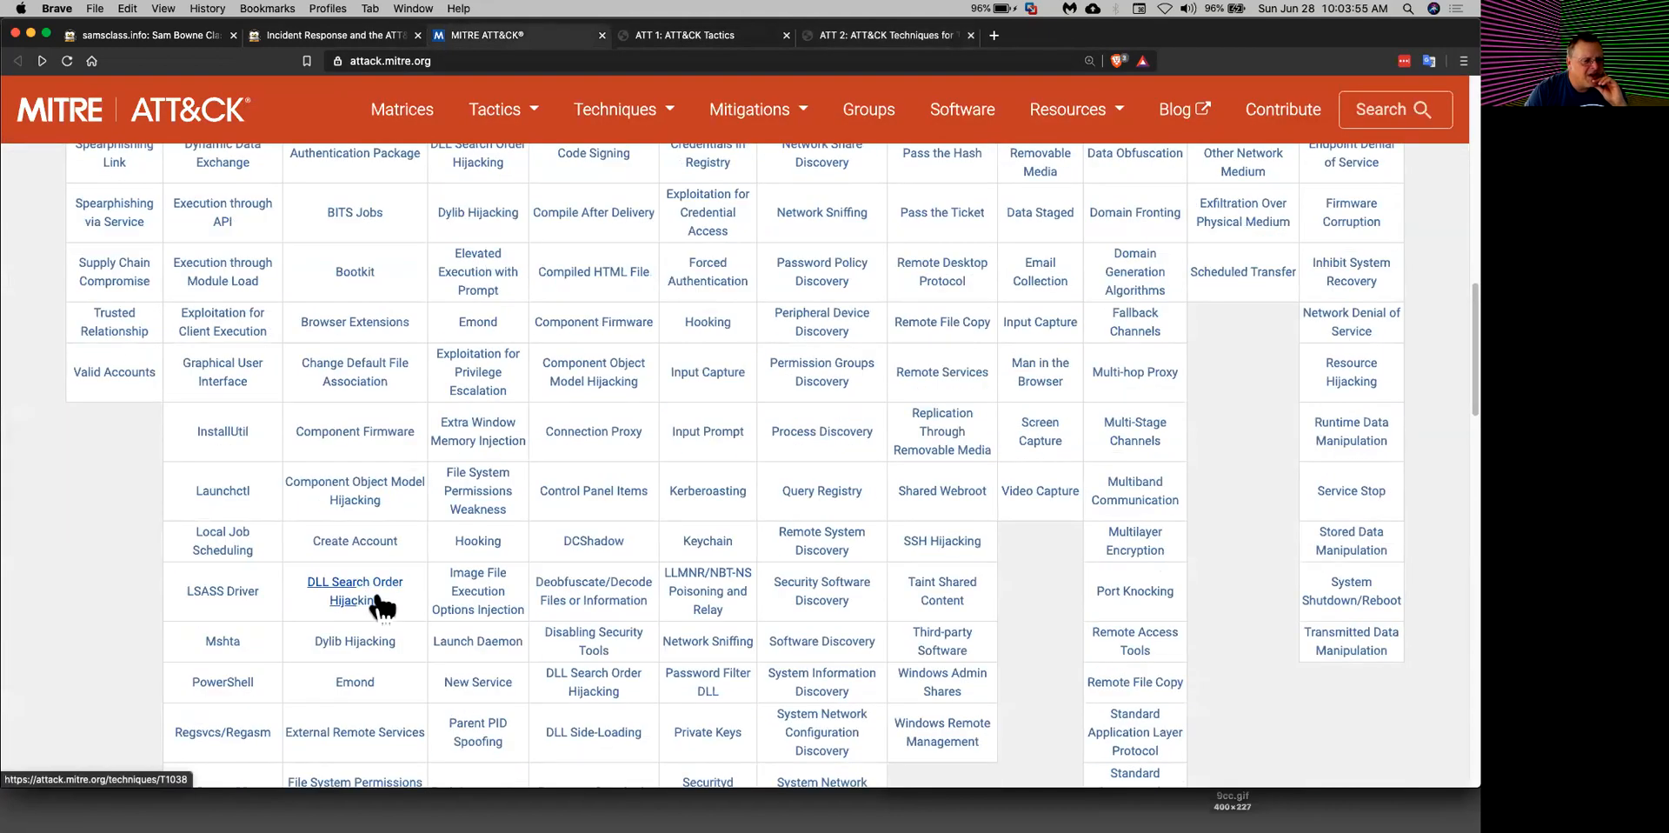
pyautogui.scroll(-3)
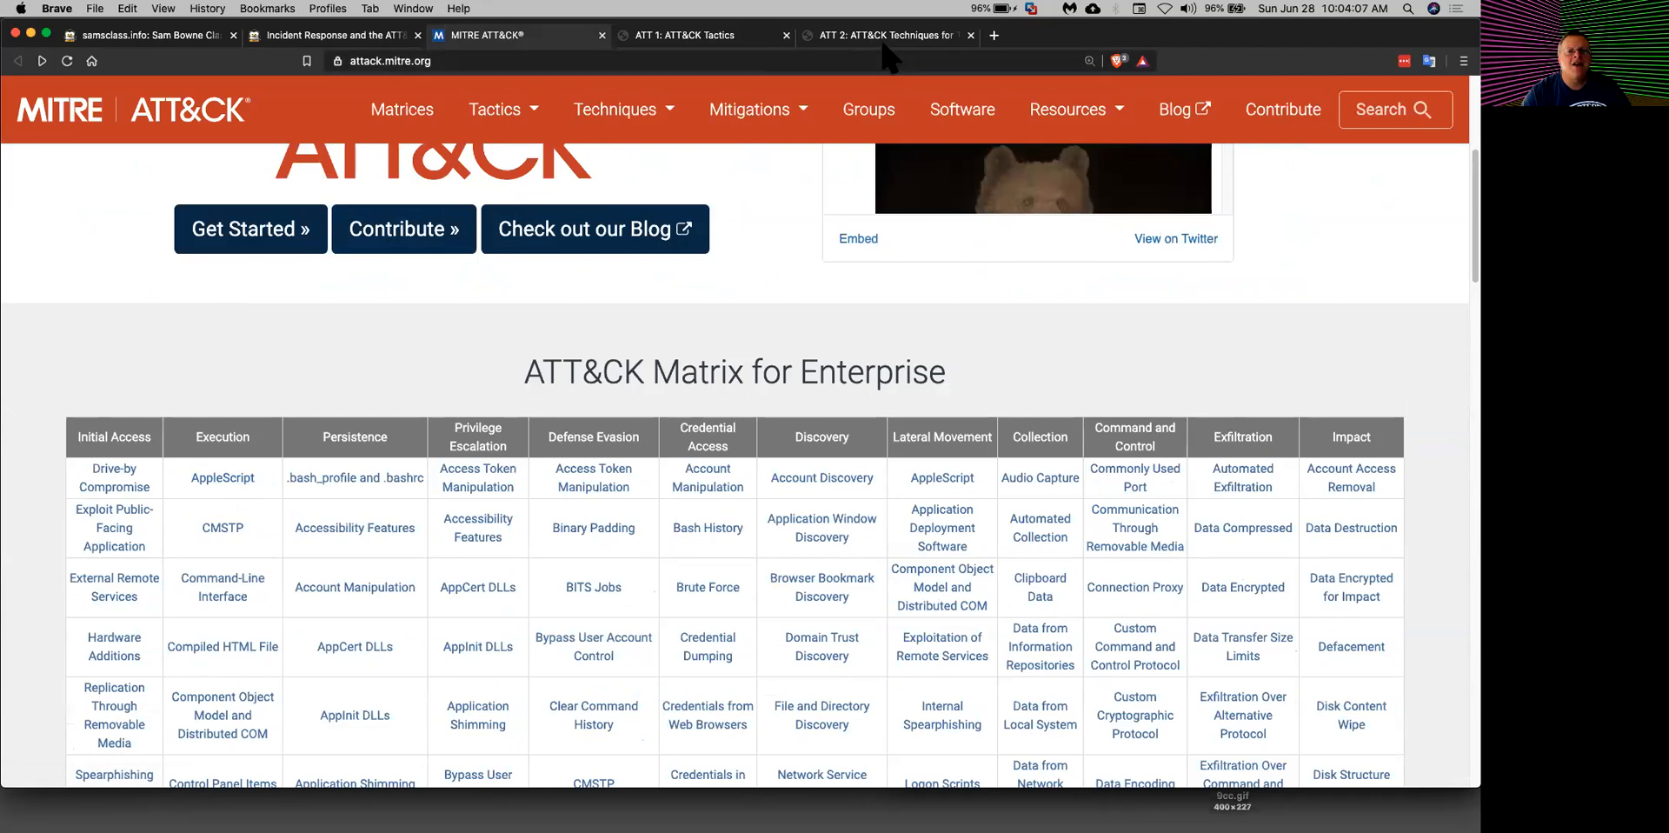
pyautogui.click(883, 35)
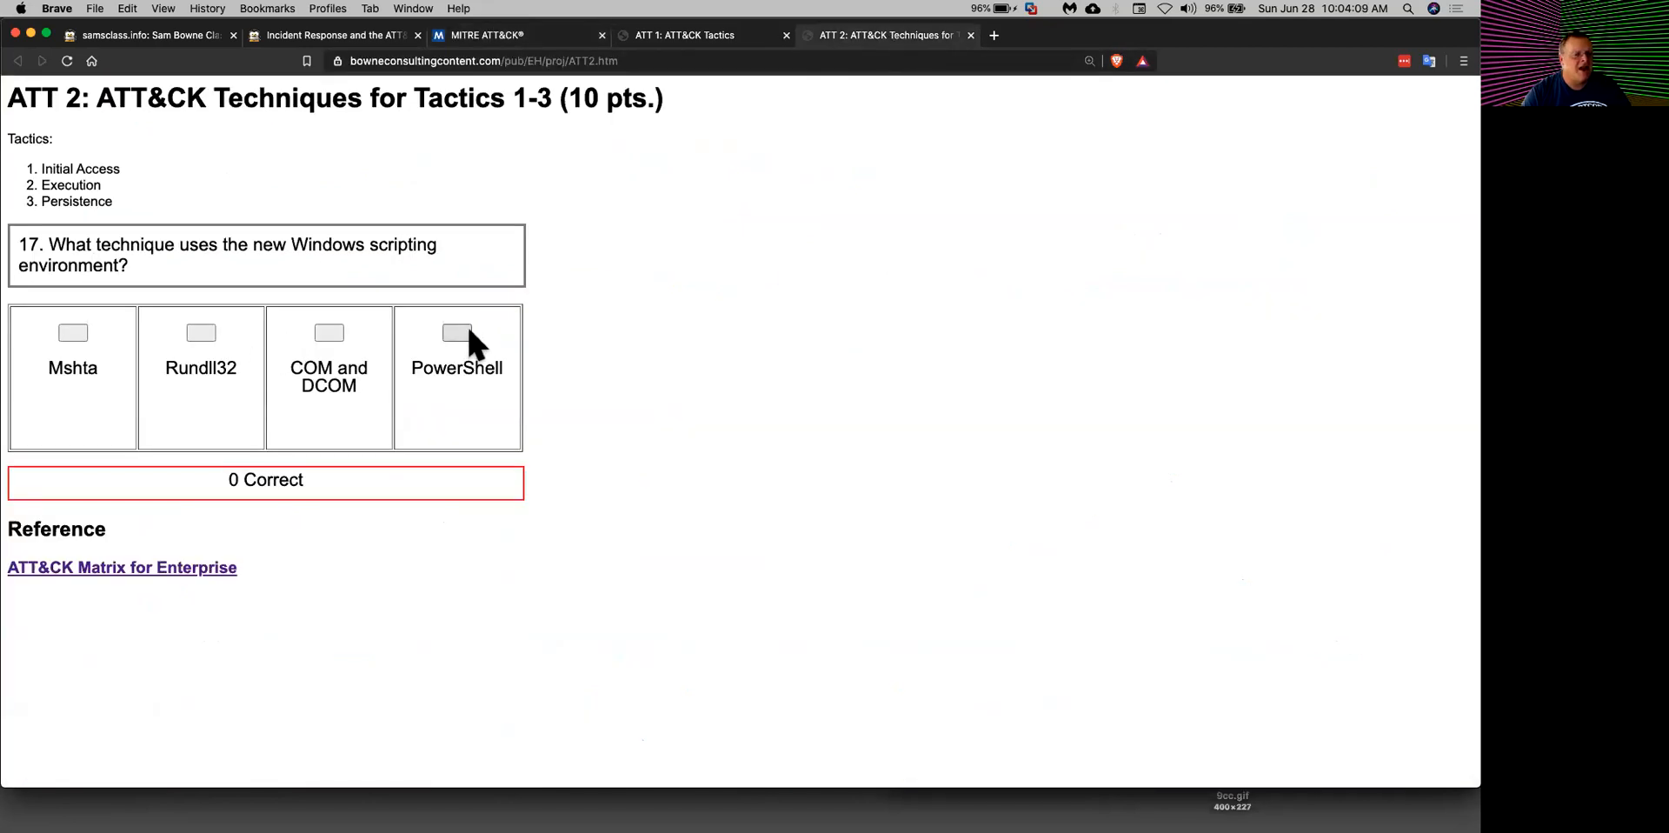
pyautogui.click(457, 332)
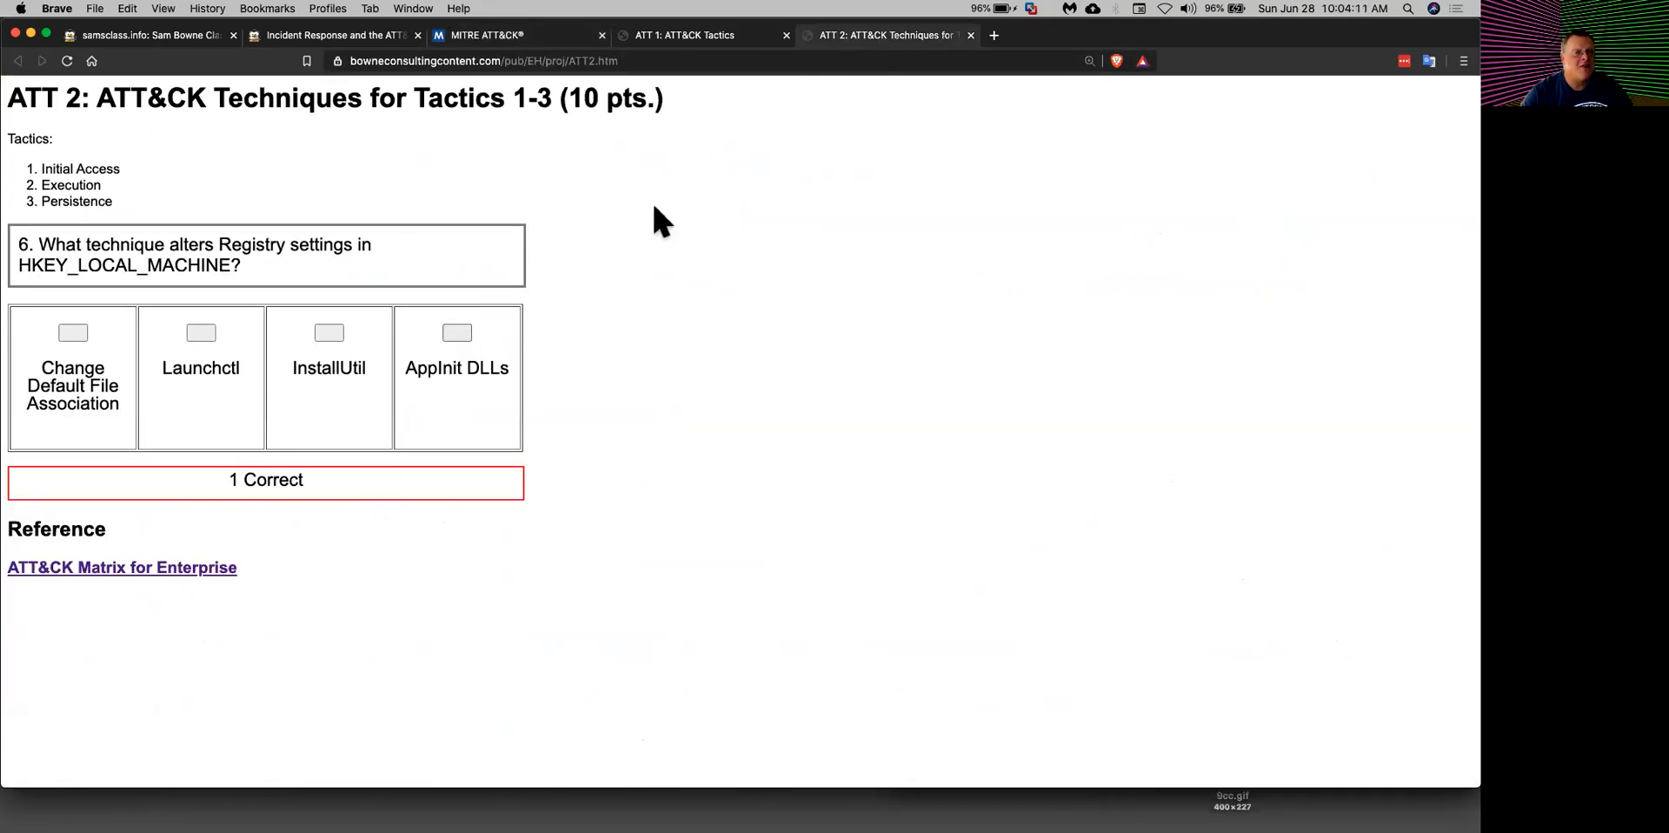
pyautogui.click(480, 35)
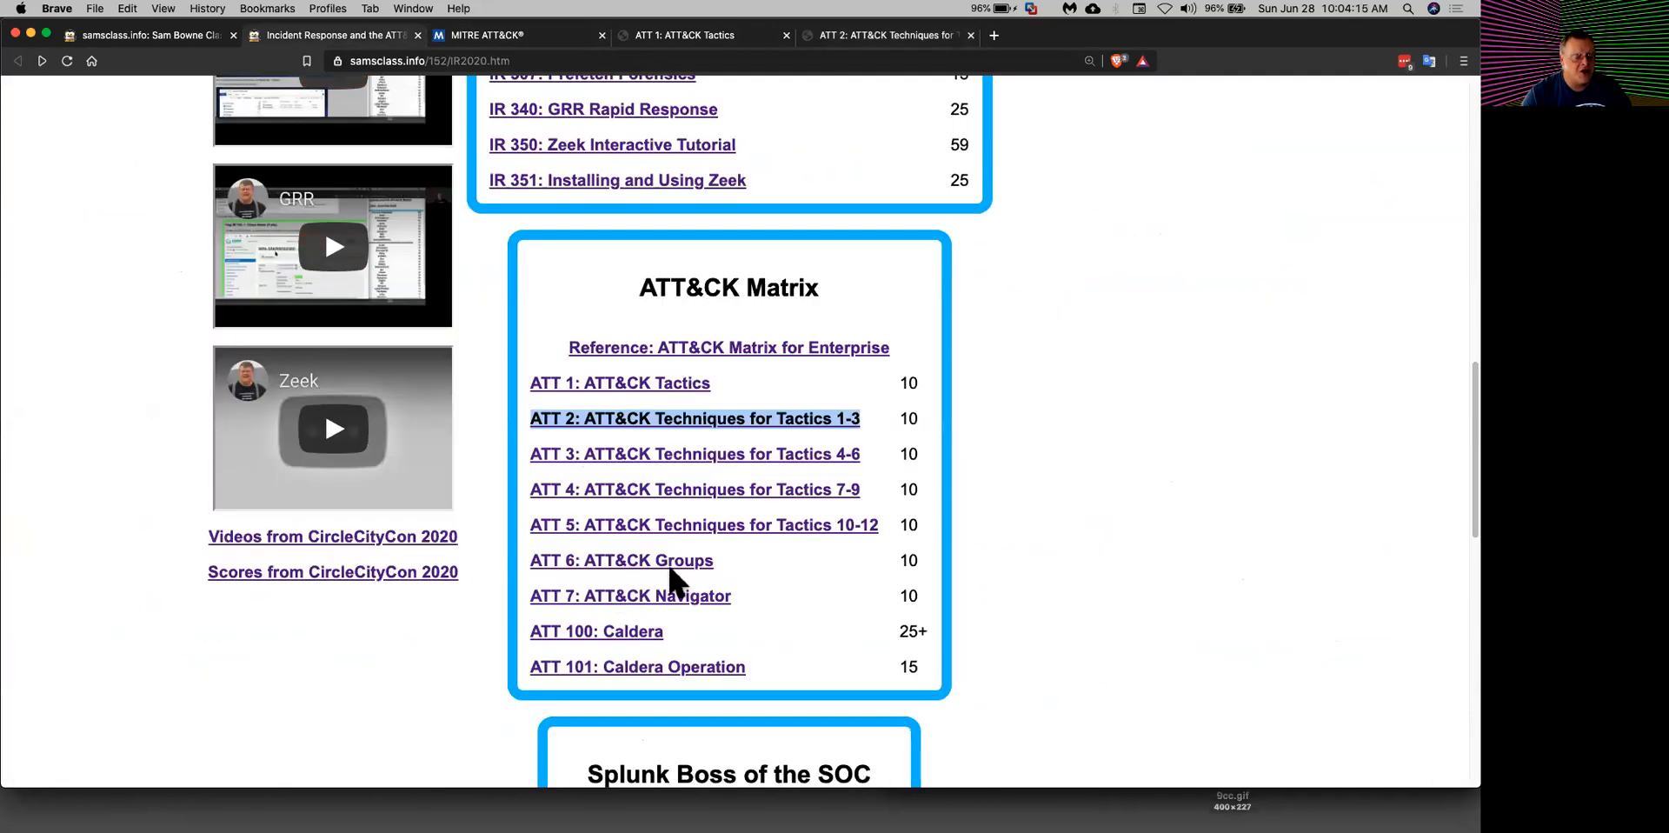
pyautogui.moveTo(707, 575)
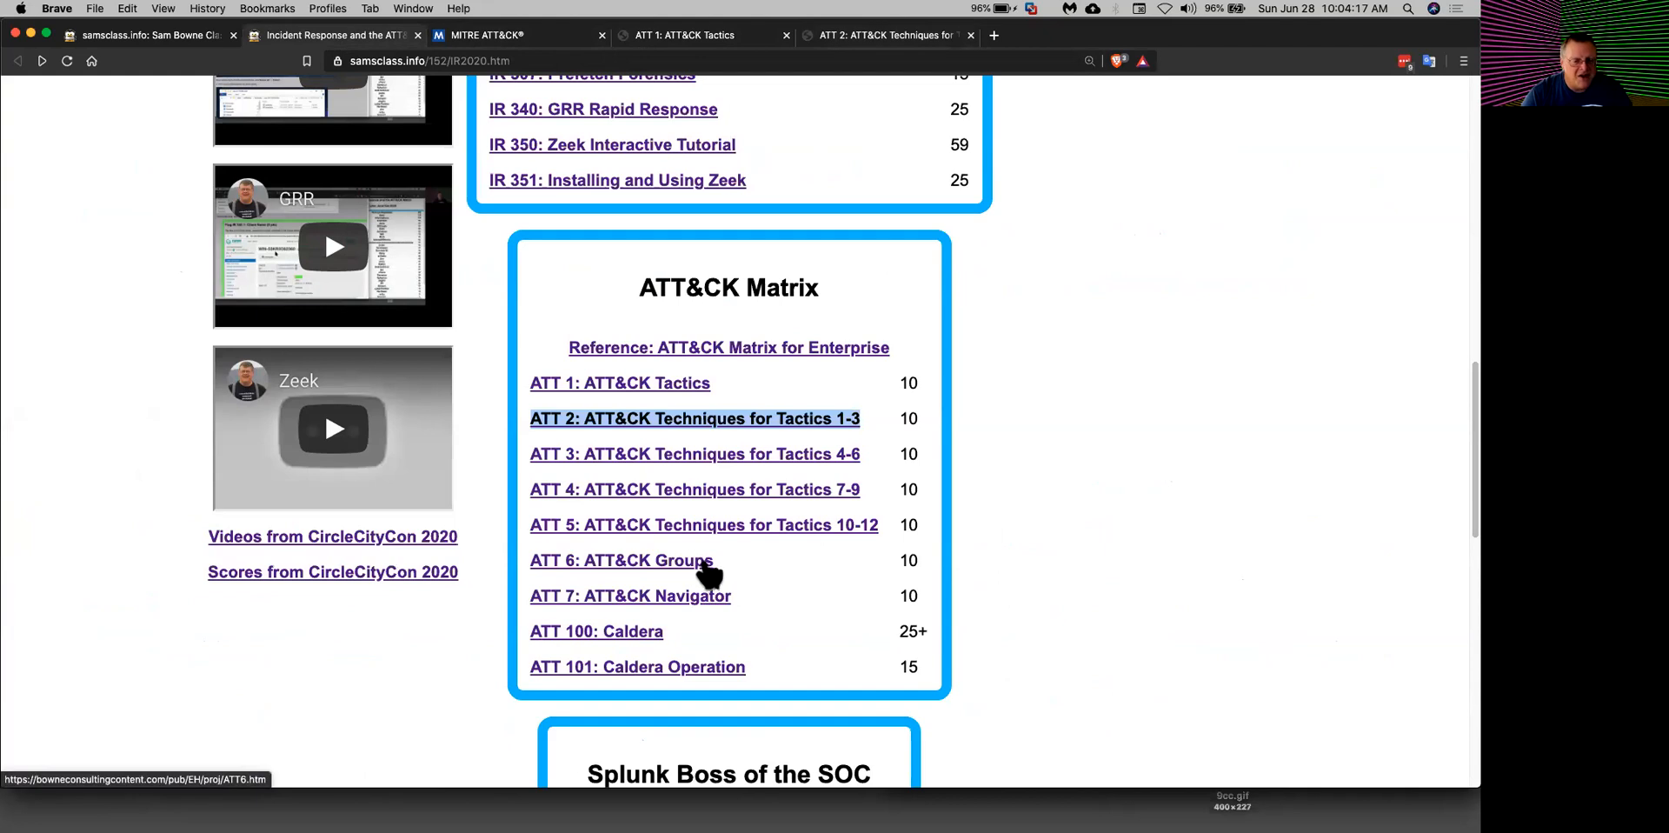
# Step: Open the ATT 6 Groups quiz and look up Cozy Bear on the MITRE ATT&CK Groups page
pyautogui.rightClick(623, 560)
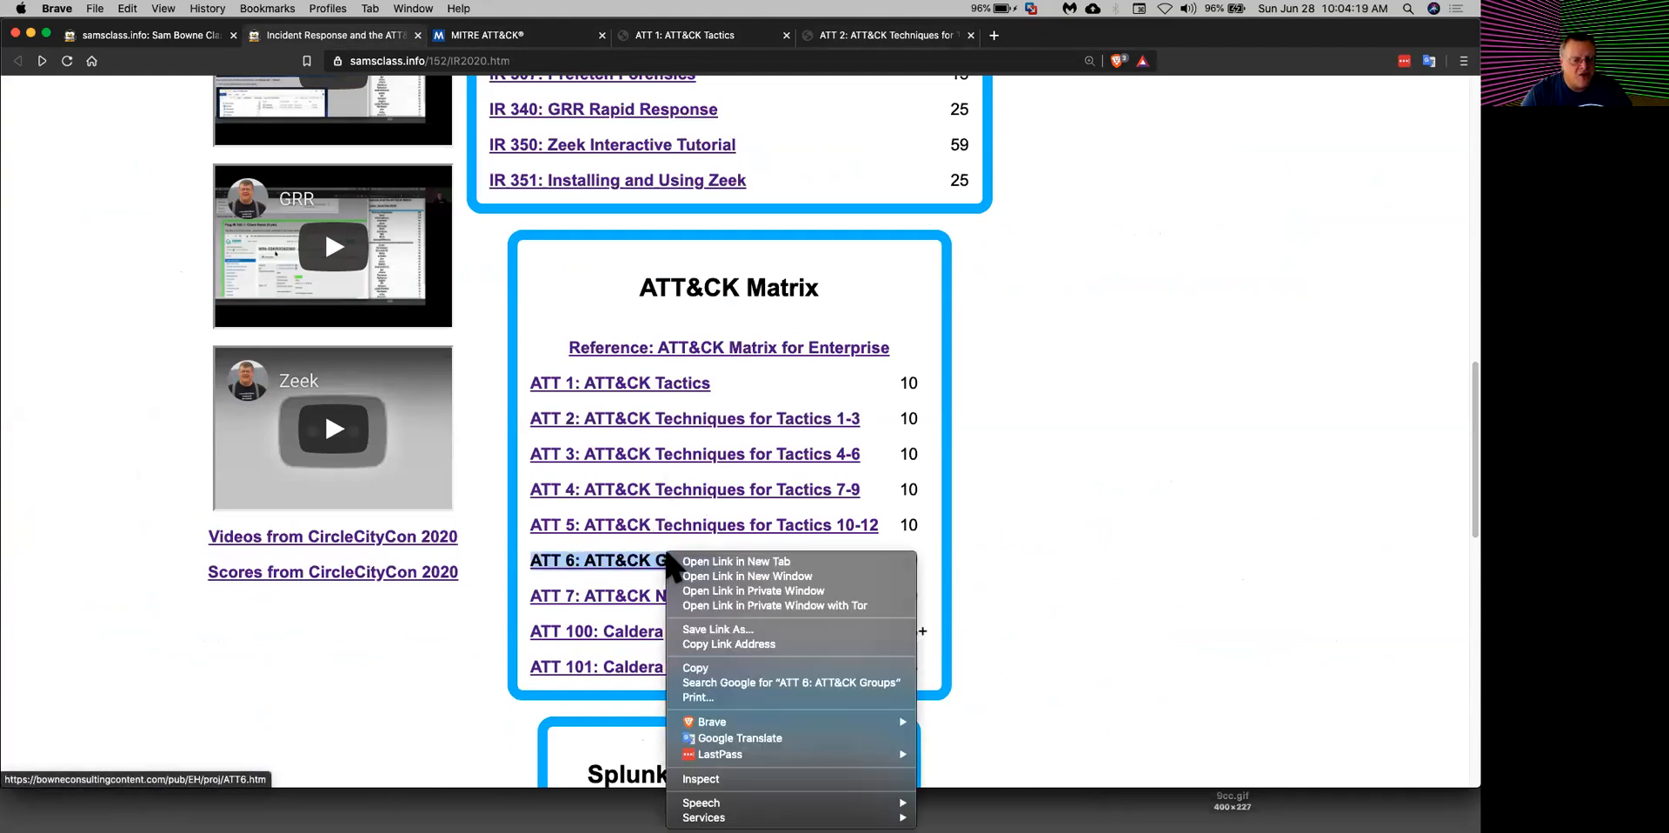
pyautogui.click(733, 561)
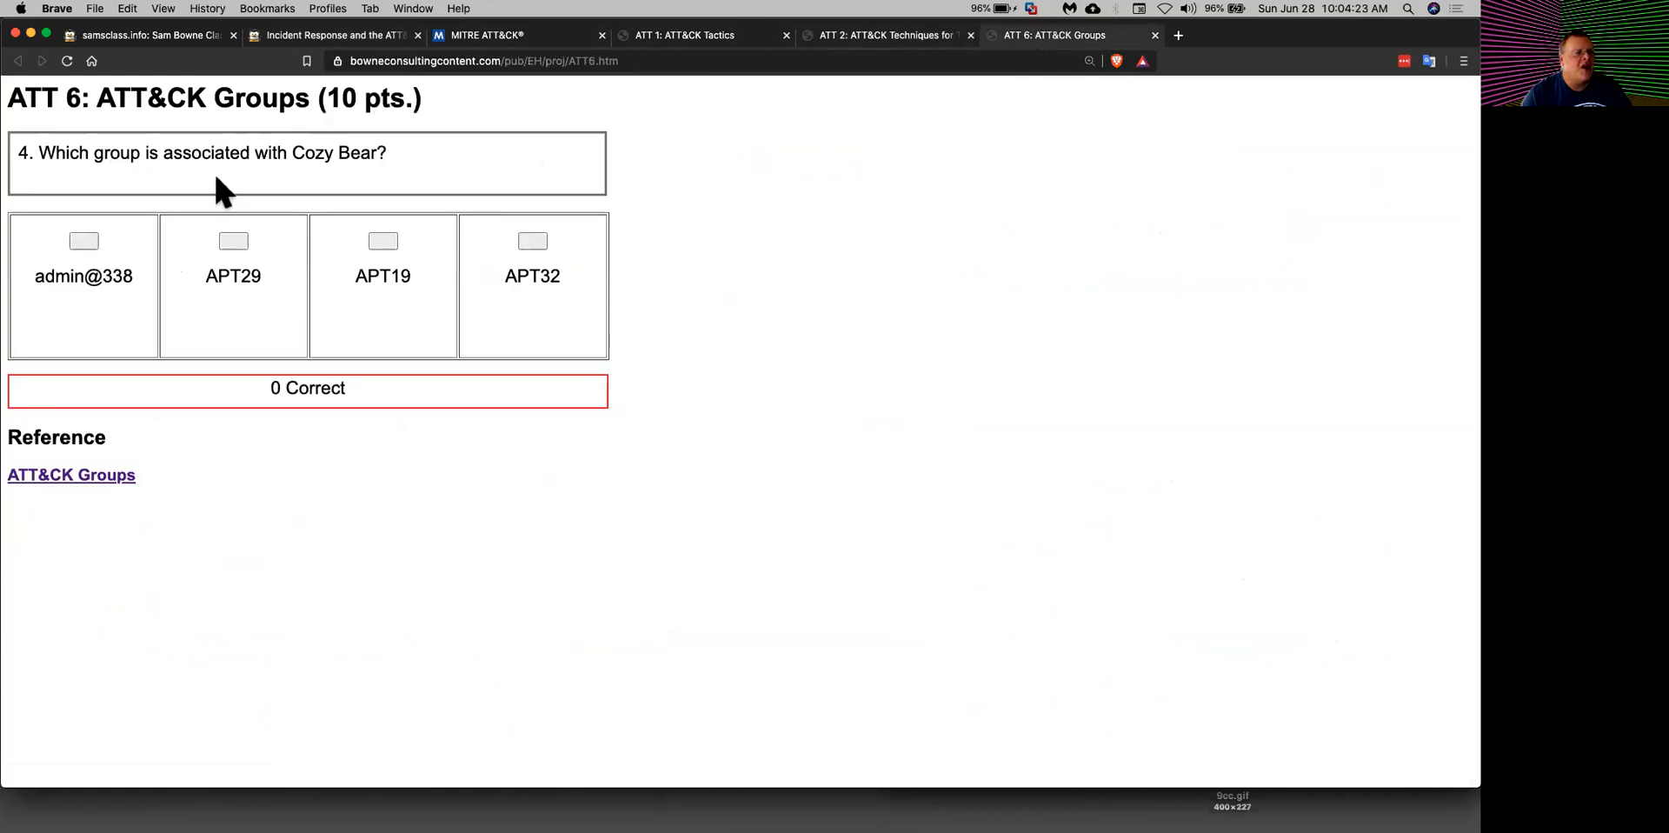
pyautogui.moveTo(330, 154)
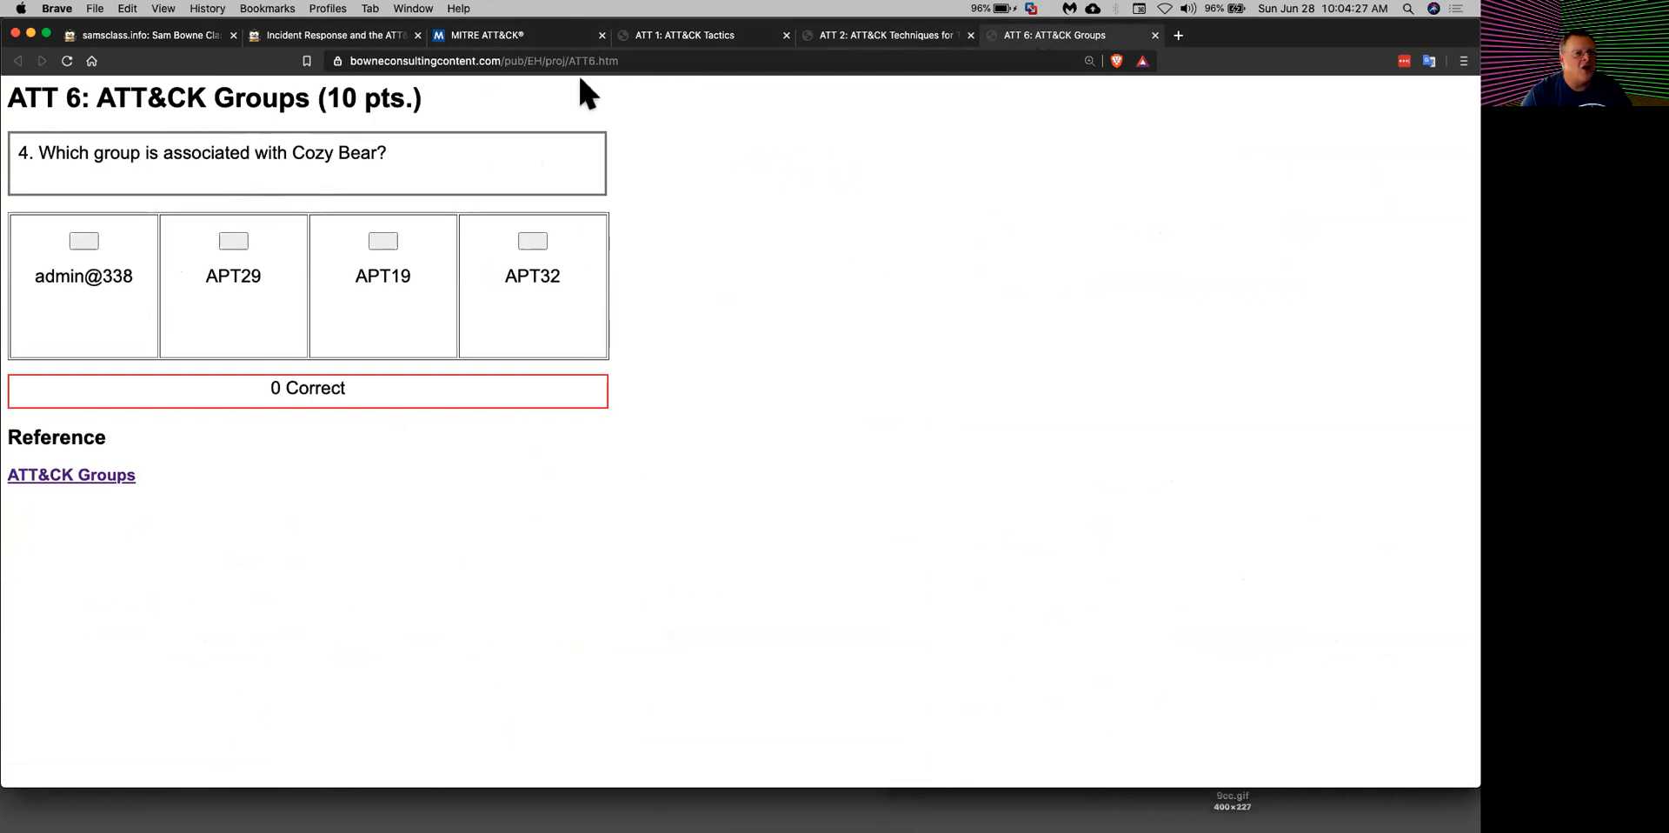
pyautogui.click(518, 35)
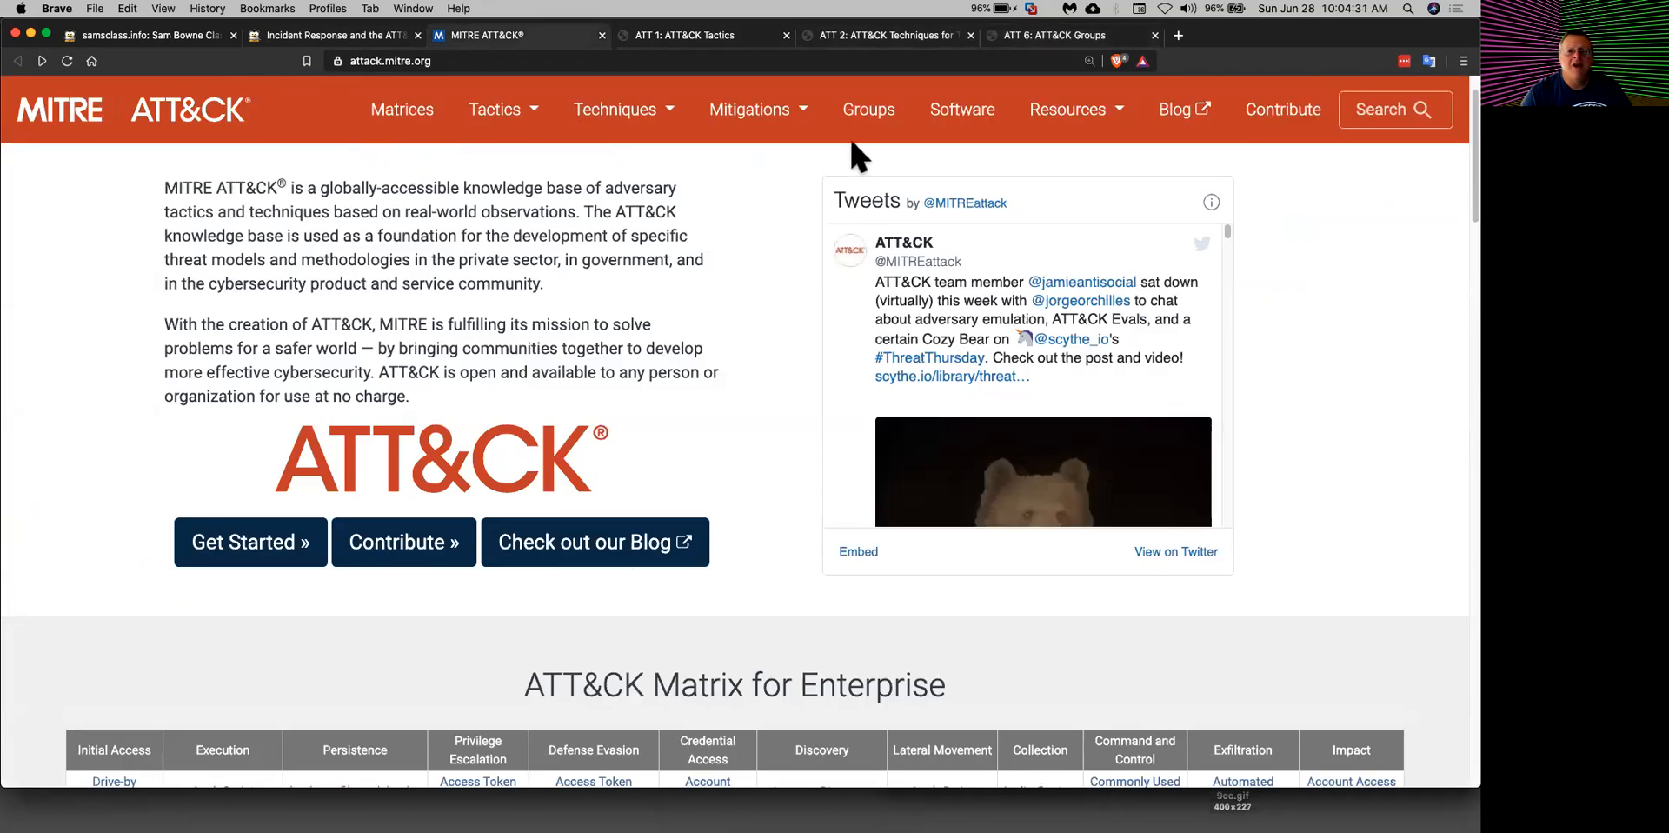
pyautogui.click(870, 108)
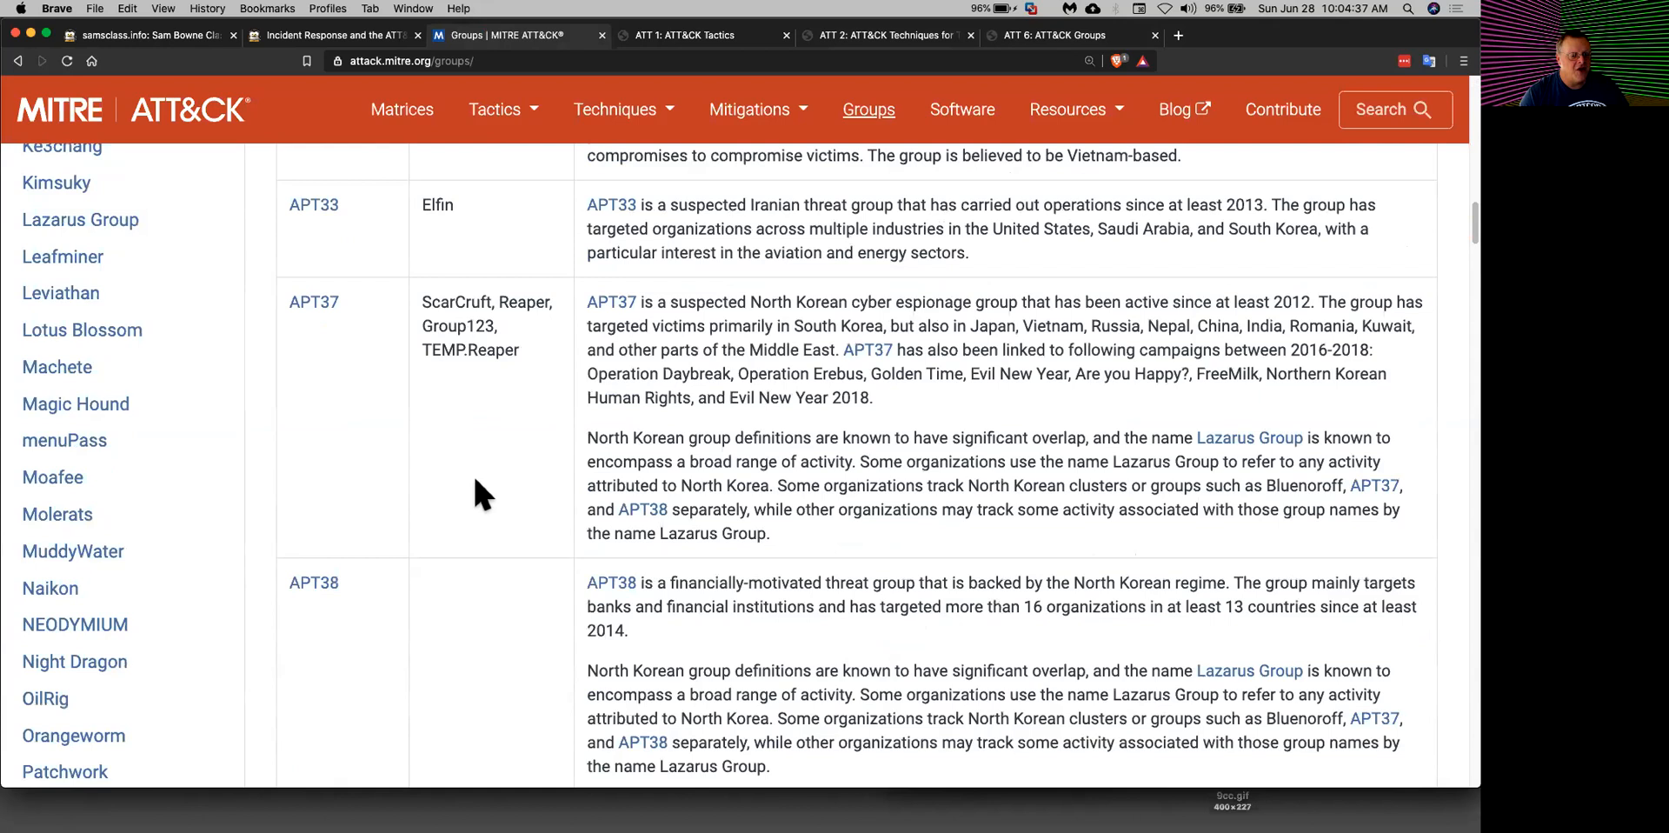
pyautogui.scroll(-3)
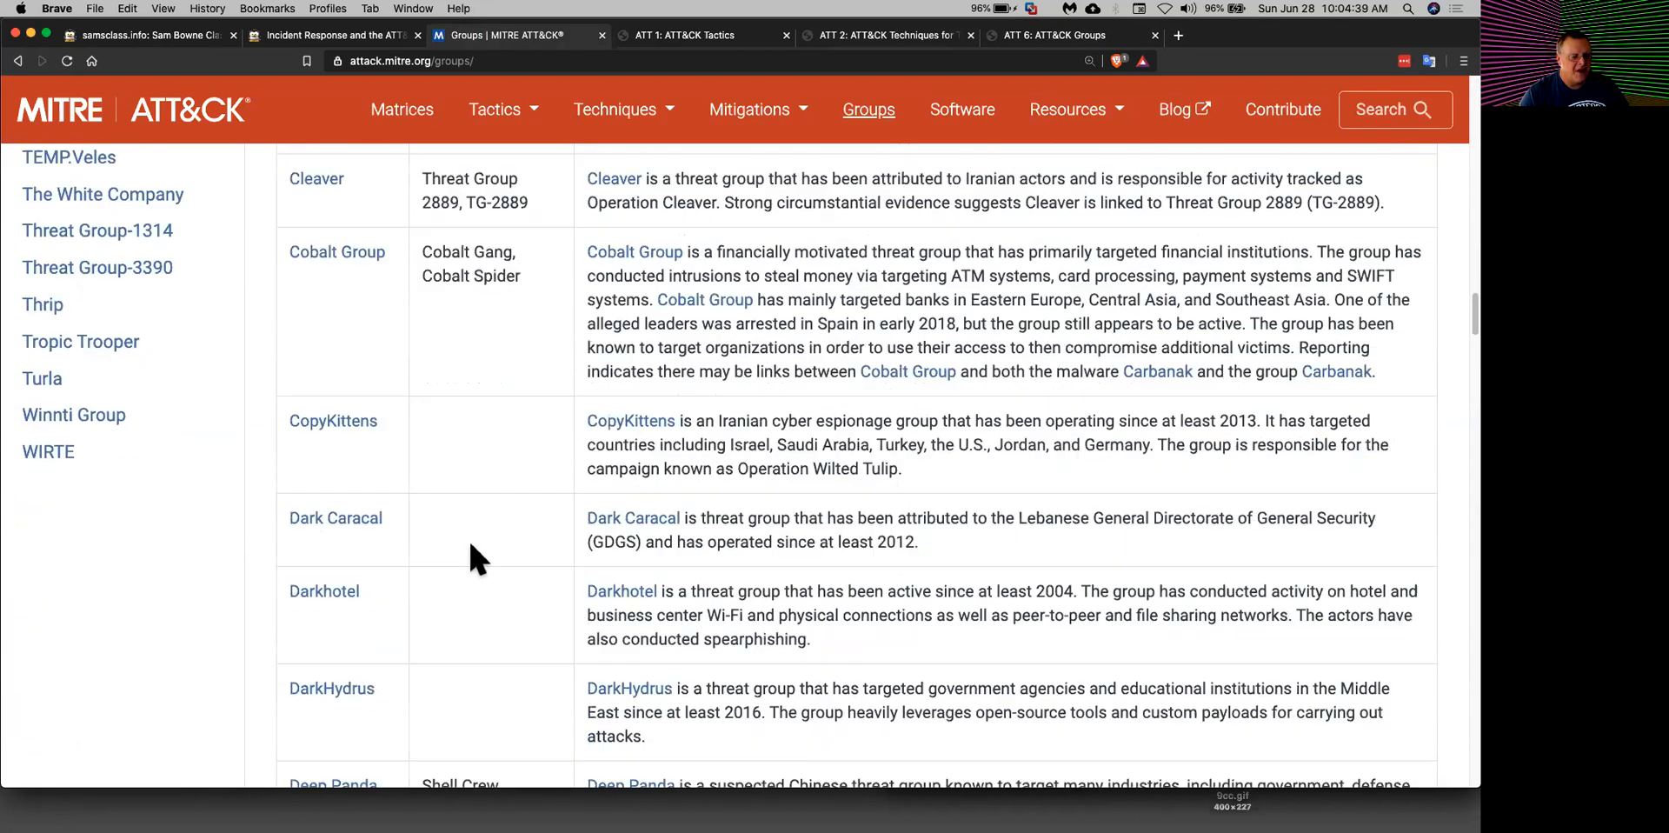
pyautogui.moveTo(496, 446)
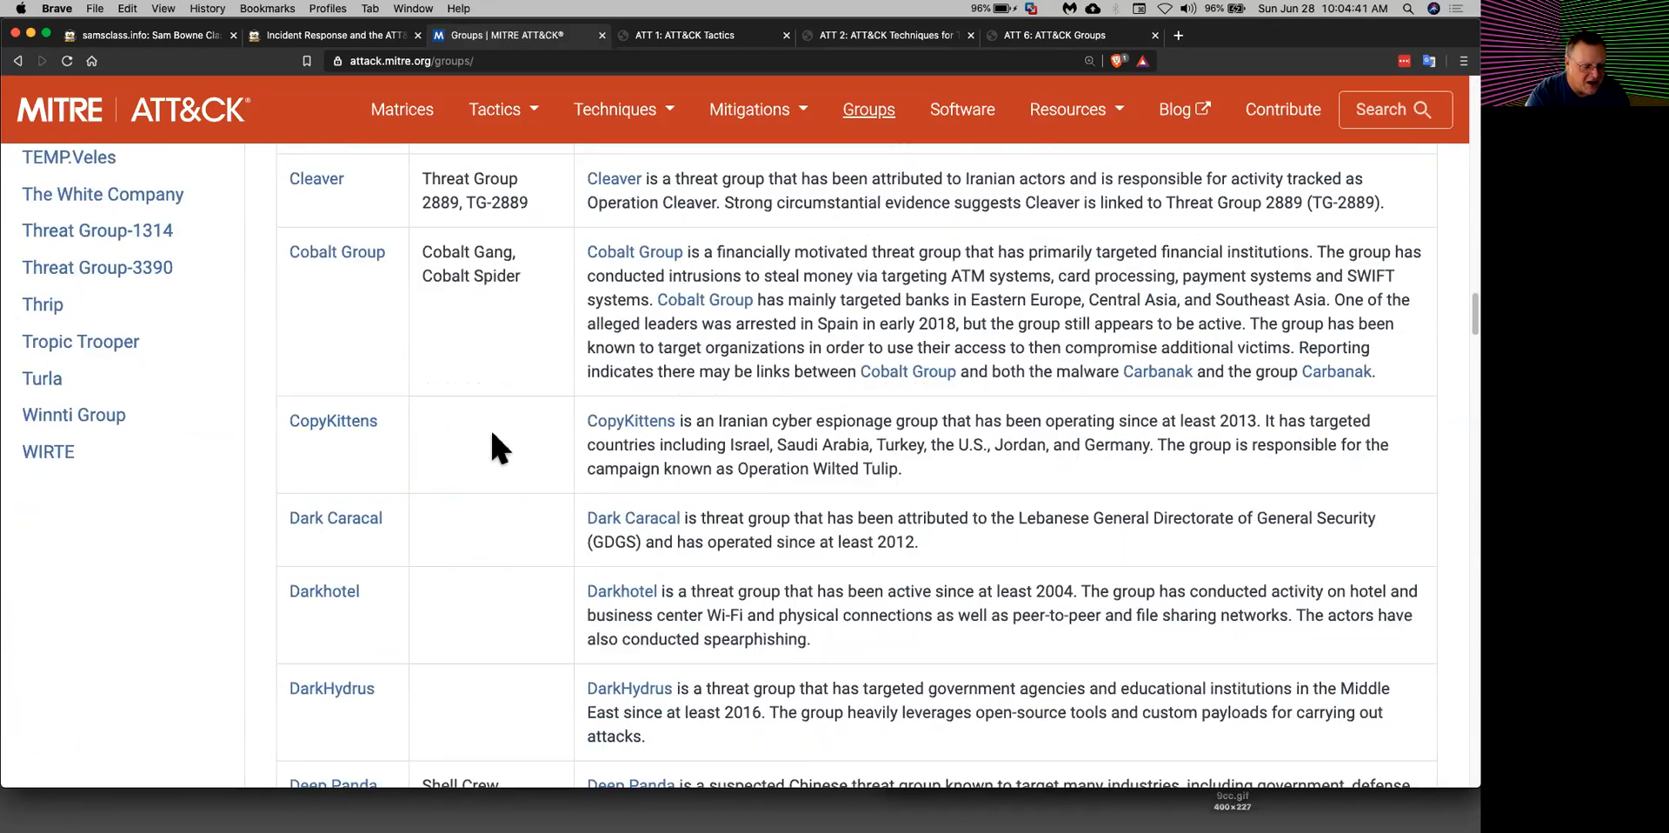
pyautogui.write('co')
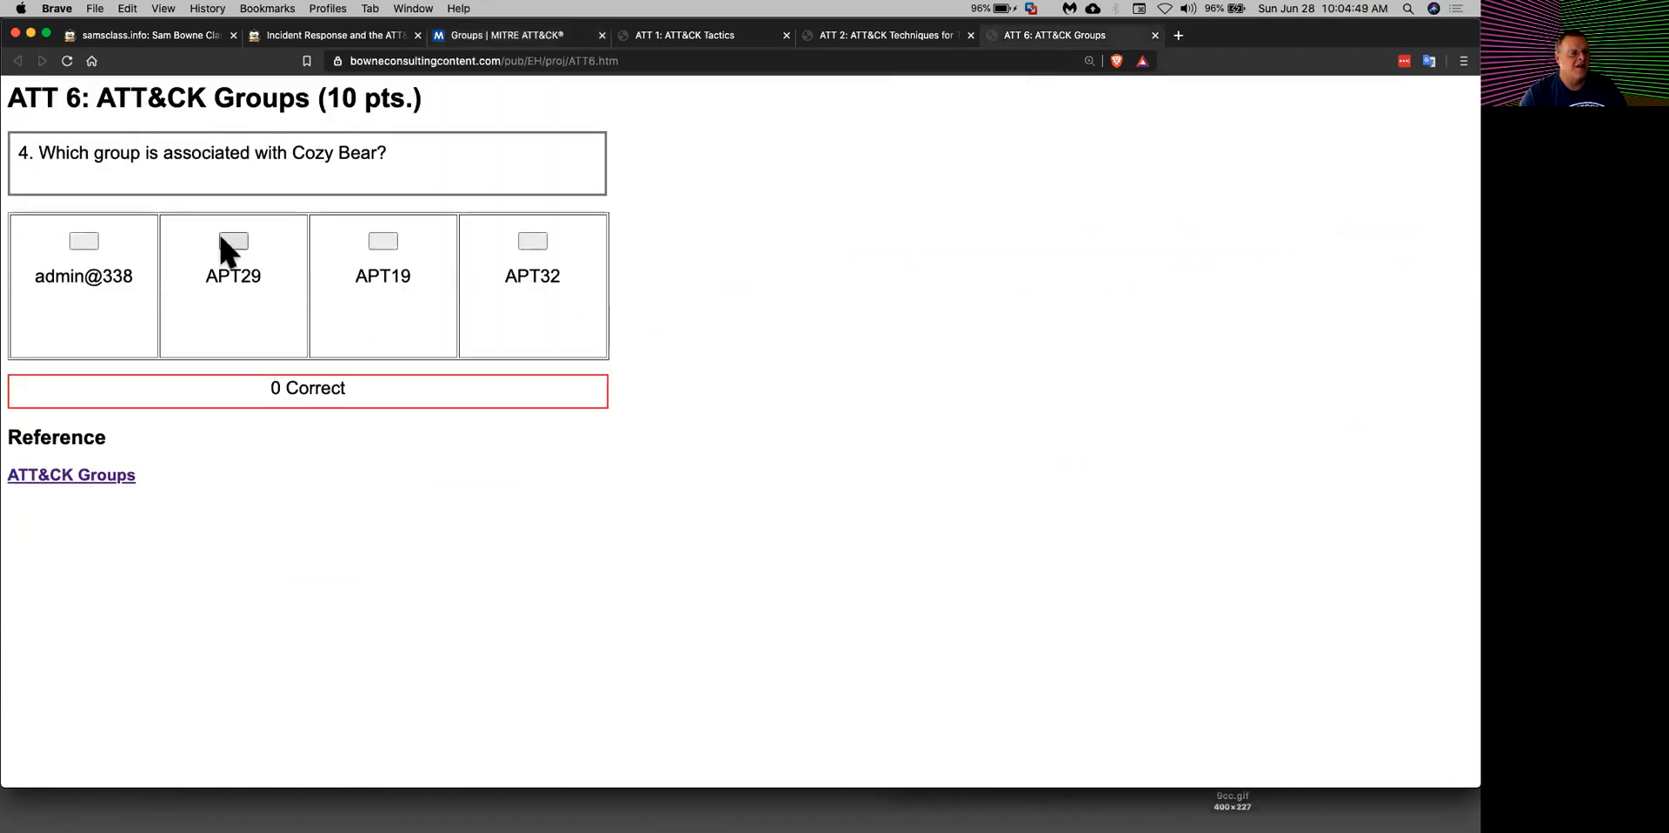
# Step: Answer APT29 for Cozy Bear, then close the ATT 6 and ATT 2 quiz tabs
pyautogui.click(231, 240)
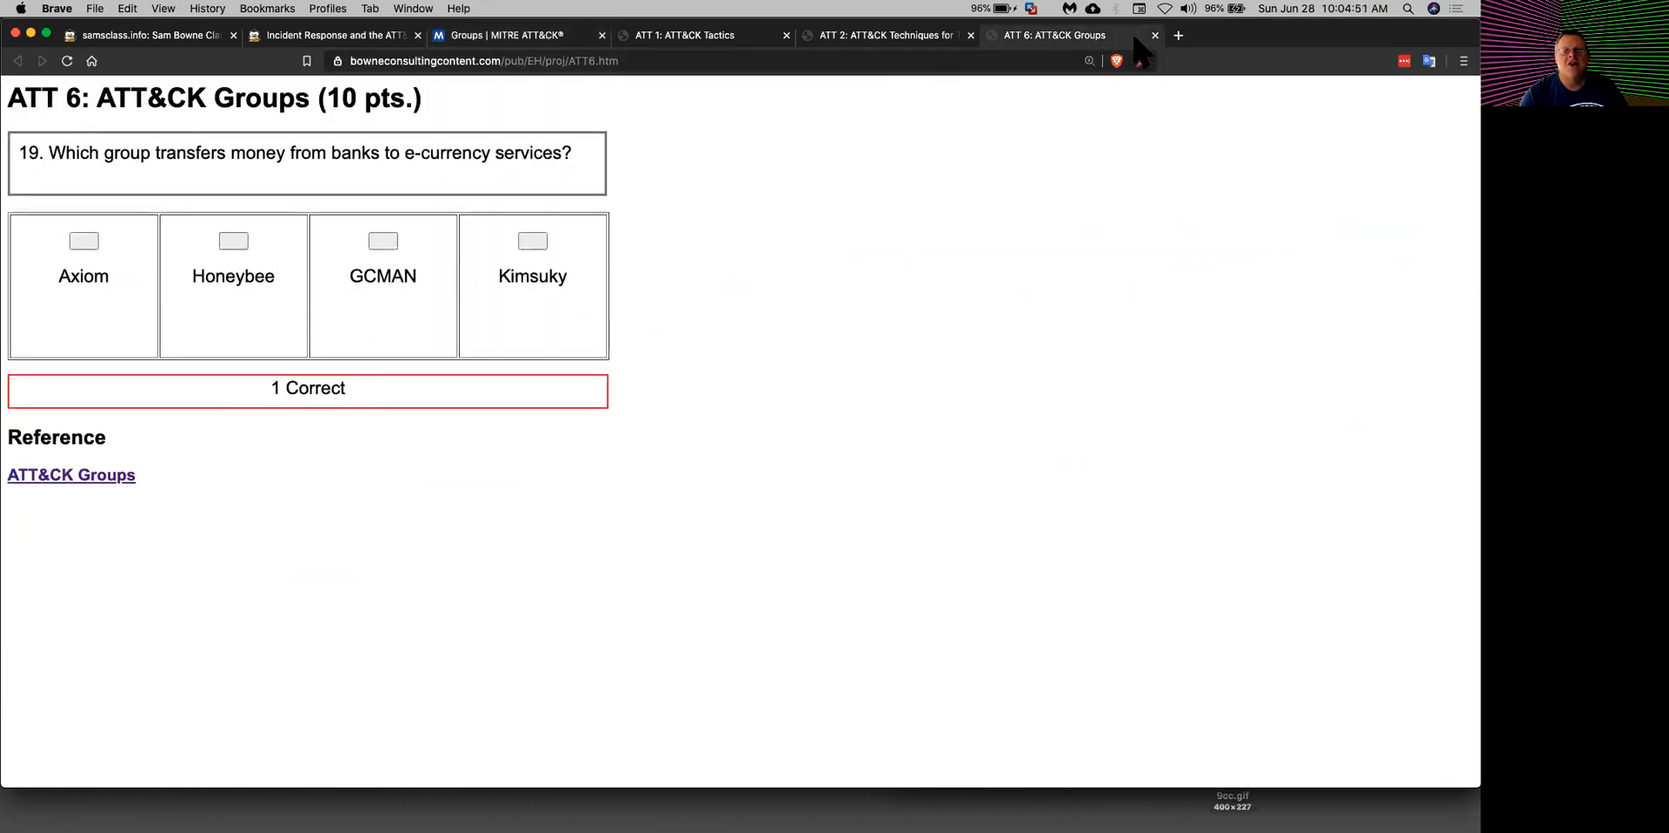
pyautogui.click(1154, 35)
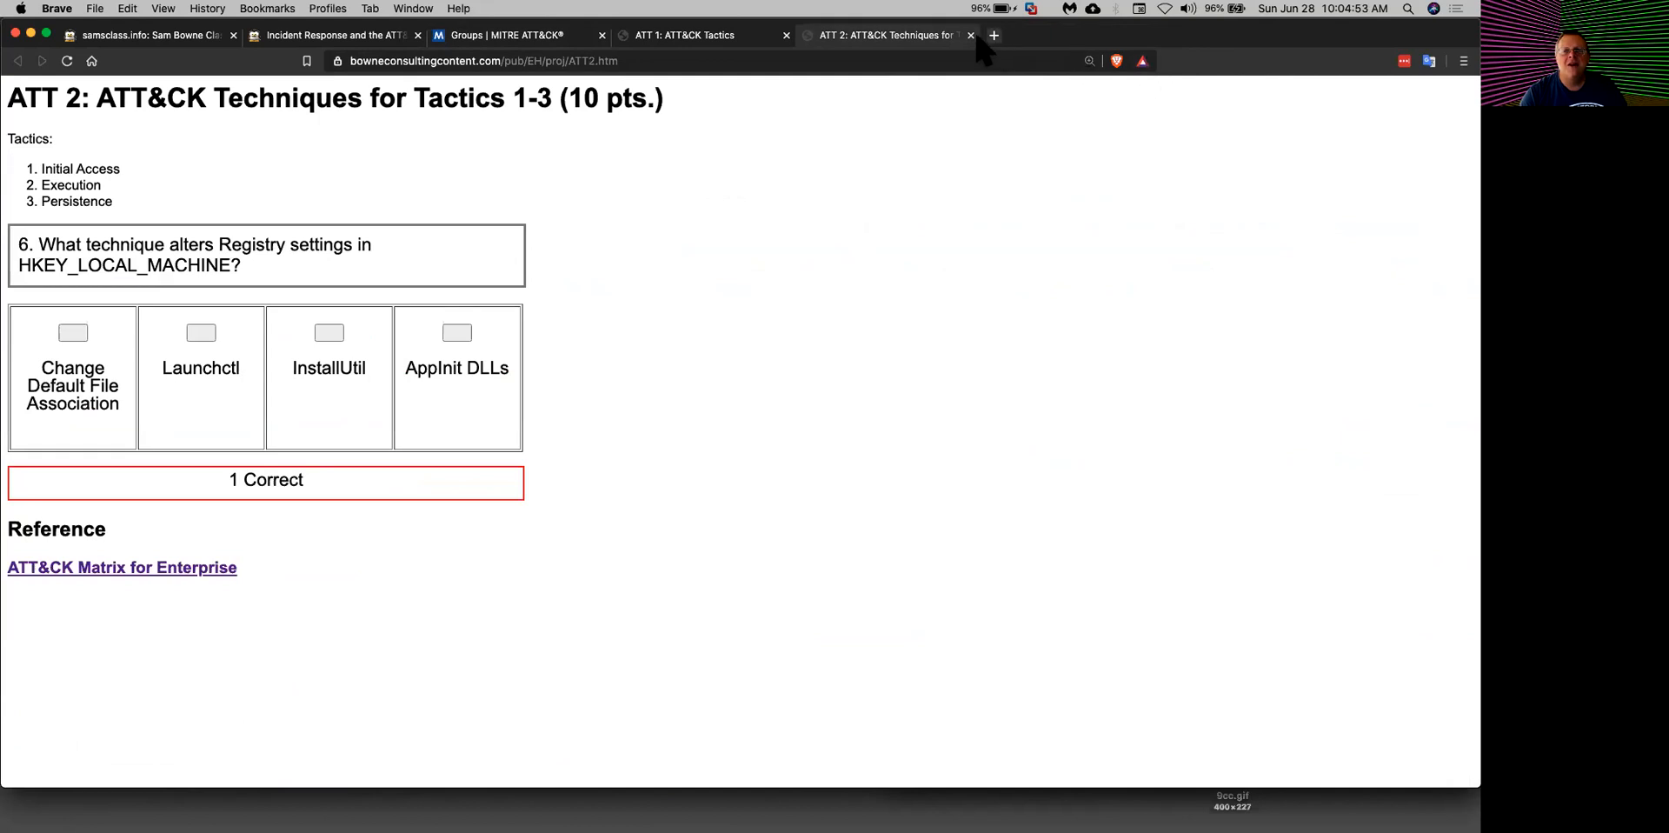
pyautogui.click(969, 35)
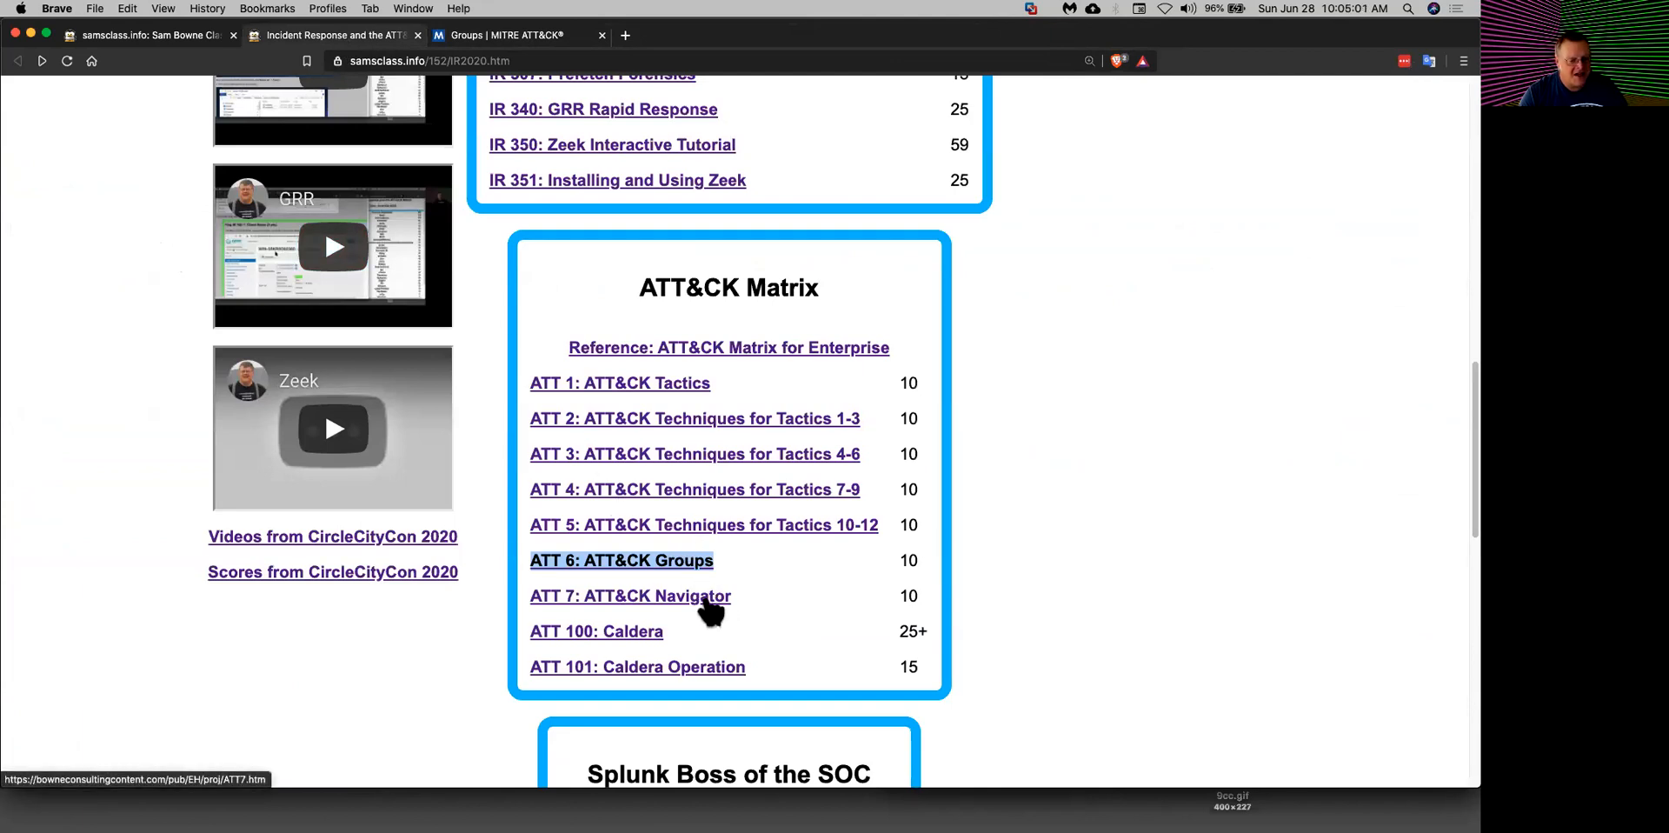
# Step: Open the ATT 7 quiz and the ATT&CK Navigator enterprise matrix in new tabs
pyautogui.rightClick(628, 594)
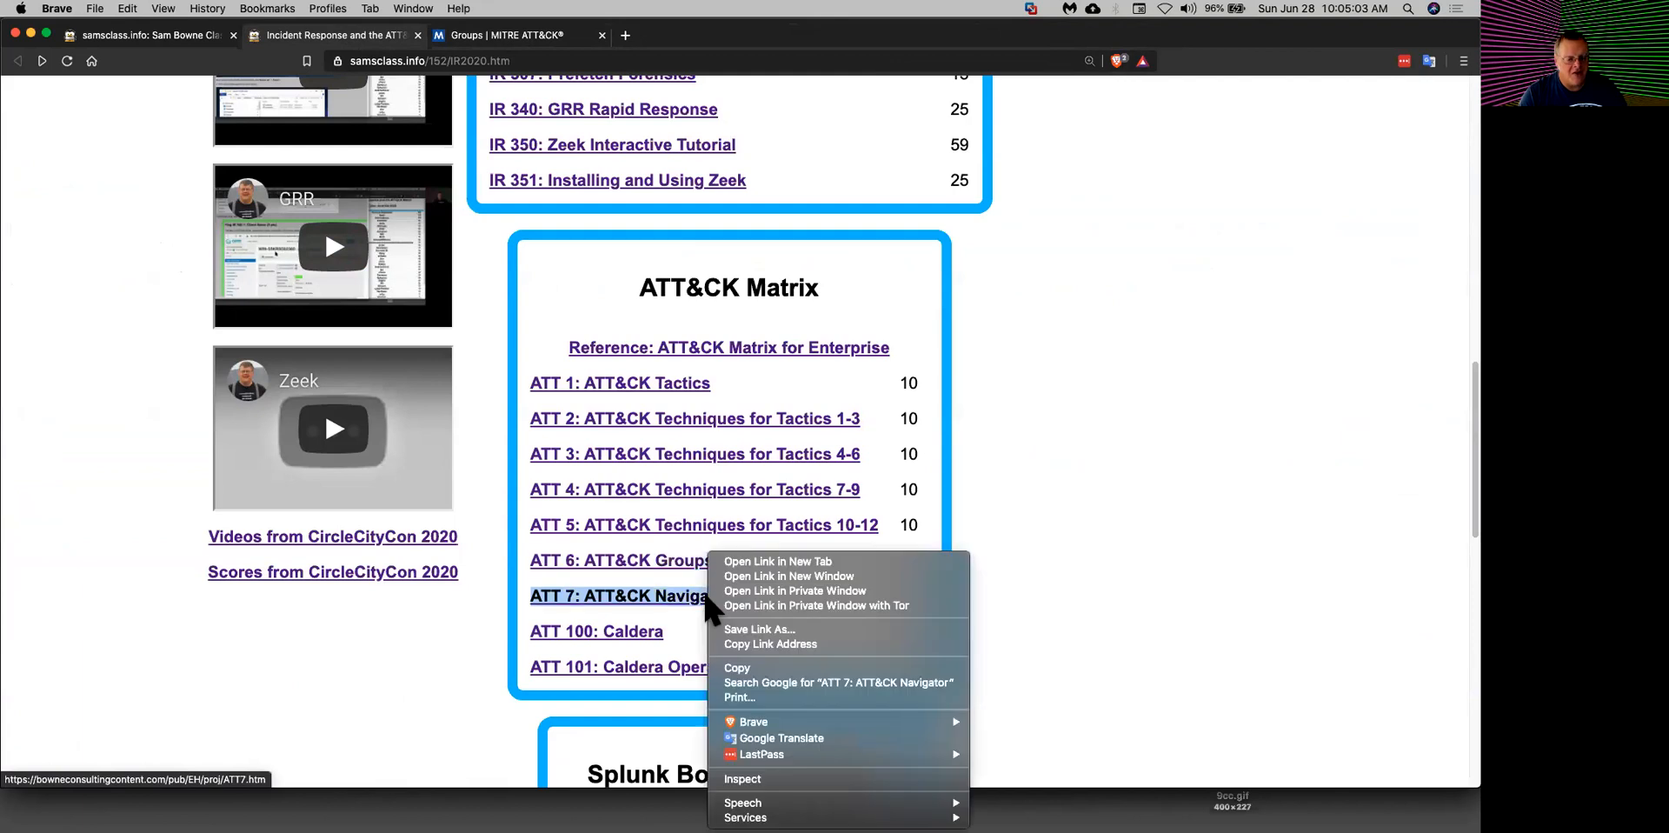
pyautogui.click(777, 561)
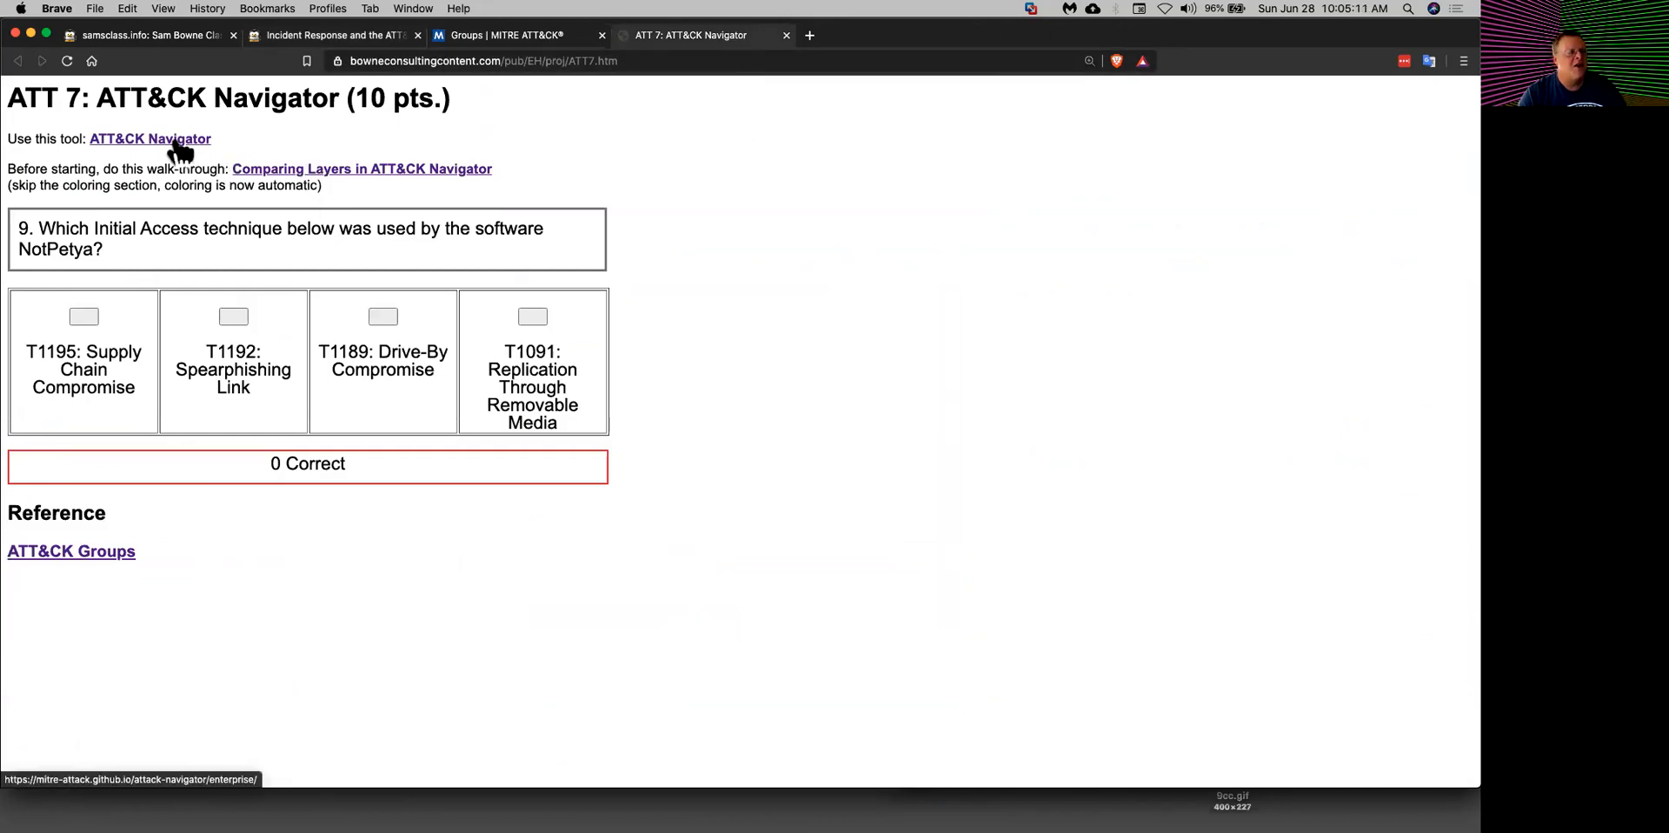
pyautogui.click(150, 139)
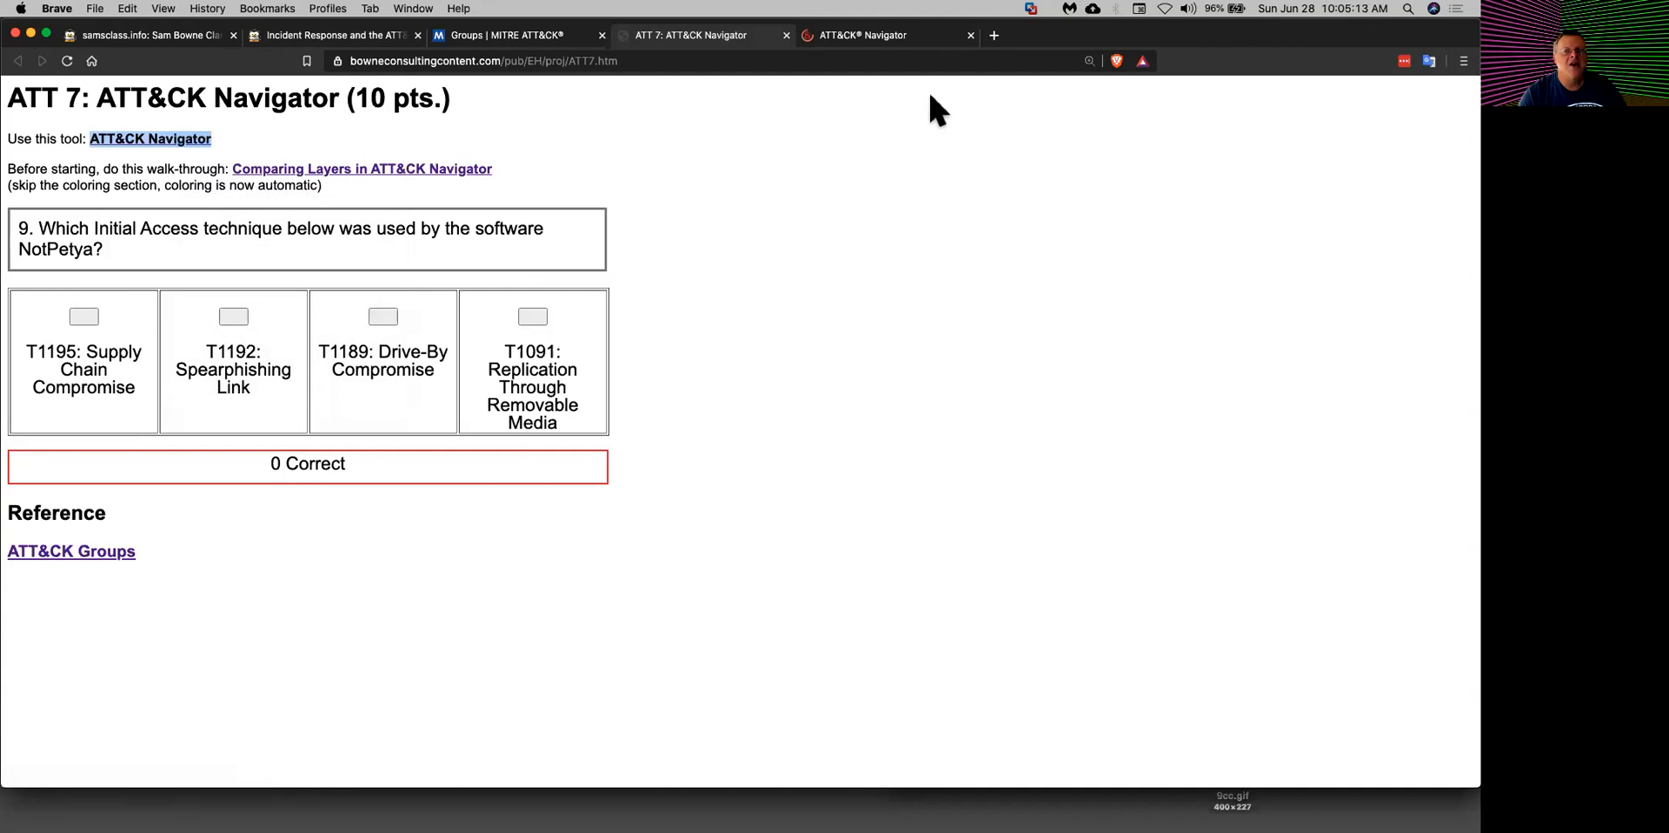
pyautogui.moveTo(862, 35)
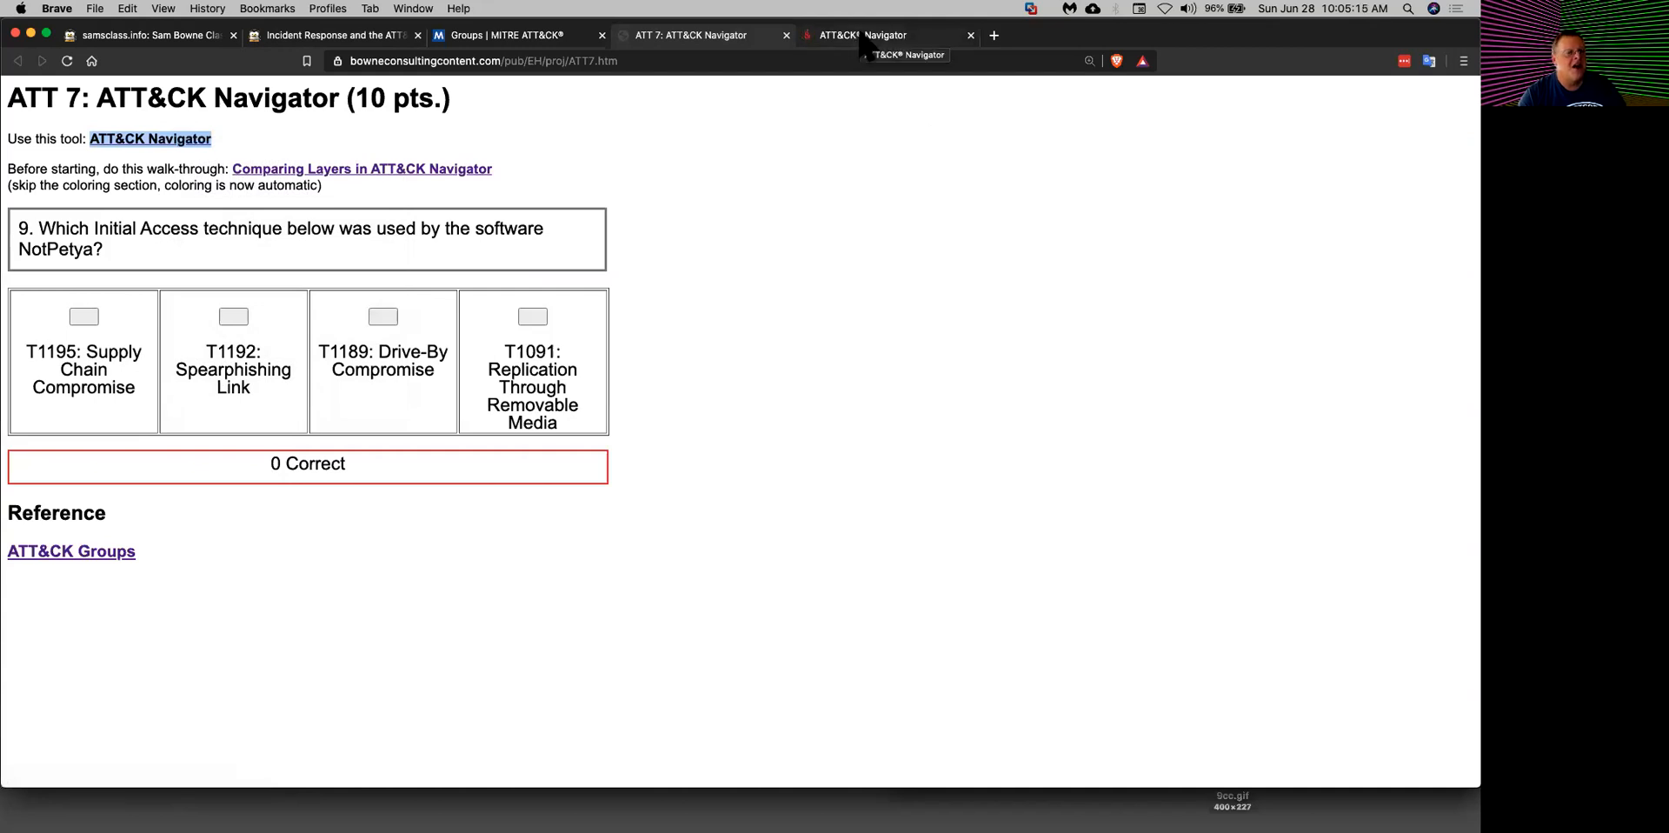
pyautogui.click(856, 34)
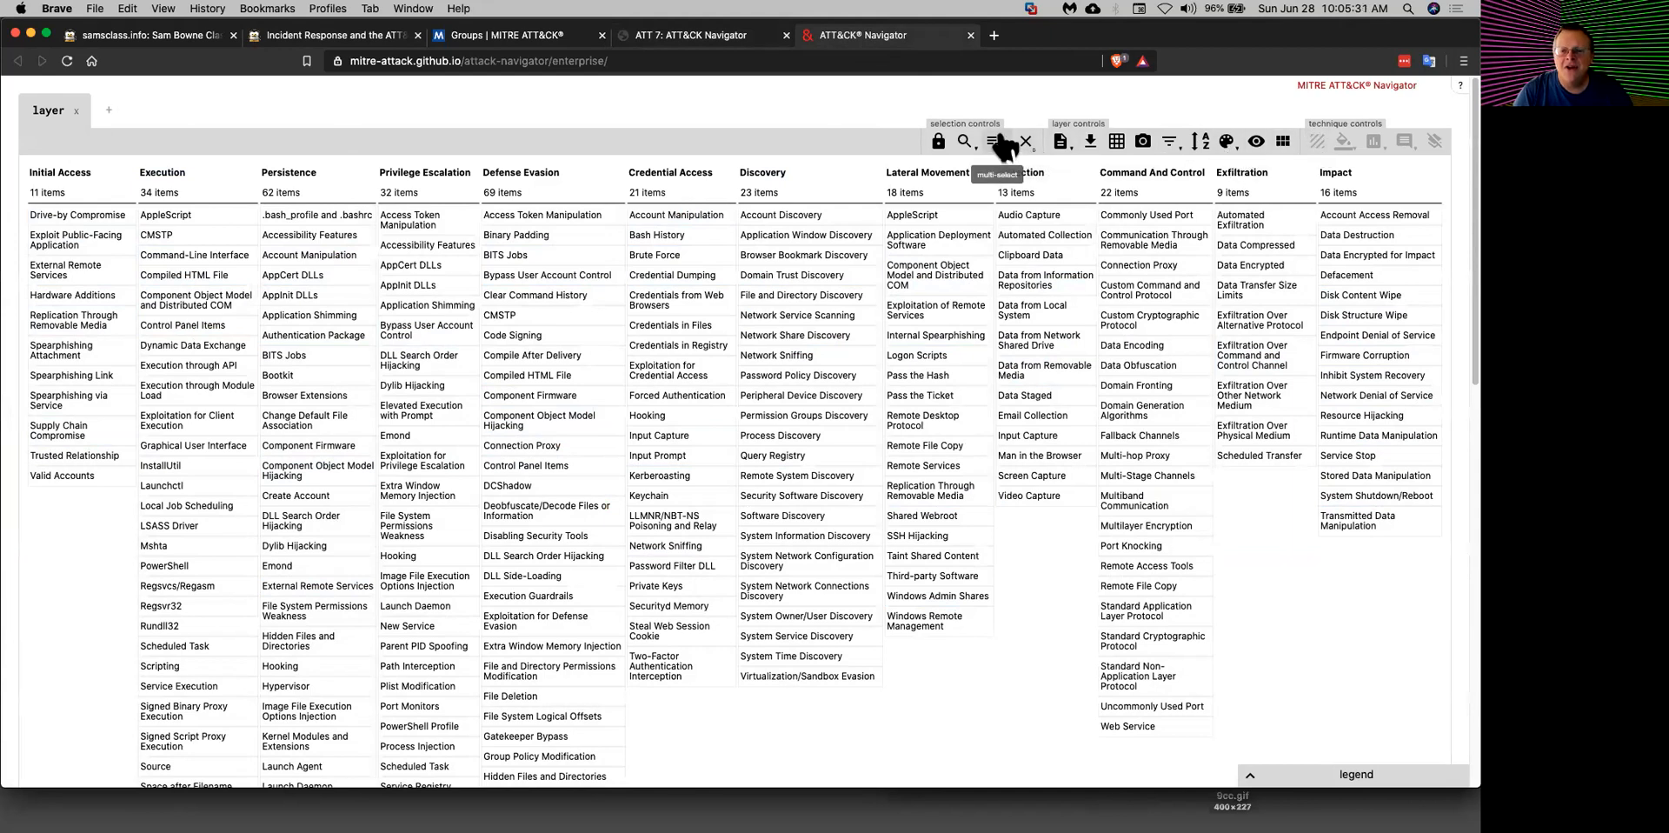
# Step: Multi-select APT1's techniques, score them 1, and name the layer APT 1
pyautogui.click(998, 141)
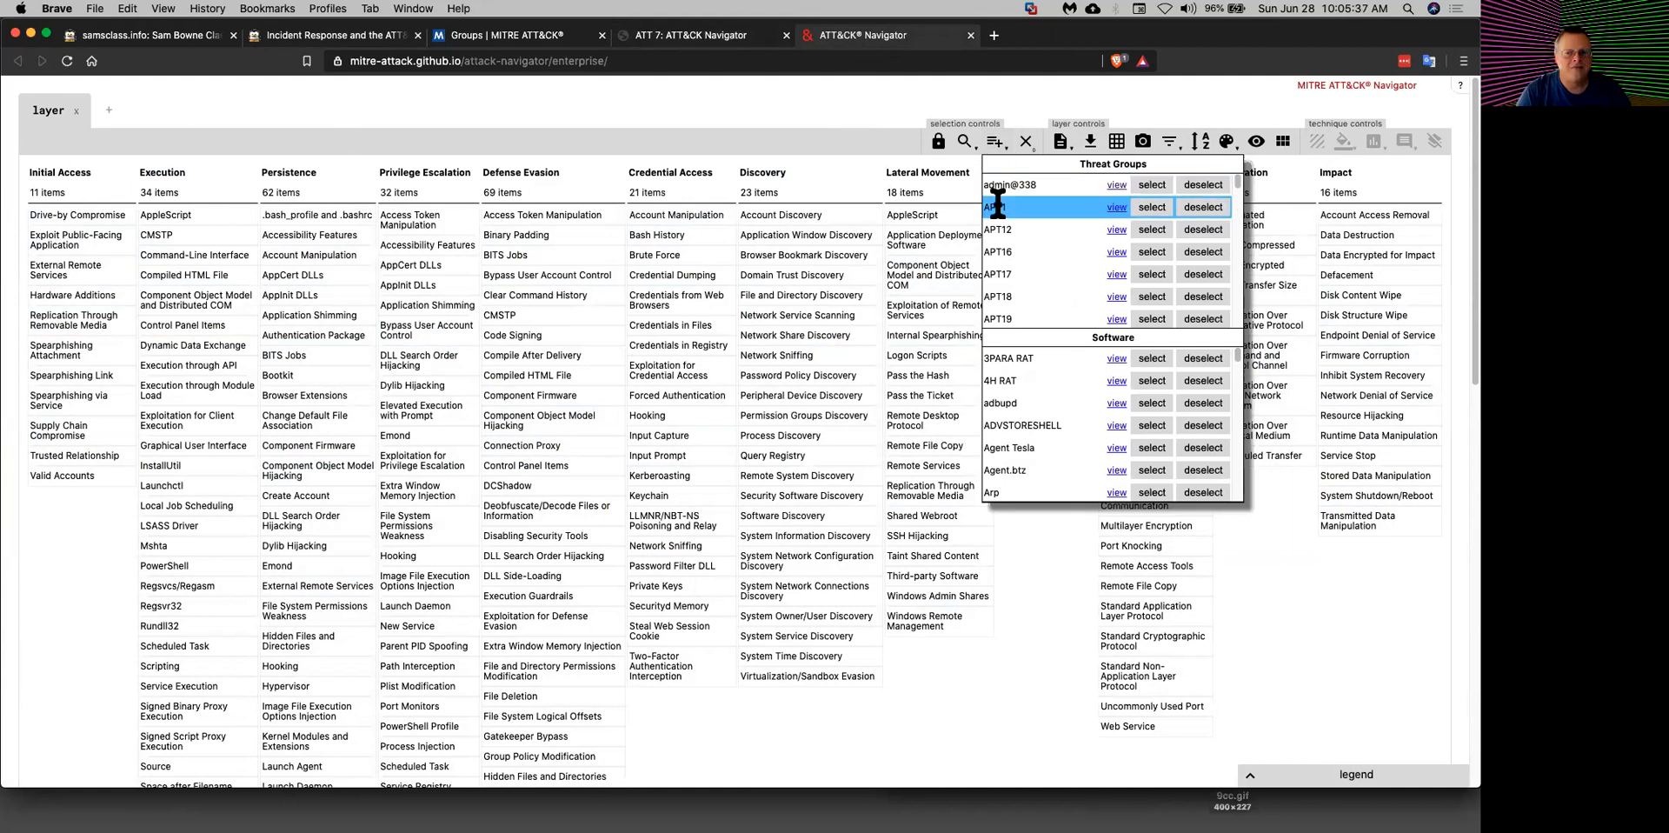
pyautogui.click(1151, 207)
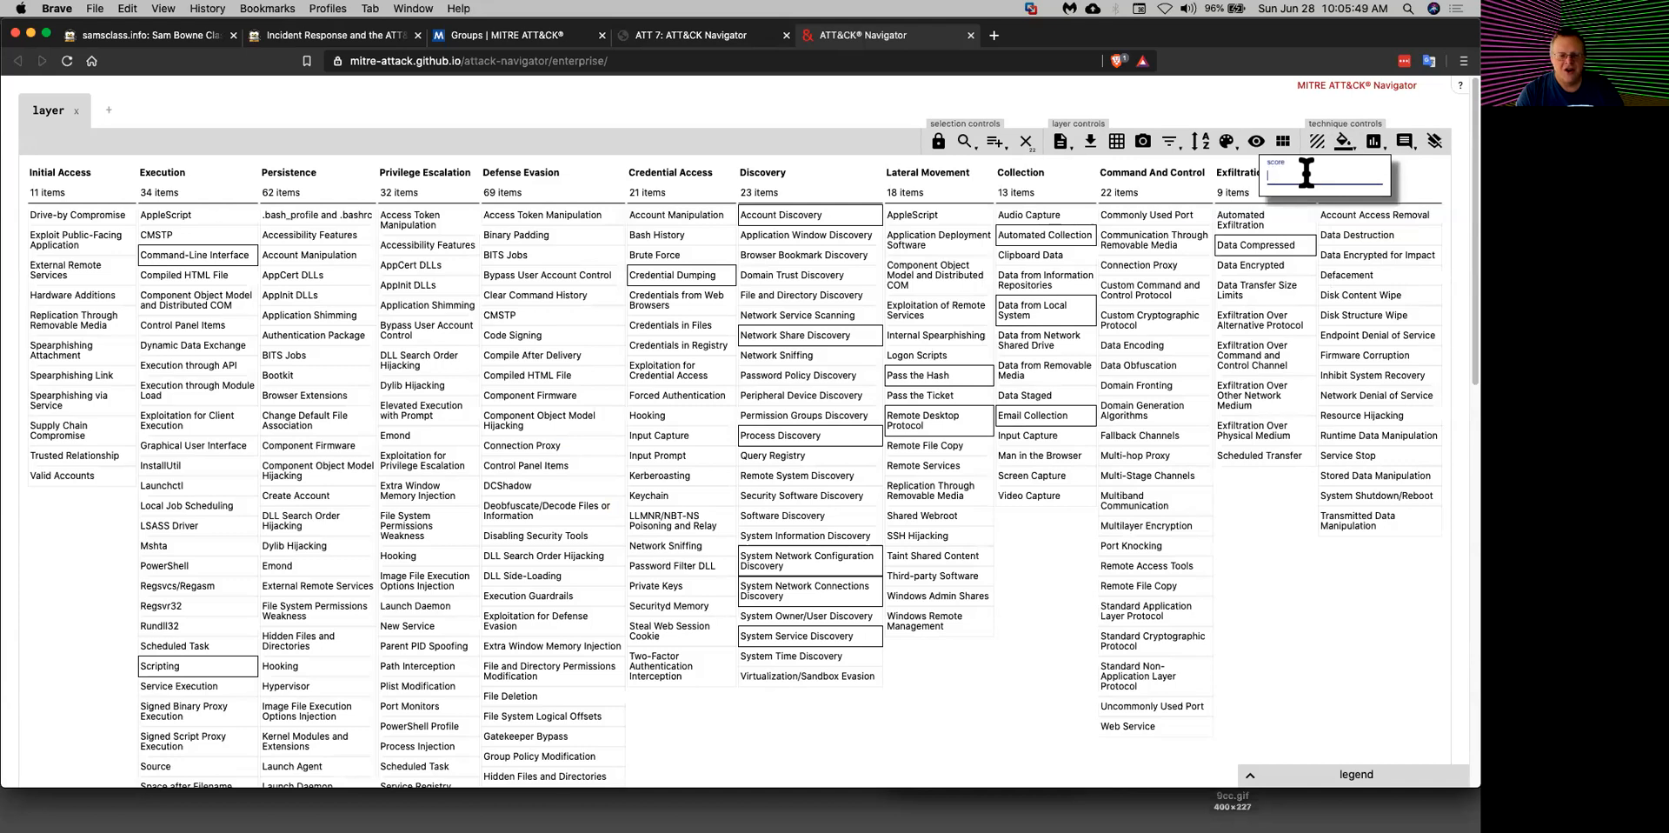
pyautogui.write('1')
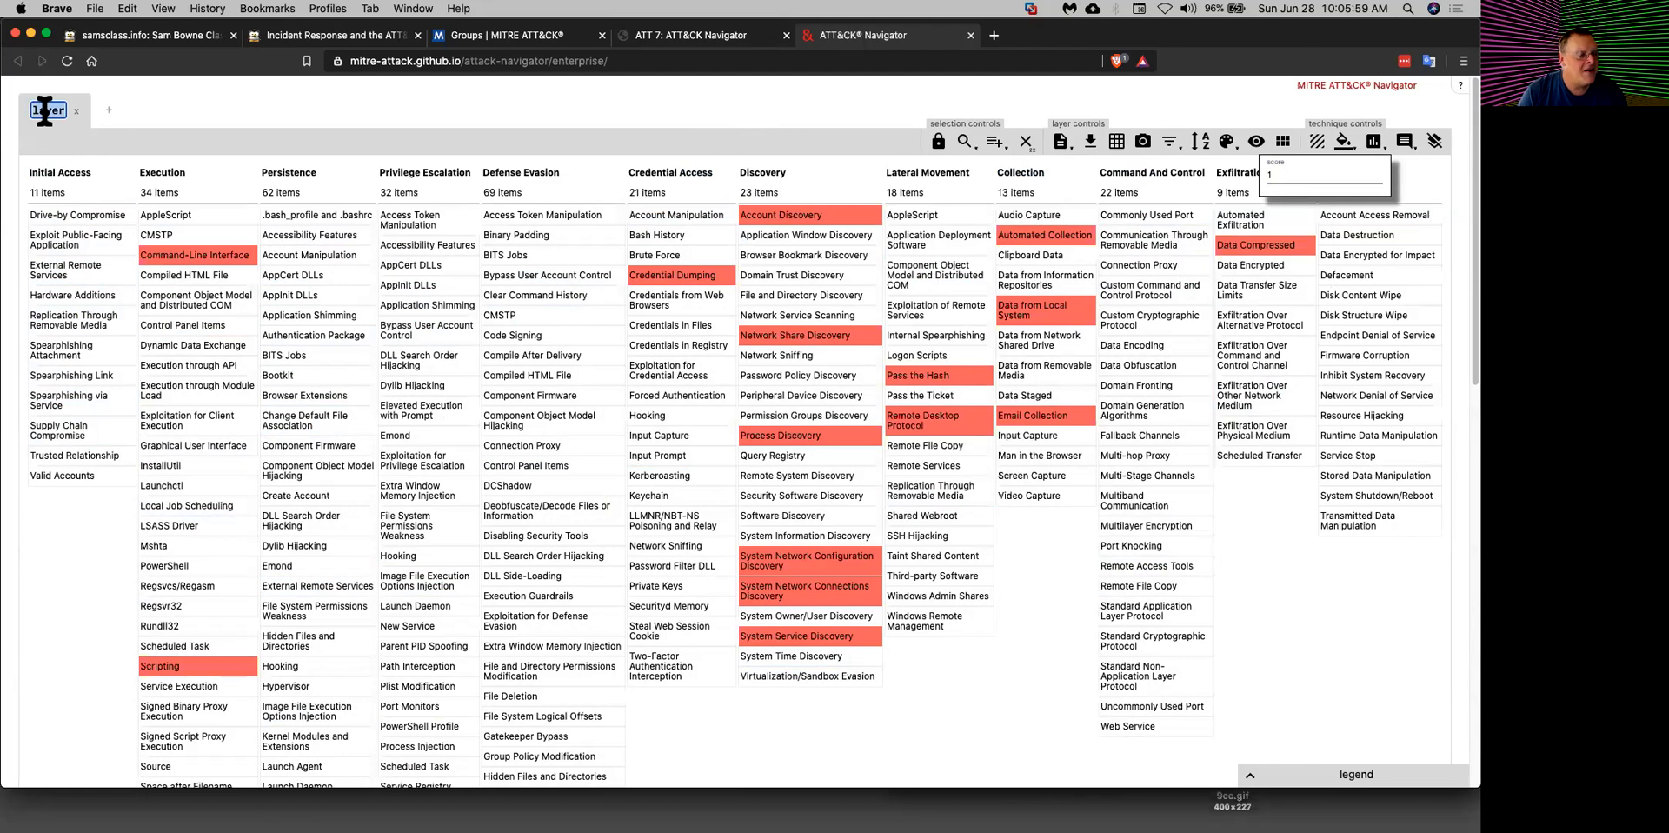
pyautogui.write('APT 1')
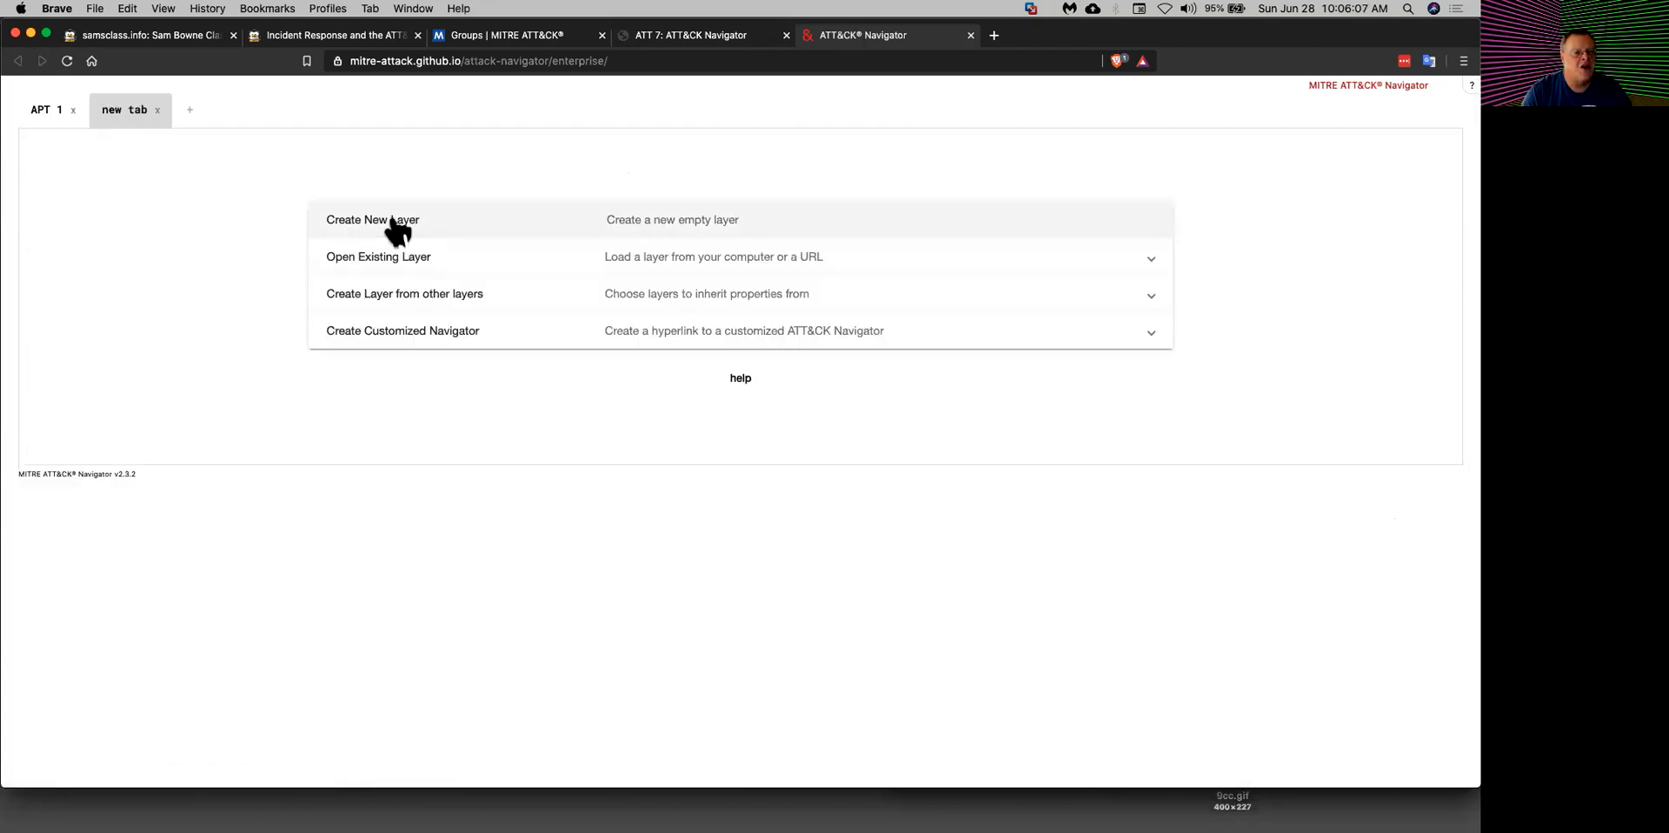
# Step: Create a second layer scoring APT12's techniques 2, name it APT12, and add a new layer tab
pyautogui.click(372, 219)
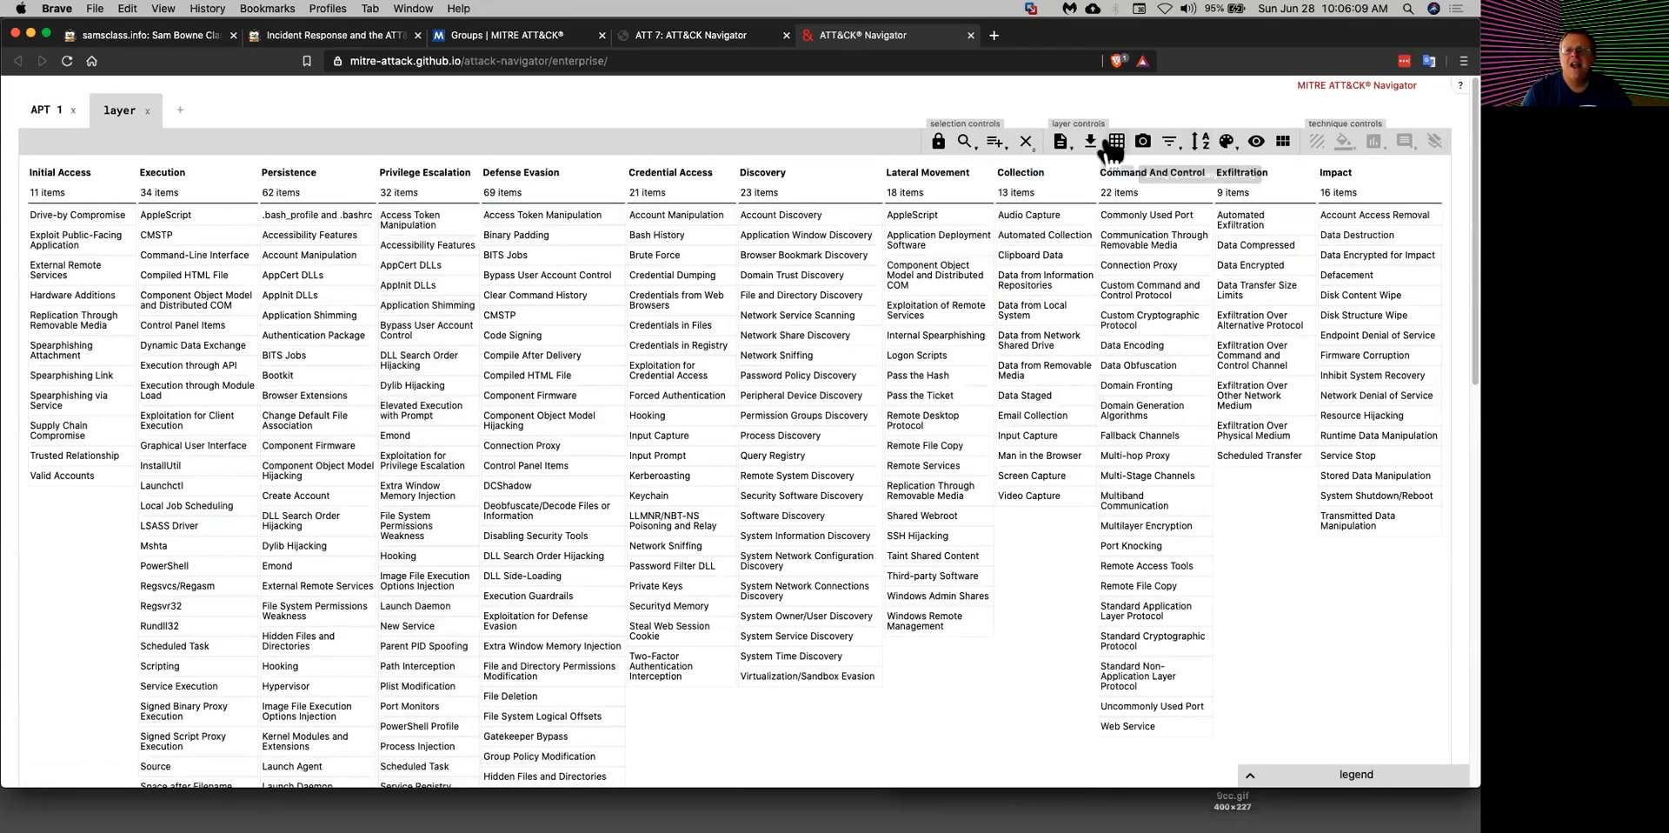
pyautogui.moveTo(998, 141)
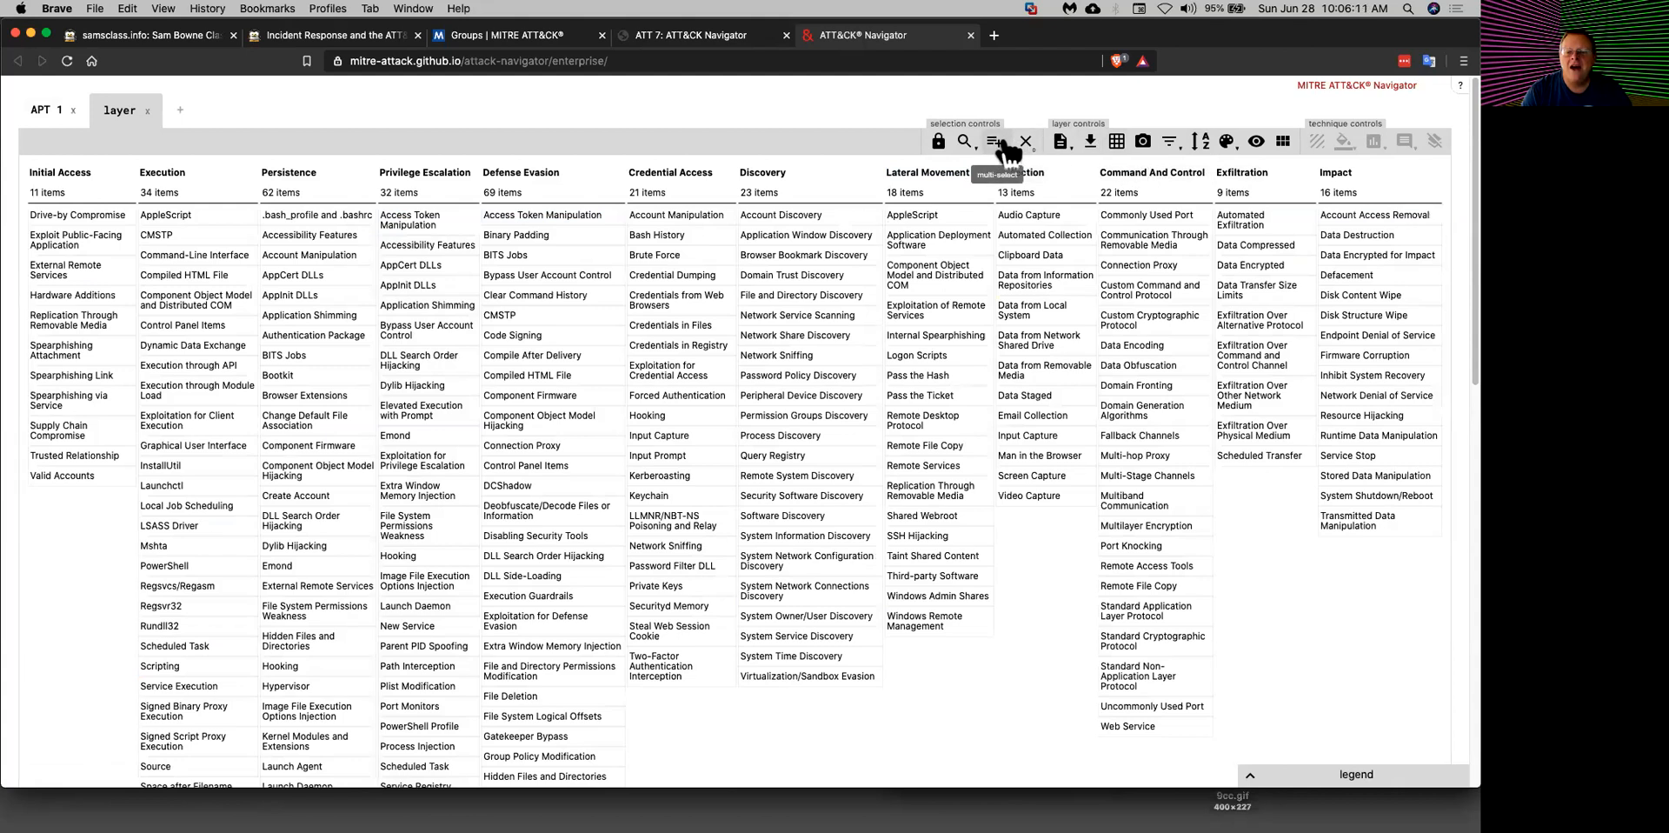
pyautogui.click(996, 141)
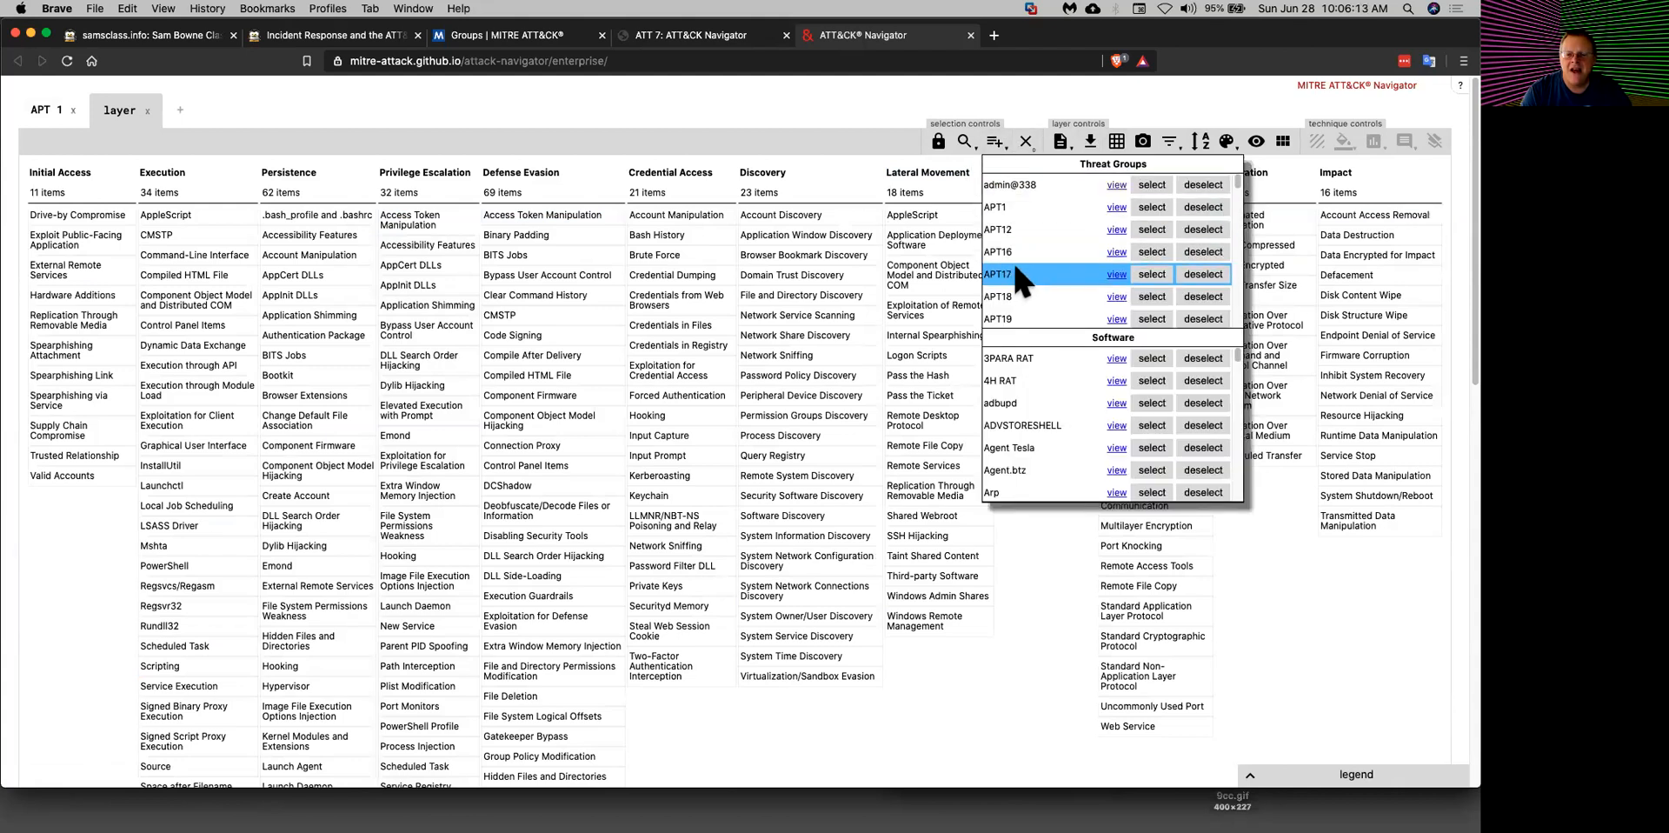
pyautogui.click(1151, 230)
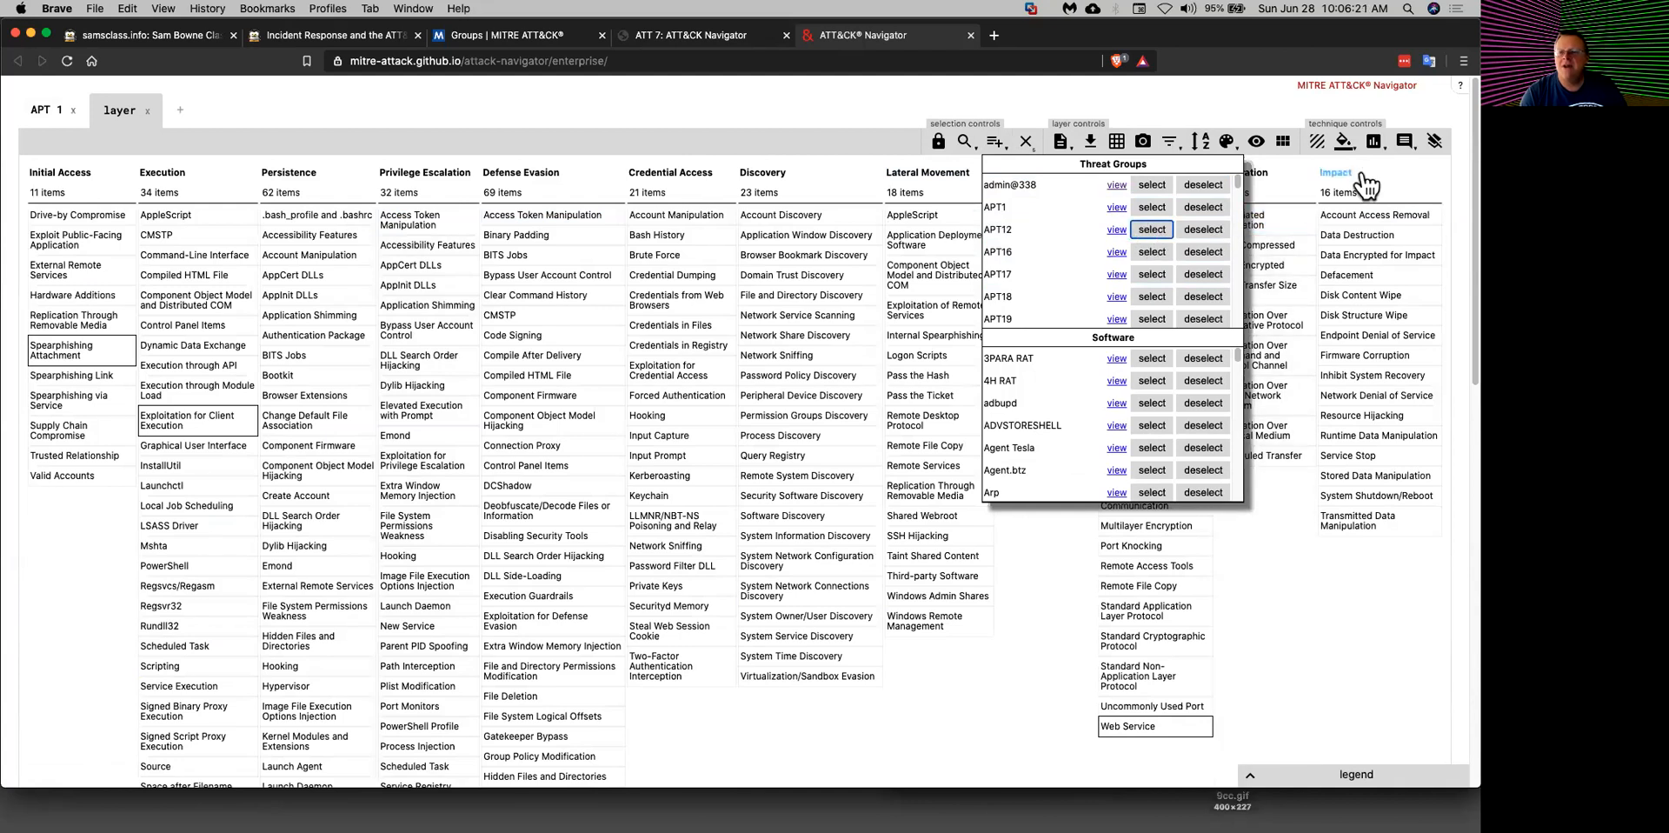
pyautogui.click(1373, 140)
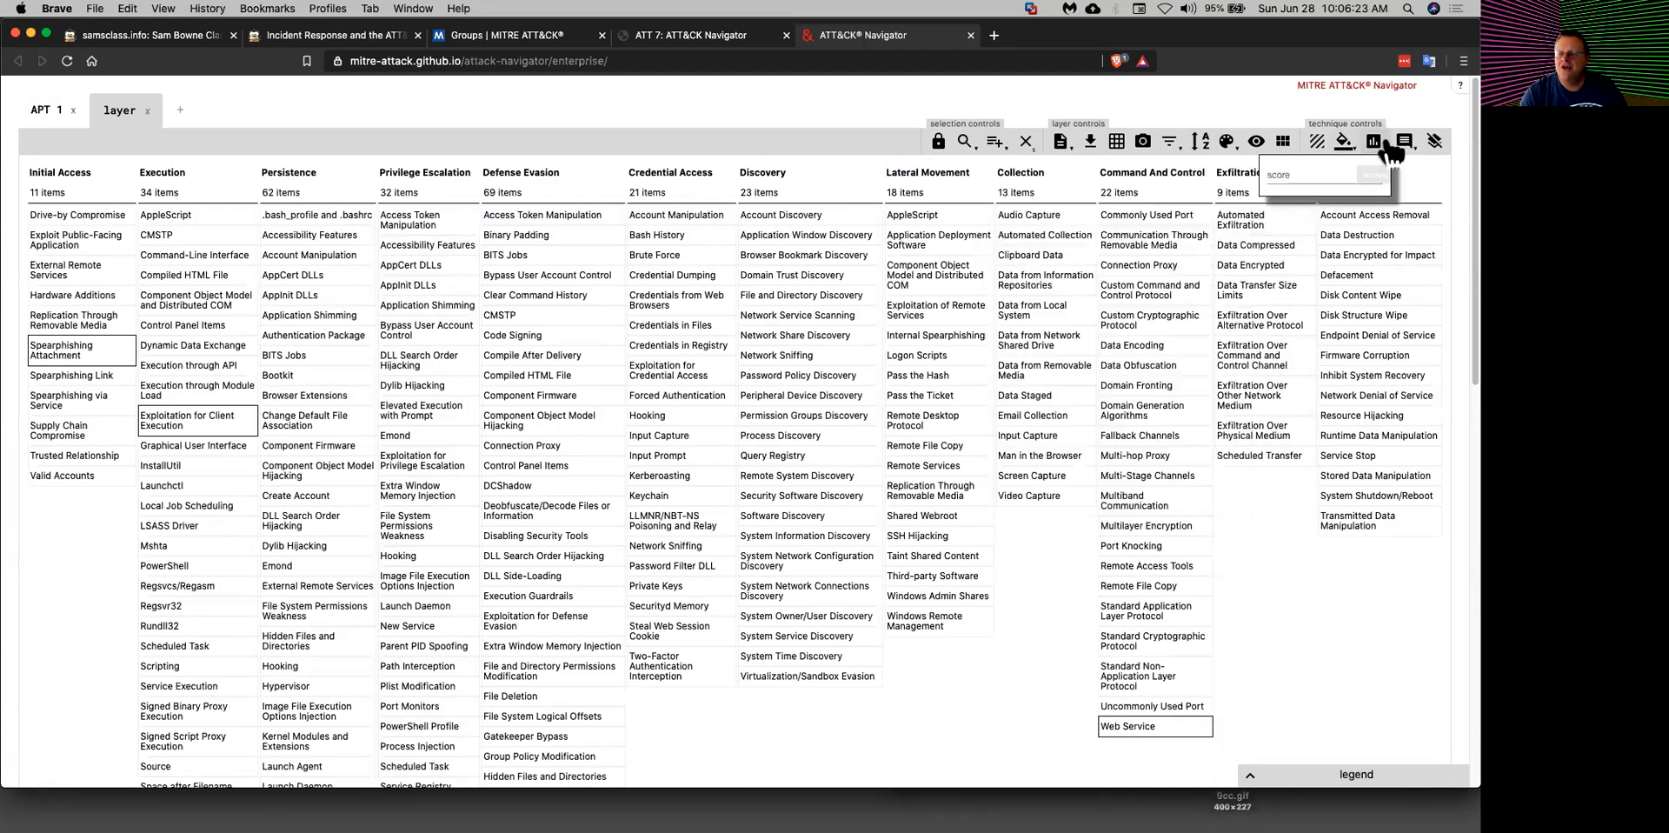
pyautogui.write('2')
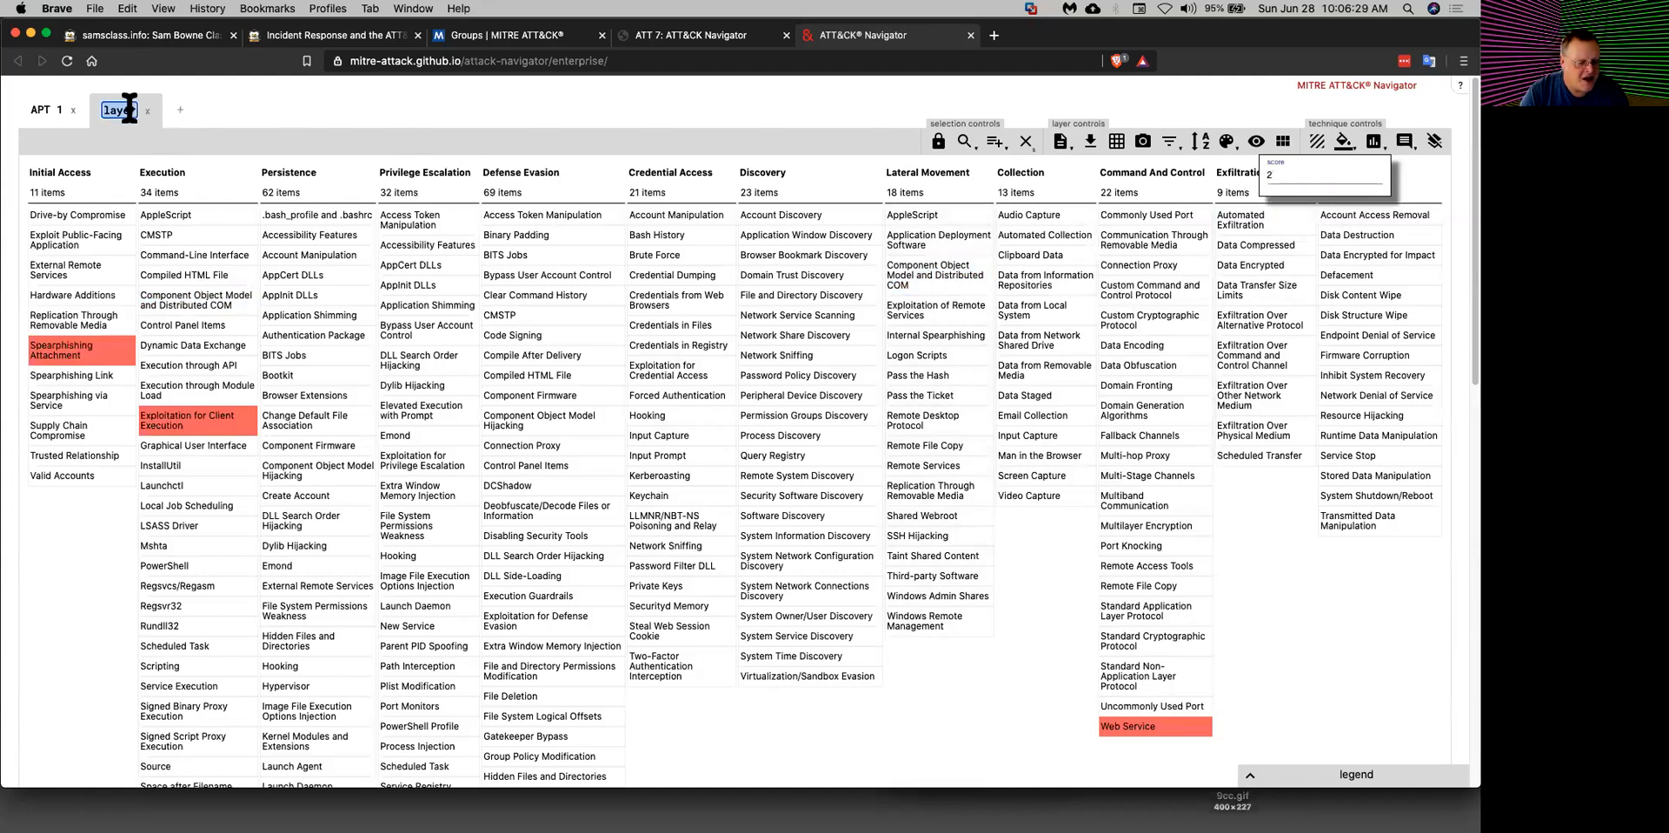
pyautogui.write('APT12')
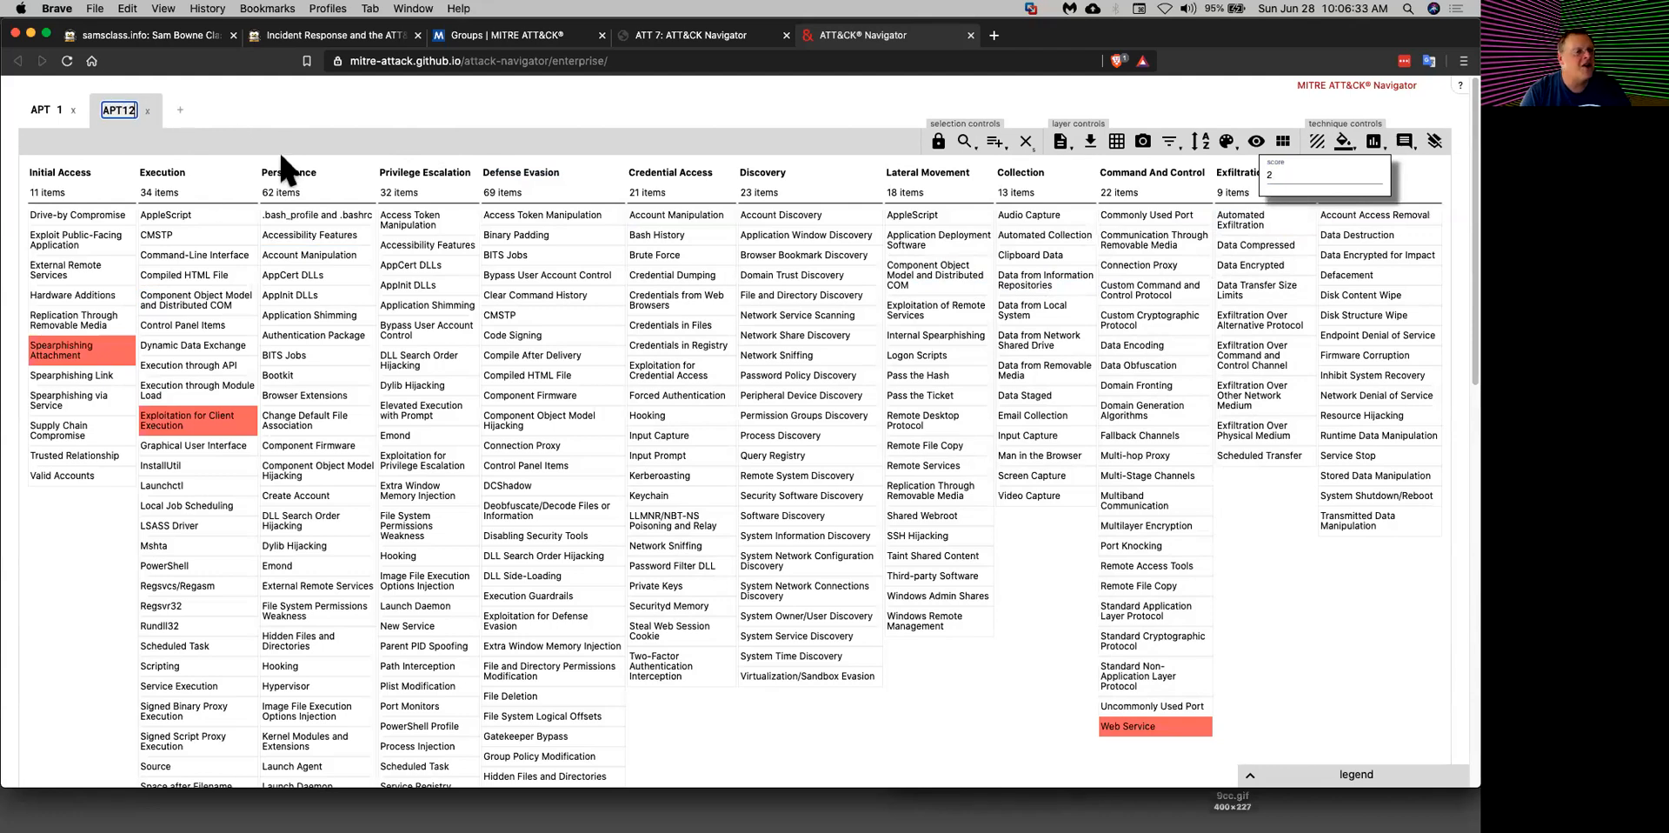
pyautogui.moveTo(189, 121)
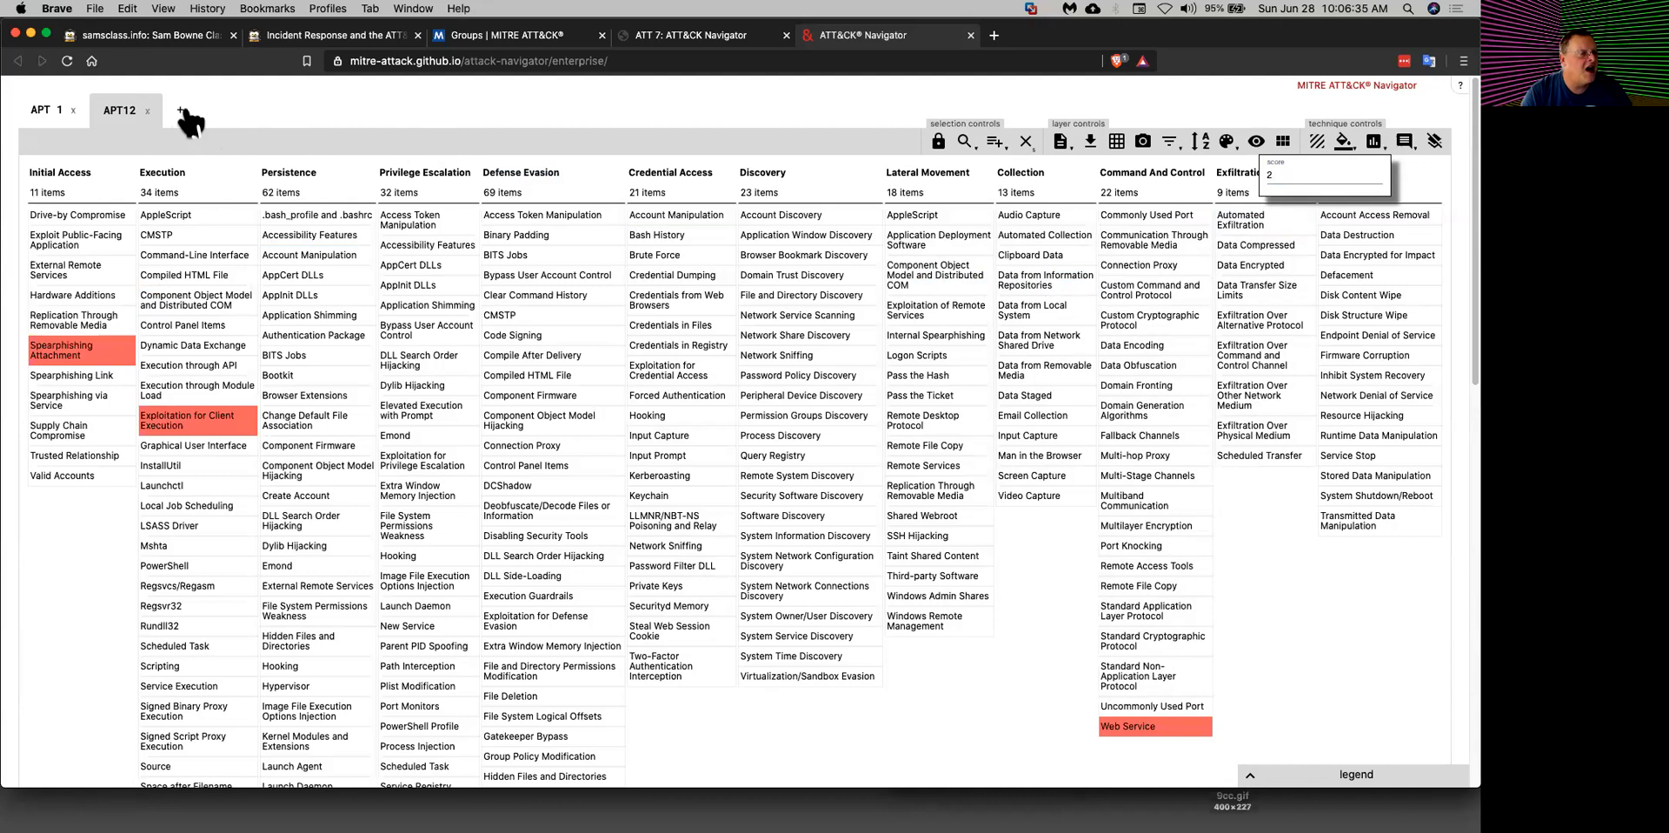
pyautogui.click(179, 109)
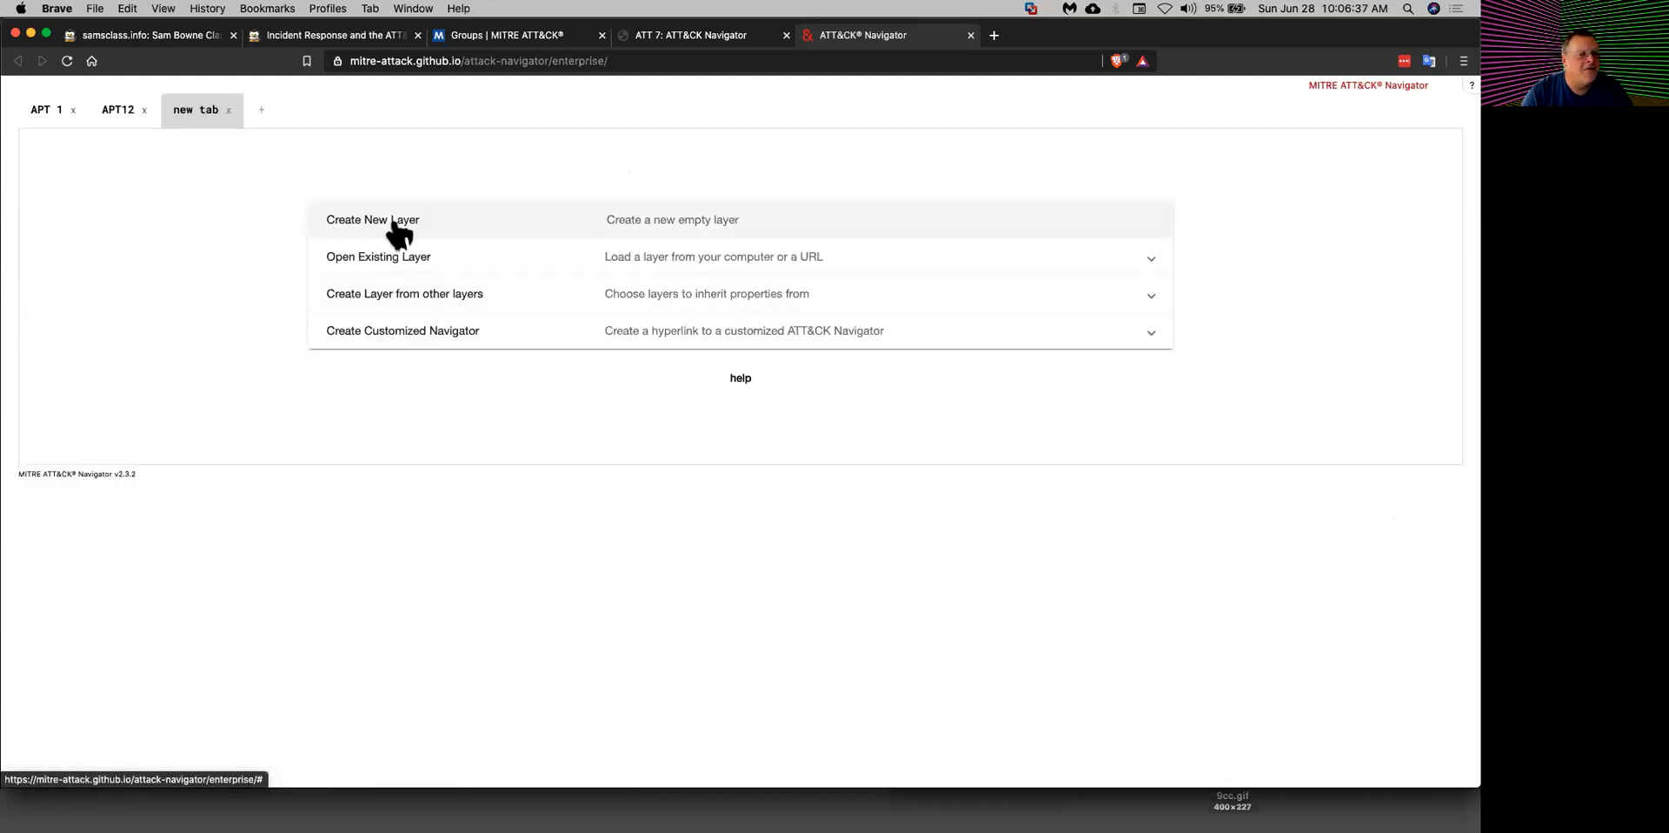
# Step: Build a layer from other layers with score expression a+b combining APT 1 and APT12
pyautogui.click(403, 292)
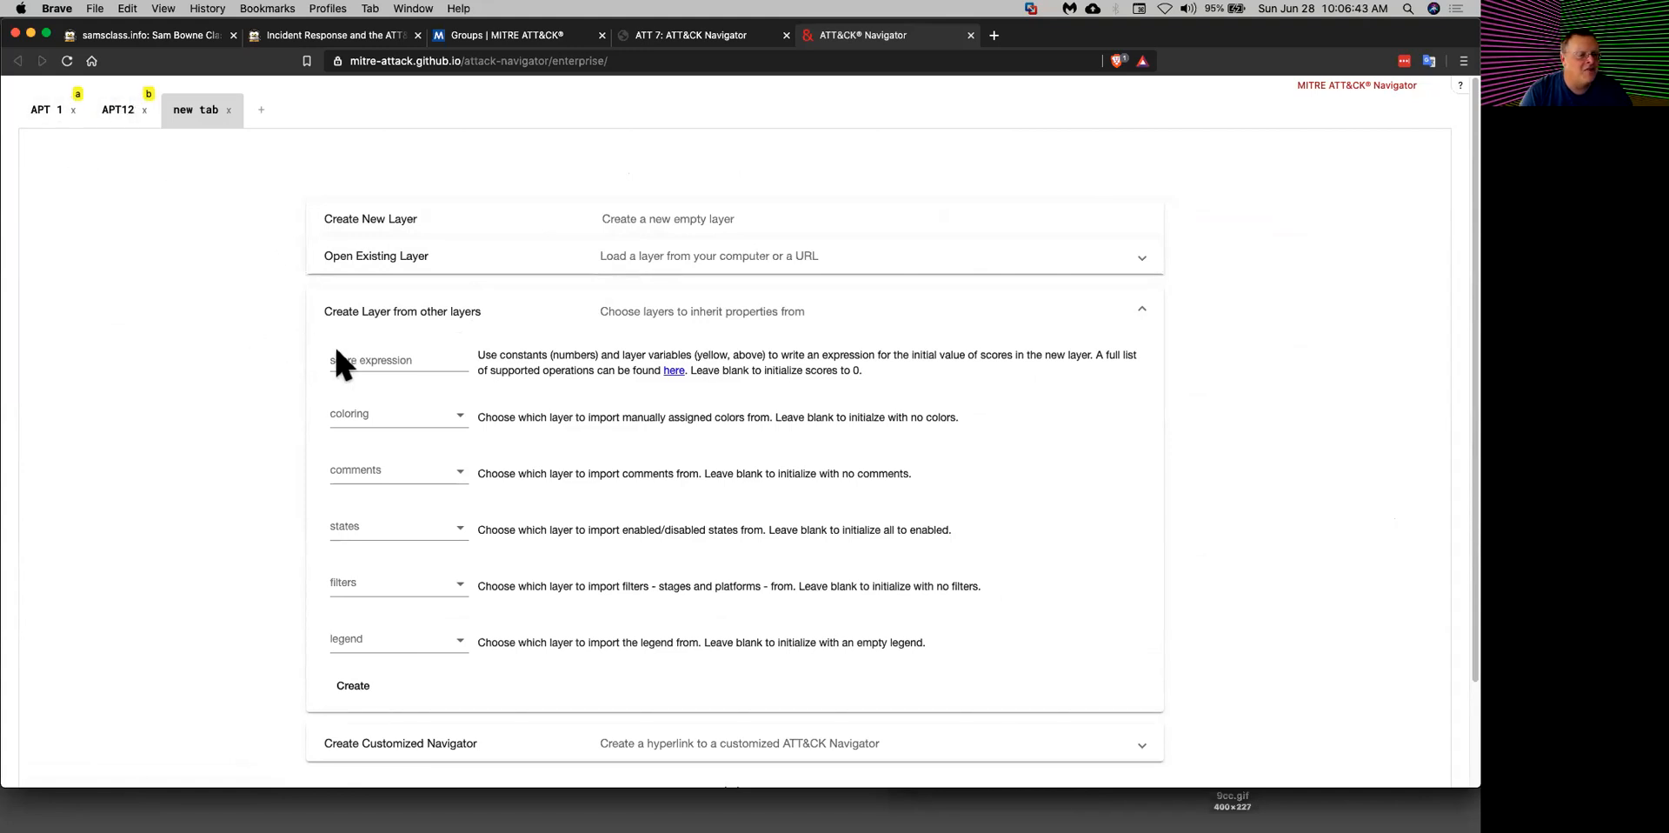
pyautogui.write('a+b')
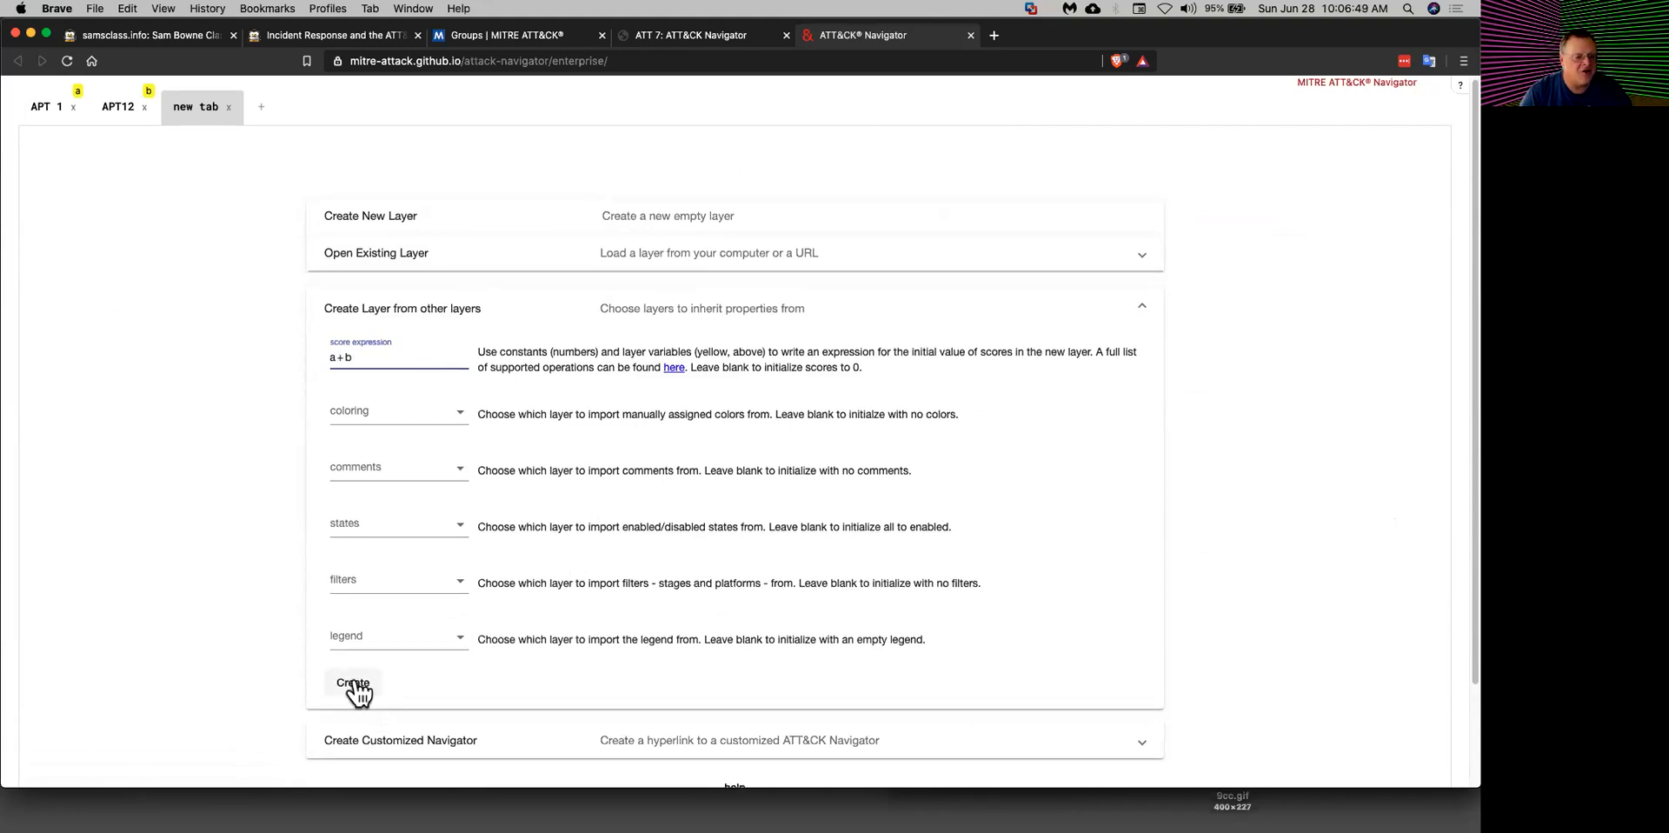
pyautogui.click(351, 684)
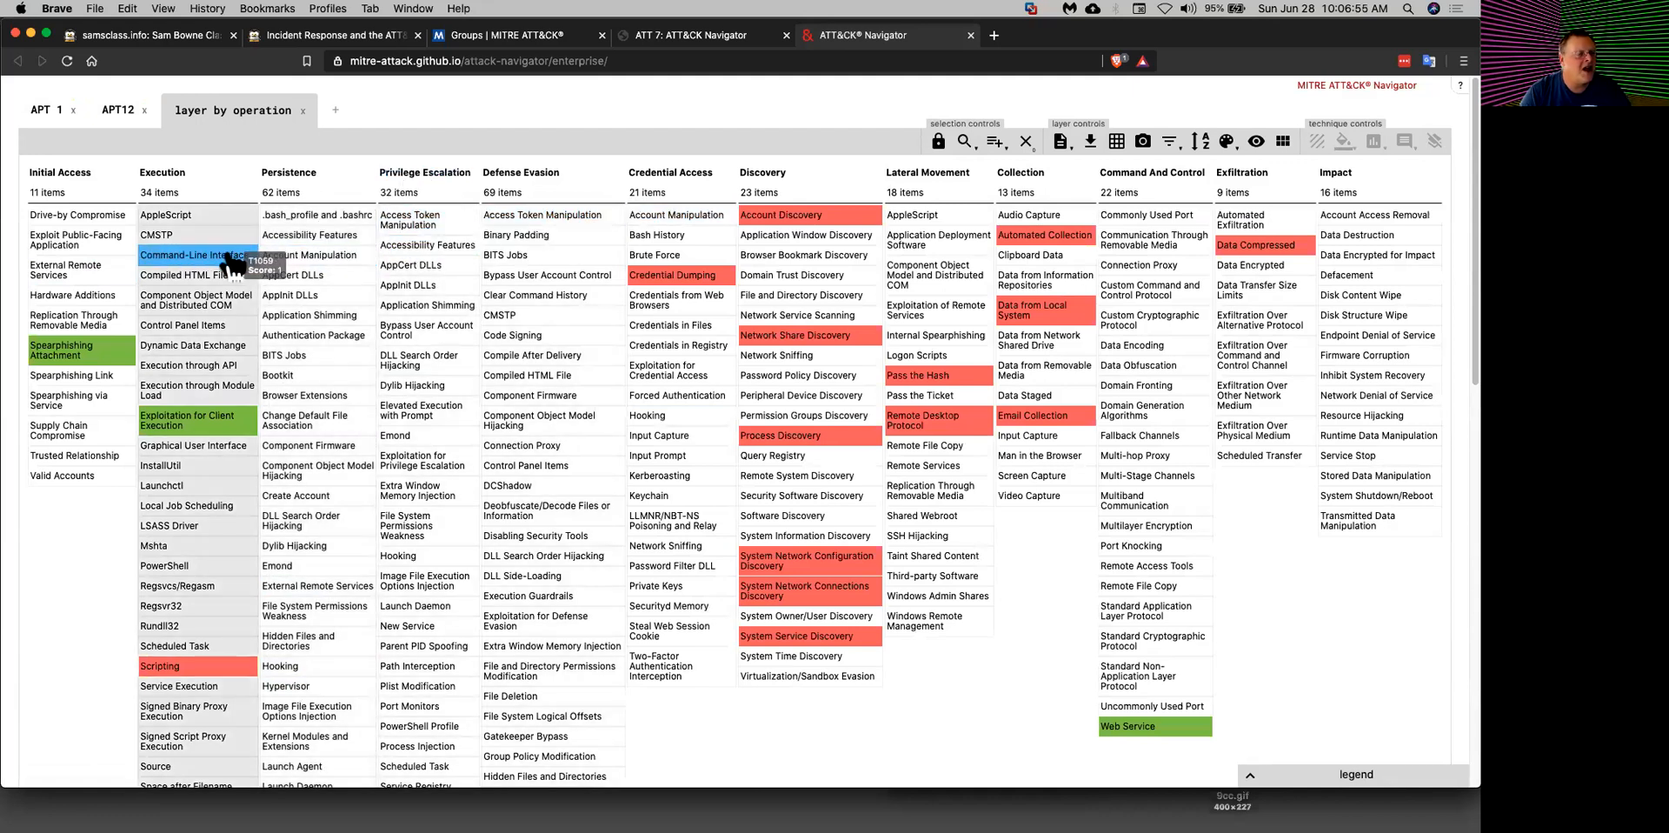
pyautogui.moveTo(80, 349)
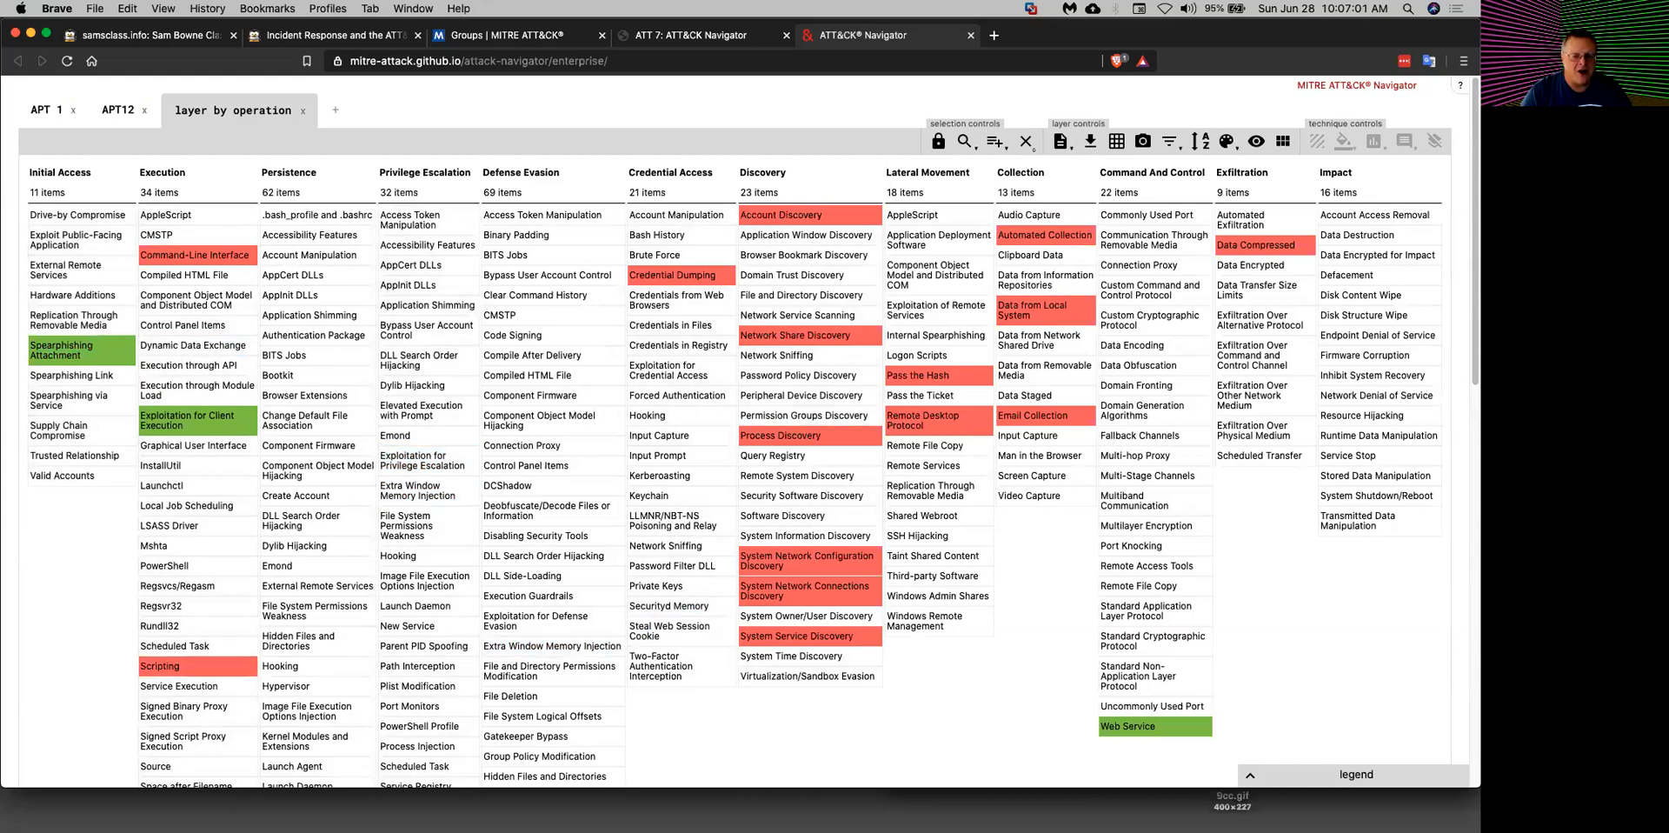
# Step: Scroll through the combined layer before returning to the samsclass.info course index
pyautogui.scroll(-3)
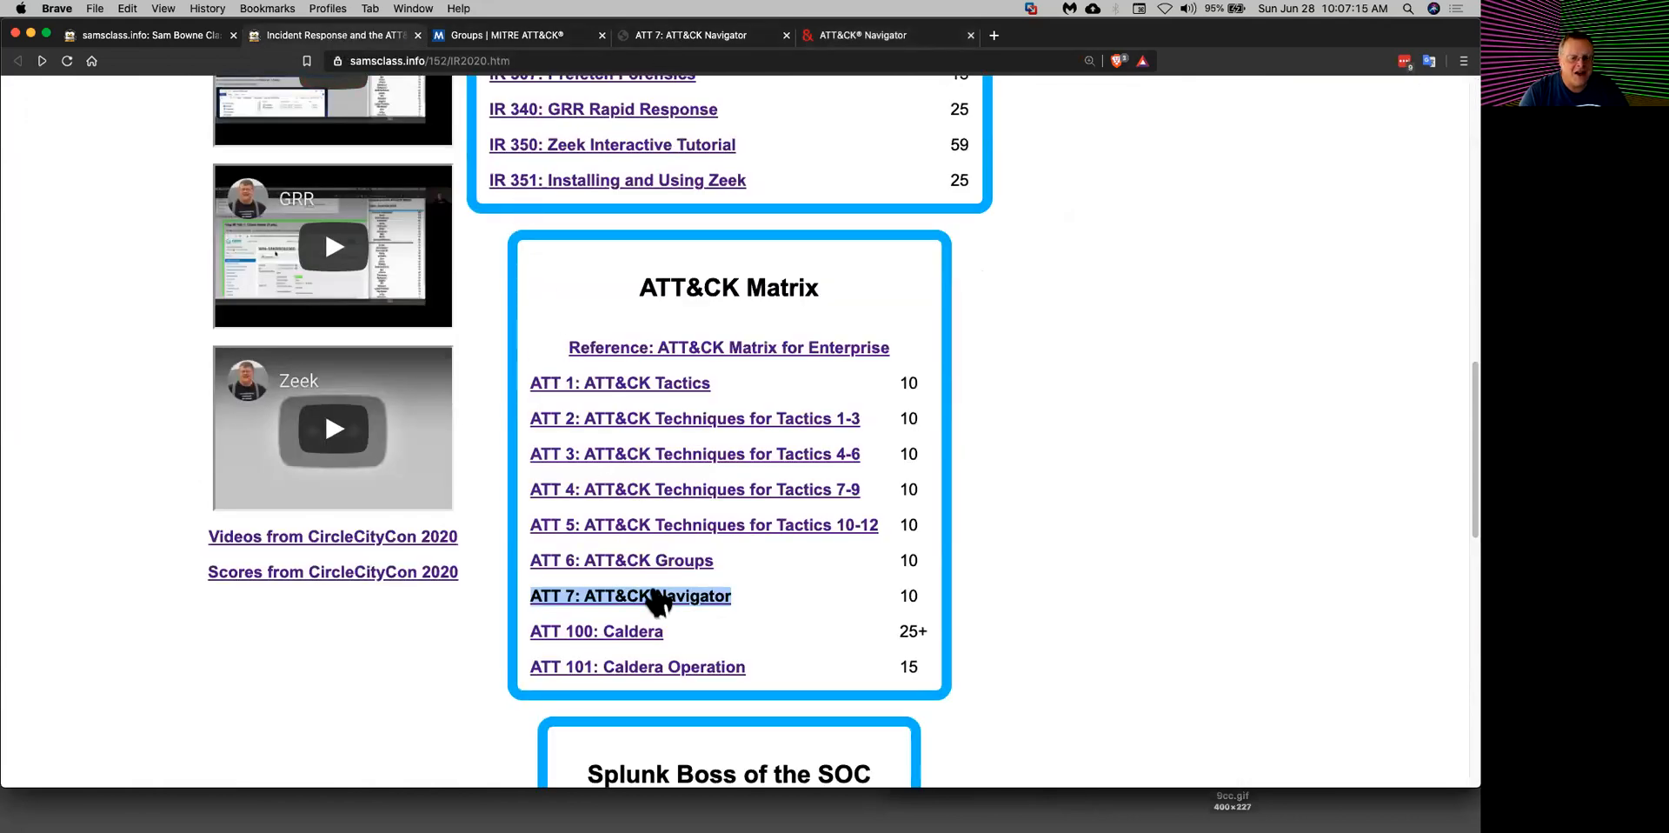
# Step: Read quiz question 9 on NotPetya's Initial Access, then bring the Navigator layers back
pyautogui.click(629, 595)
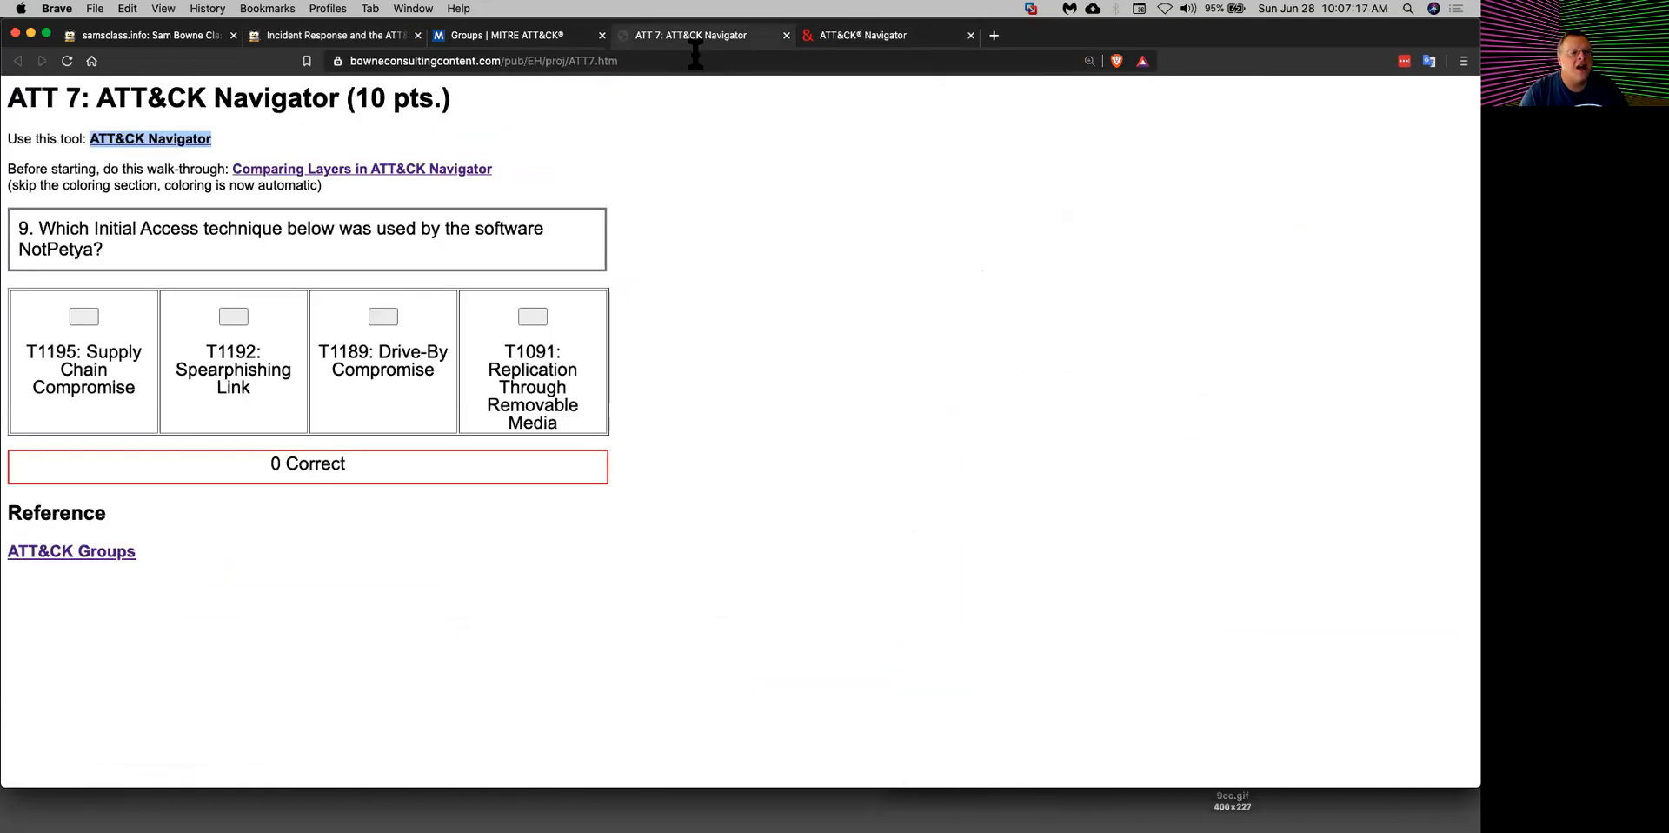
pyautogui.moveTo(207, 230)
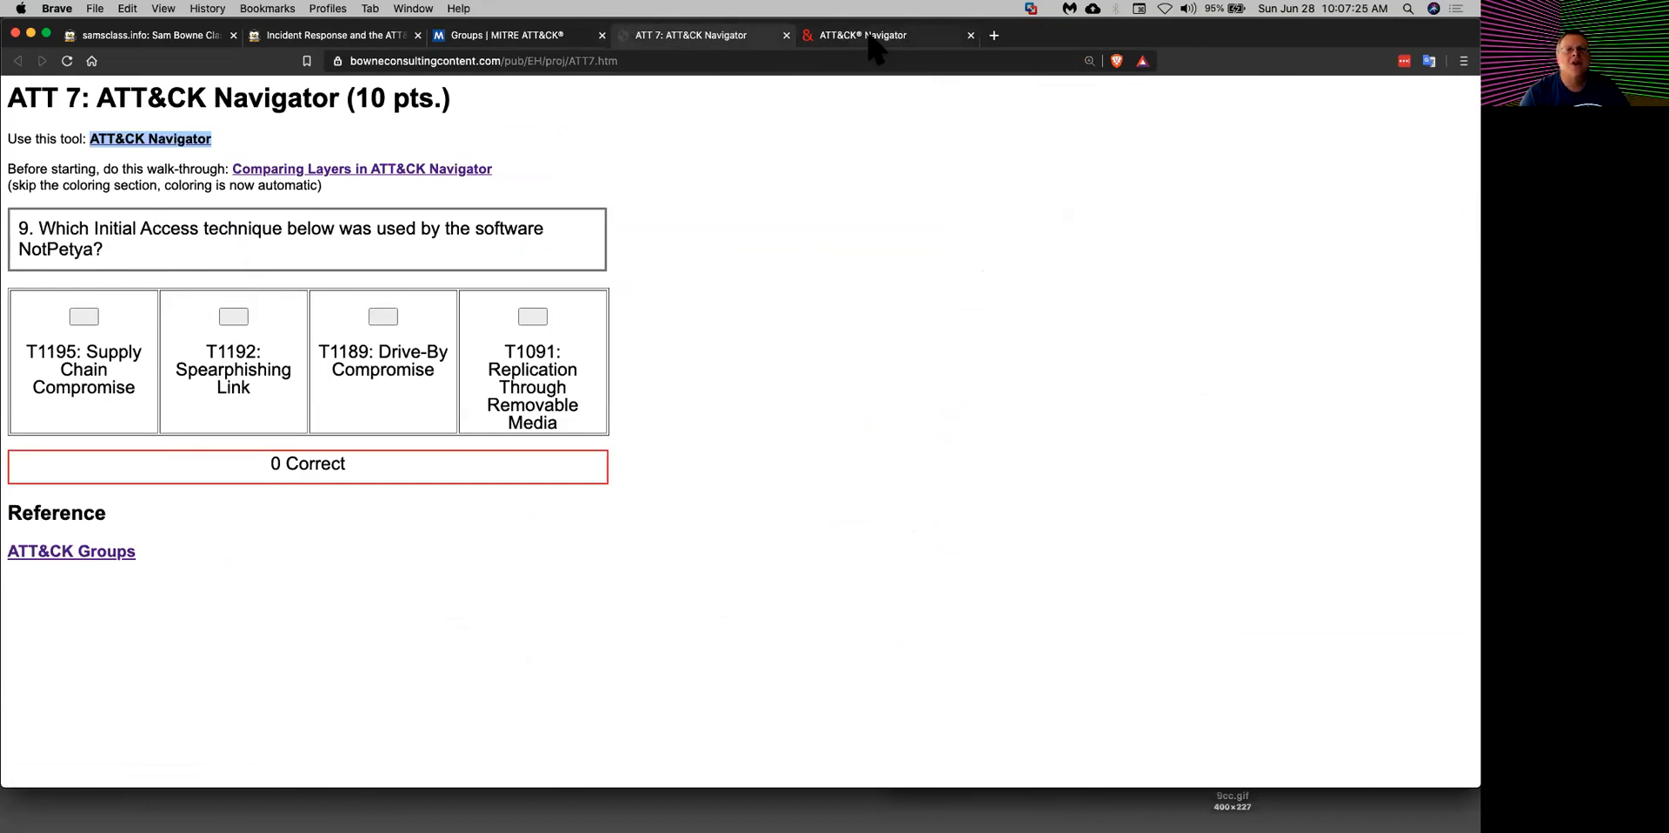
pyautogui.click(886, 34)
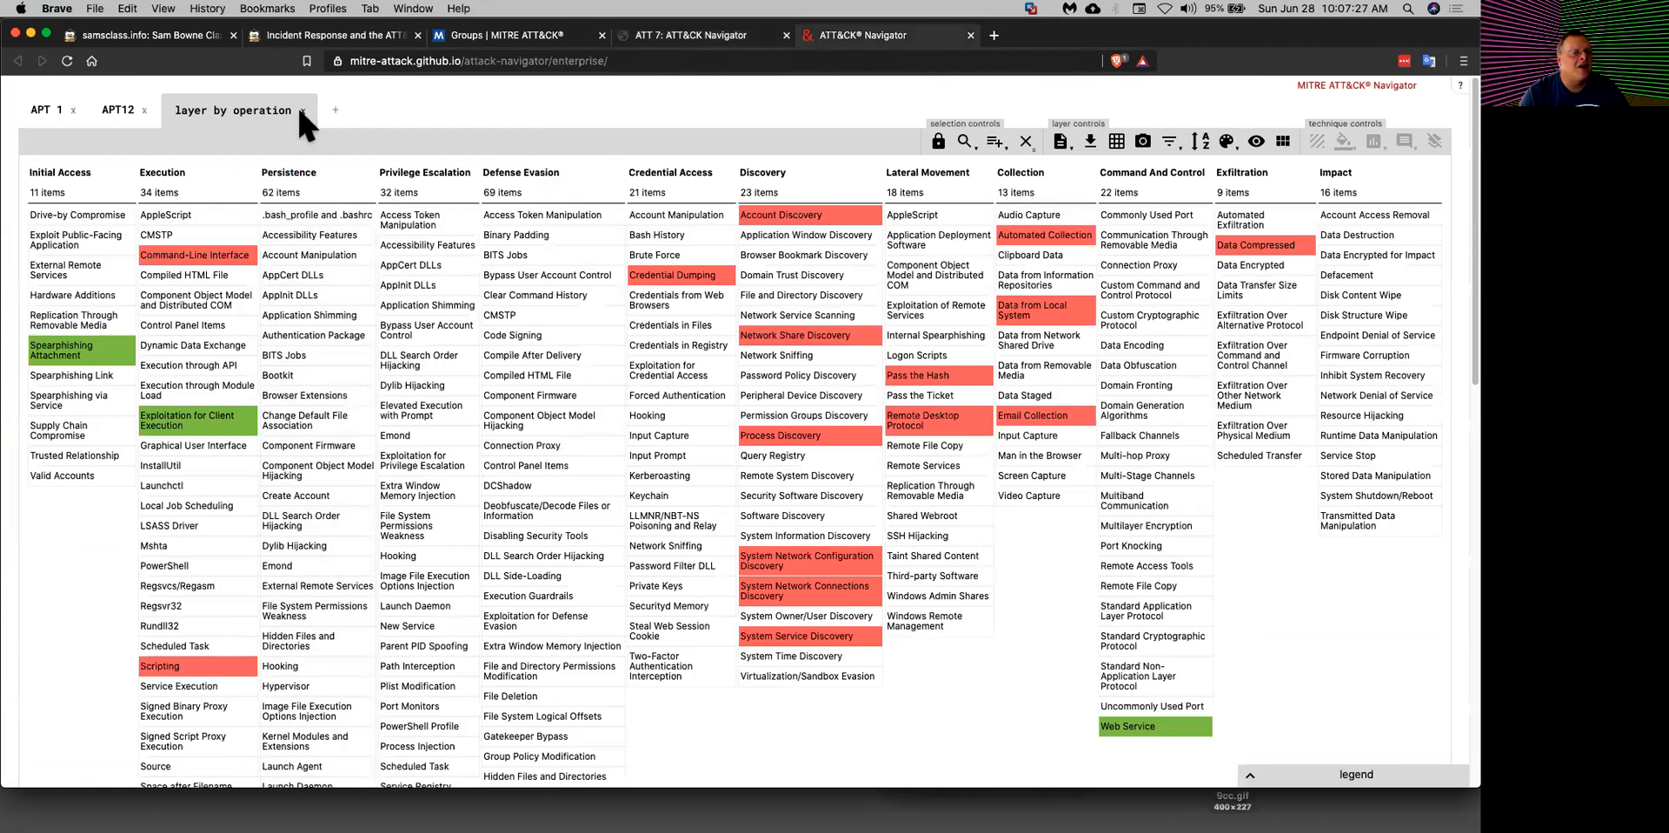
# Step: Build a fresh layer marking NotPetya's techniques, including Supply Chain Compromise and Valid Accounts, scored 1 in red
pyautogui.click(120, 110)
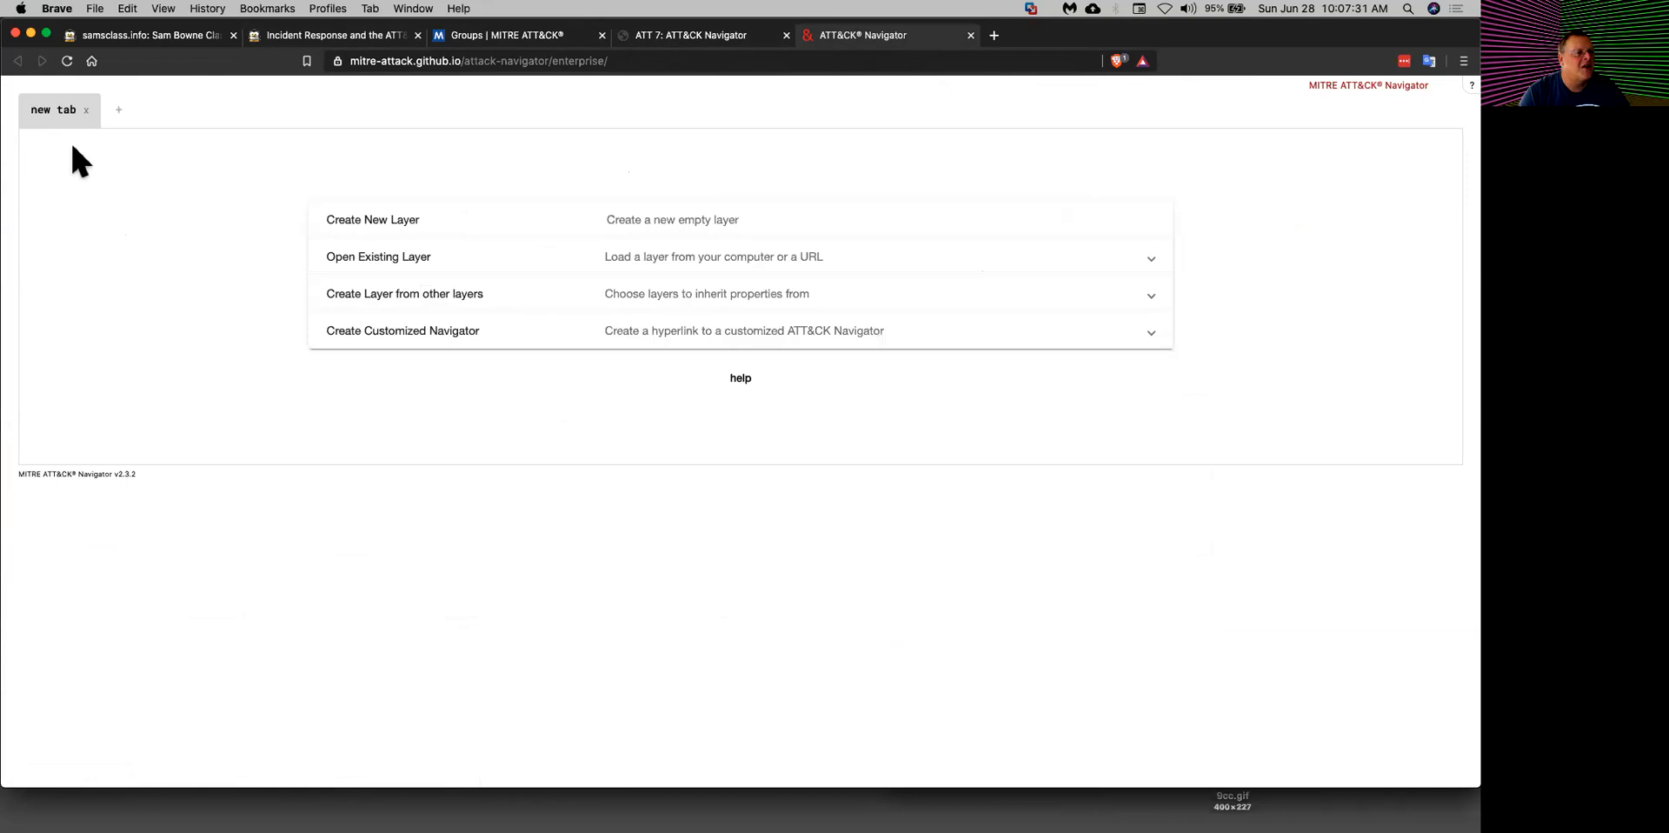
pyautogui.click(372, 219)
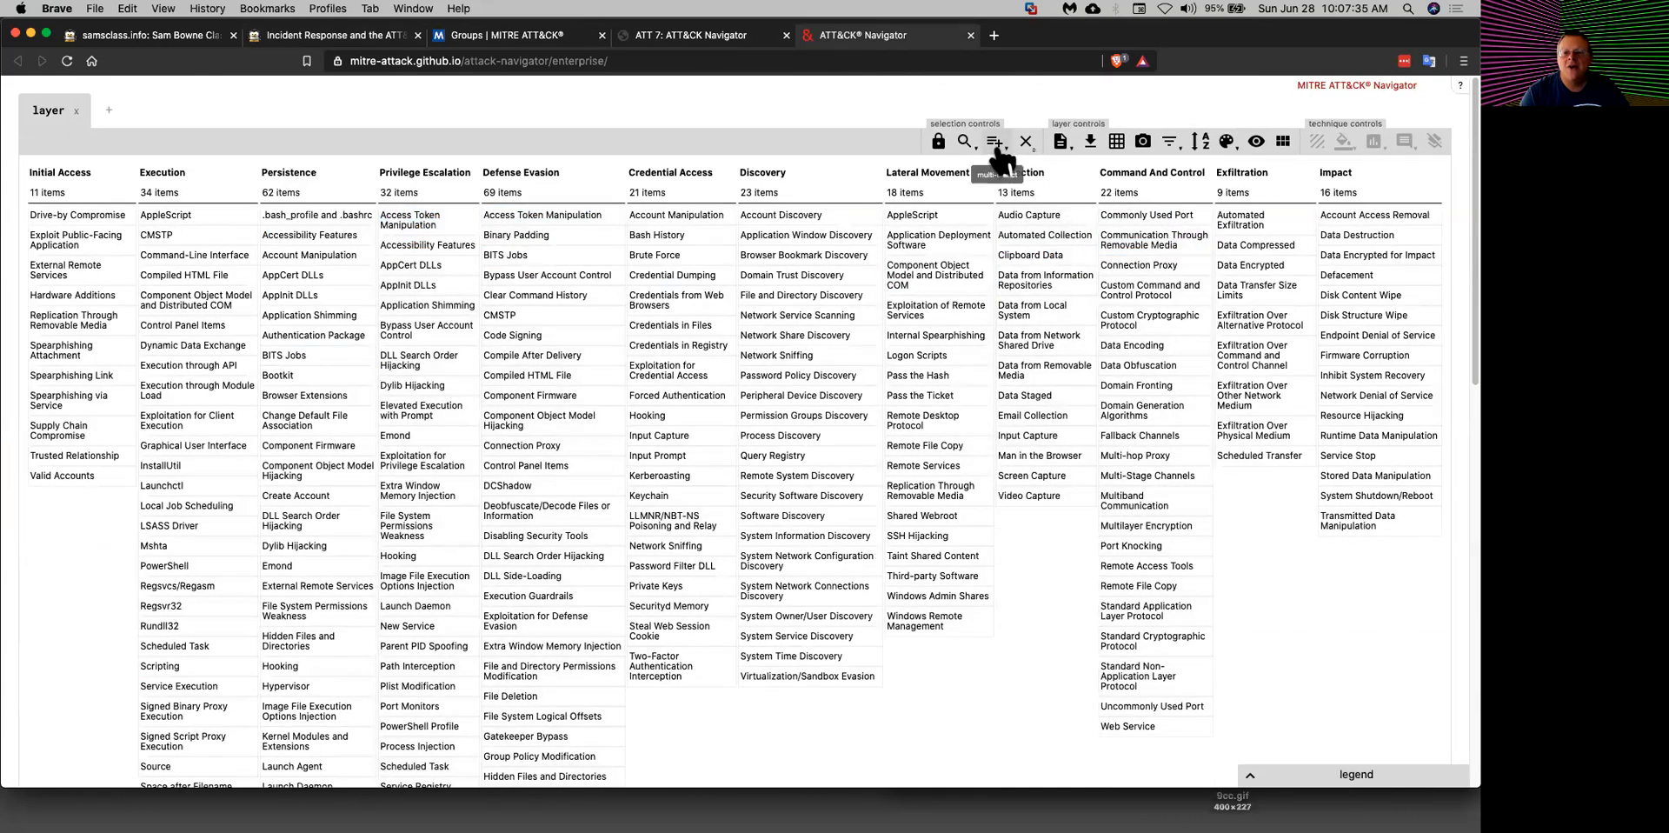
pyautogui.click(994, 141)
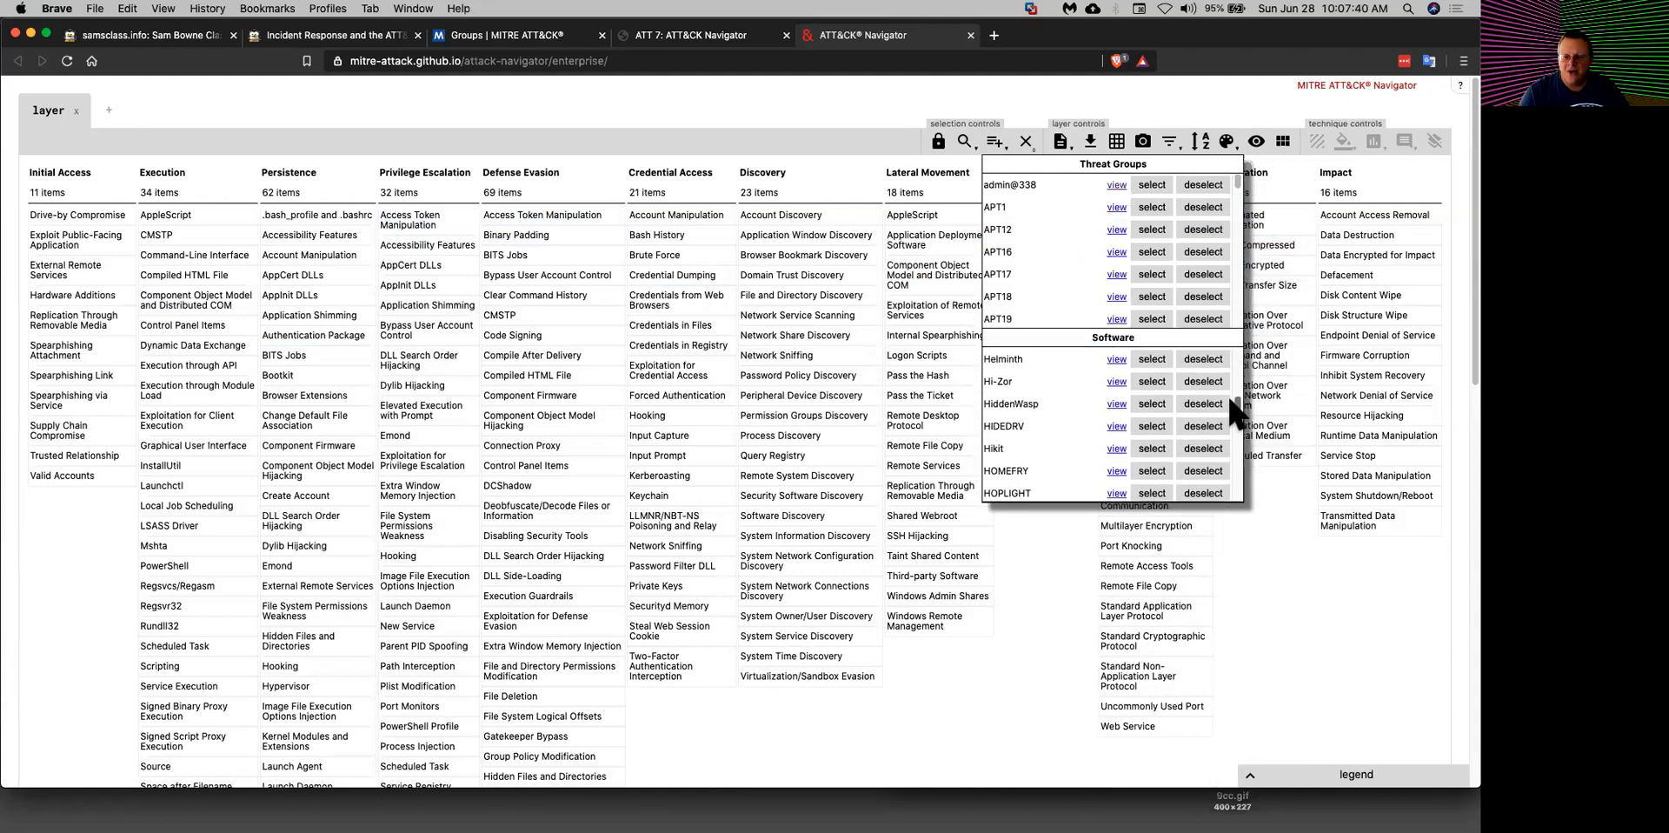
pyautogui.scroll(-3)
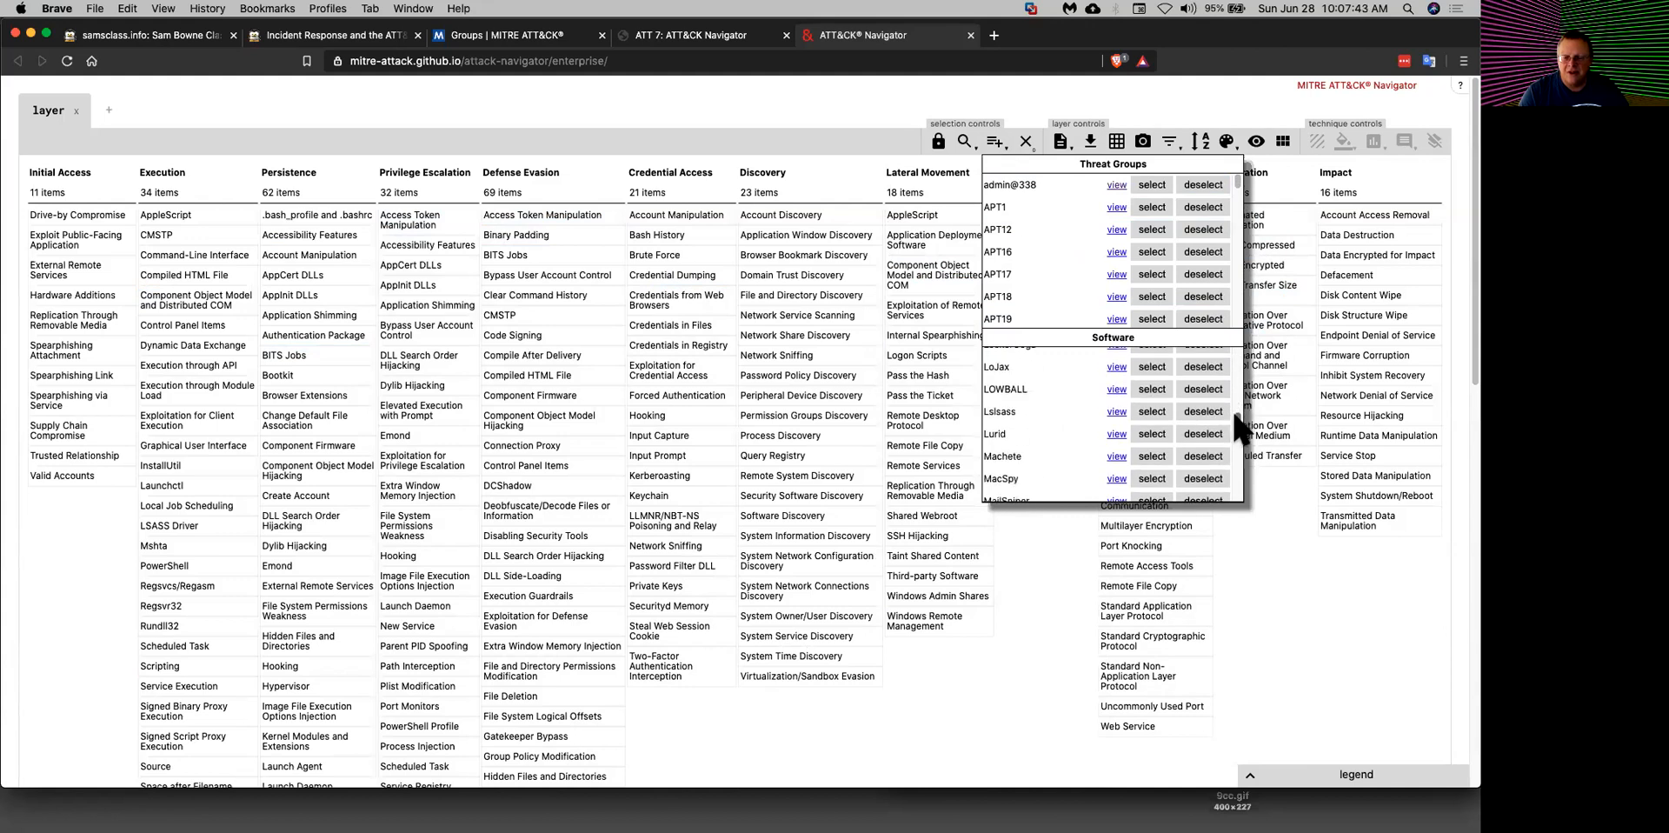
pyautogui.scroll(-3)
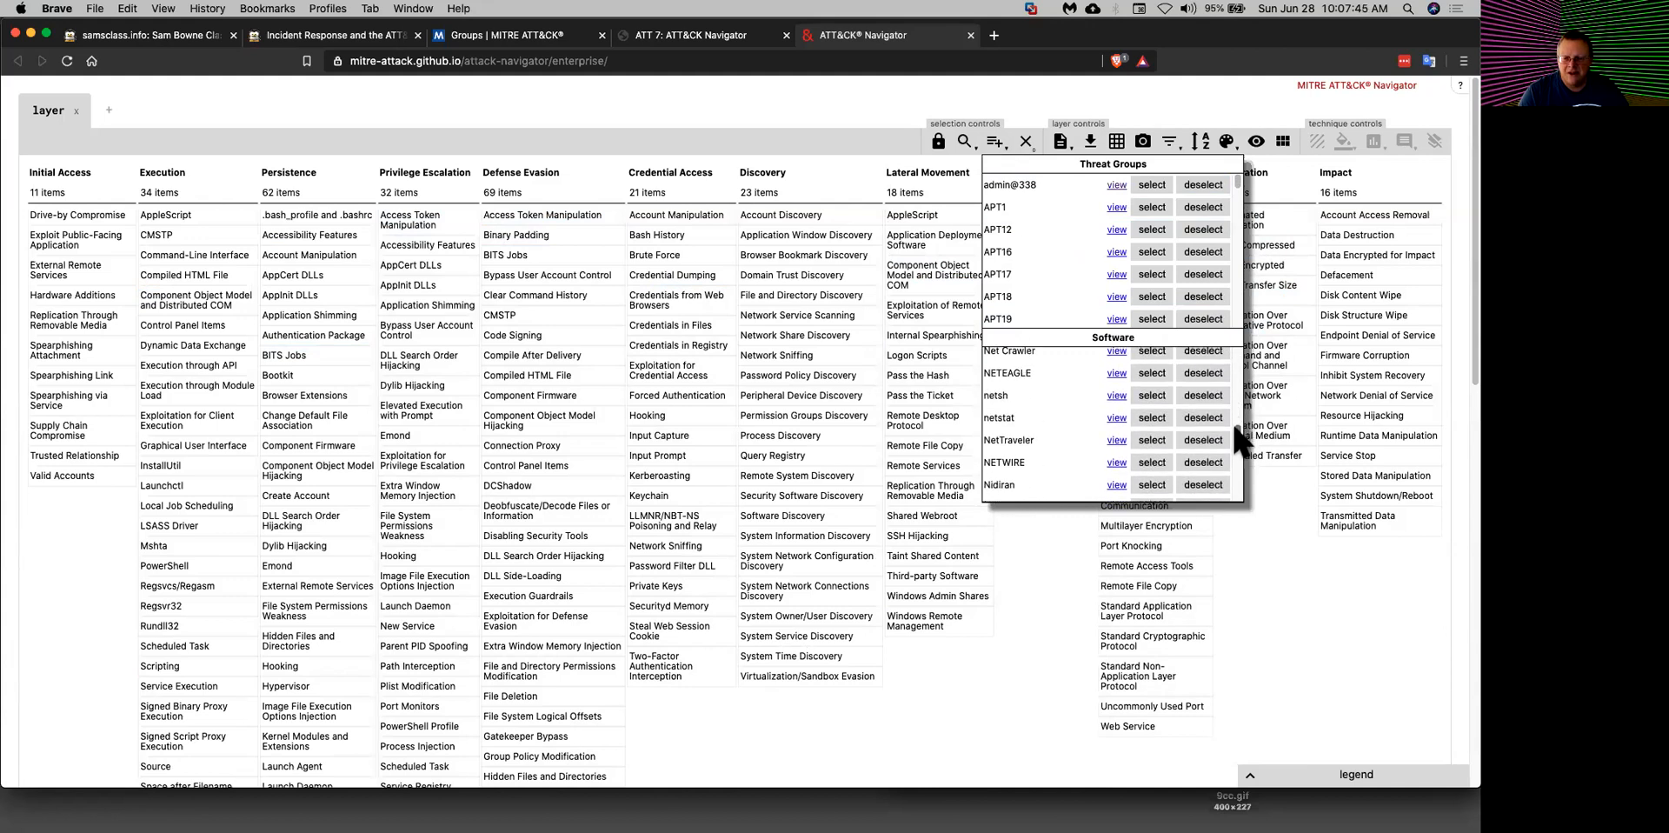
pyautogui.scroll(-3)
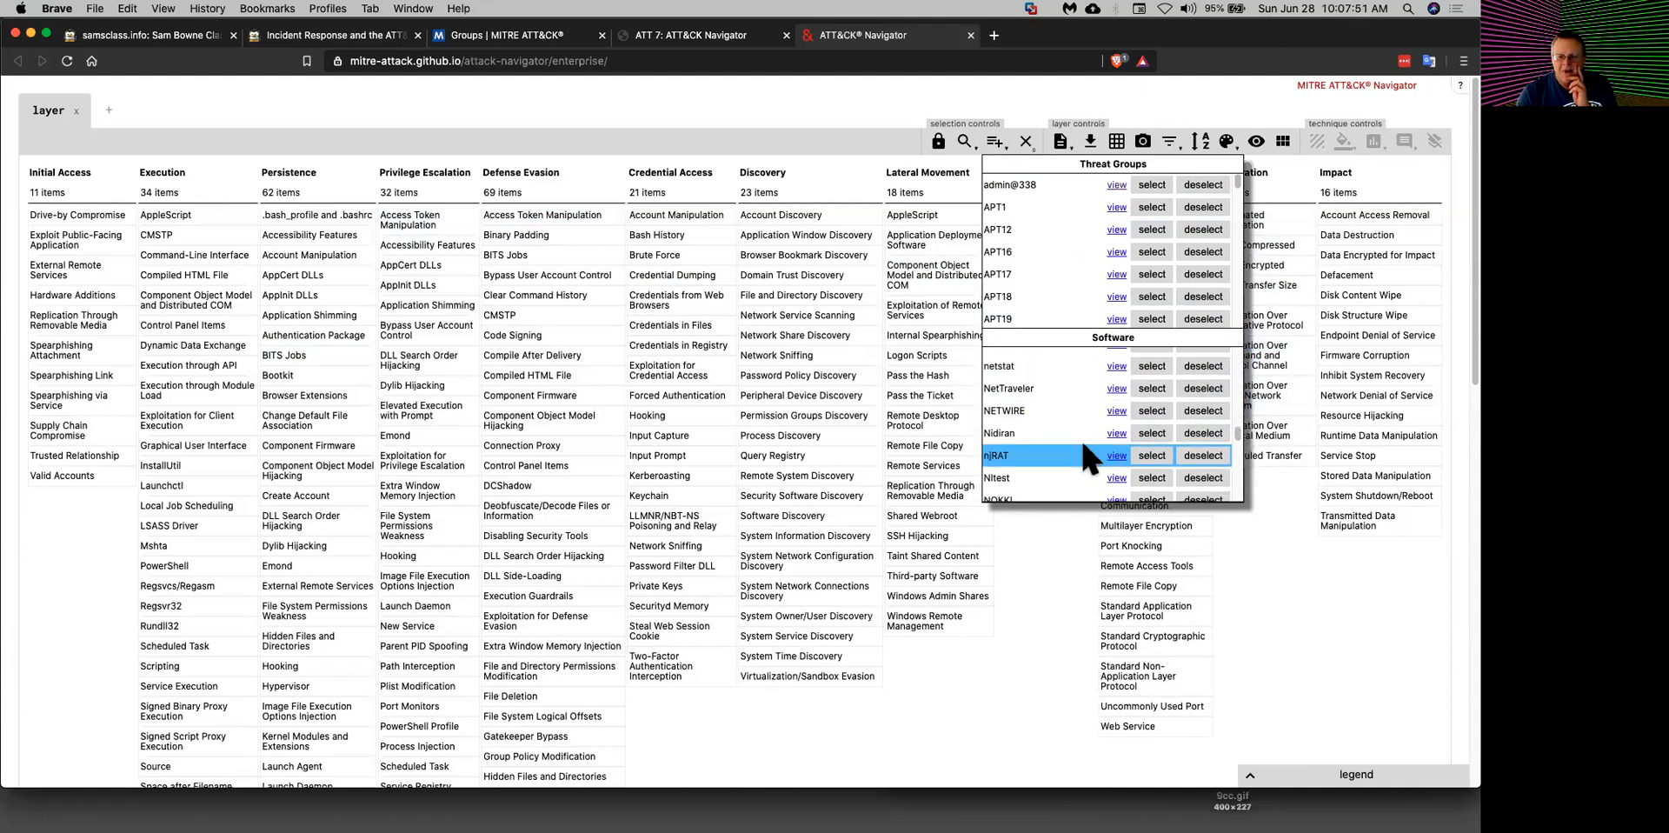
pyautogui.scroll(-3)
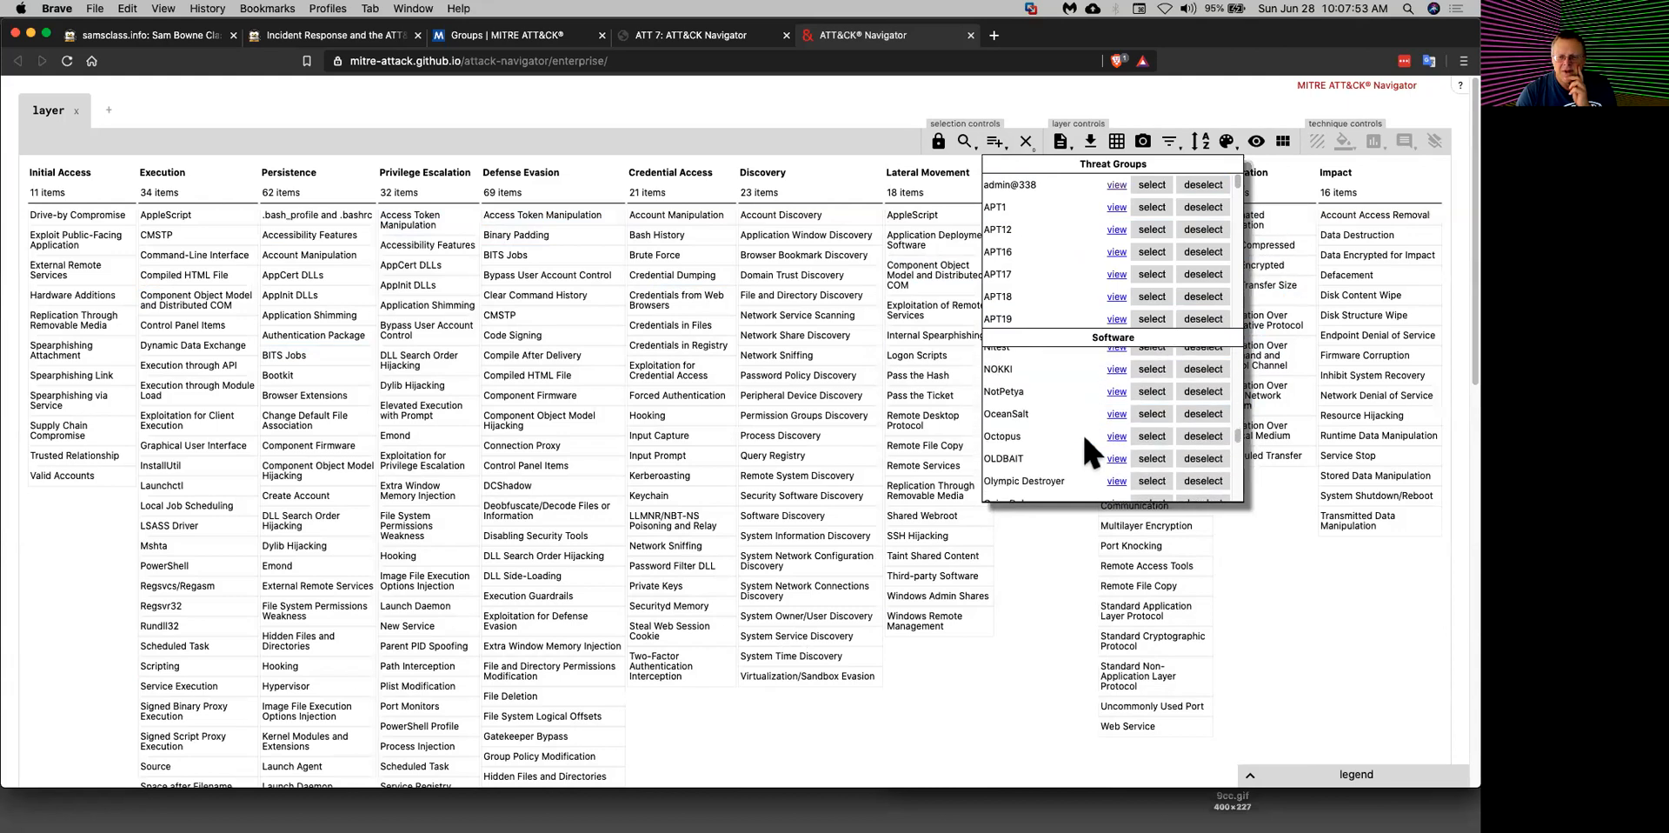
pyautogui.click(1151, 395)
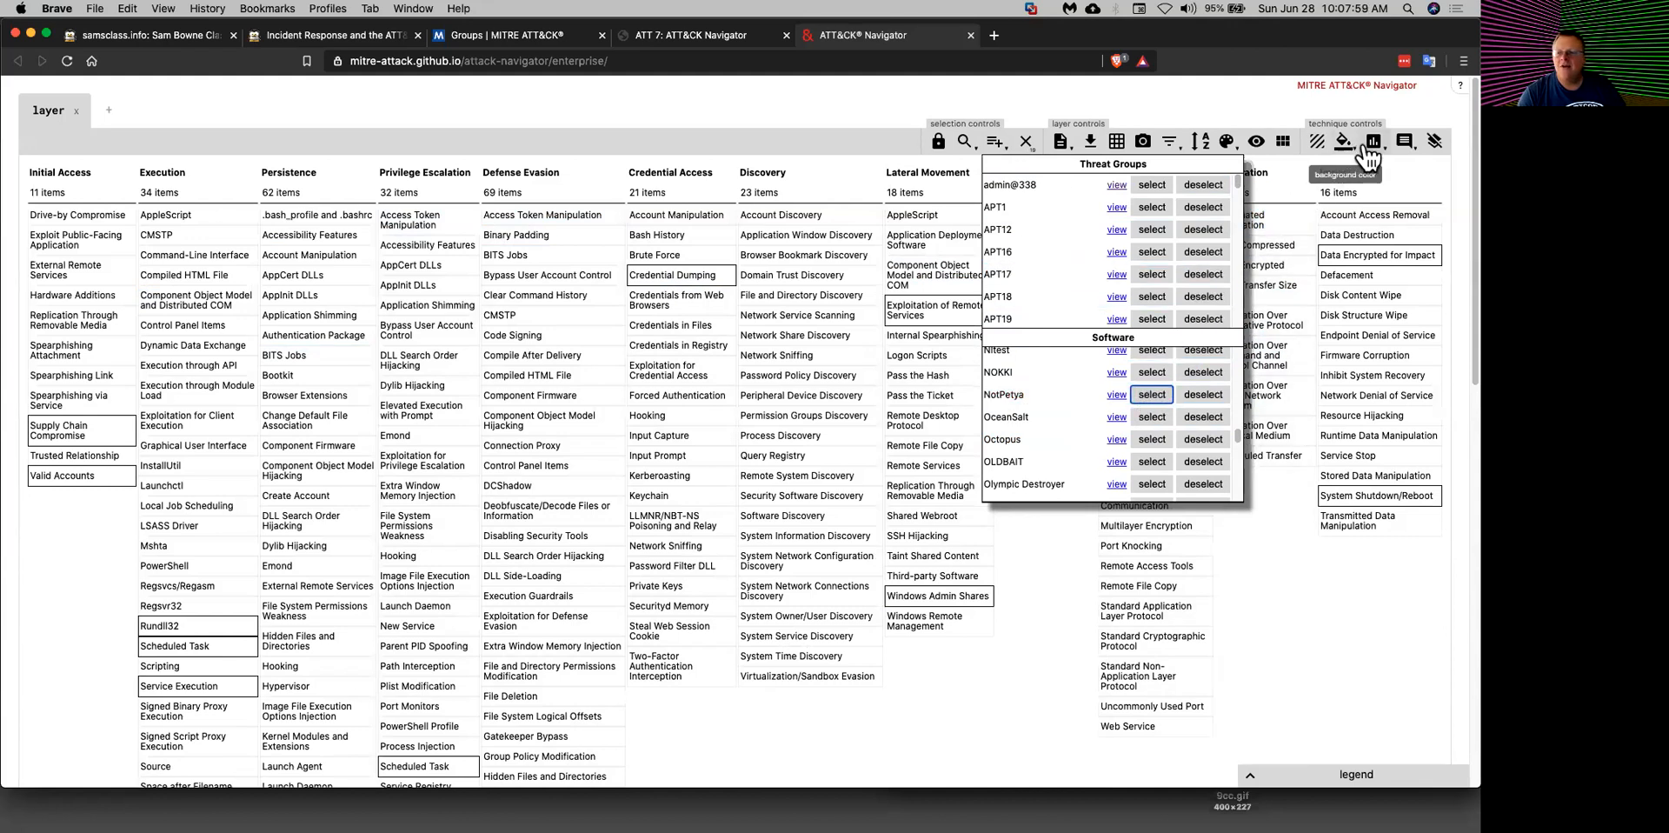
pyautogui.click(1373, 141)
pyautogui.write('1')
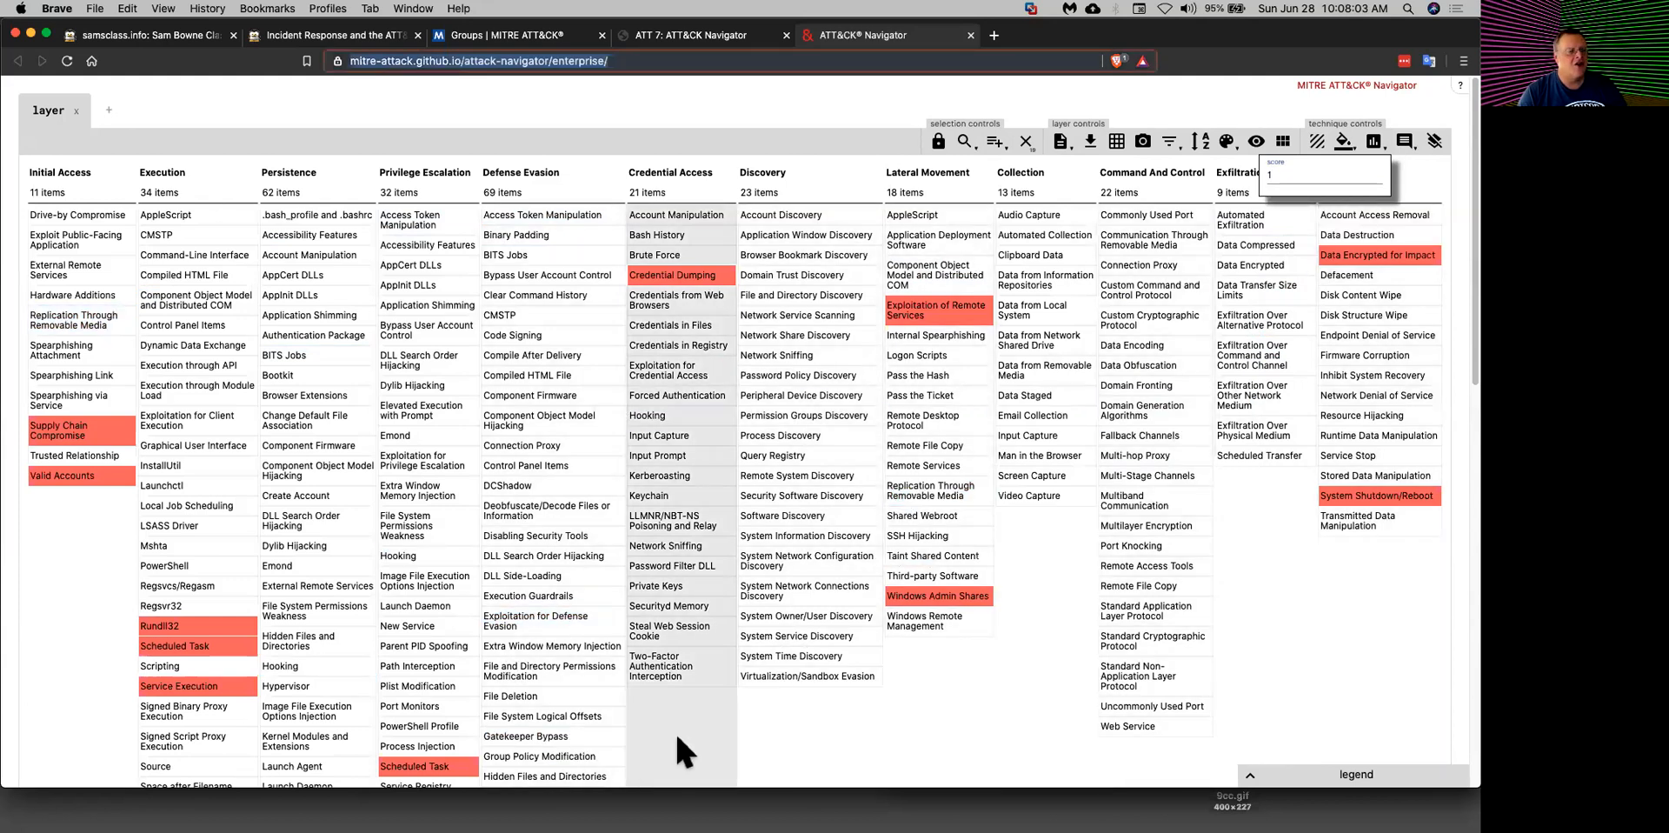
pyautogui.moveTo(756, 87)
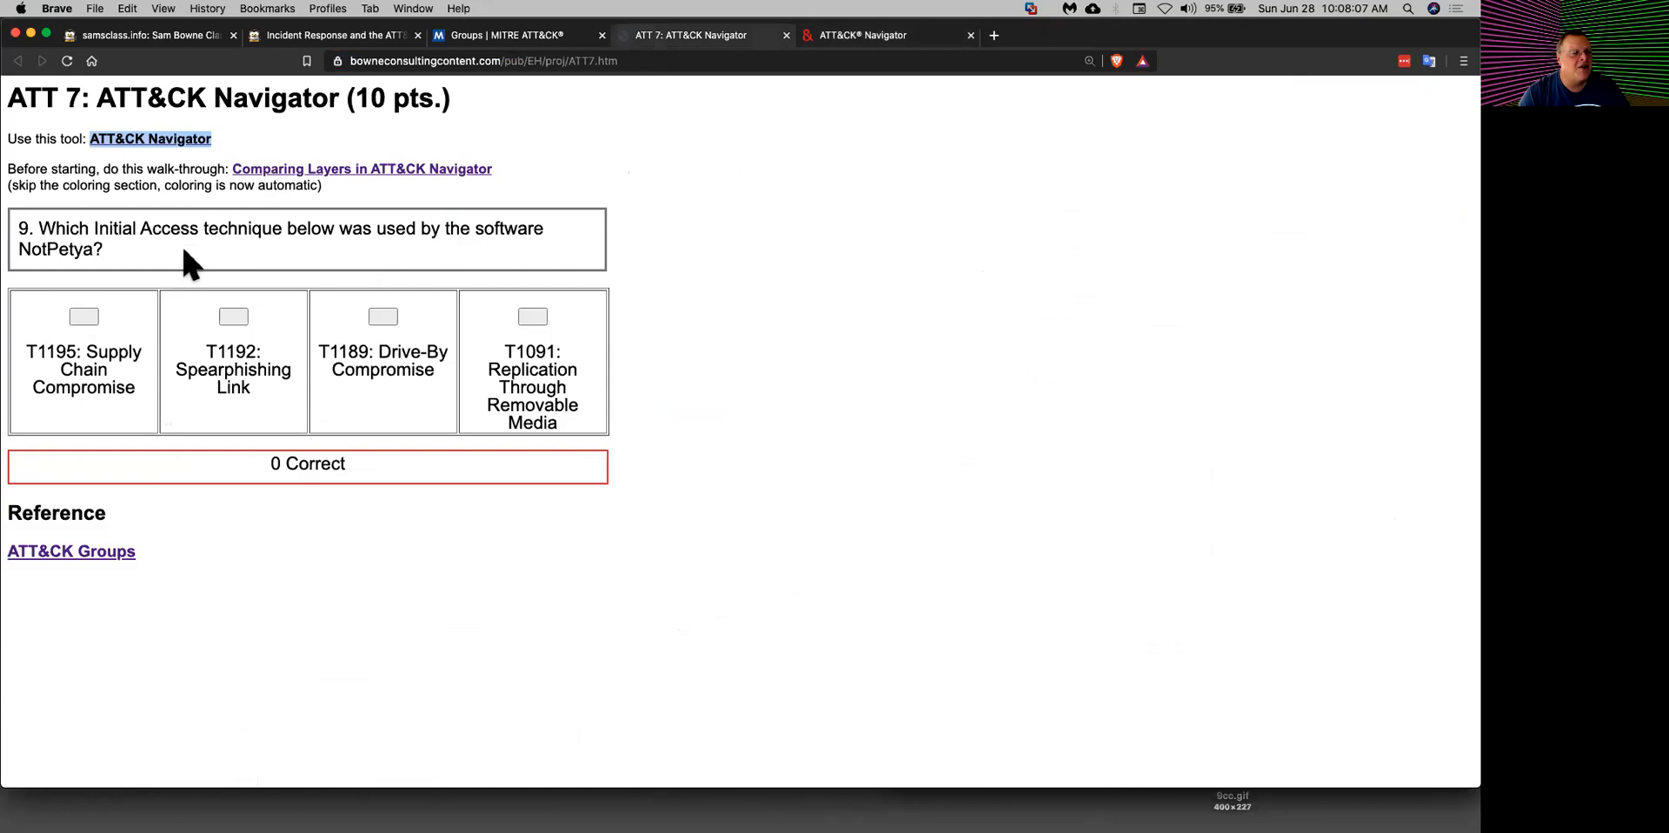
pyautogui.moveTo(116, 262)
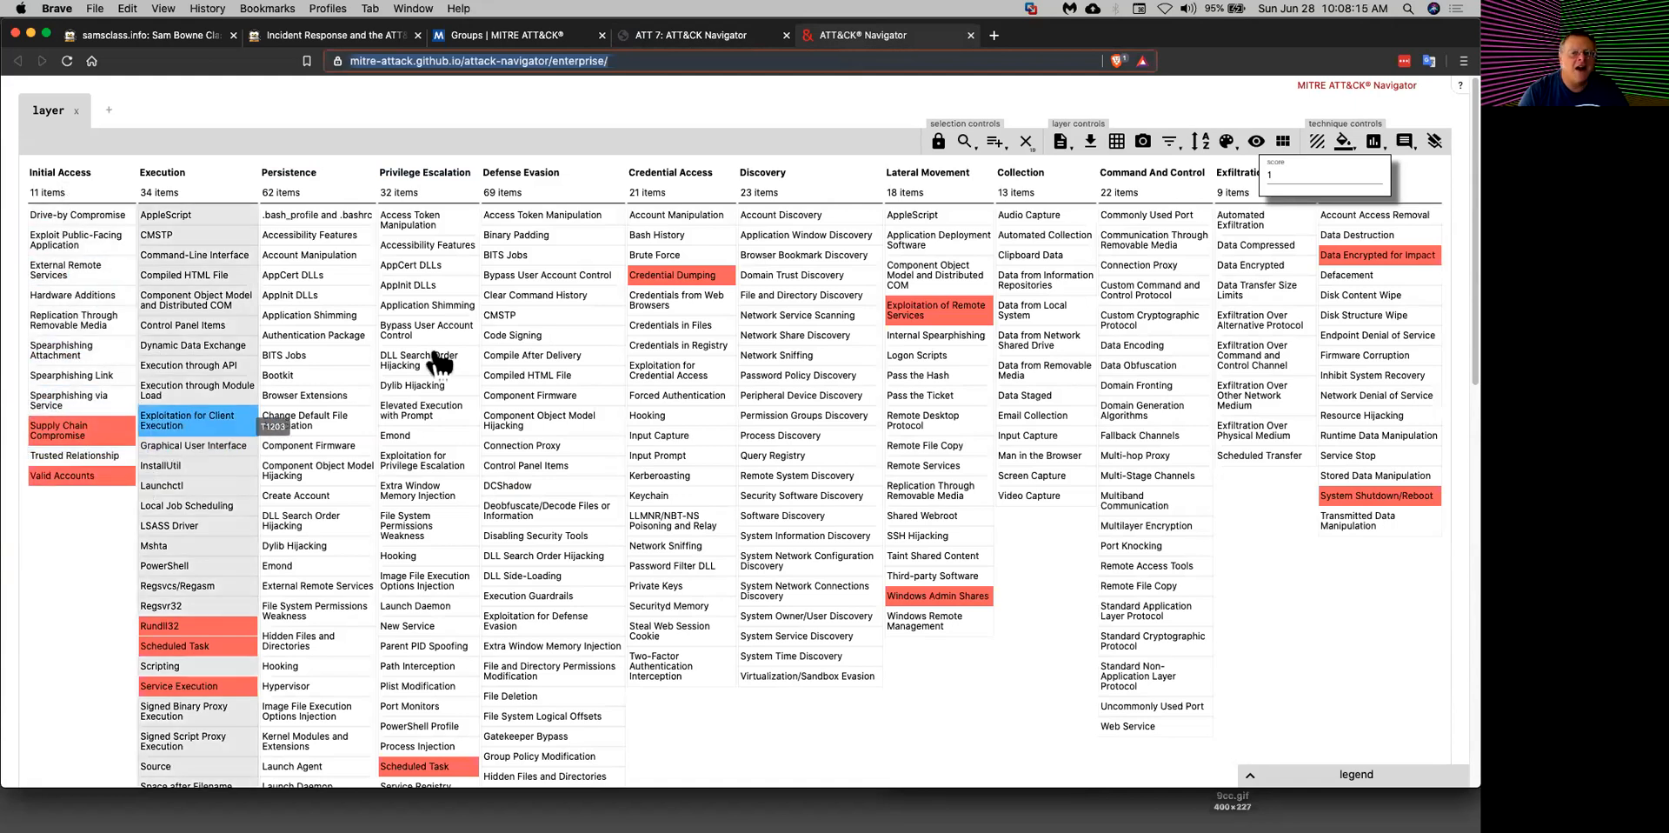
# Step: Answer question 9 with T1195: Supply Chain Compromise for 1 Correct, then return to the Navigator
pyautogui.click(690, 35)
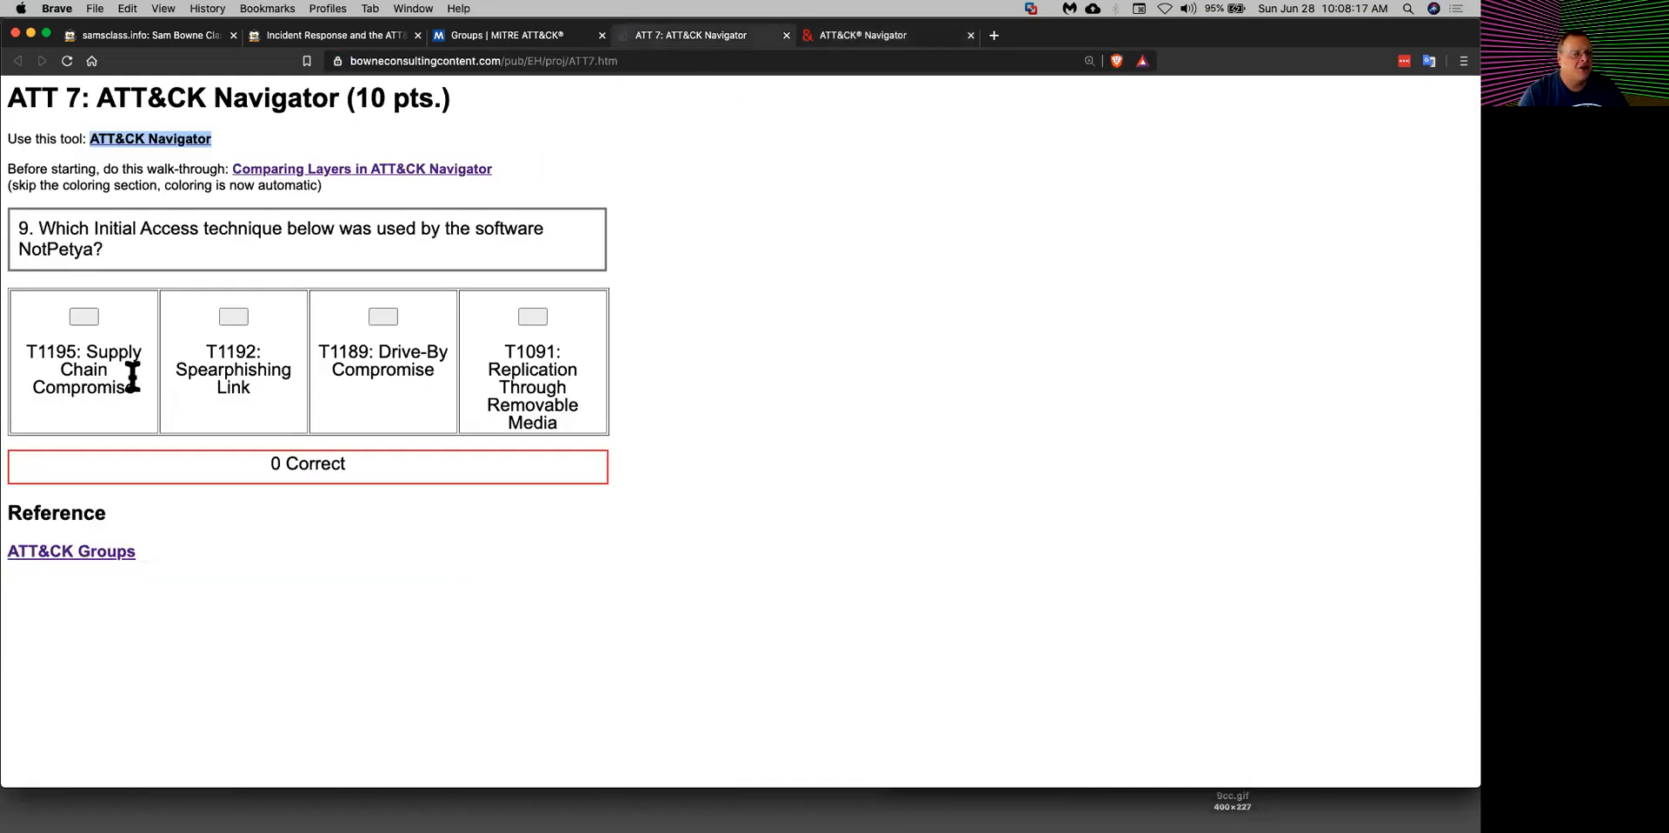
pyautogui.moveTo(414, 351)
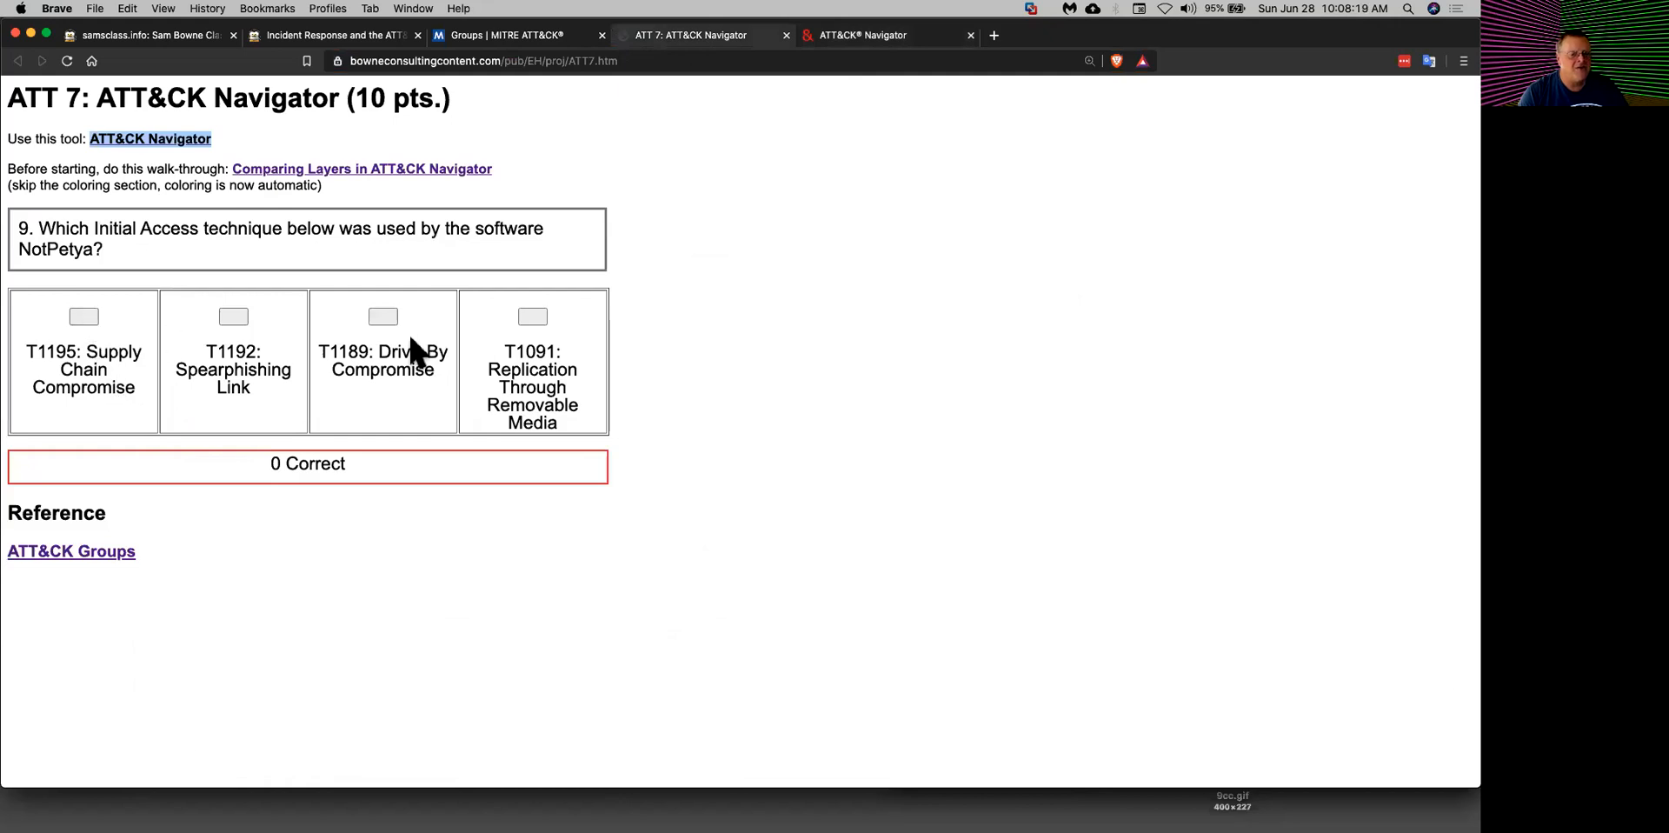
pyautogui.click(84, 317)
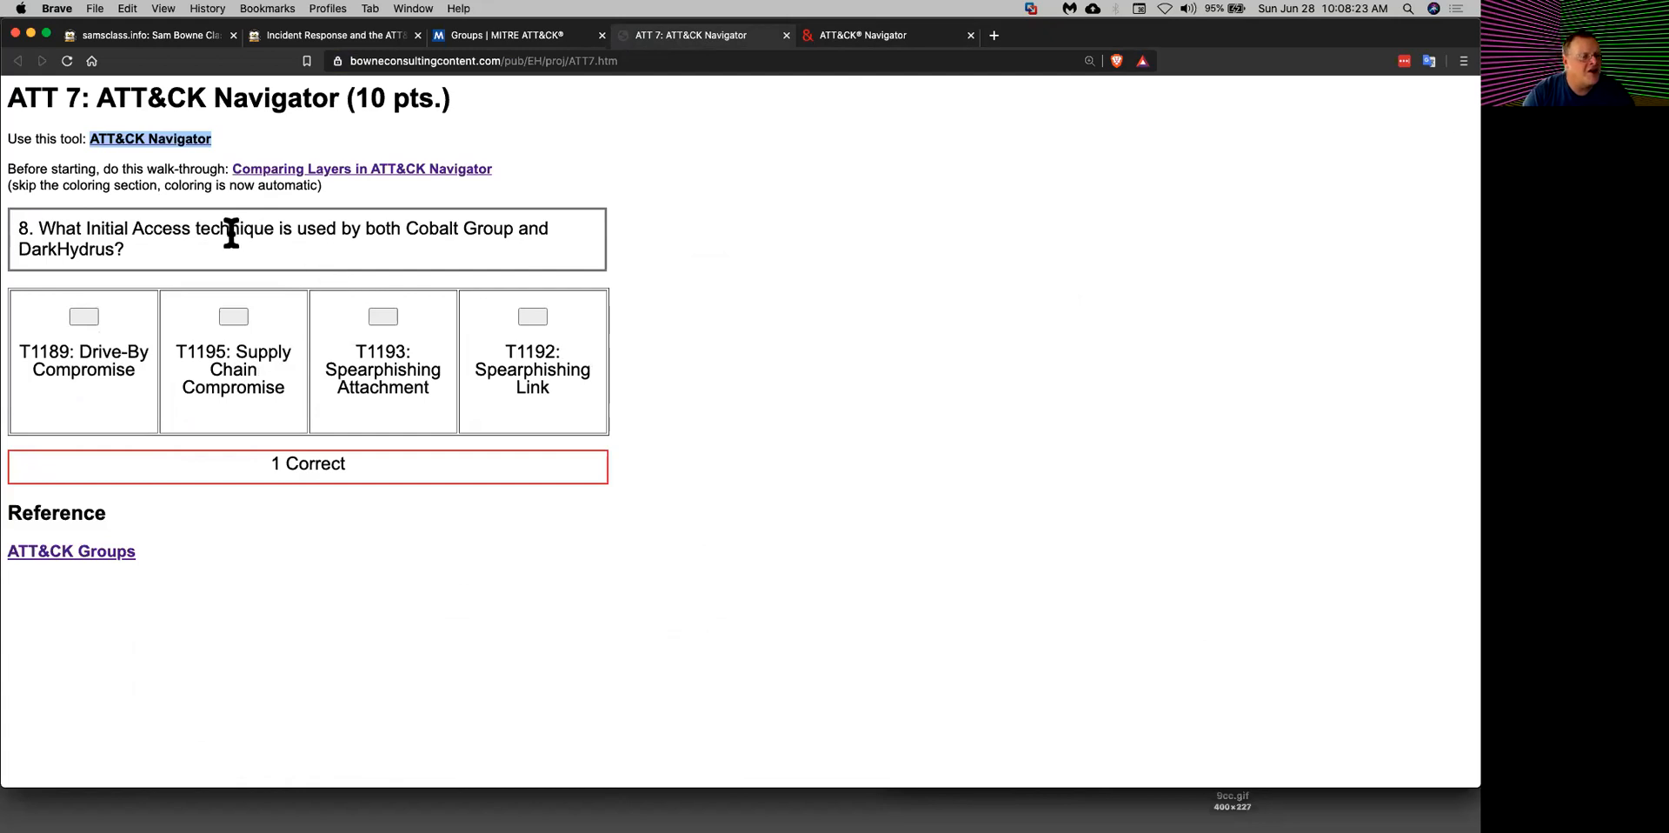
pyautogui.moveTo(501, 270)
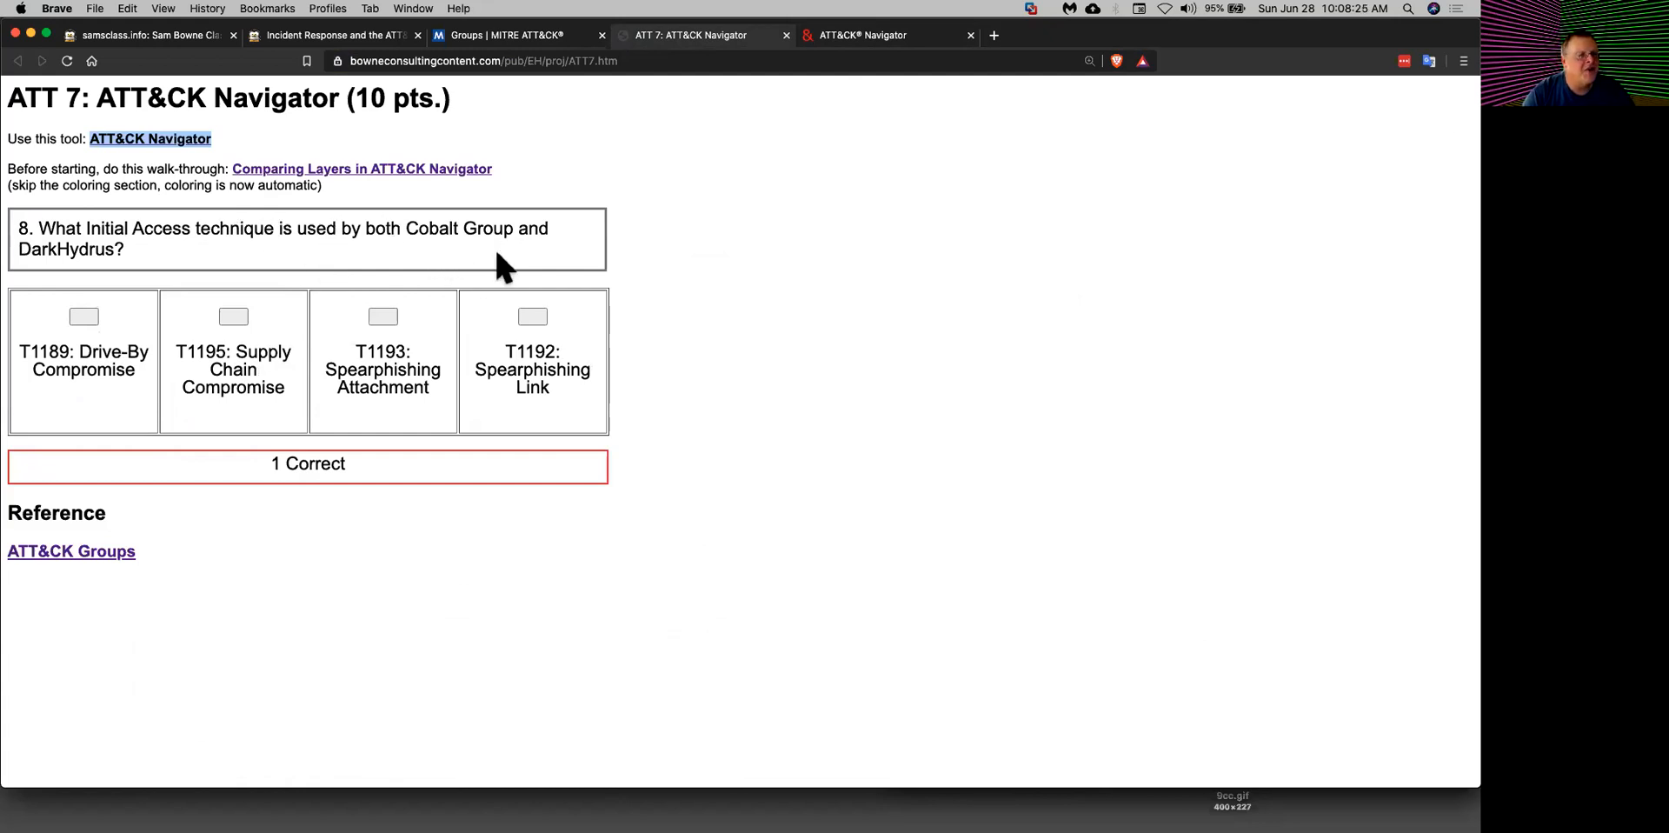
pyautogui.moveTo(83, 266)
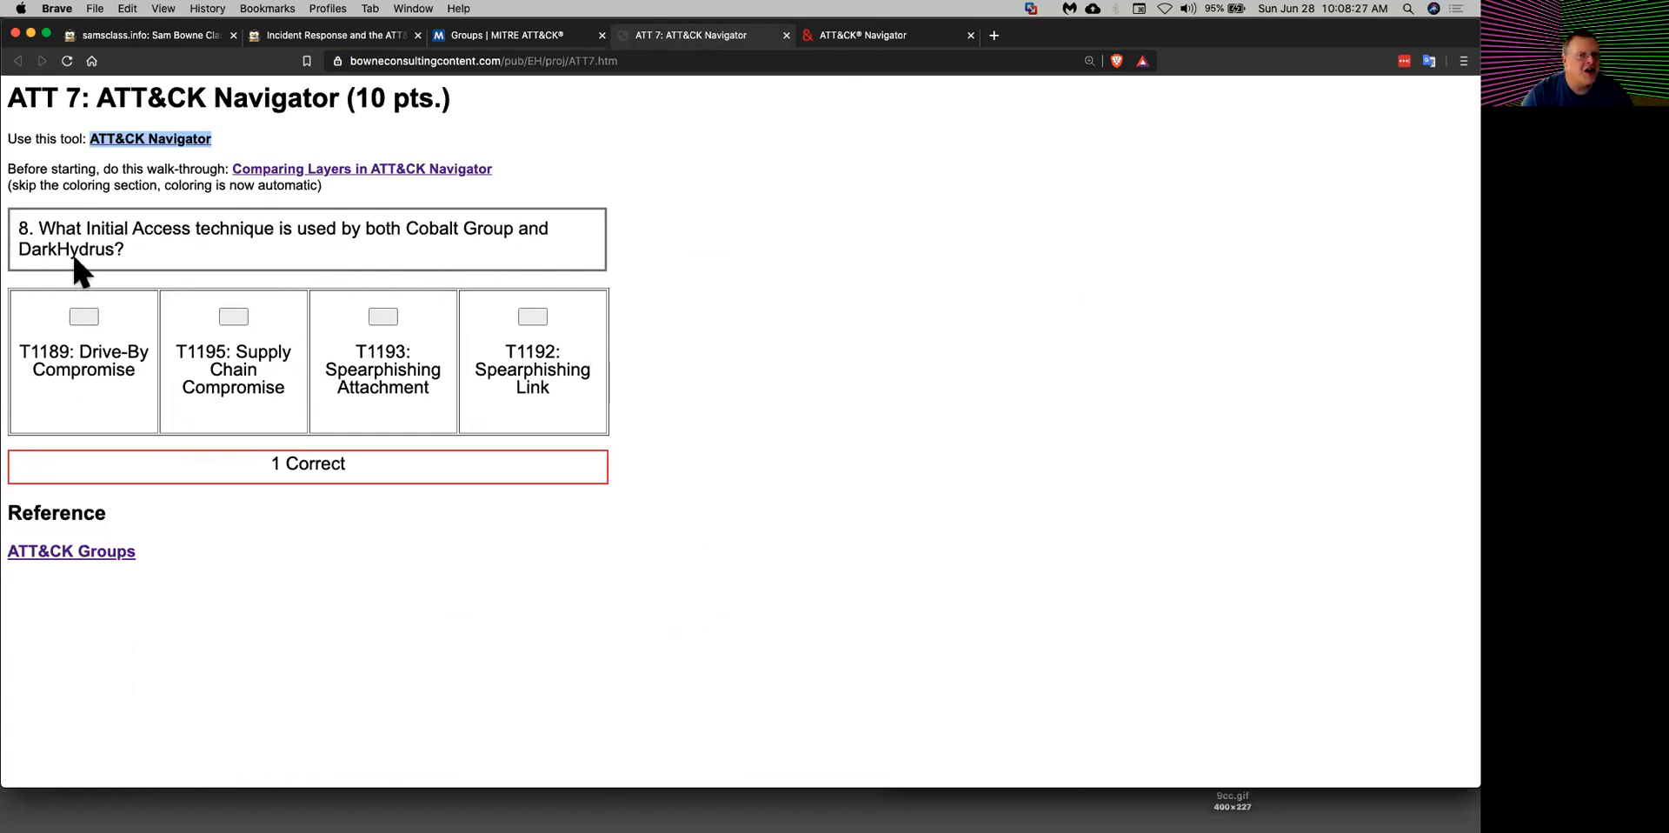
pyautogui.click(864, 34)
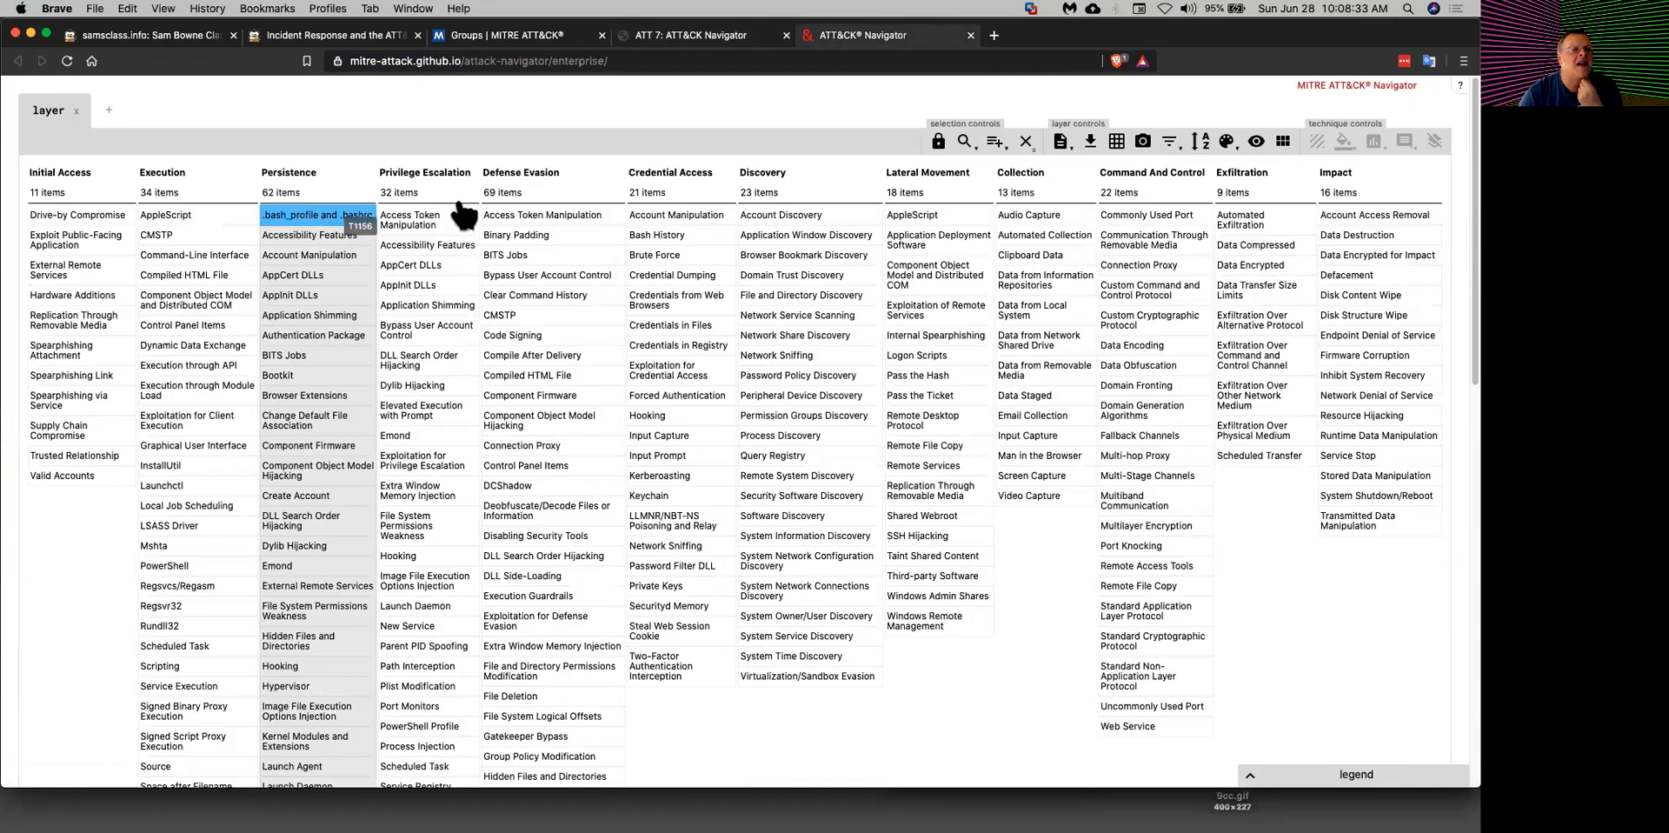
# Step: After rereading the Cobalt–DarkHydrus question, score Cobalt Group's techniques 1 in red
pyautogui.click(690, 34)
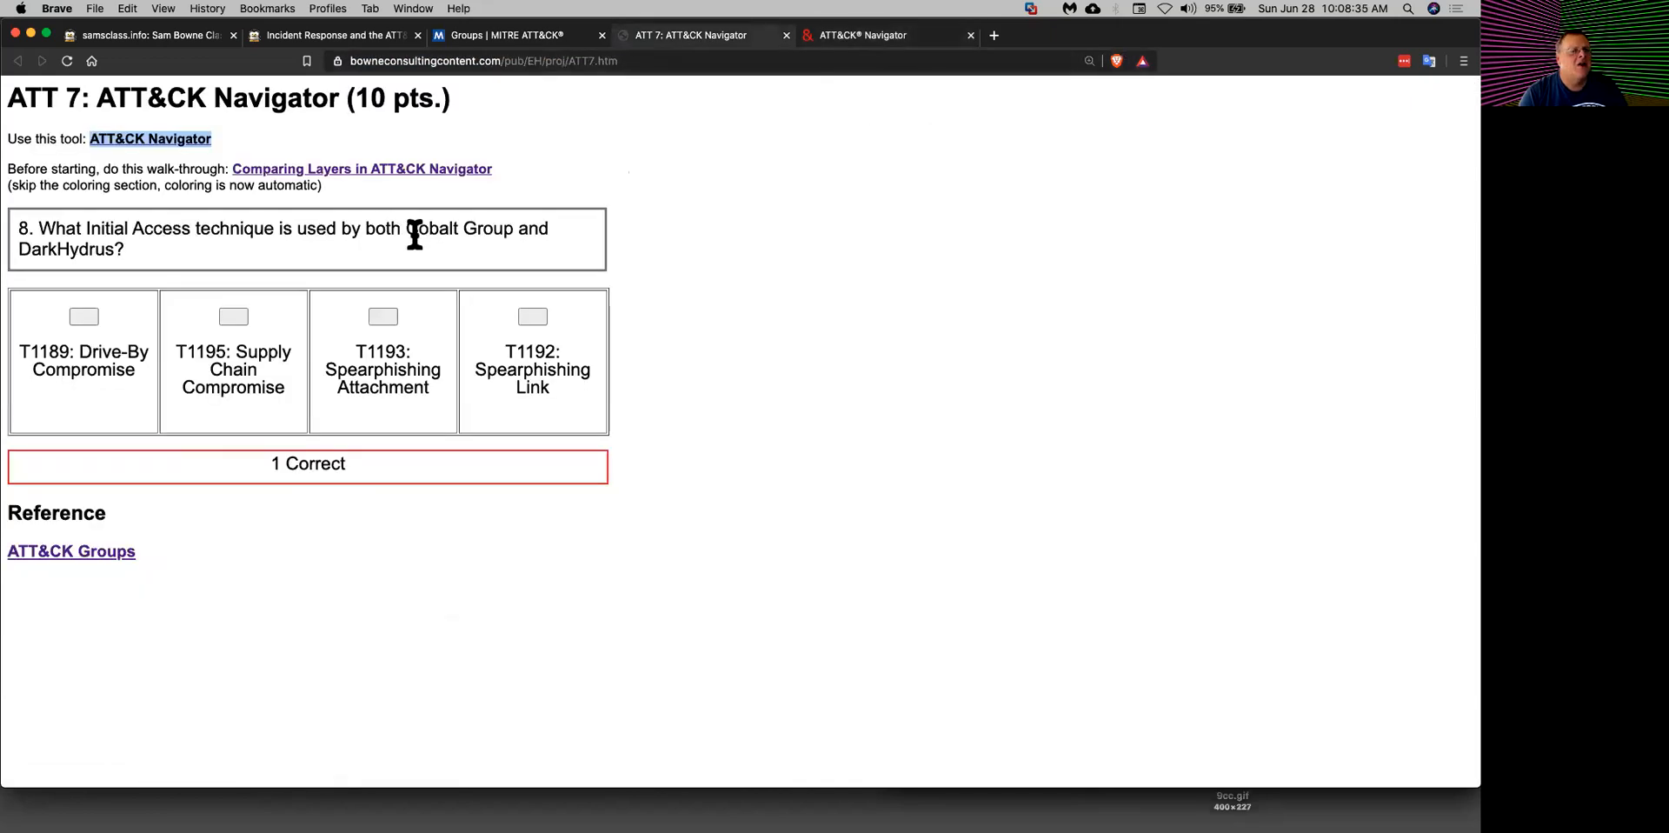
pyautogui.click(860, 34)
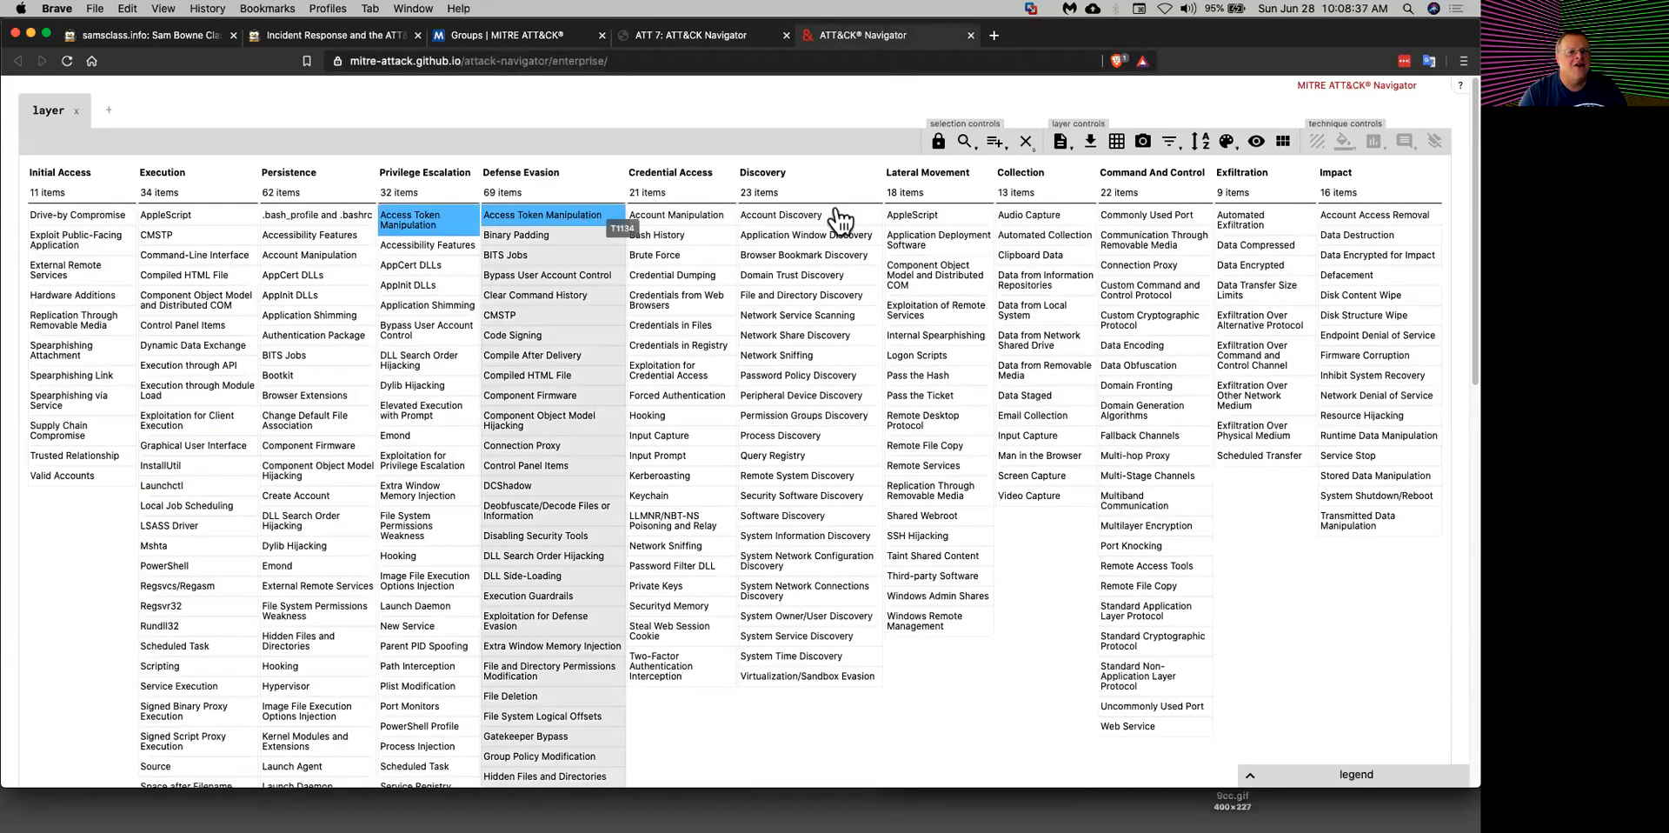
pyautogui.click(994, 141)
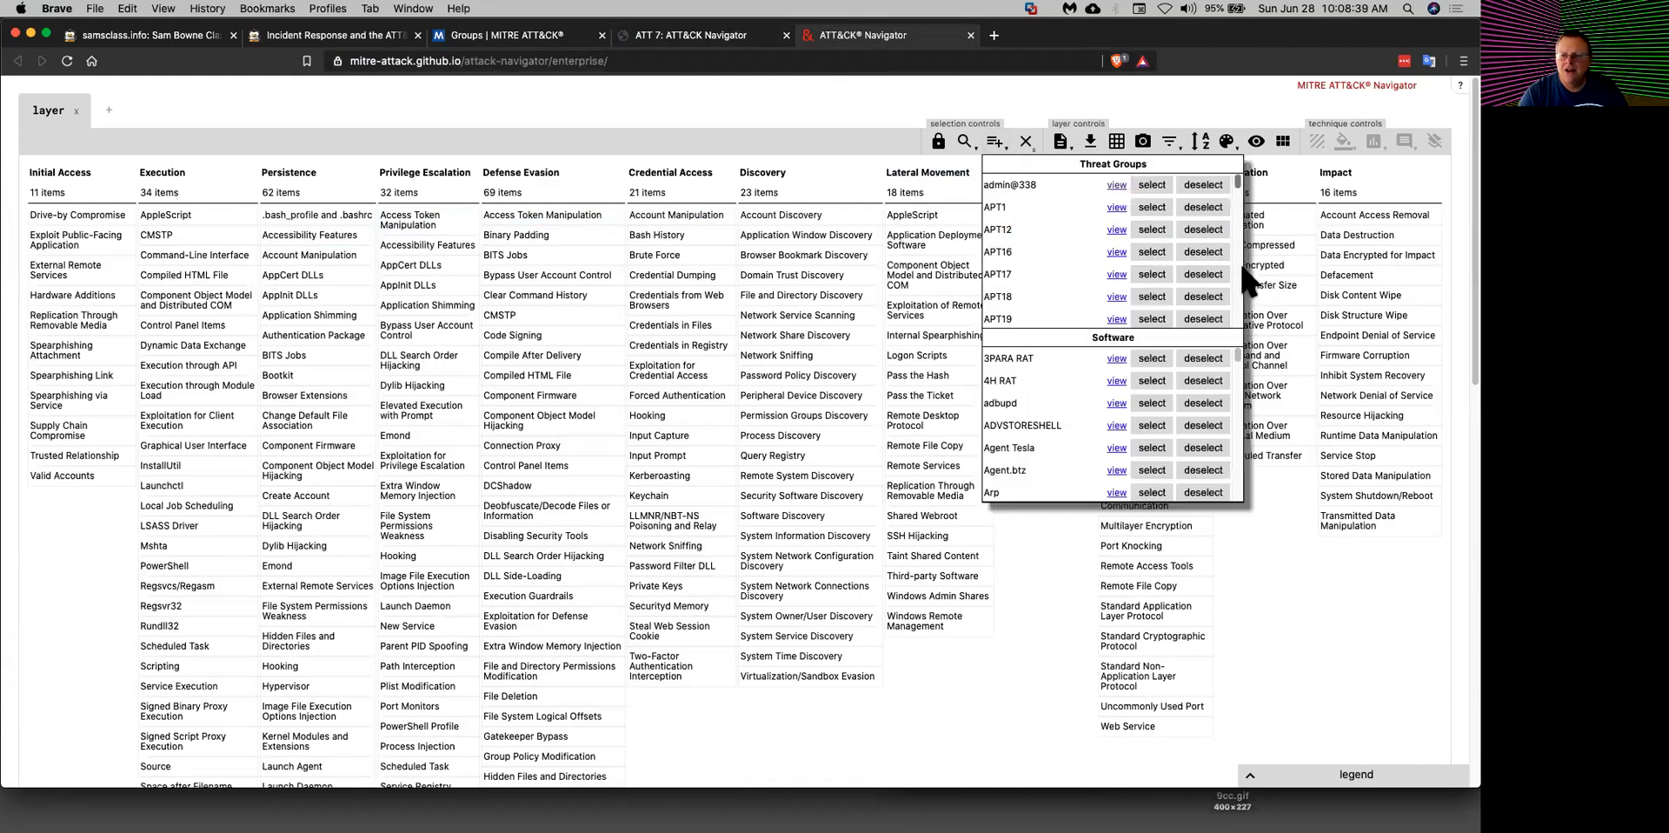
pyautogui.scroll(-3)
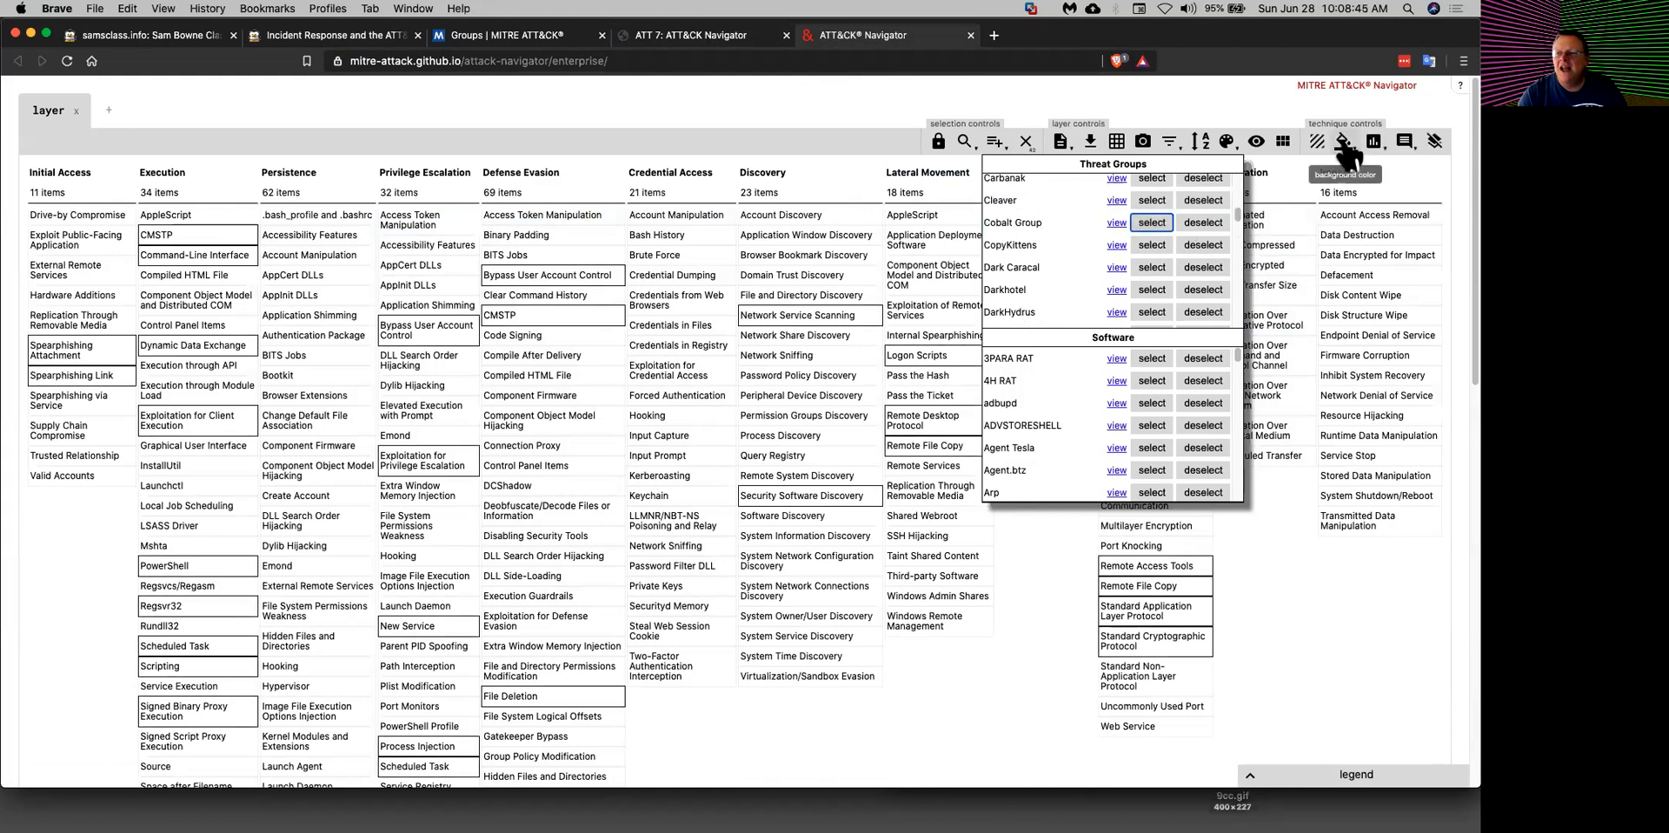
pyautogui.click(1343, 141)
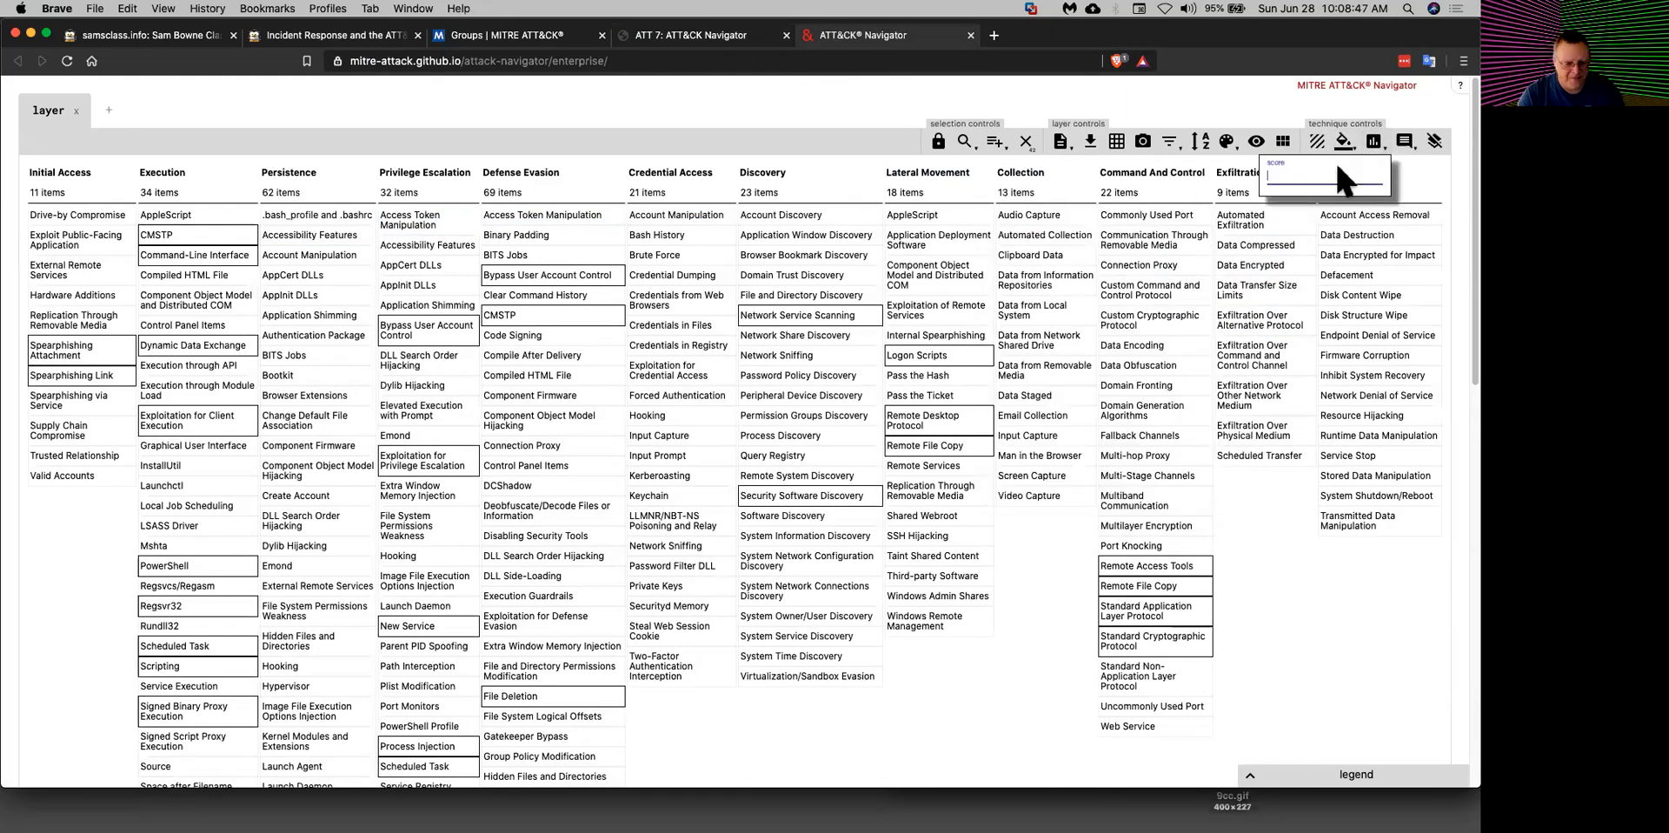
pyautogui.write('1')
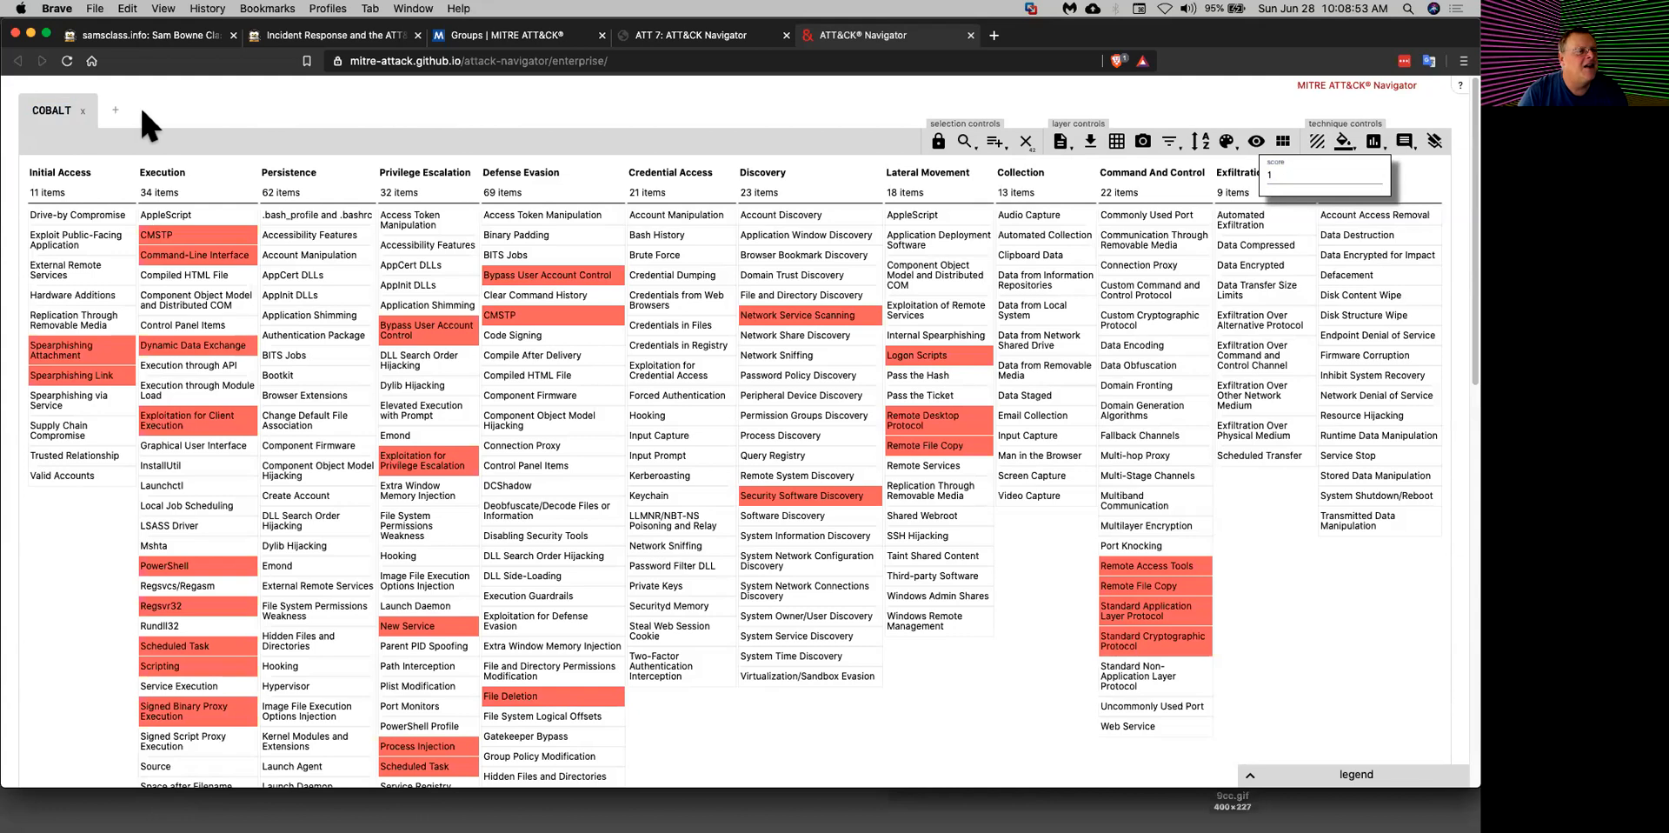
# Step: Add a new Navigator layer tab beside the COBALT layer
pyautogui.click(115, 110)
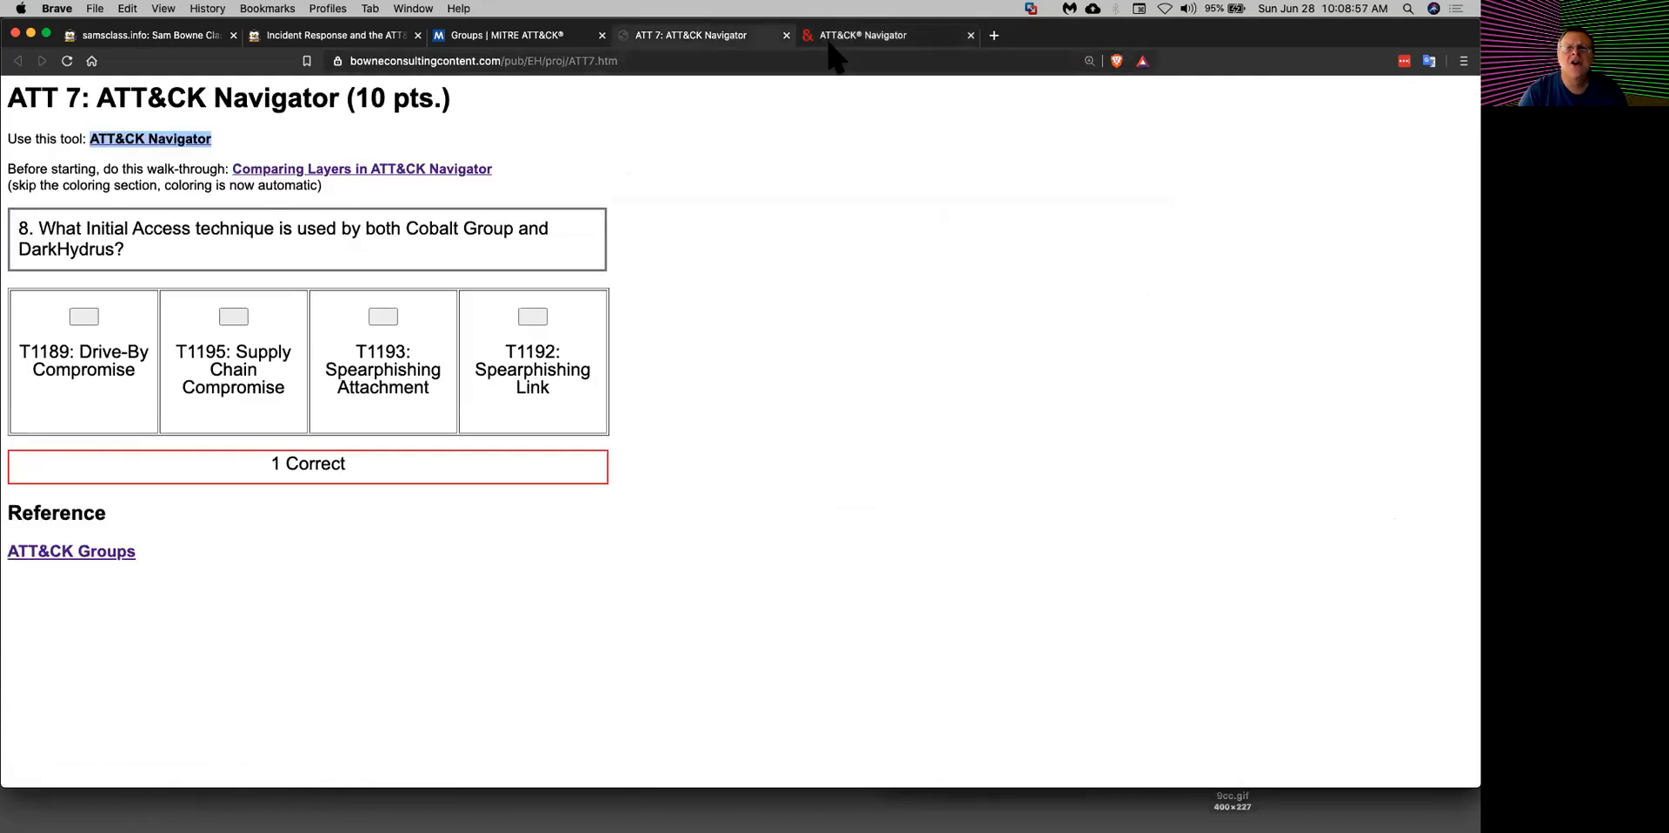
pyautogui.click(860, 34)
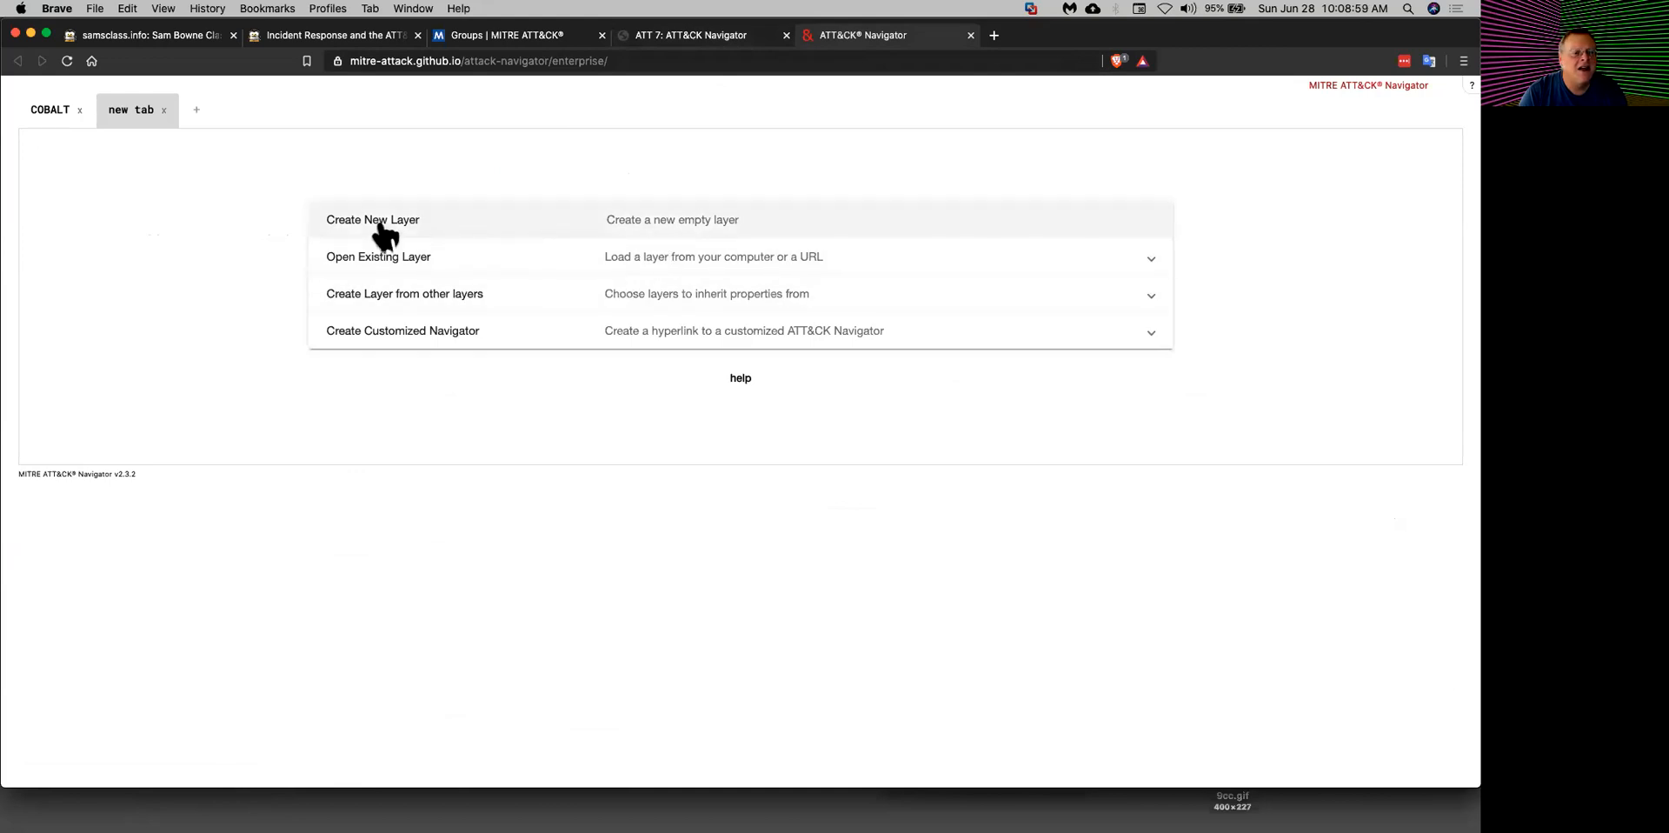
# Step: Create a second layer and score DarkHydrus's techniques 2 so they show red
pyautogui.click(372, 219)
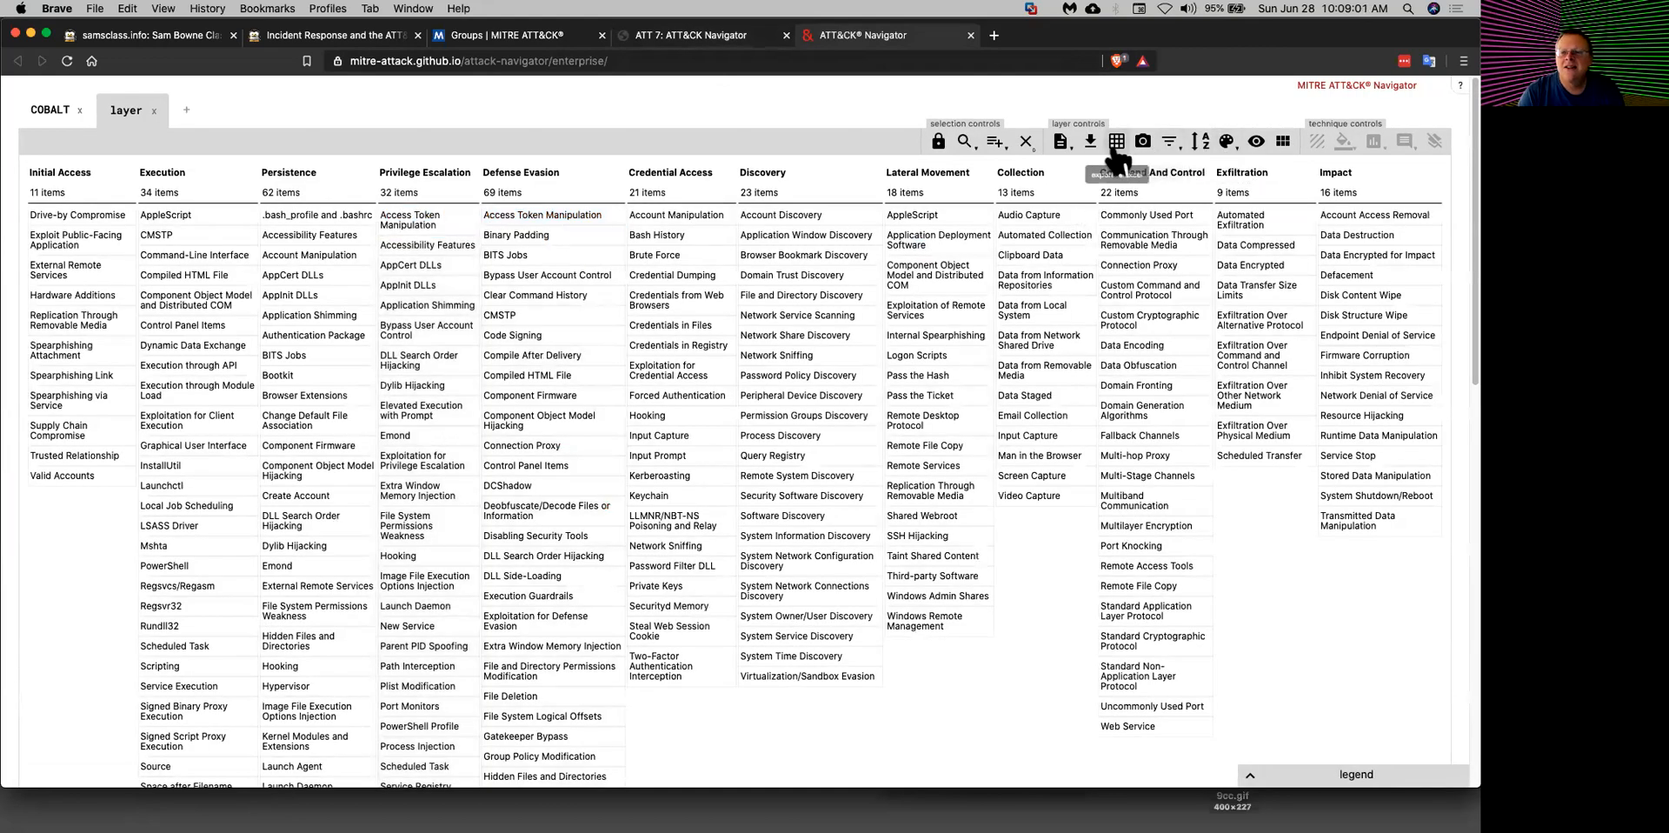
pyautogui.click(998, 141)
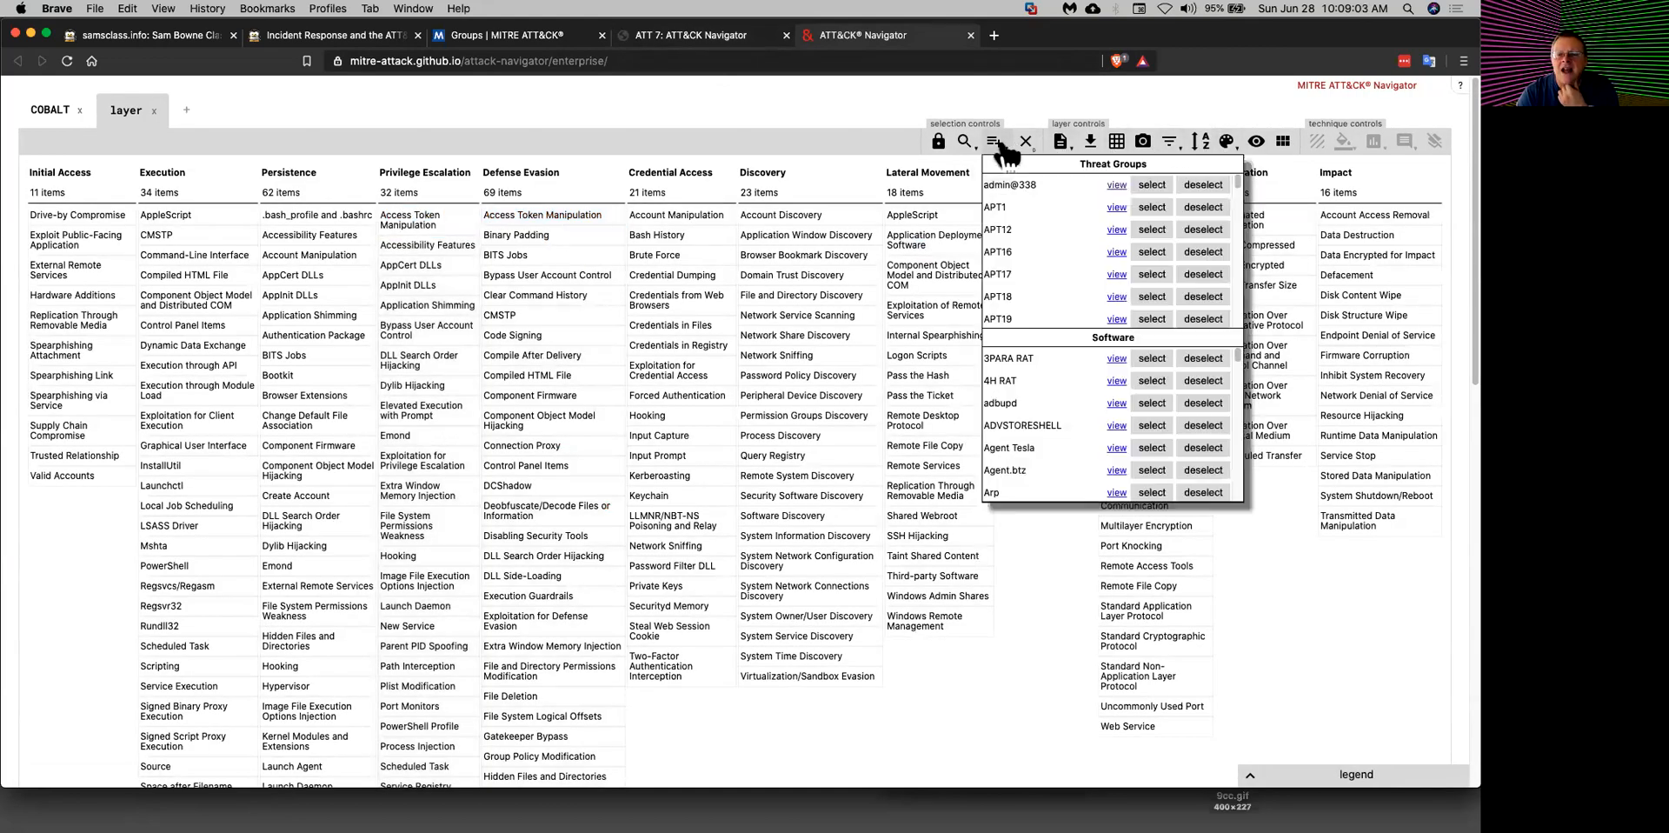
pyautogui.scroll(-3)
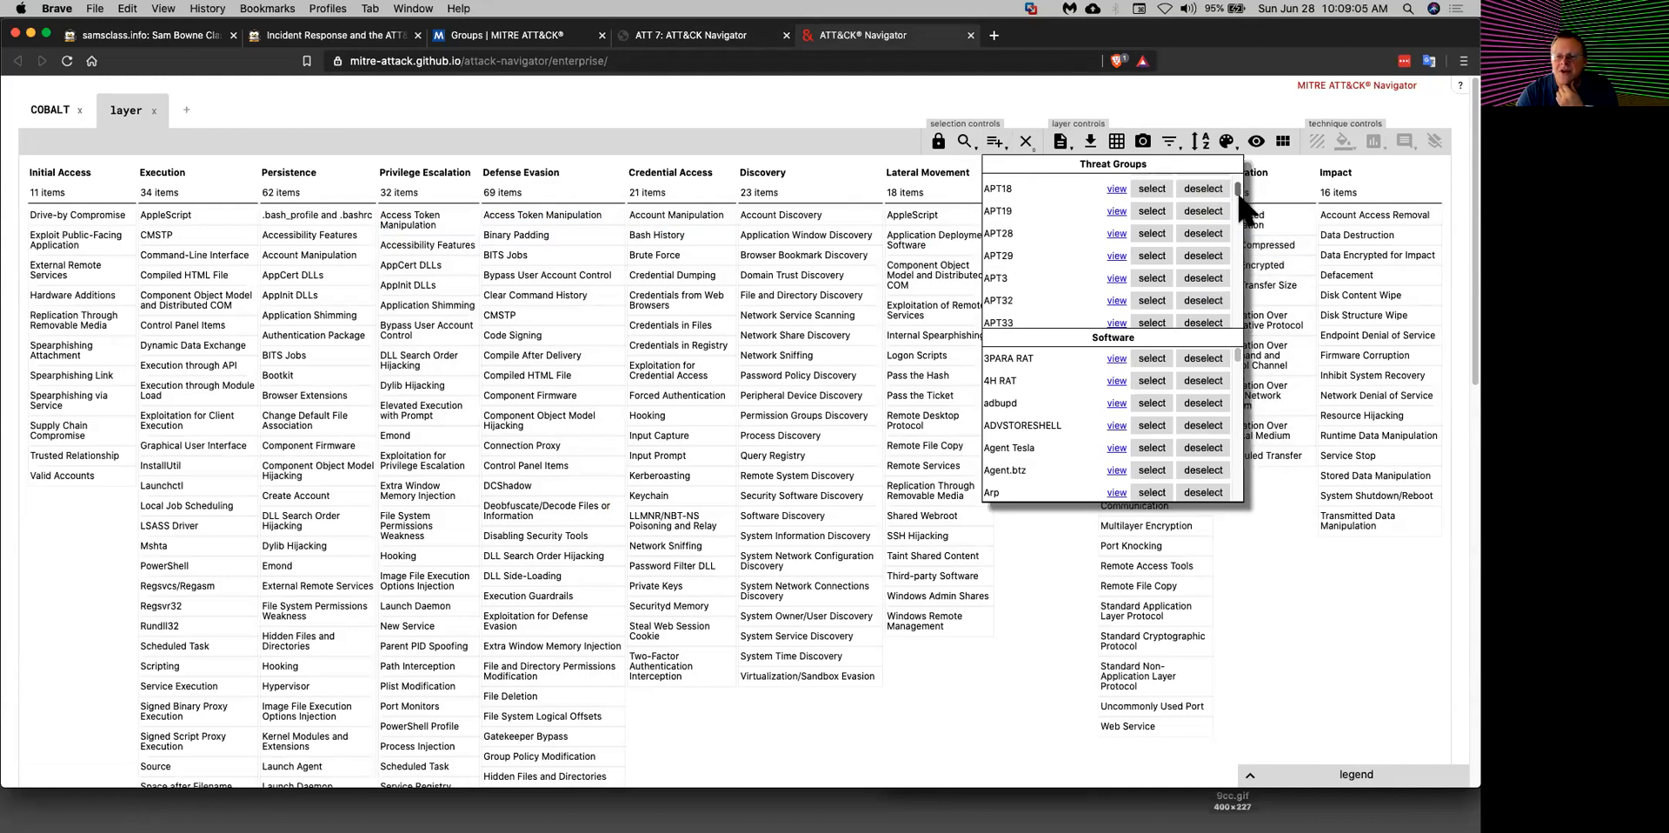
pyautogui.scroll(-3)
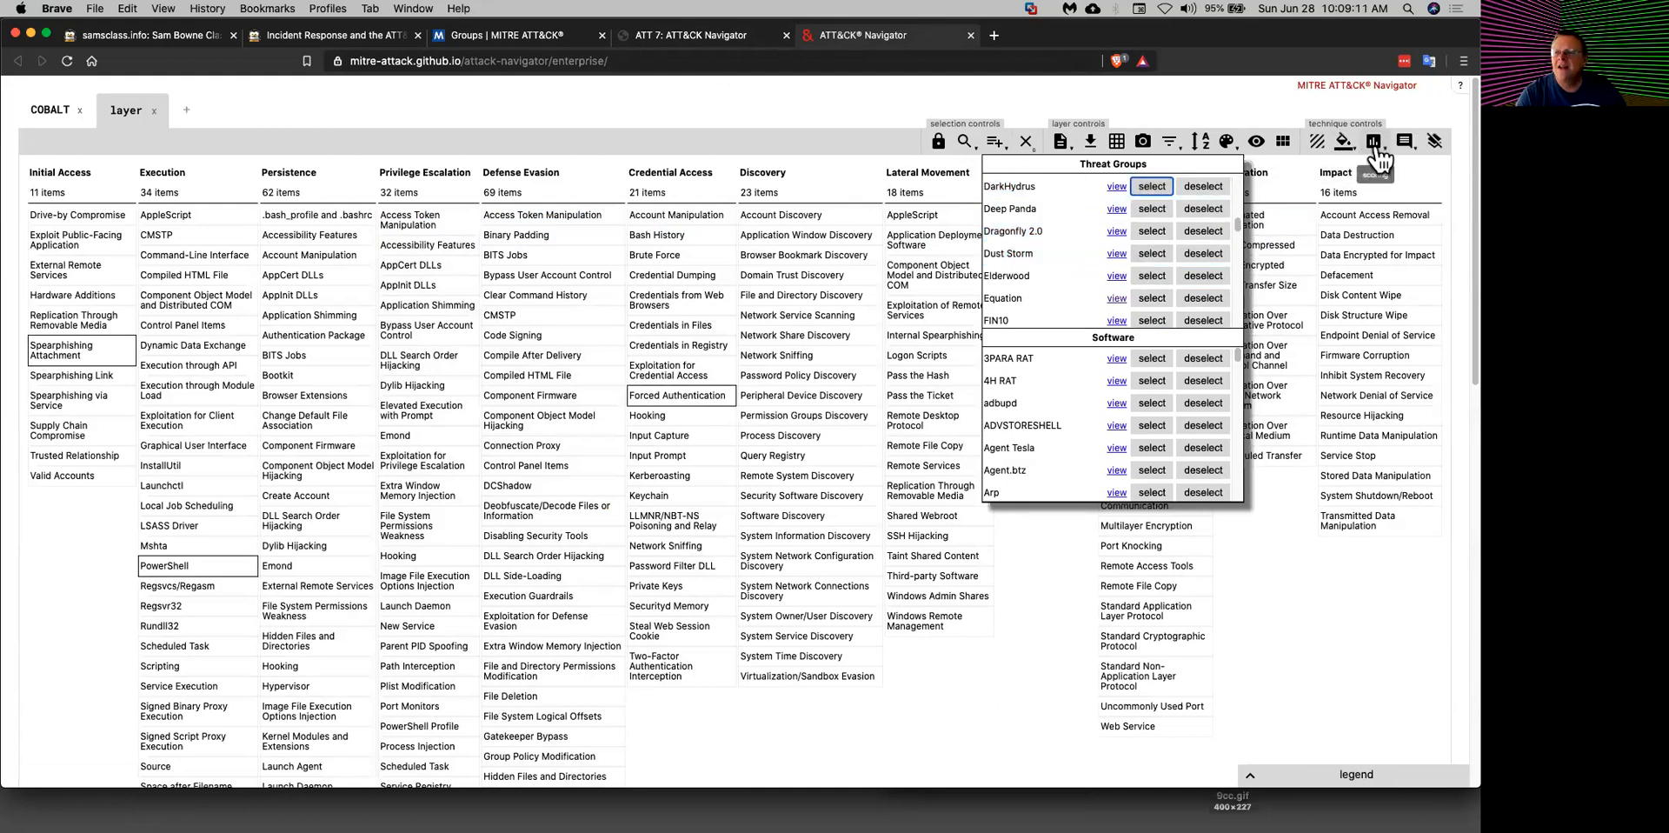
pyautogui.click(1374, 141)
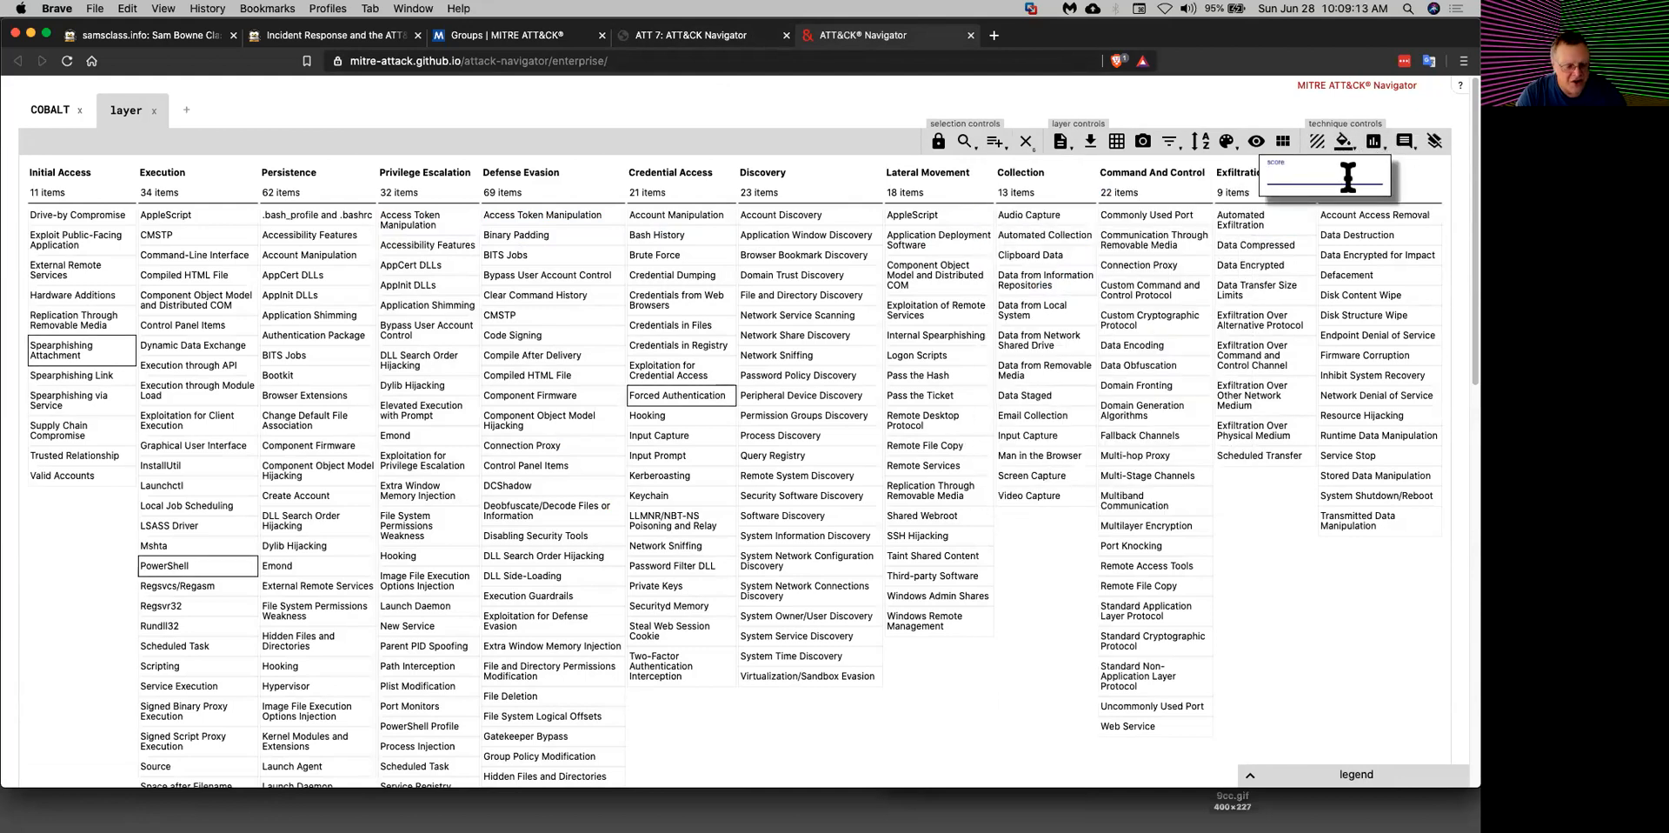
pyautogui.write('2')
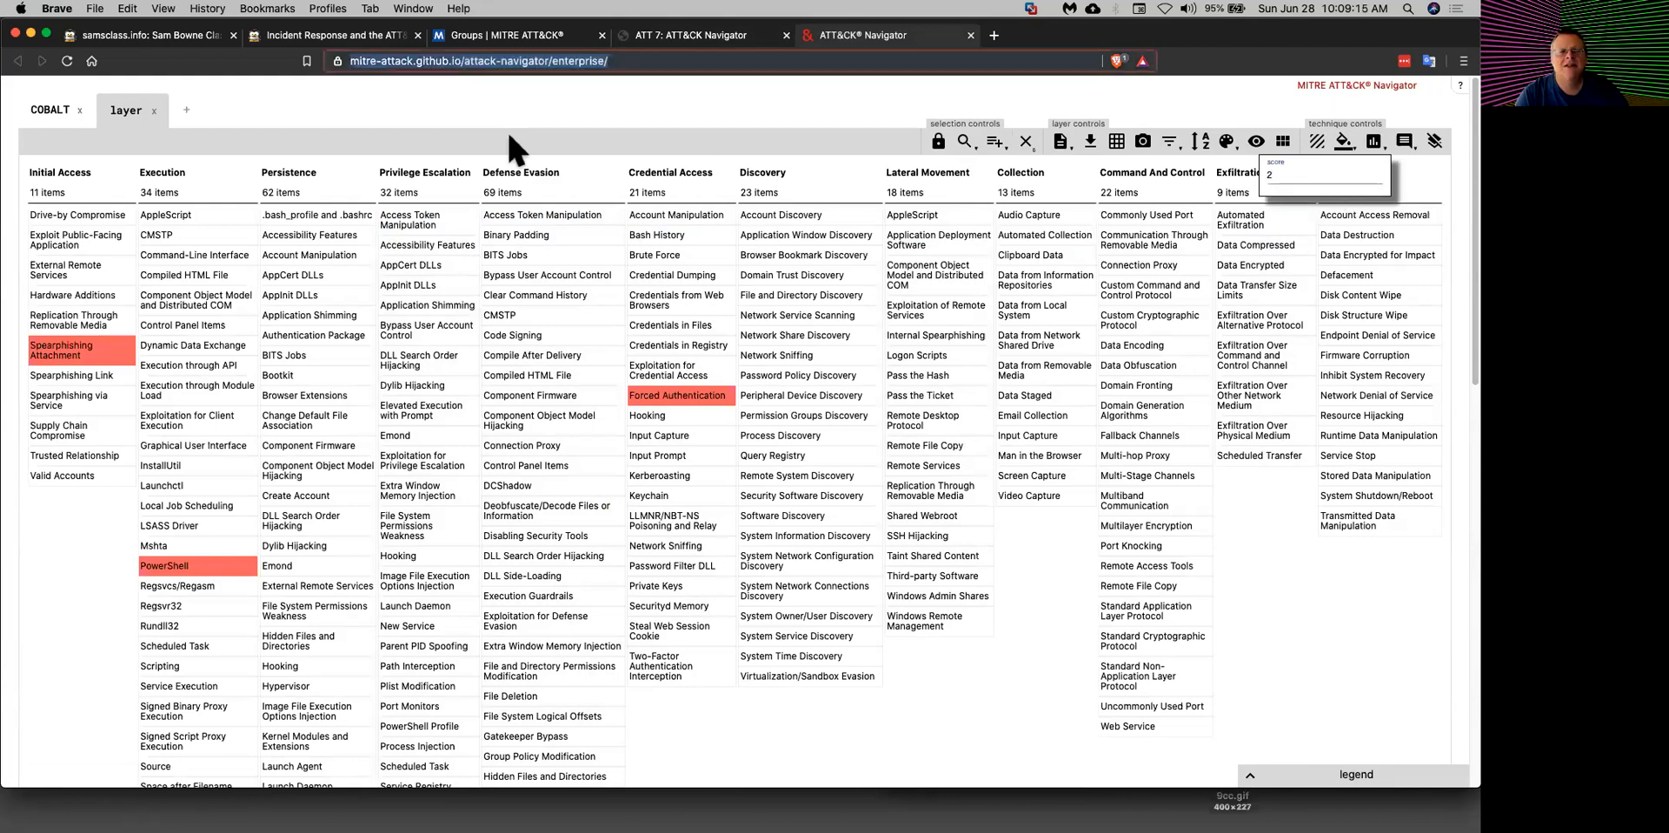
# Step: Rename the second layer tab to DarkH
pyautogui.doubleClick(127, 109)
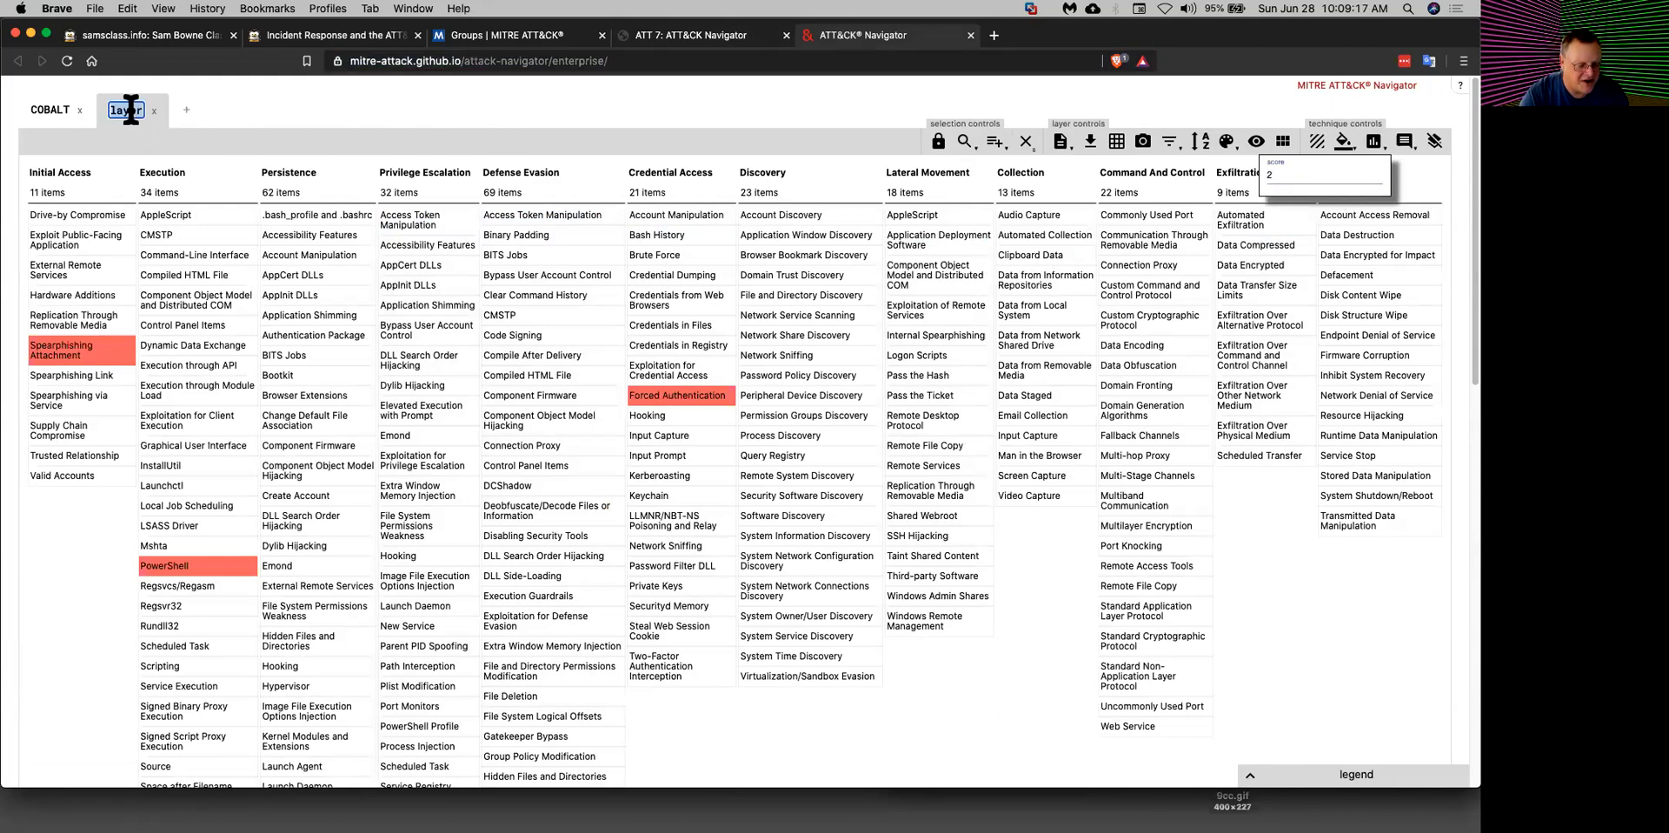
pyautogui.write('DarkHJ')
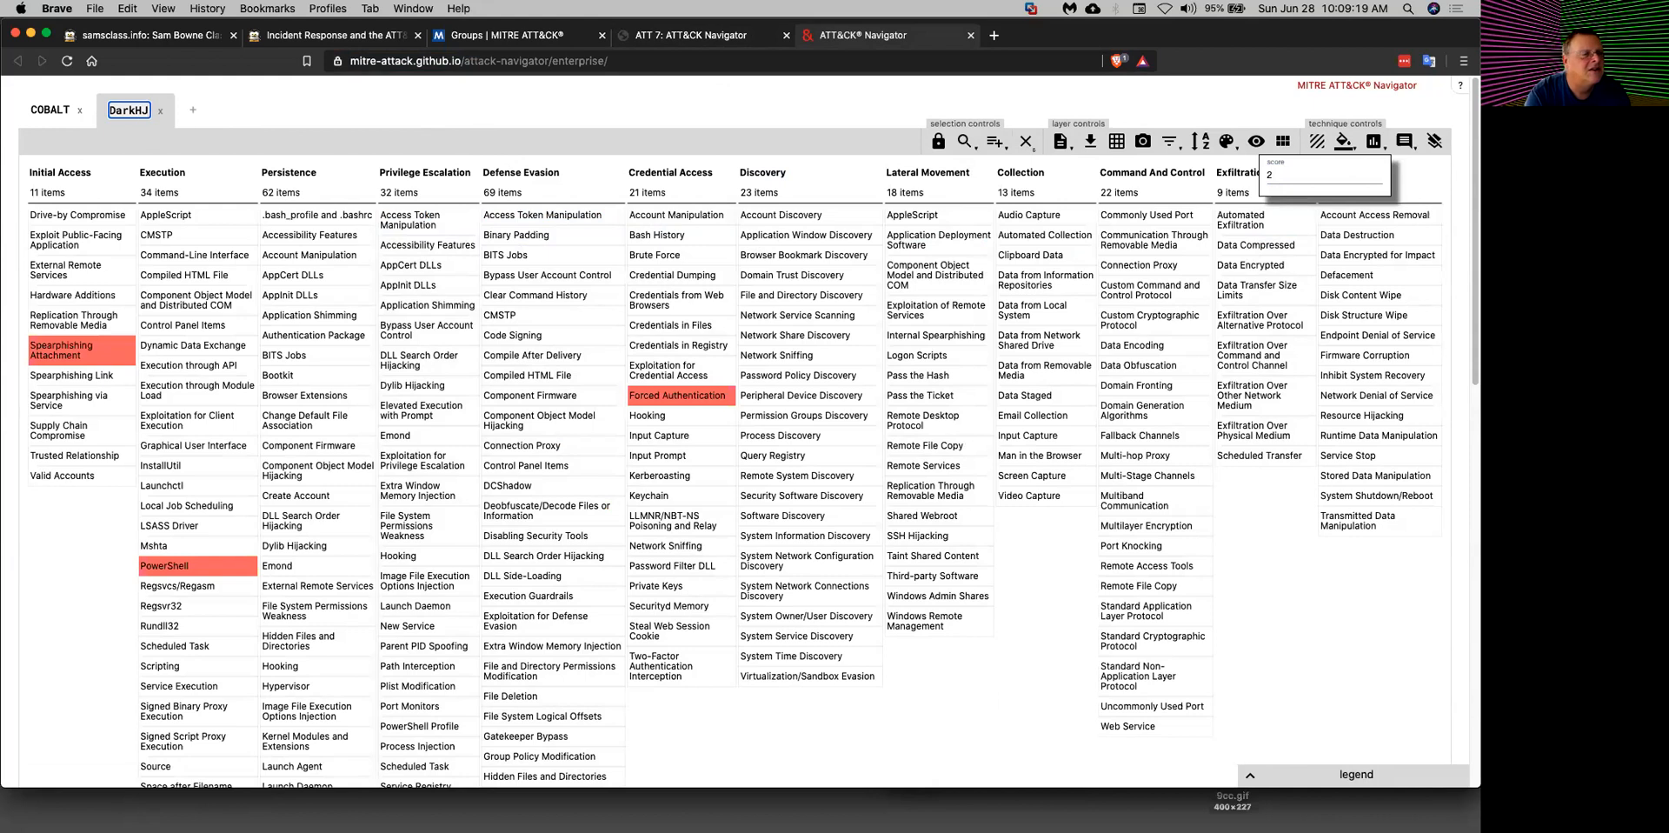
pyautogui.press('Backspace')
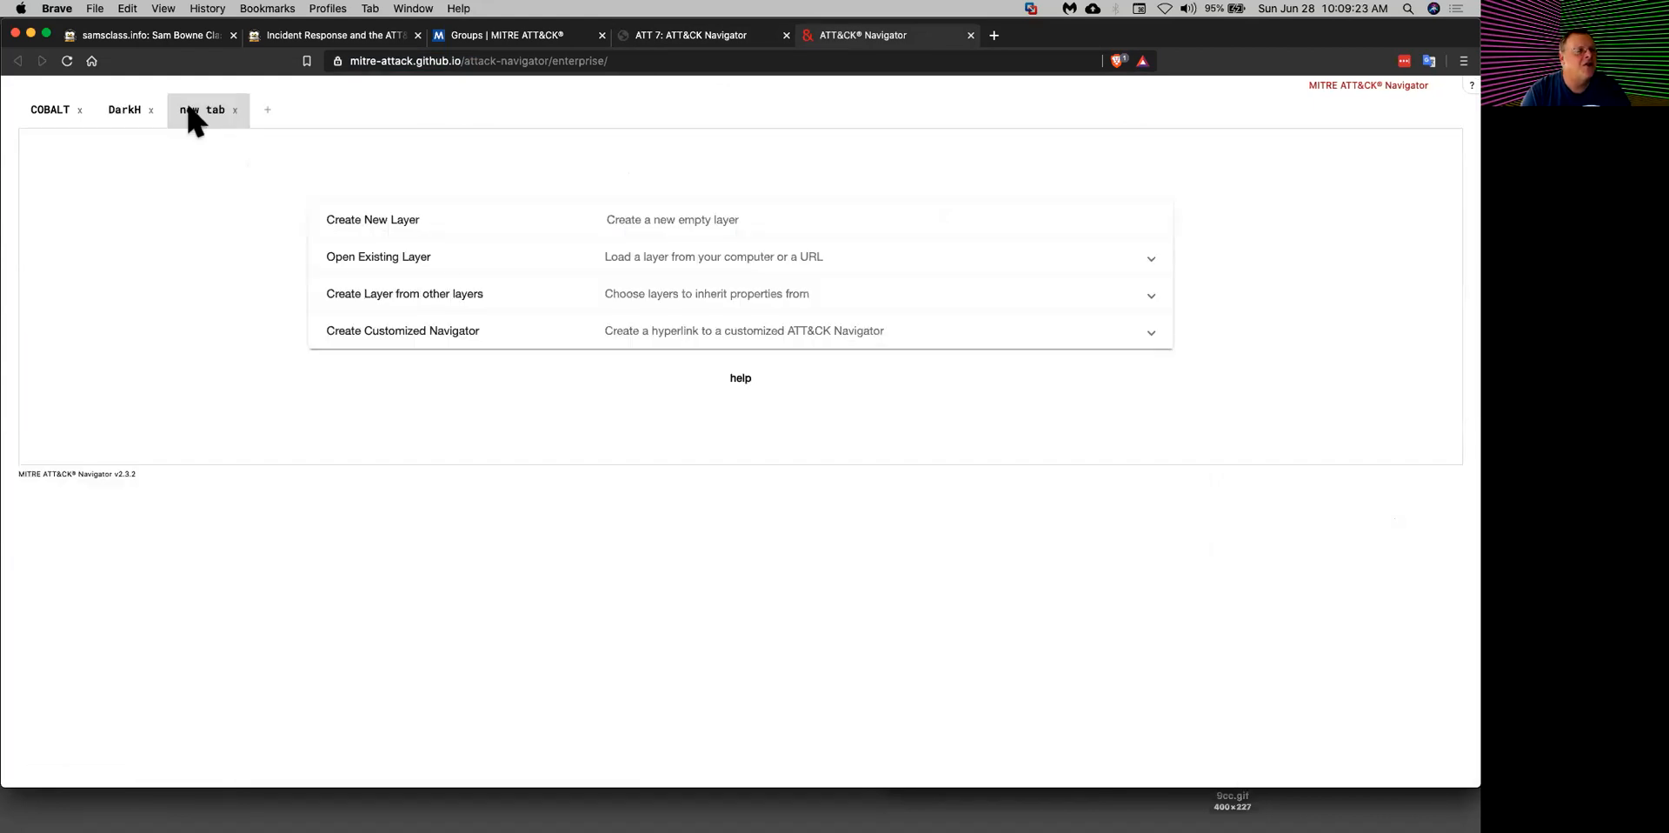
# Step: Create a layer by operation summing COBALT and DarkH scores with expression a+b
pyautogui.click(405, 293)
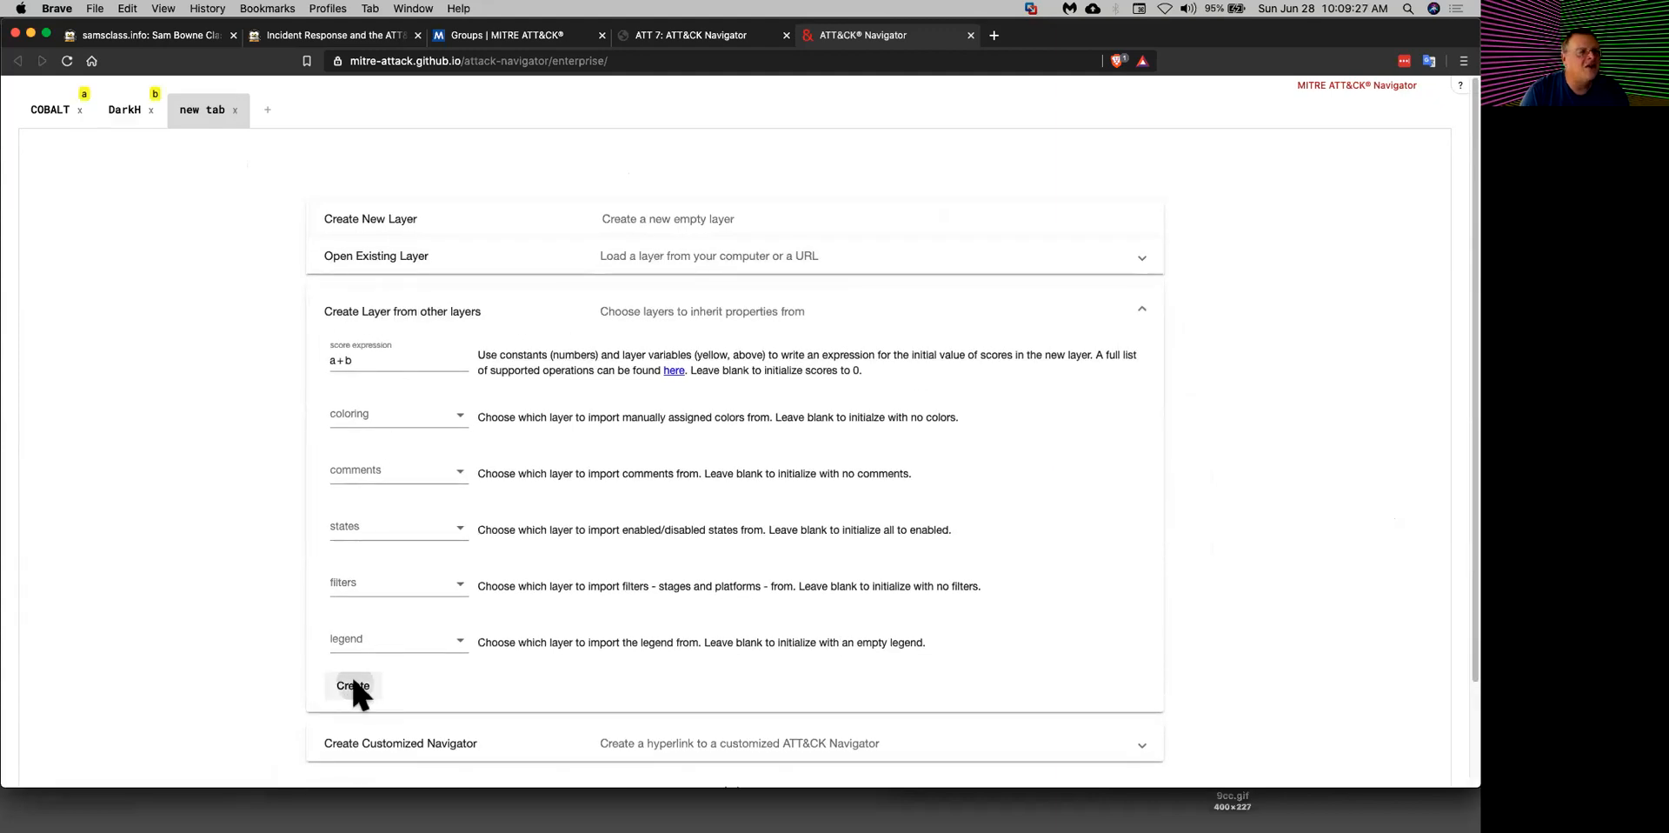
pyautogui.click(352, 685)
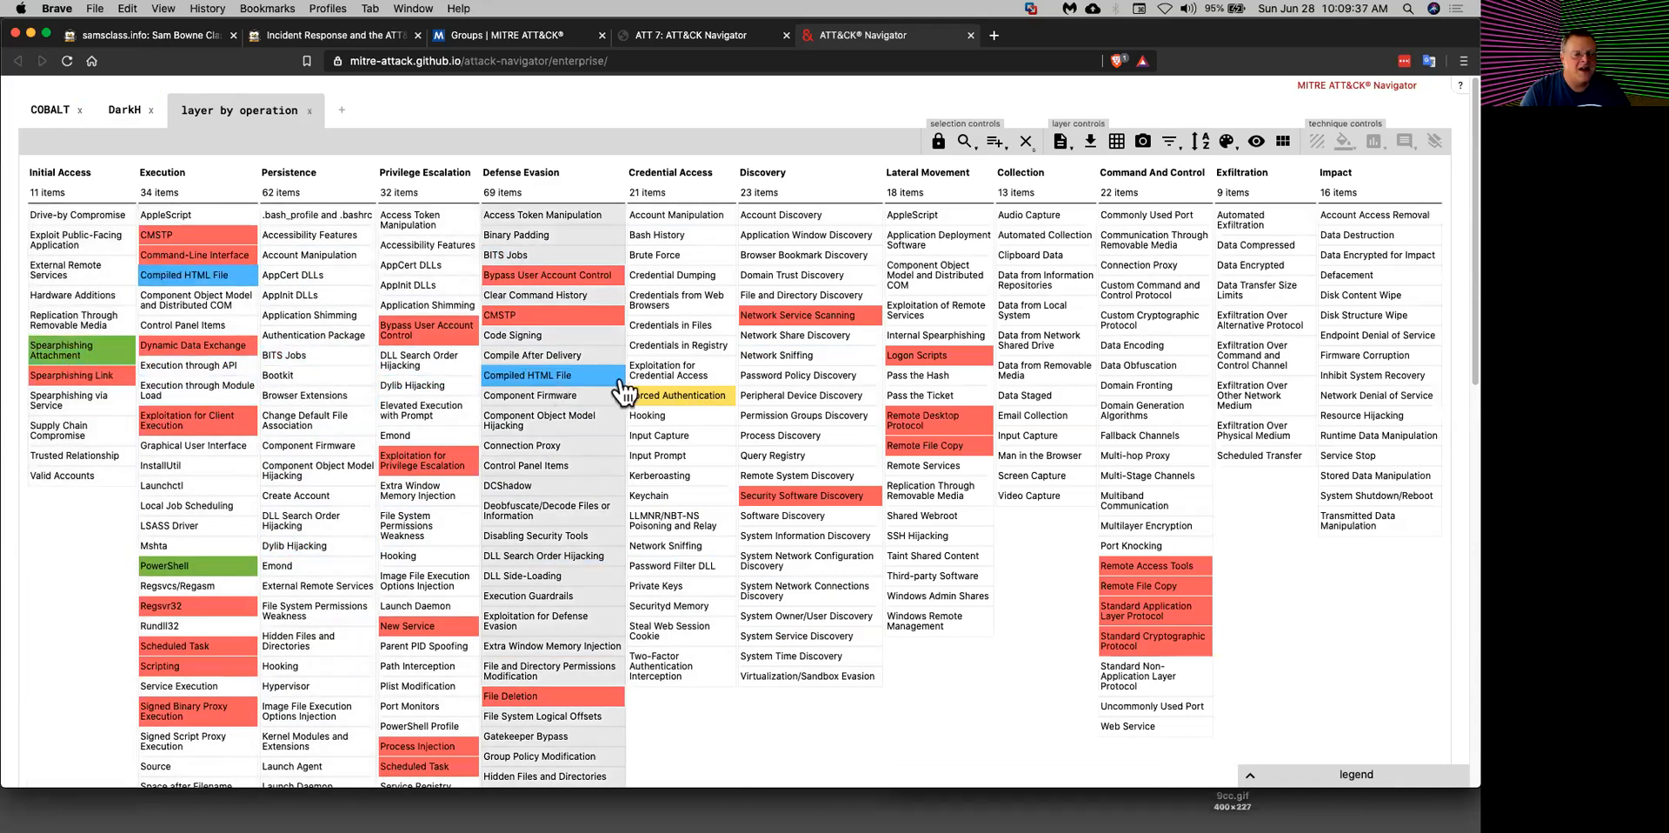
pyautogui.moveTo(676, 395)
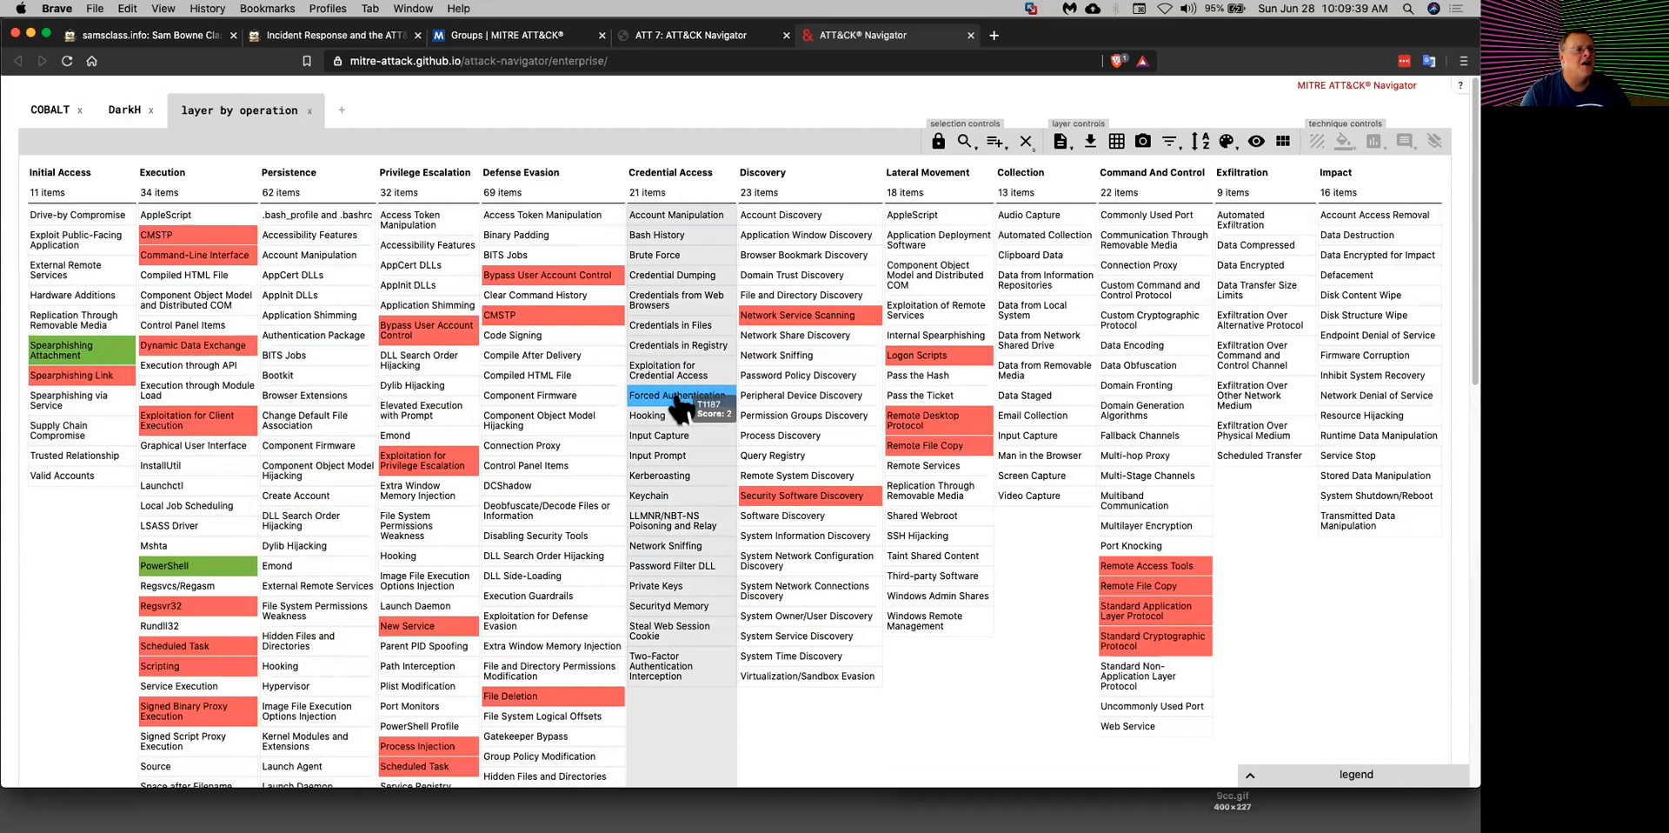
pyautogui.moveTo(680, 664)
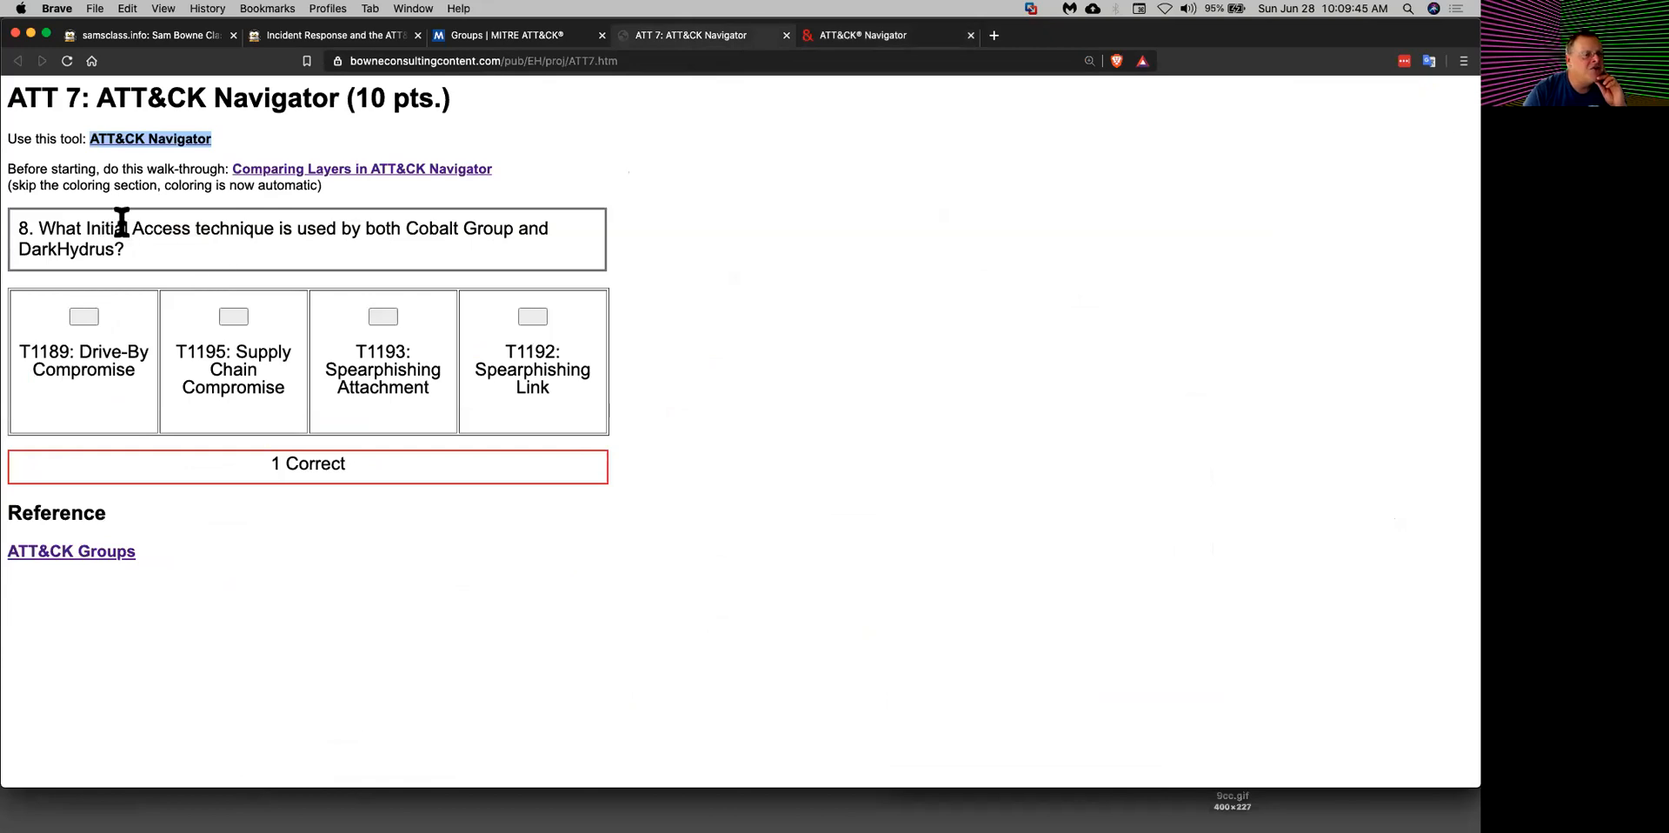
pyautogui.moveTo(353, 275)
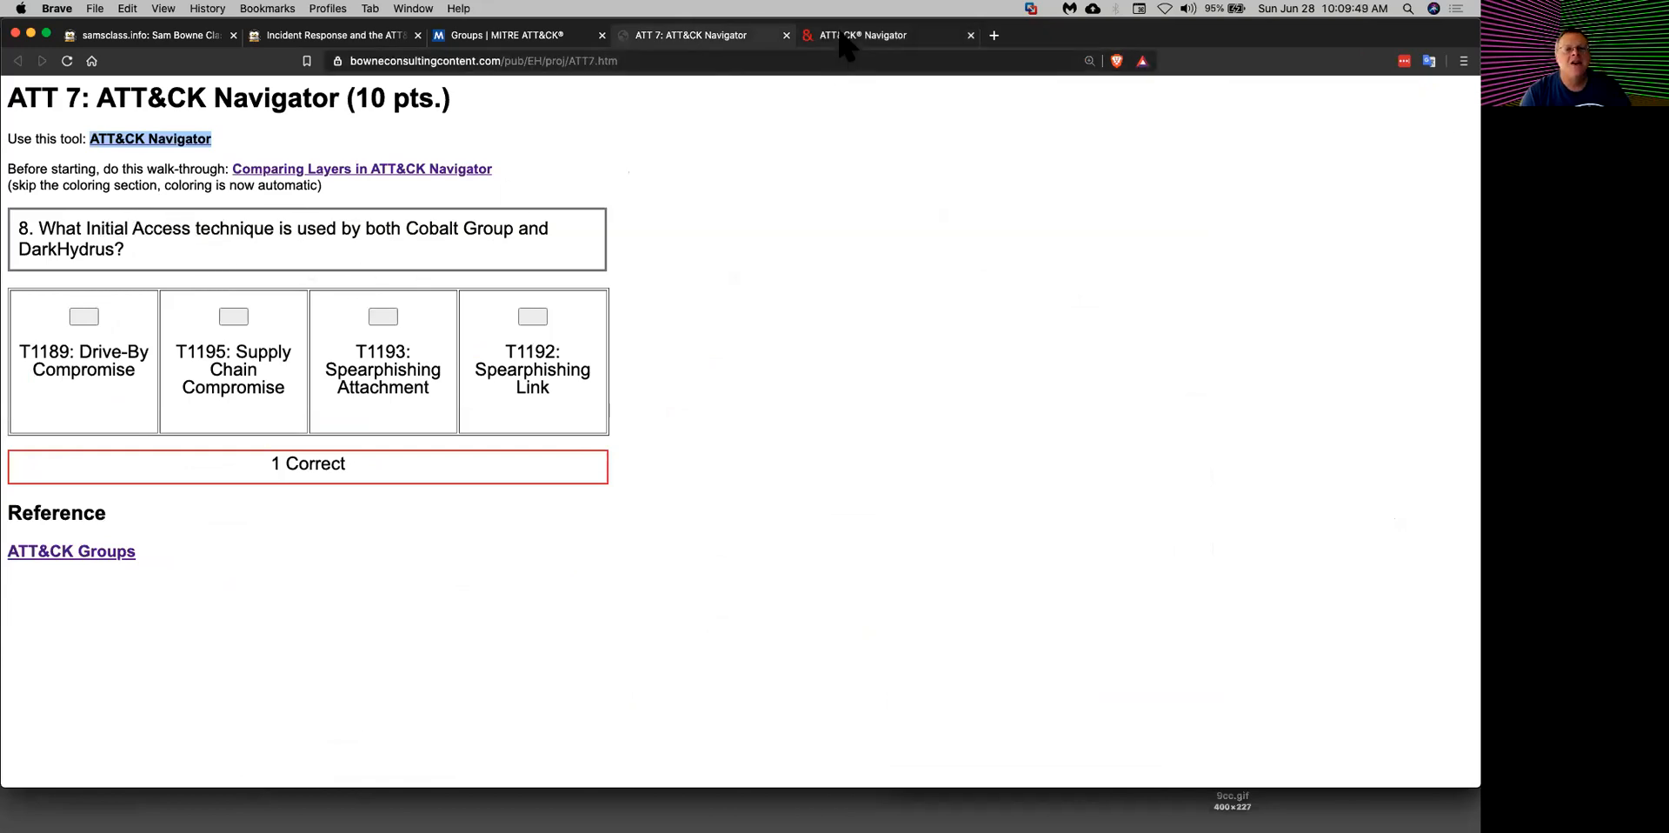
# Step: Find the shared technique in the combined layer and answer Spearphishing Attachment for 2 Correct
pyautogui.click(862, 35)
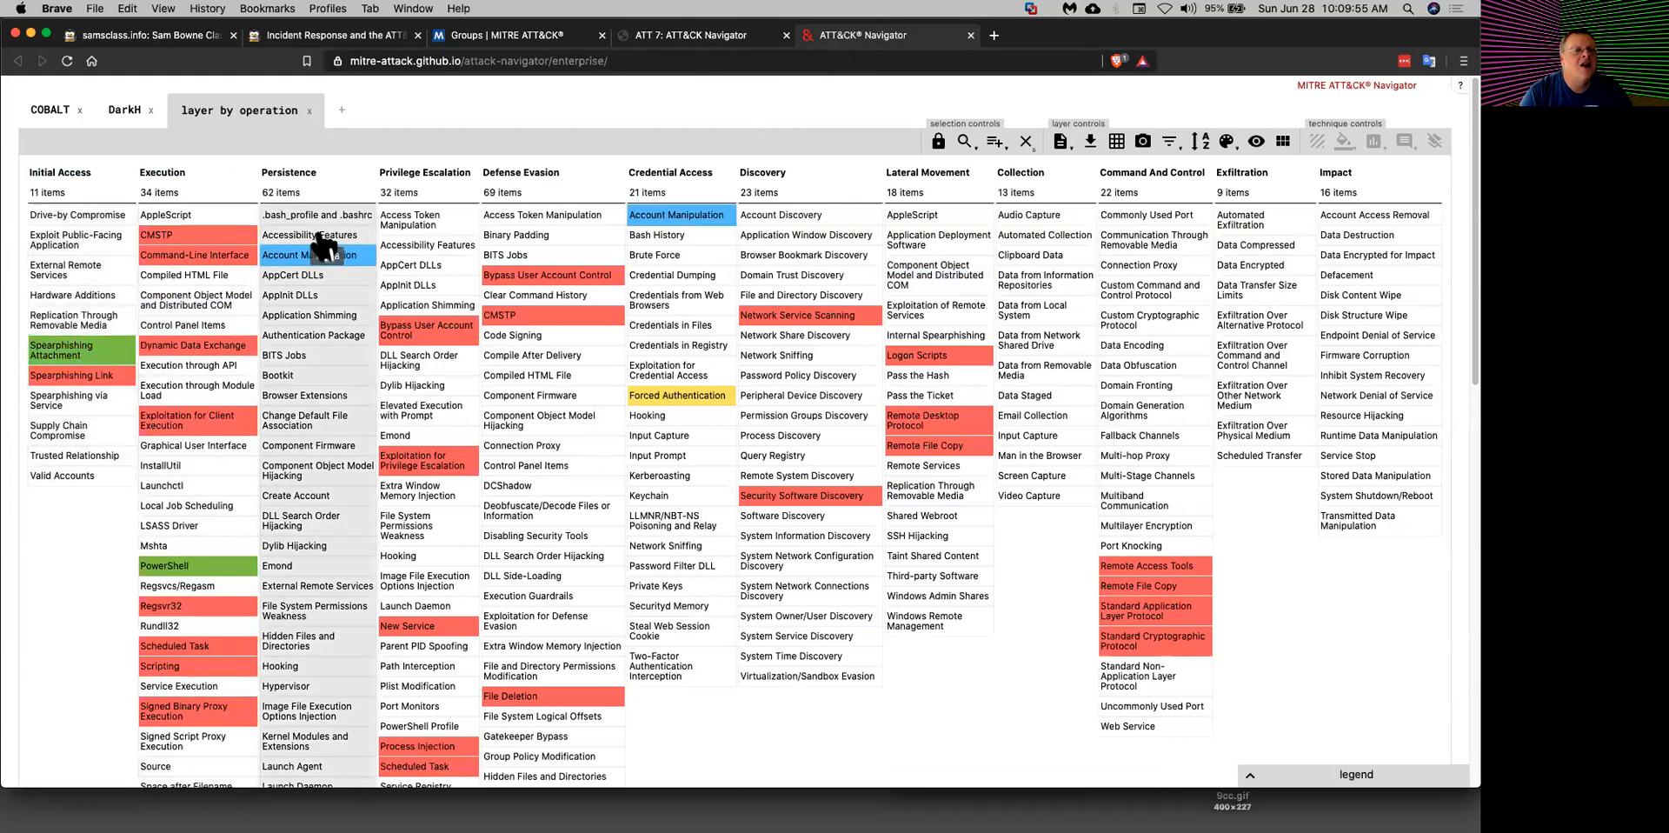
pyautogui.click(690, 34)
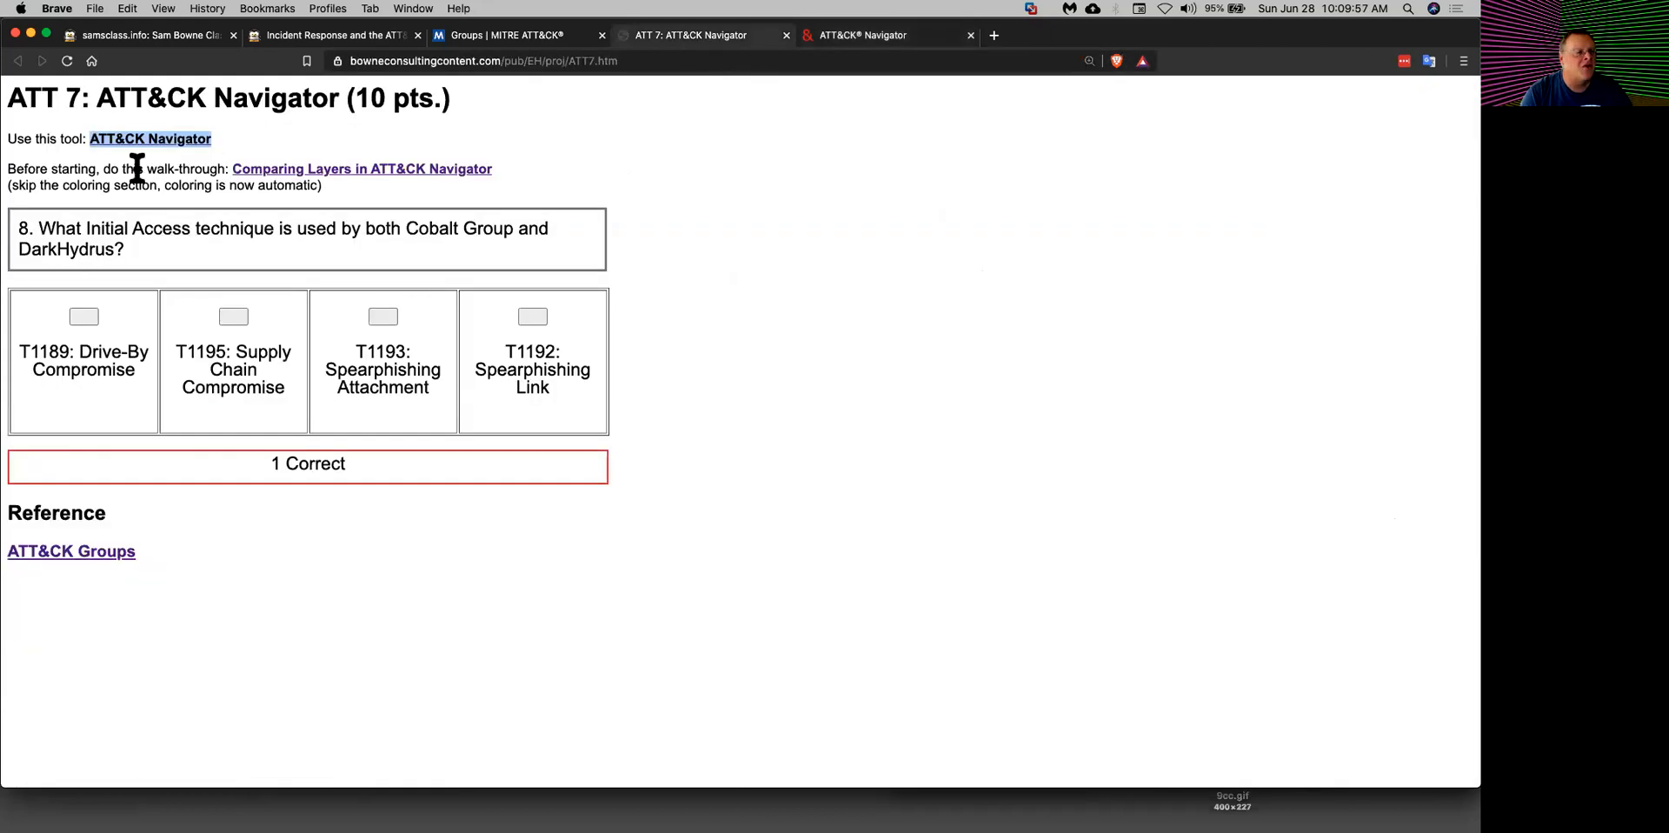
pyautogui.click(383, 316)
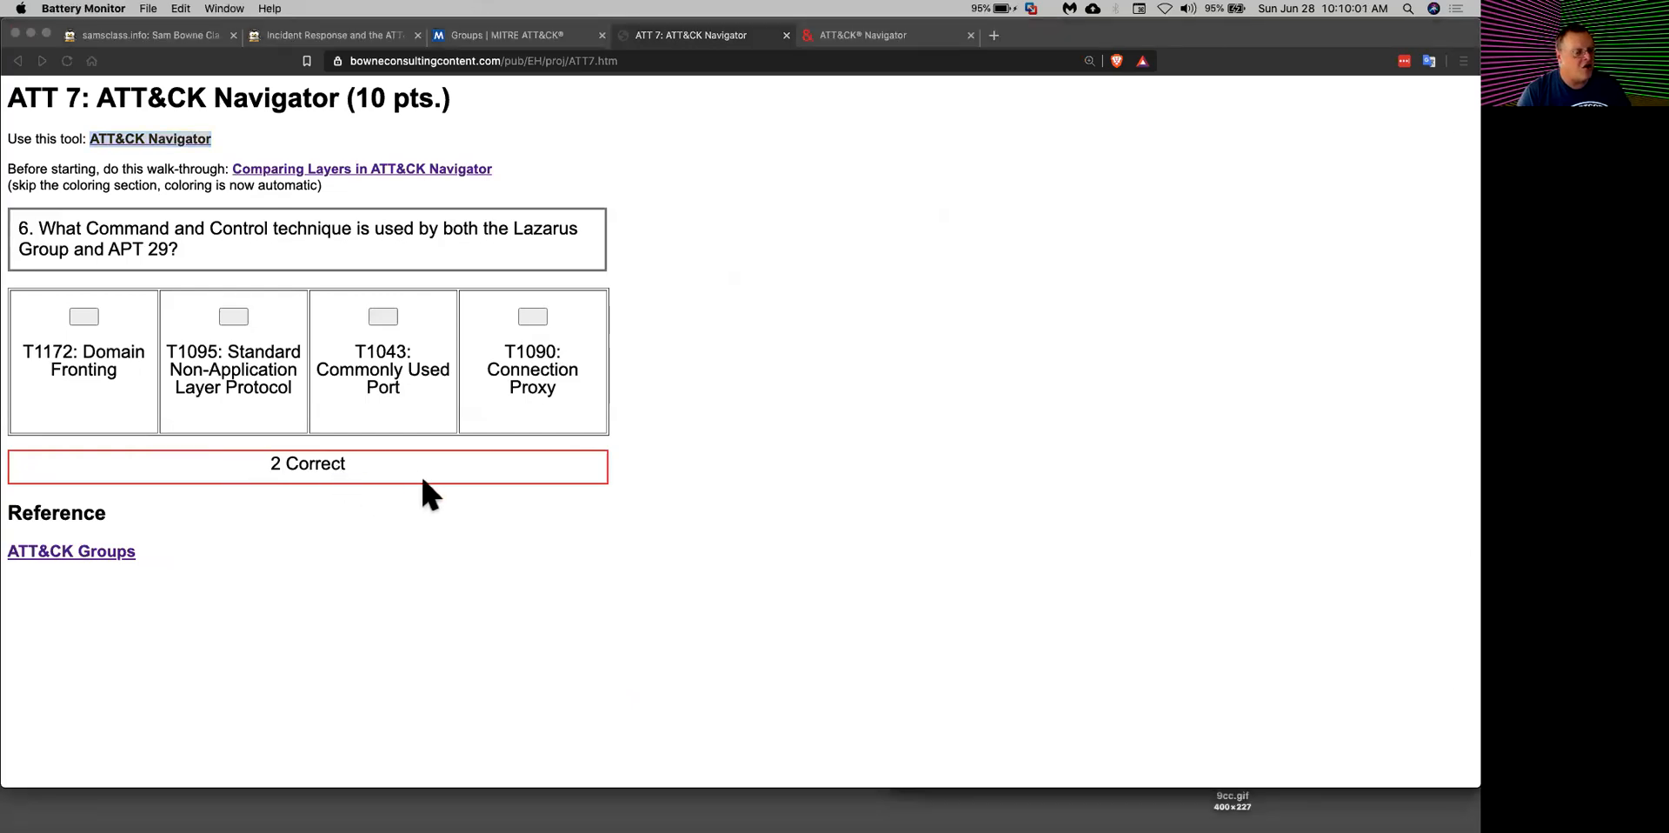
pyautogui.moveTo(230, 612)
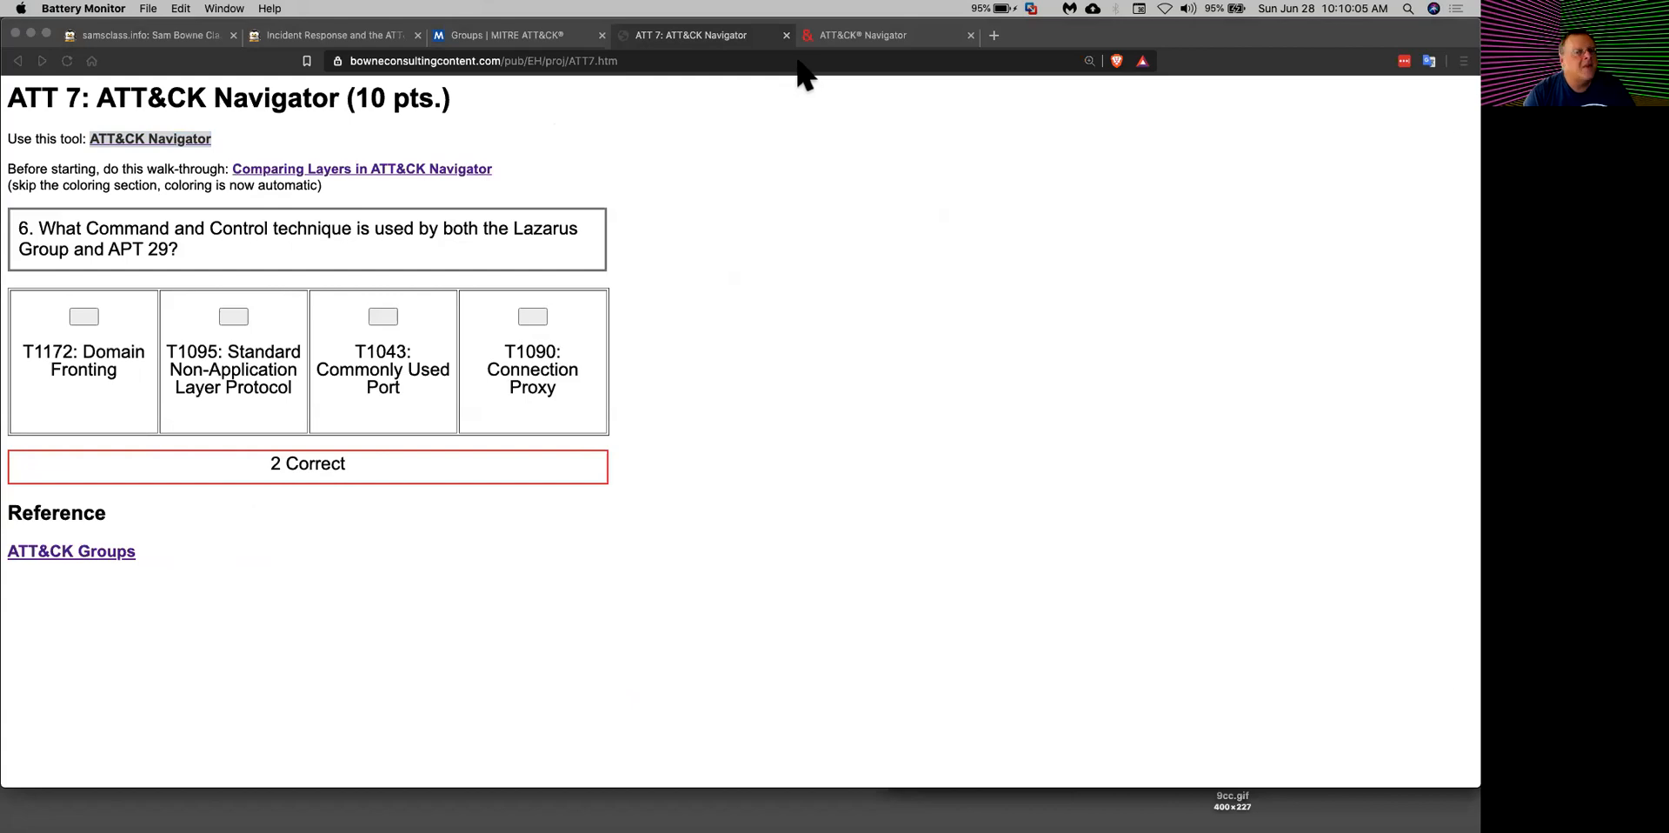
pyautogui.click(862, 35)
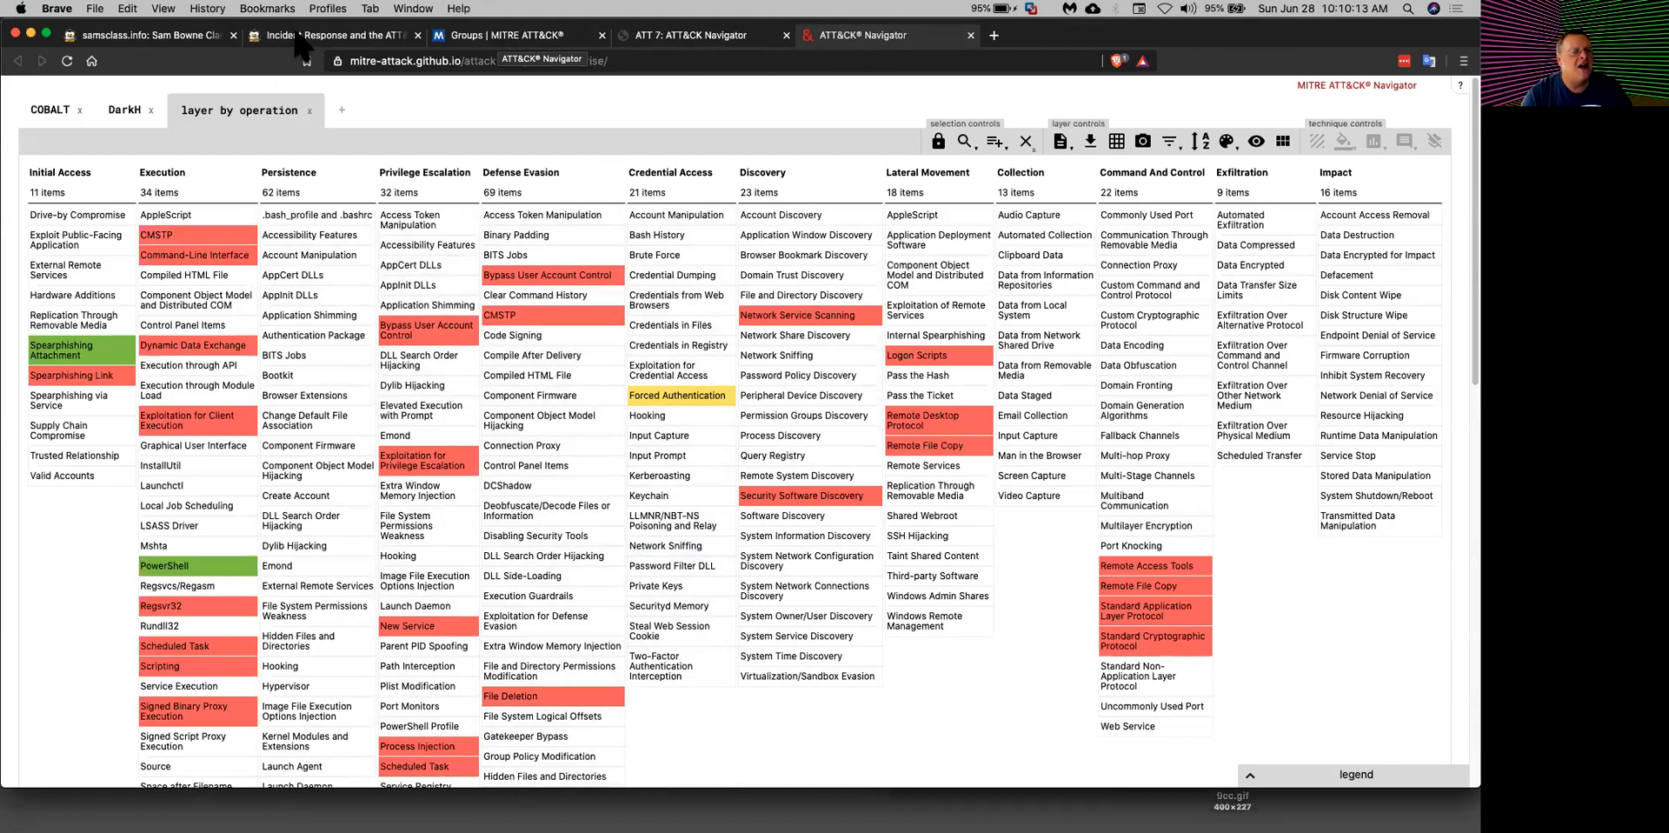
# Step: Open the ATT 100: Caldera project from the course index in its own new tab
pyautogui.click(330, 35)
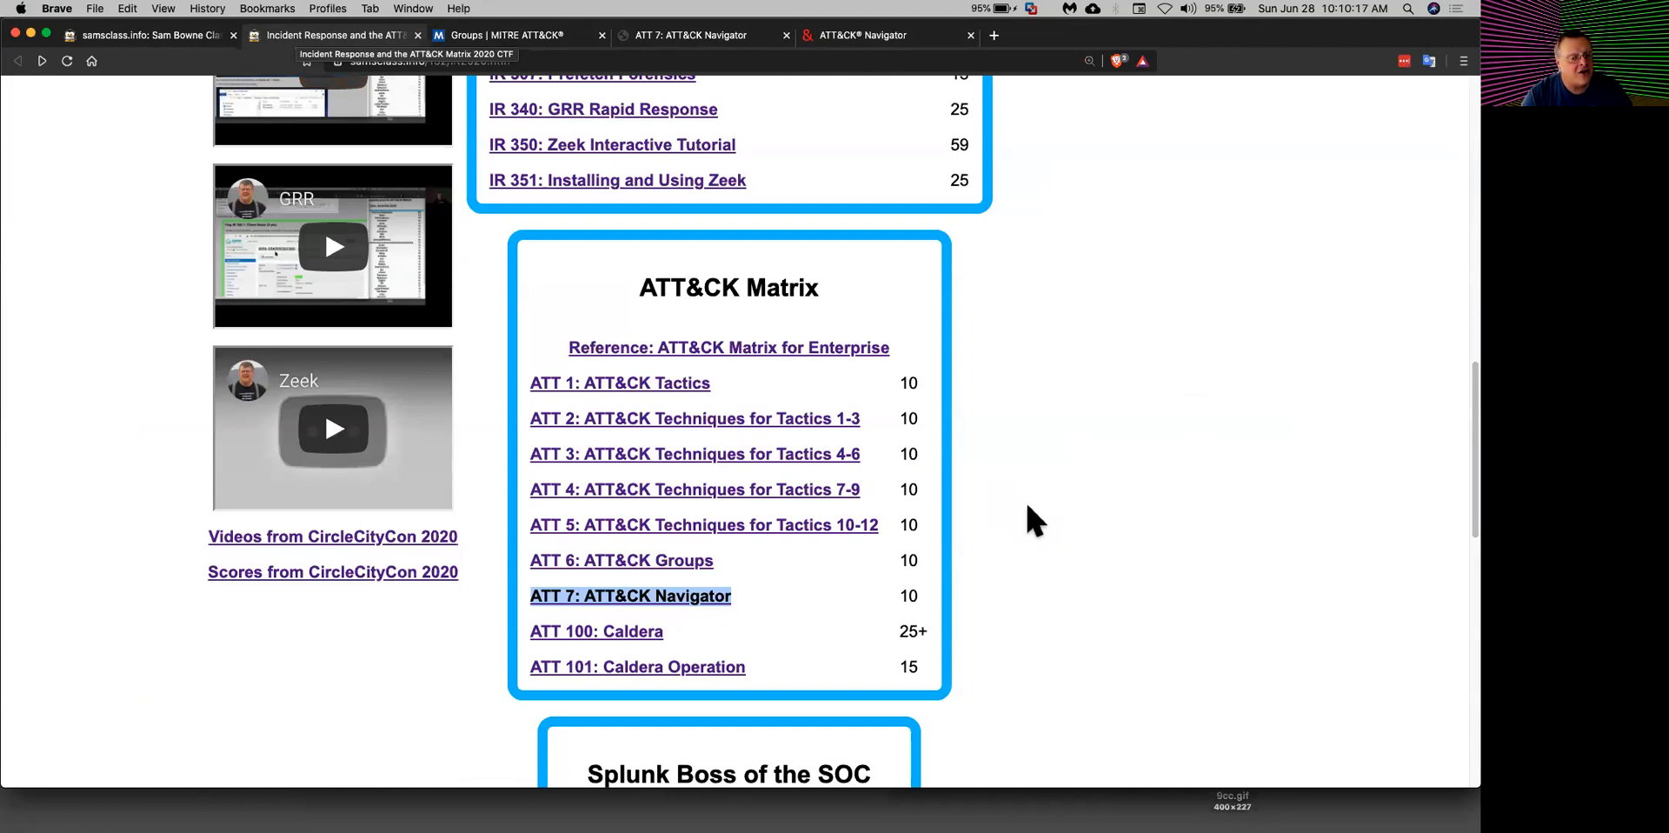
pyautogui.moveTo(1032, 499)
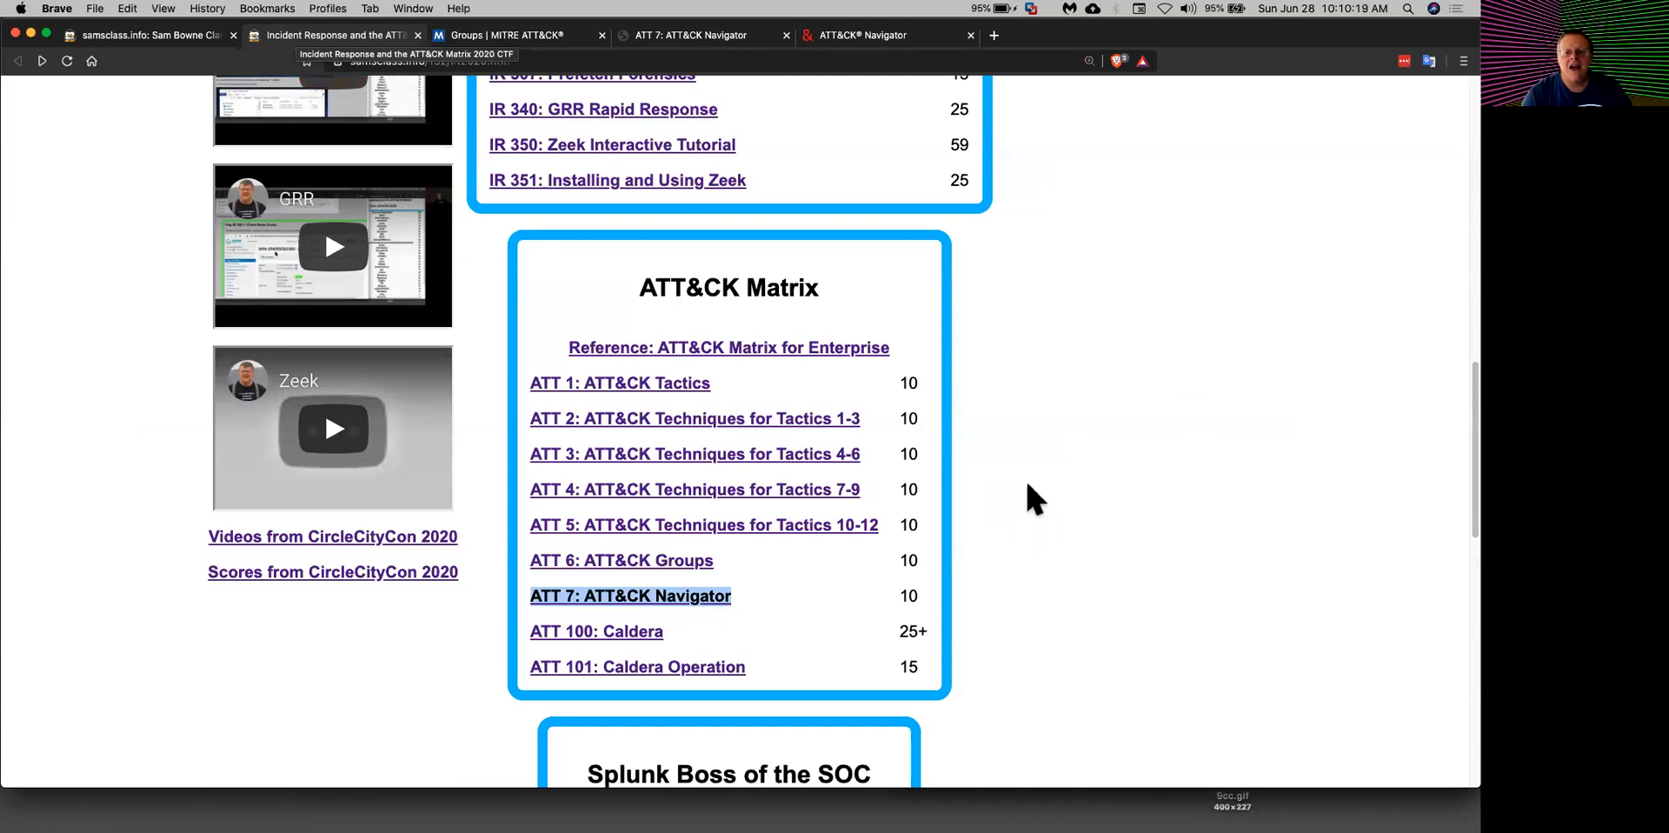
pyautogui.moveTo(772, 617)
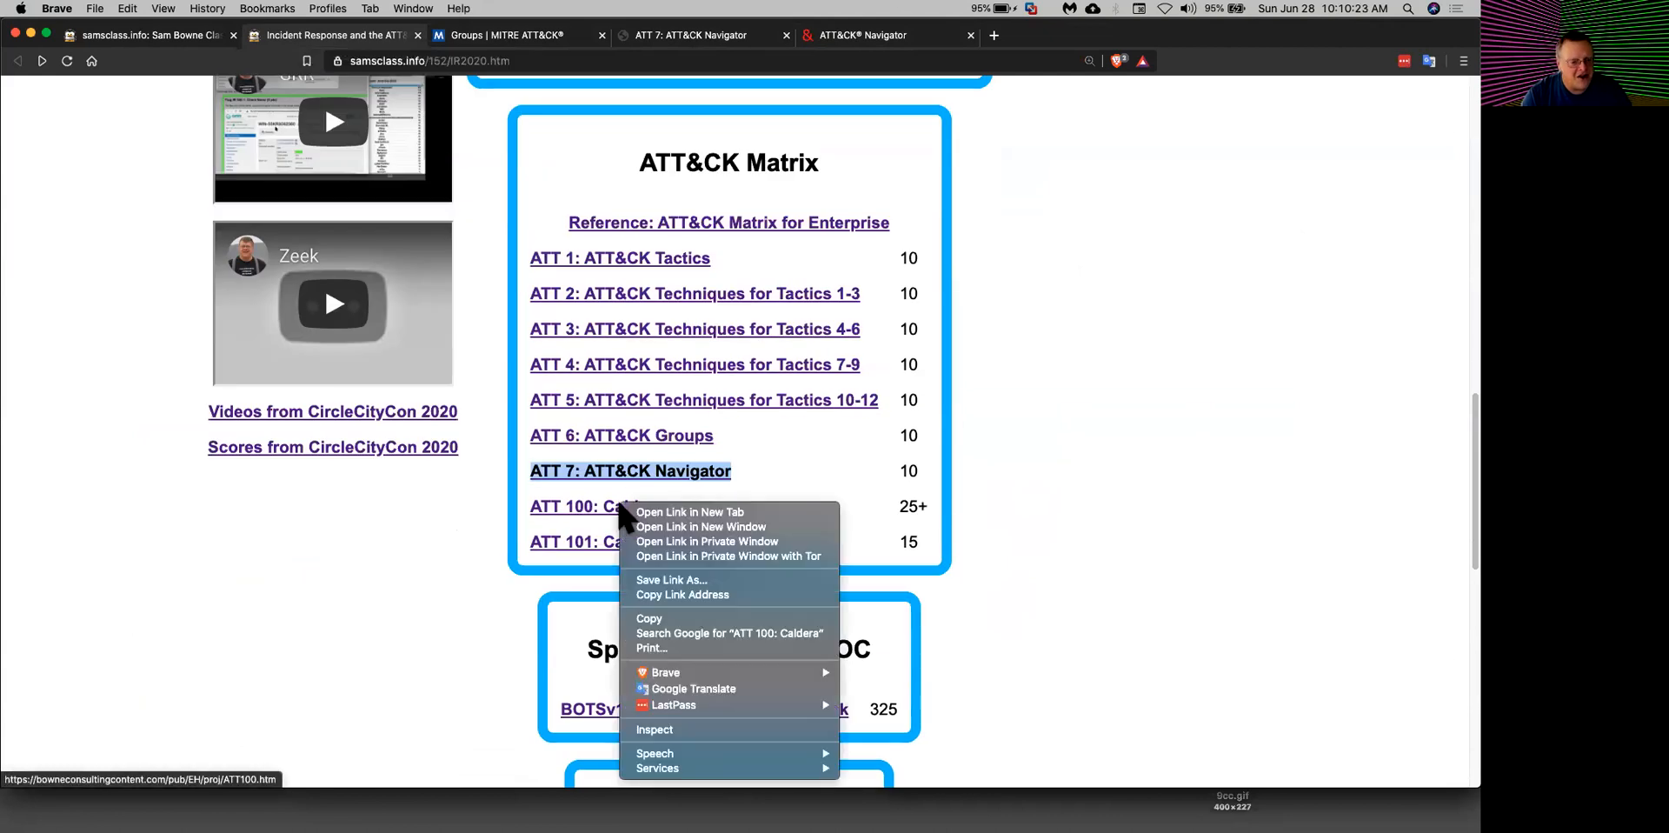
pyautogui.click(688, 513)
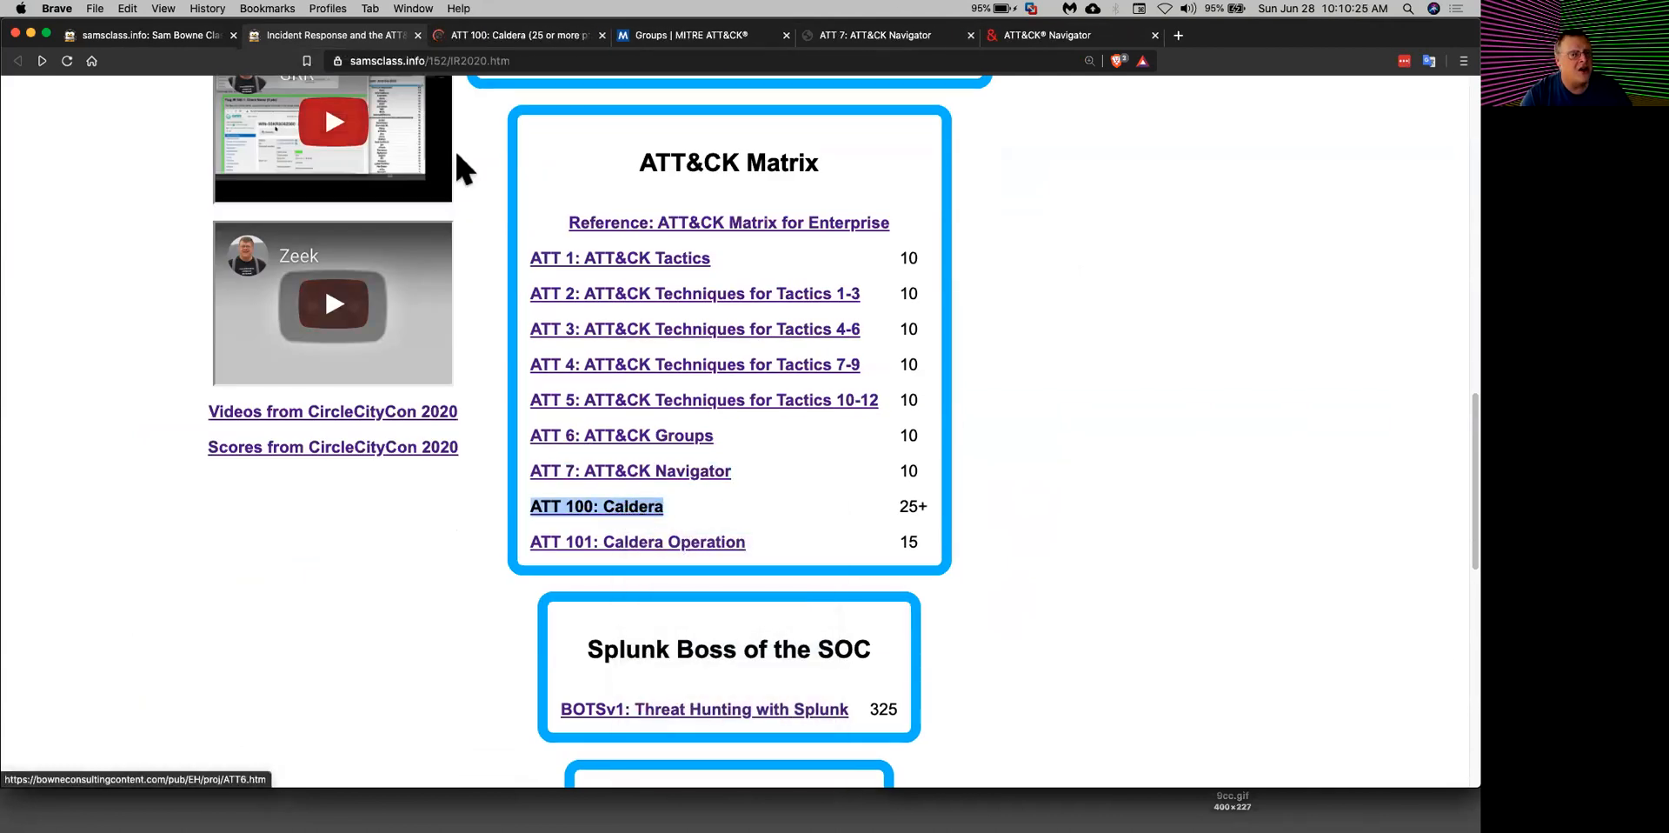
pyautogui.click(596, 506)
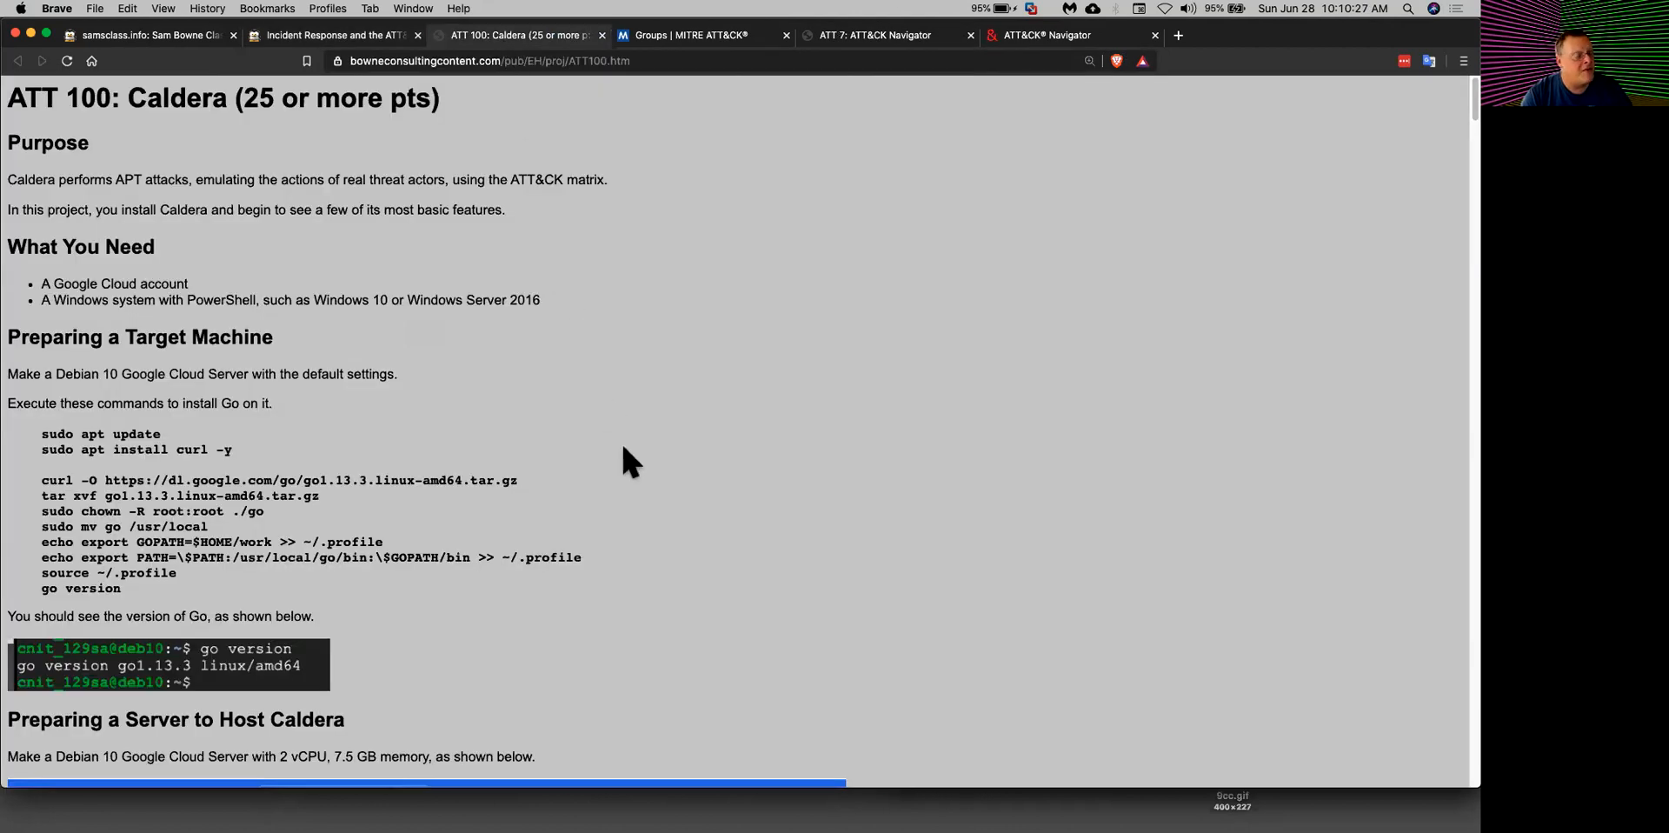
# Step: Scroll through the ATT 100: Caldera setup steps, then switch to the ATT 101: Caldera Operation page
pyautogui.scroll(-3)
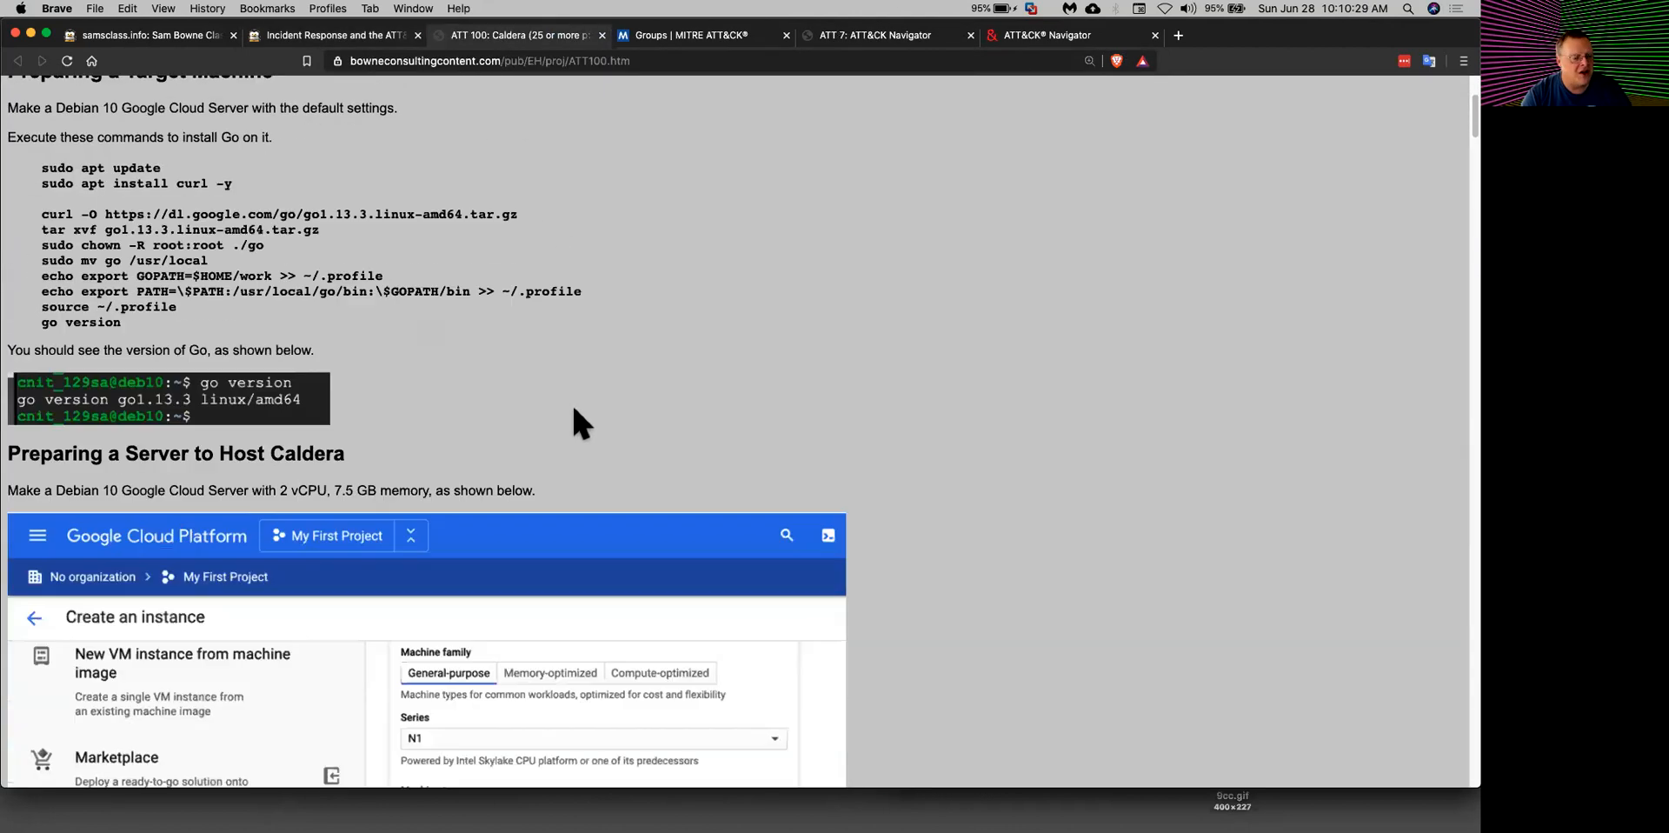
pyautogui.scroll(-3)
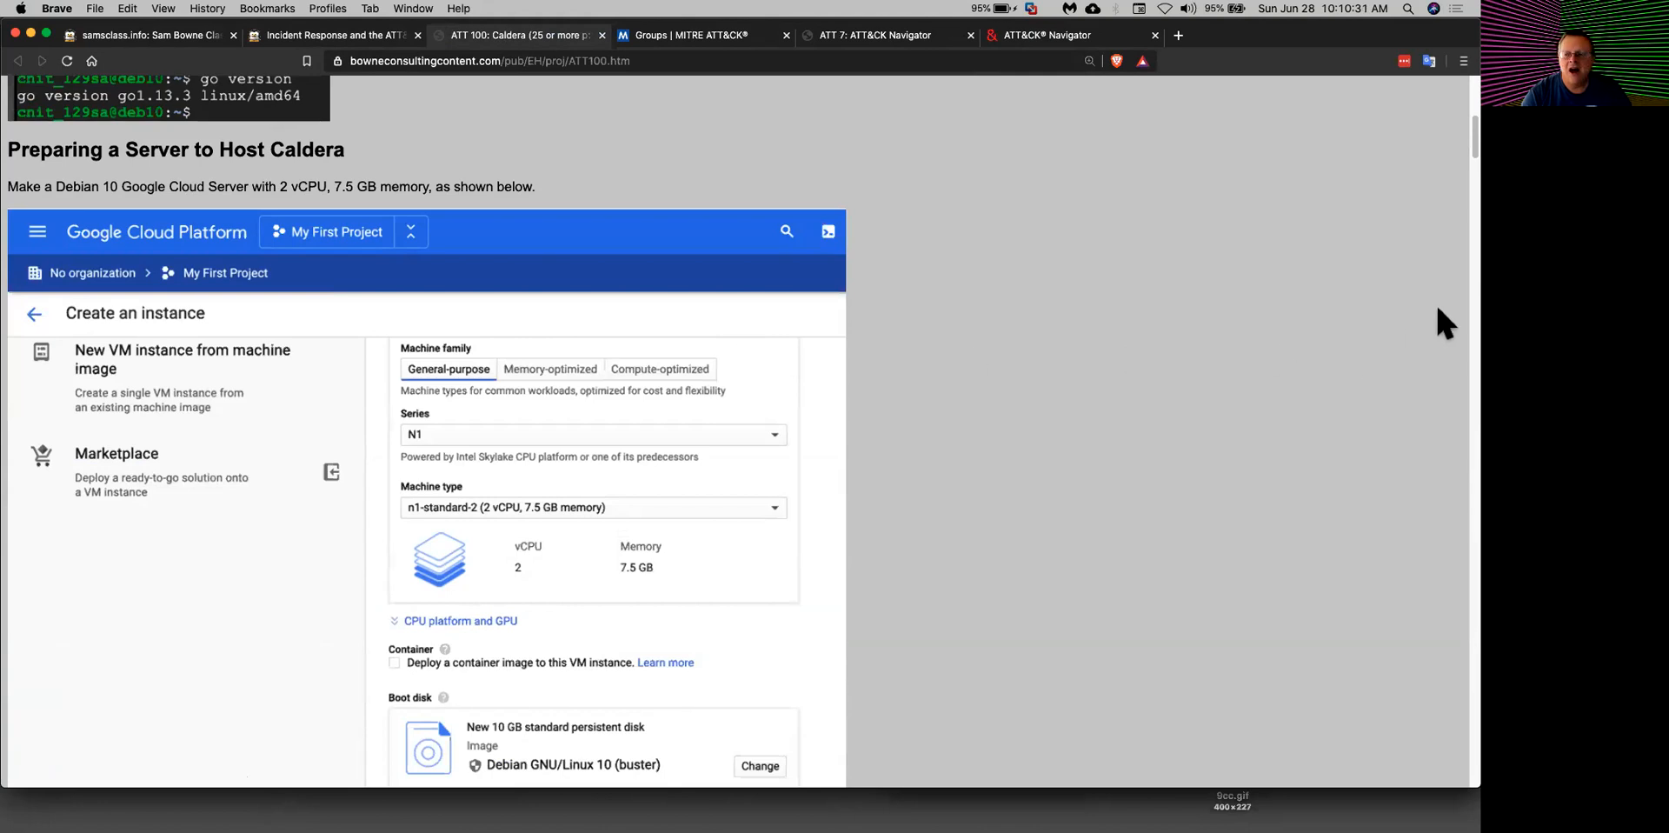
pyautogui.scroll(-3)
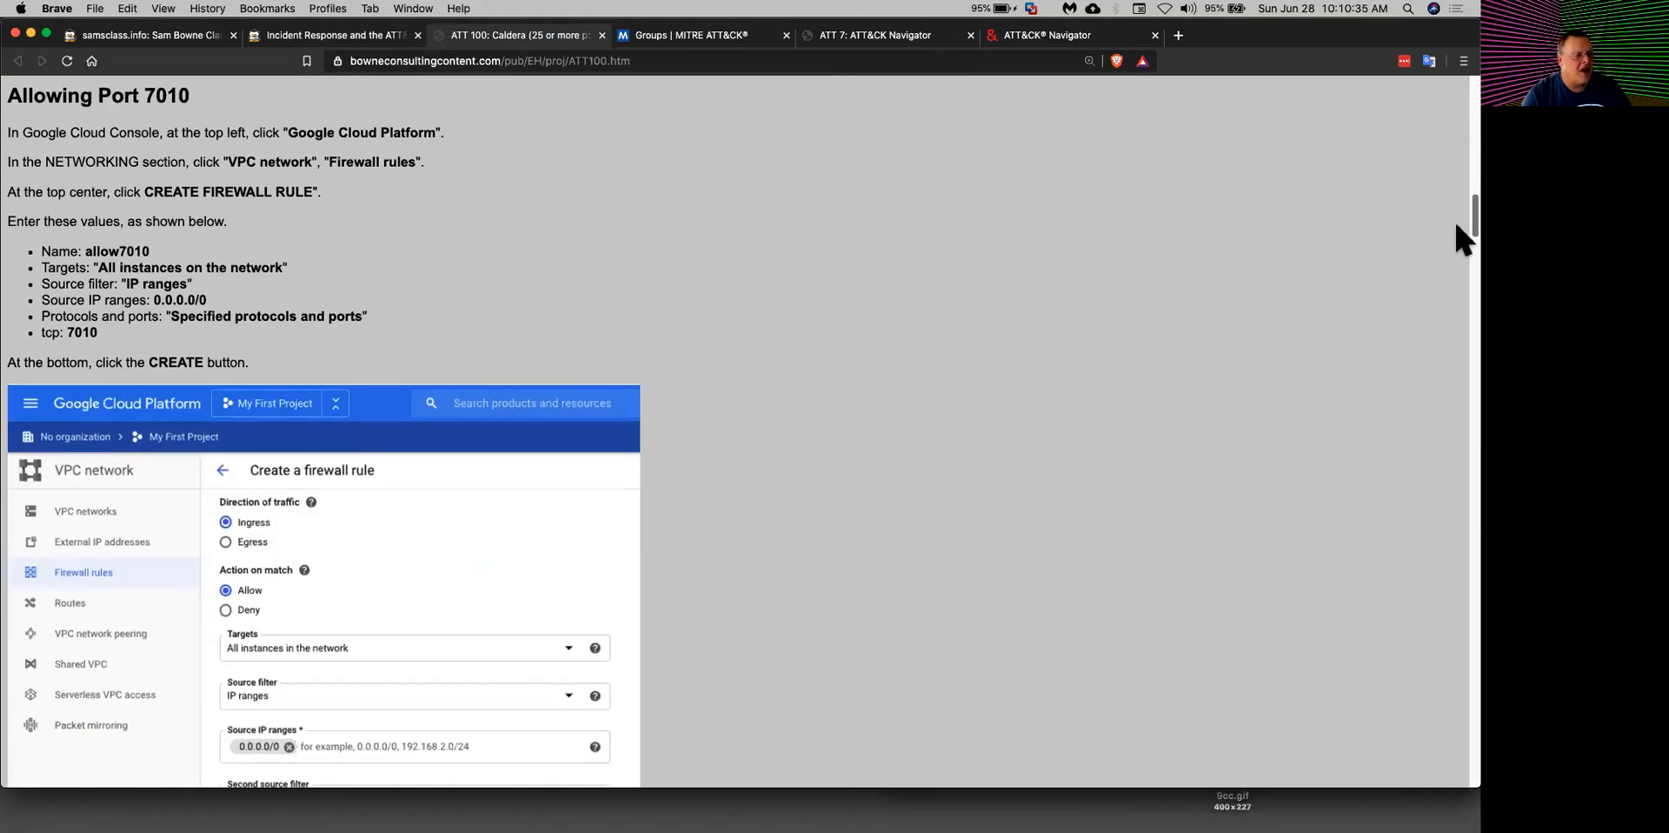
pyautogui.scroll(-3)
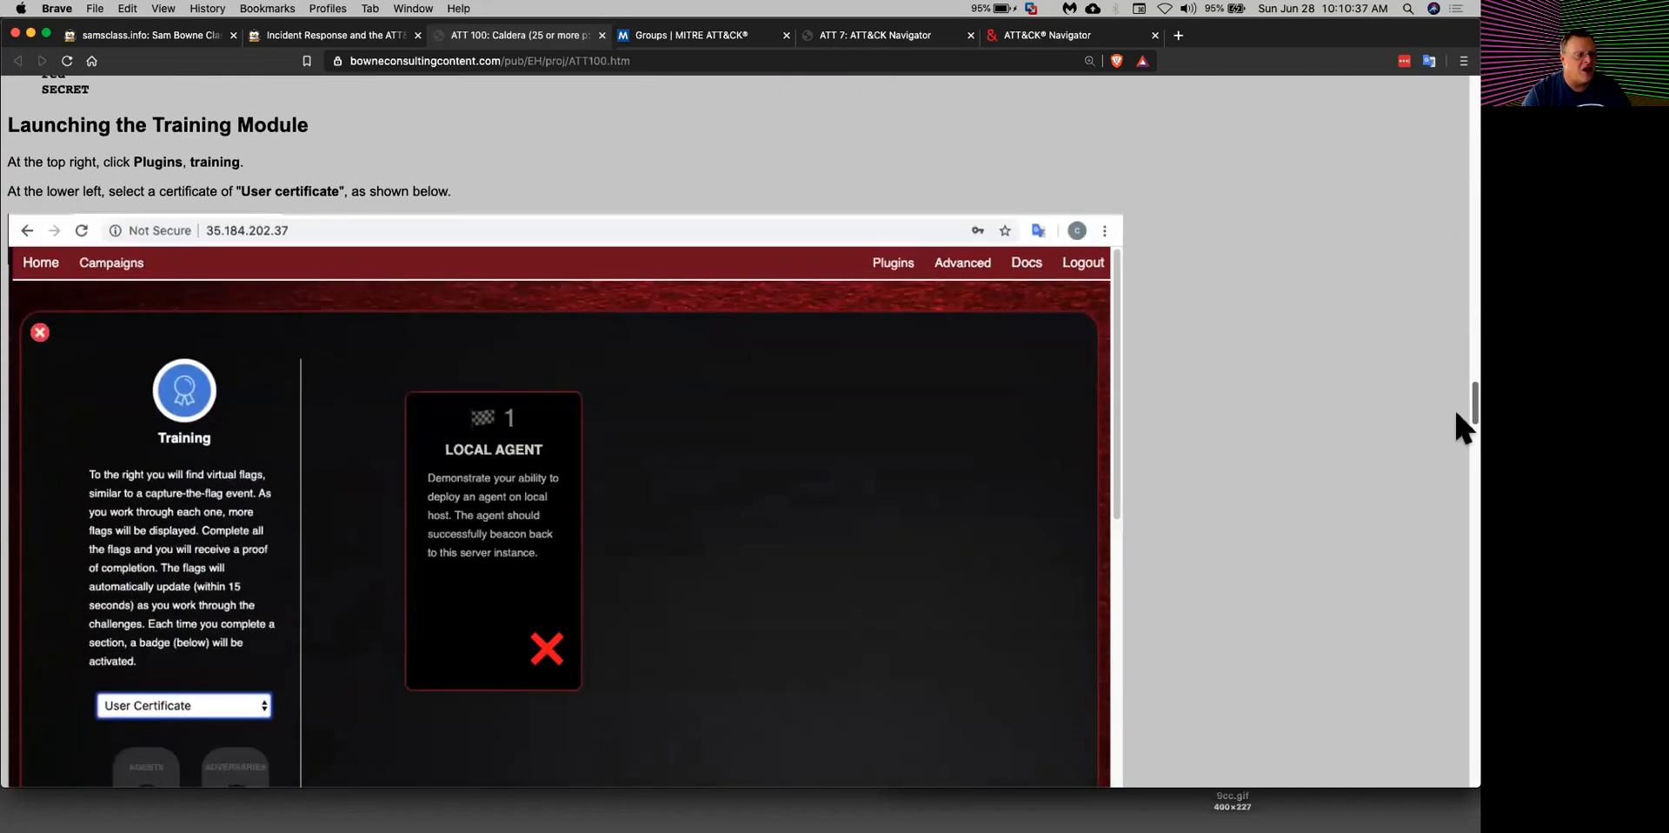
pyautogui.scroll(-3)
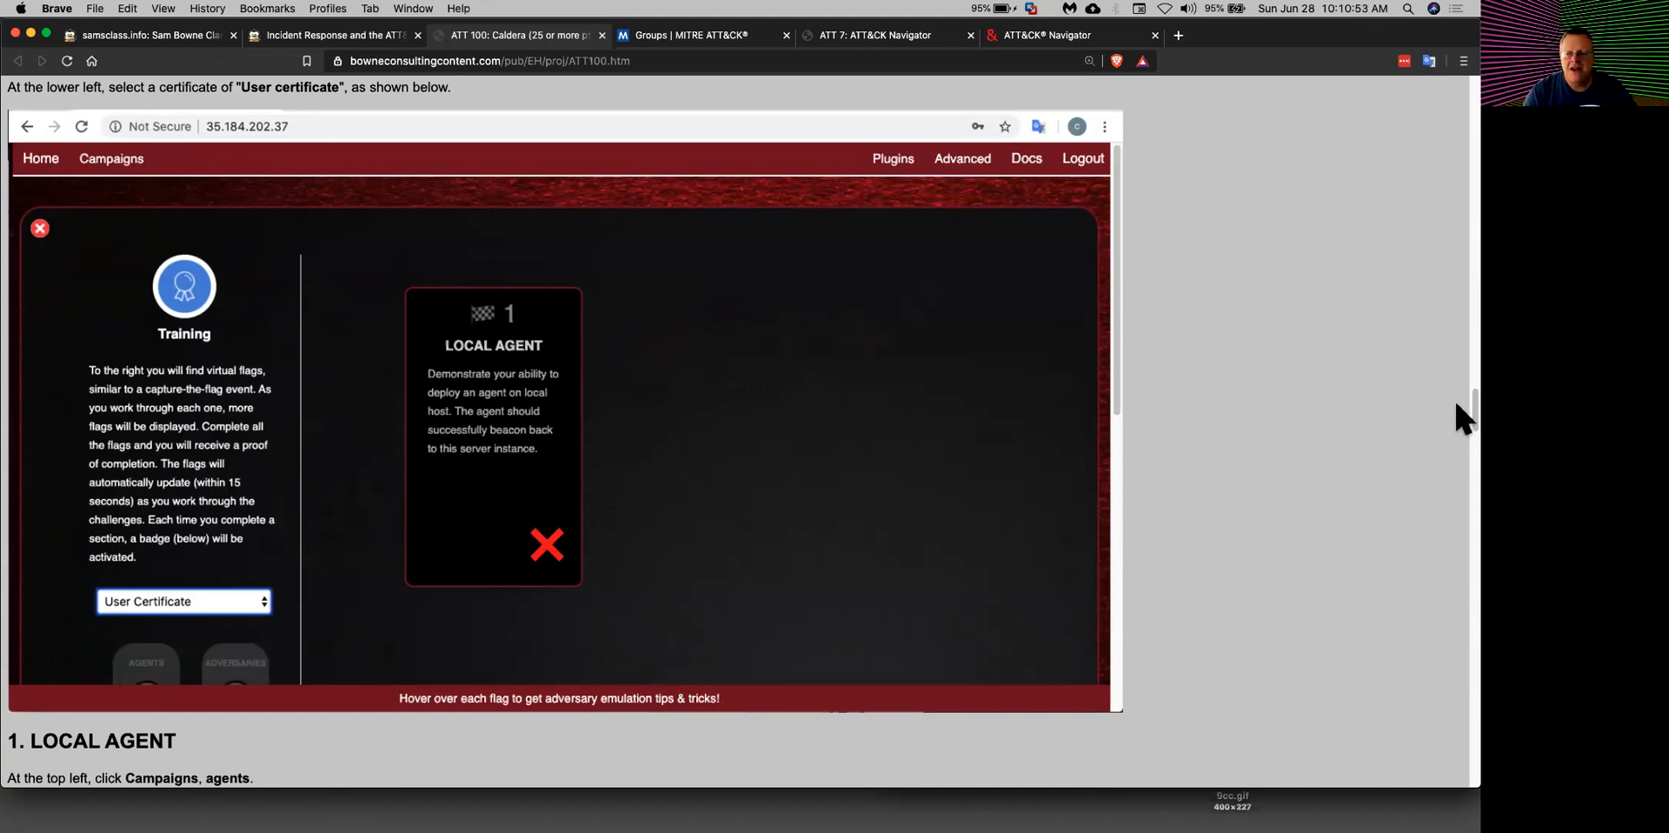
pyautogui.scroll(-3)
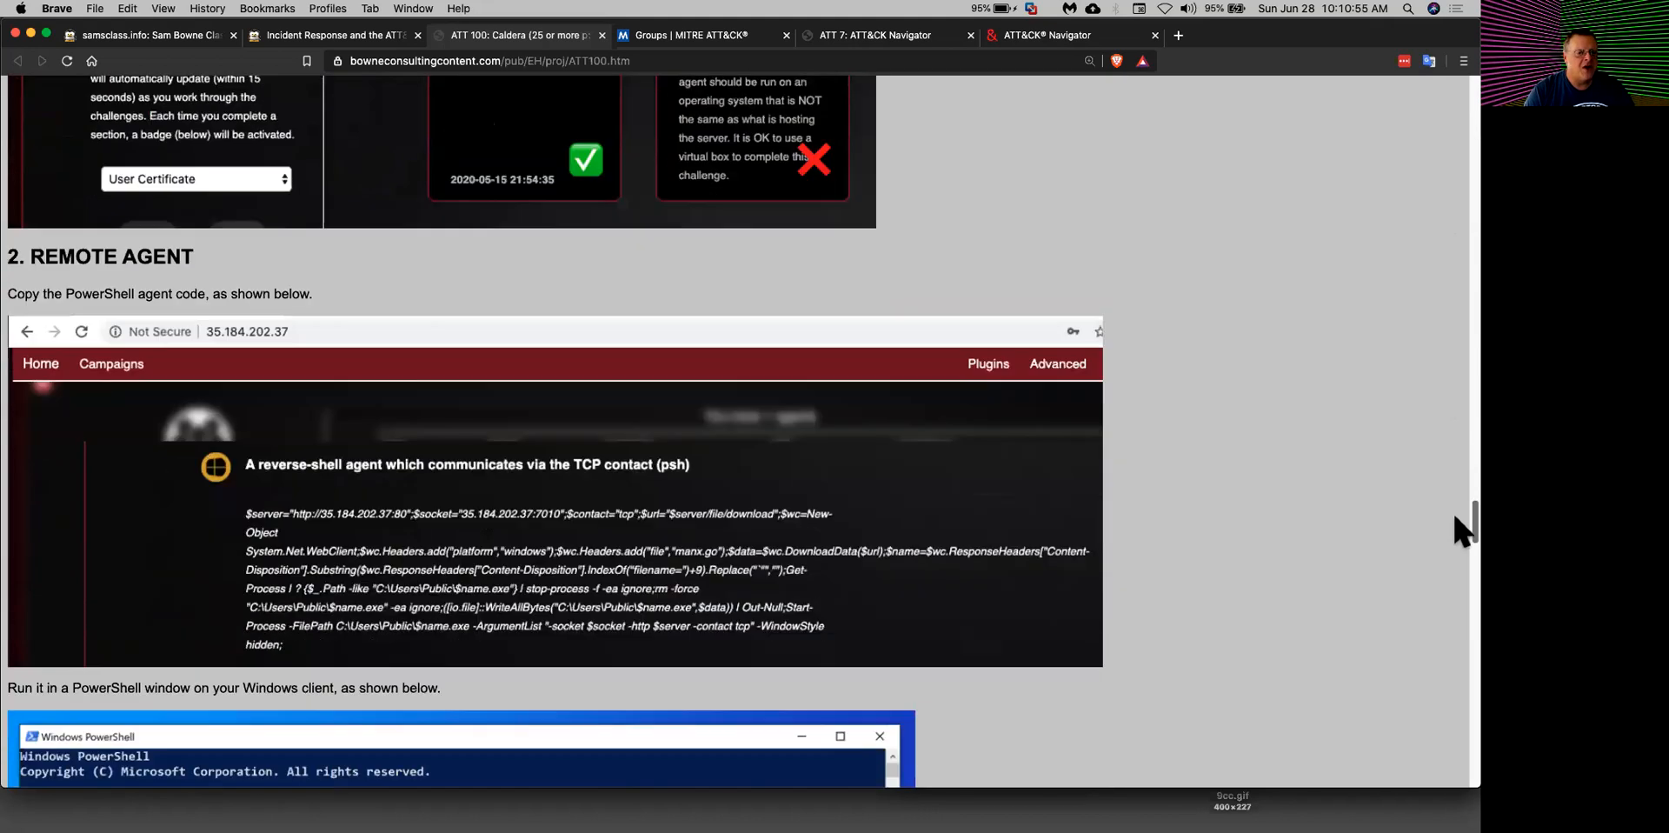
pyautogui.scroll(-3)
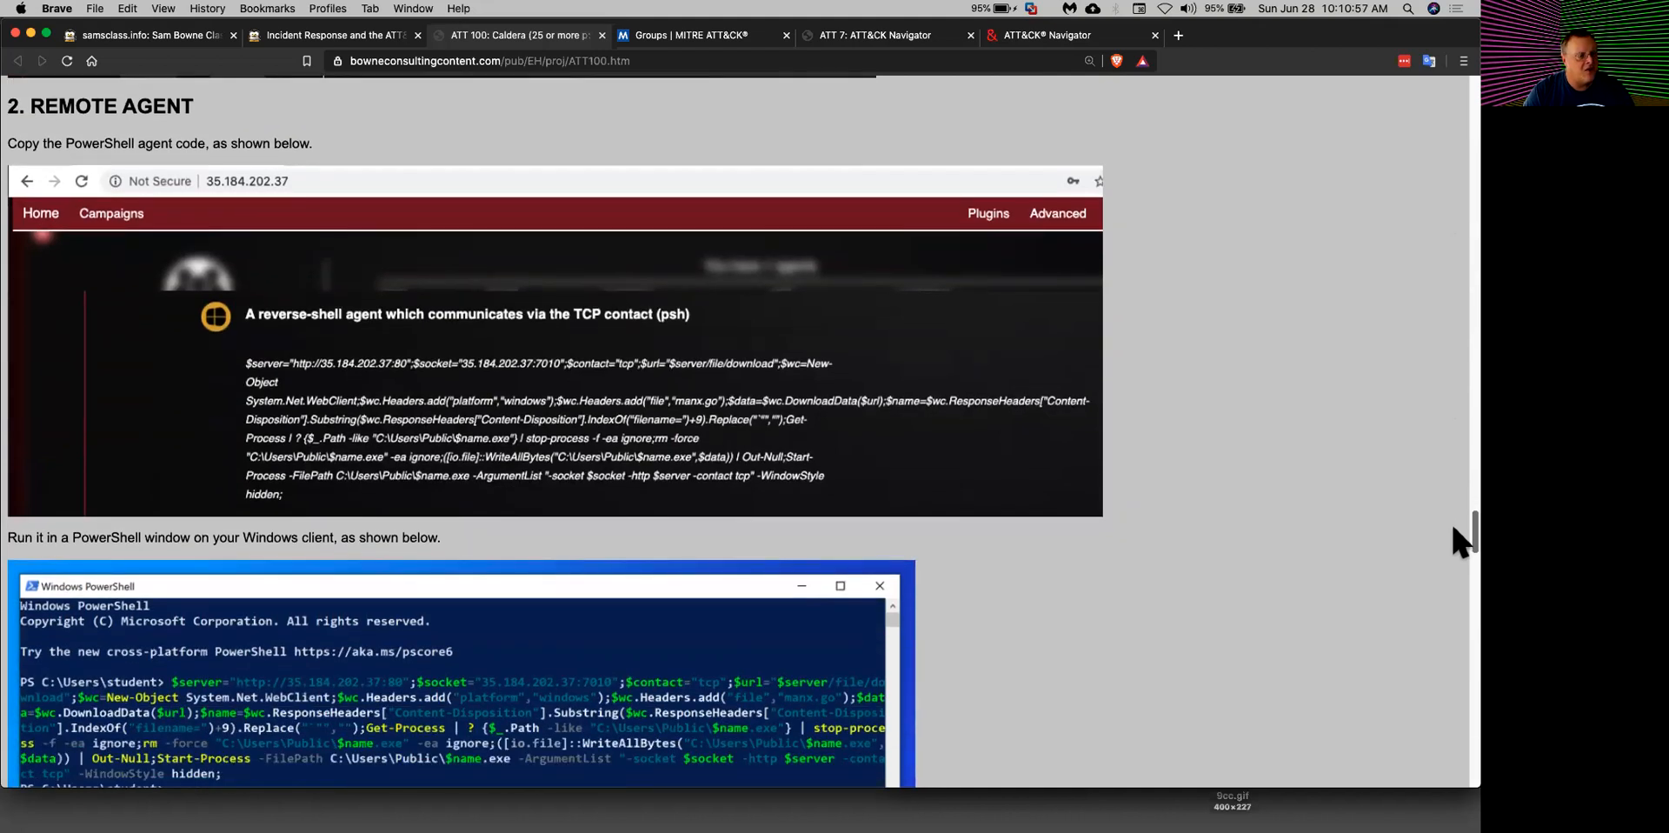
pyautogui.scroll(-3)
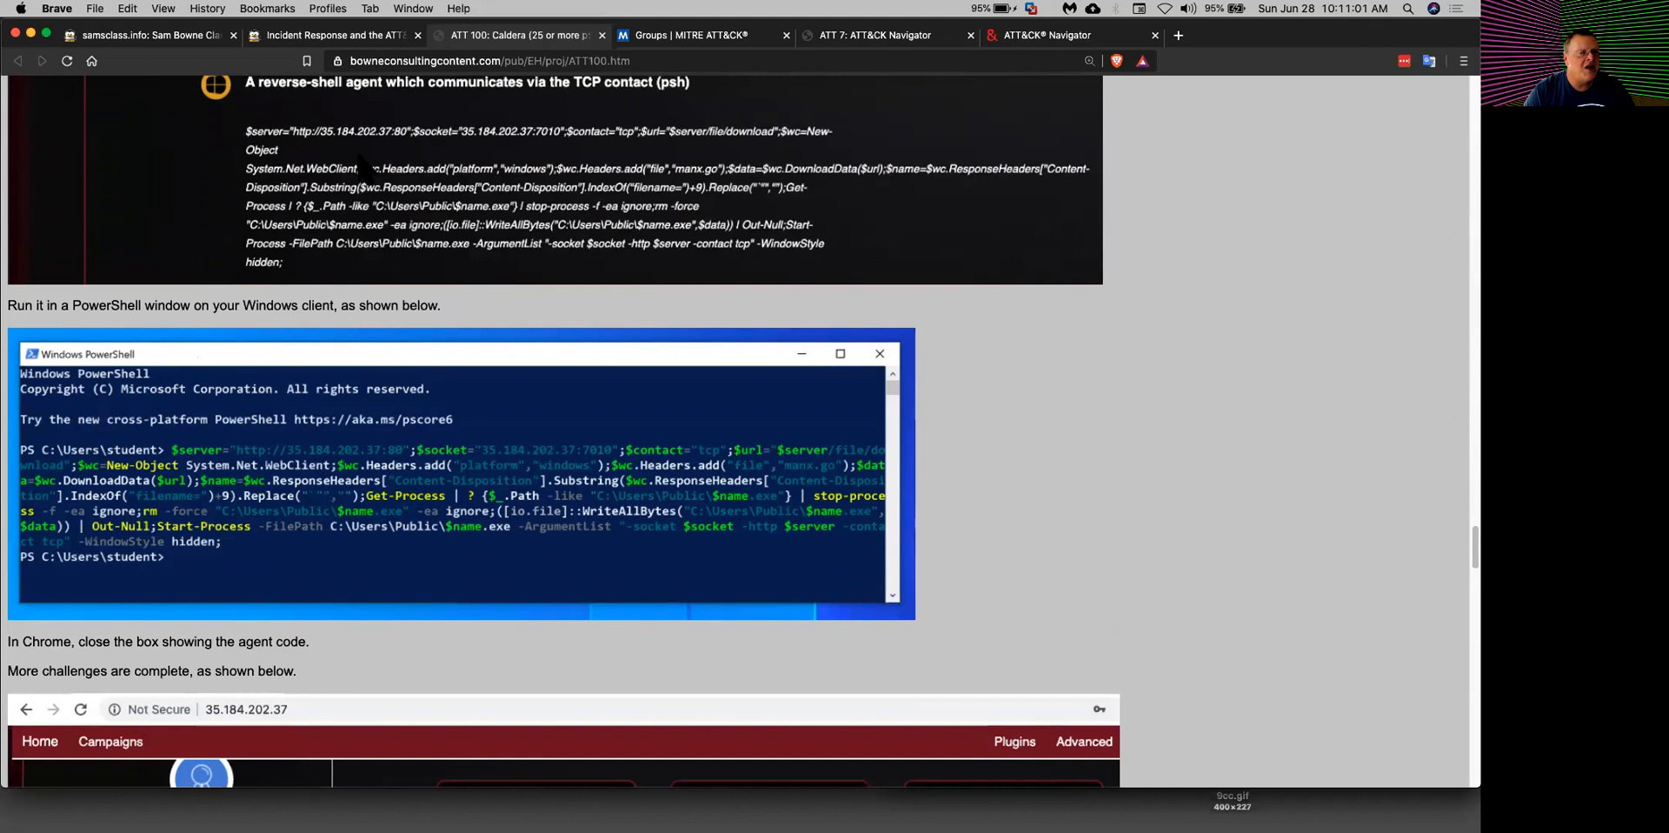
pyautogui.moveTo(320, 287)
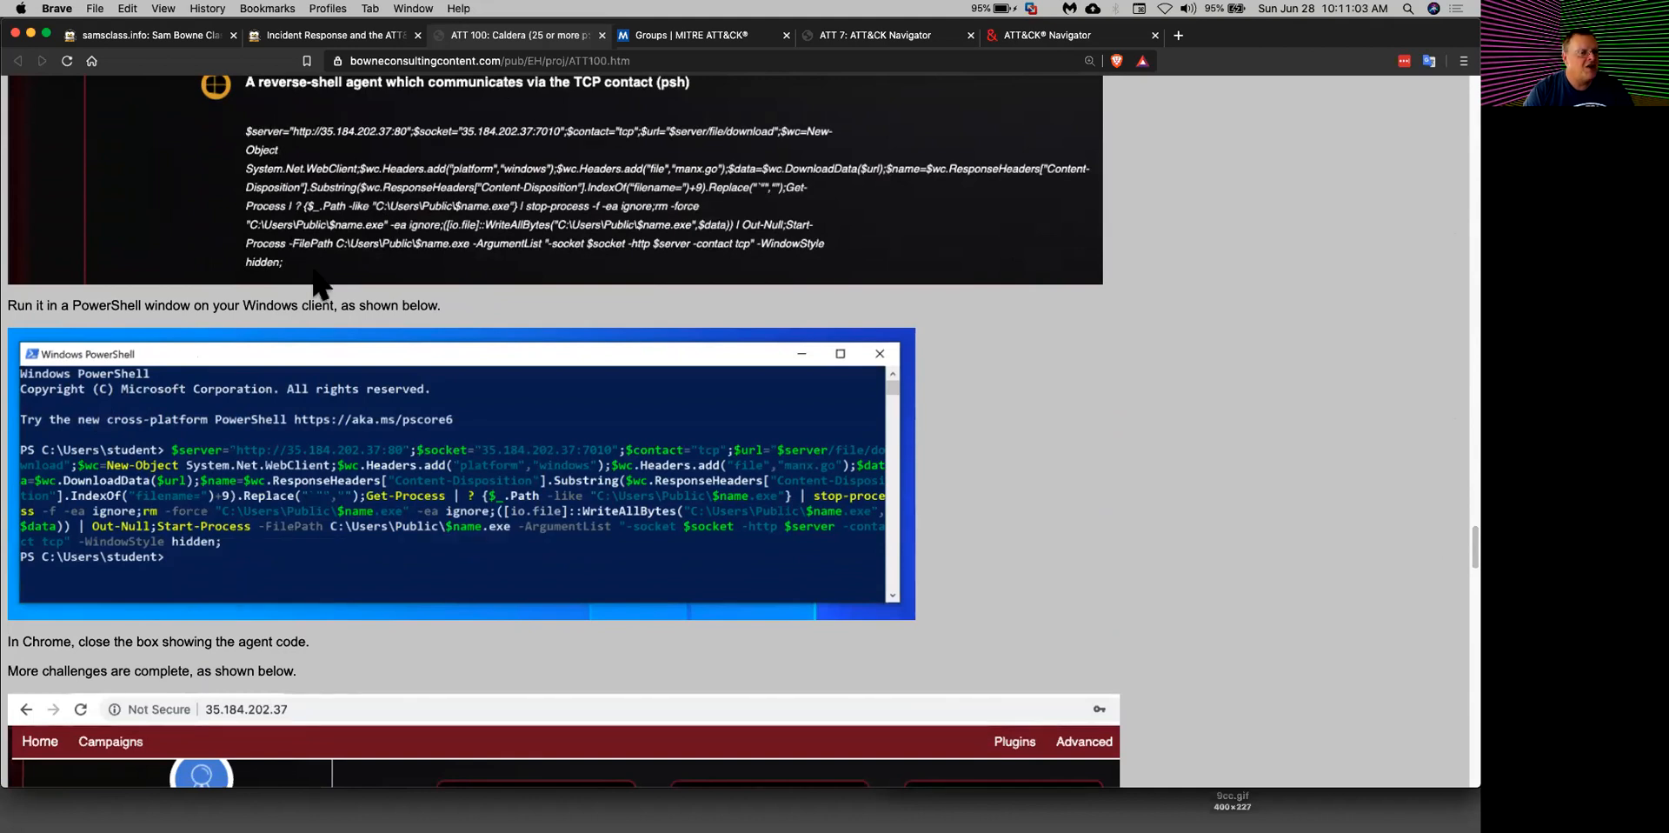
pyautogui.scroll(-3)
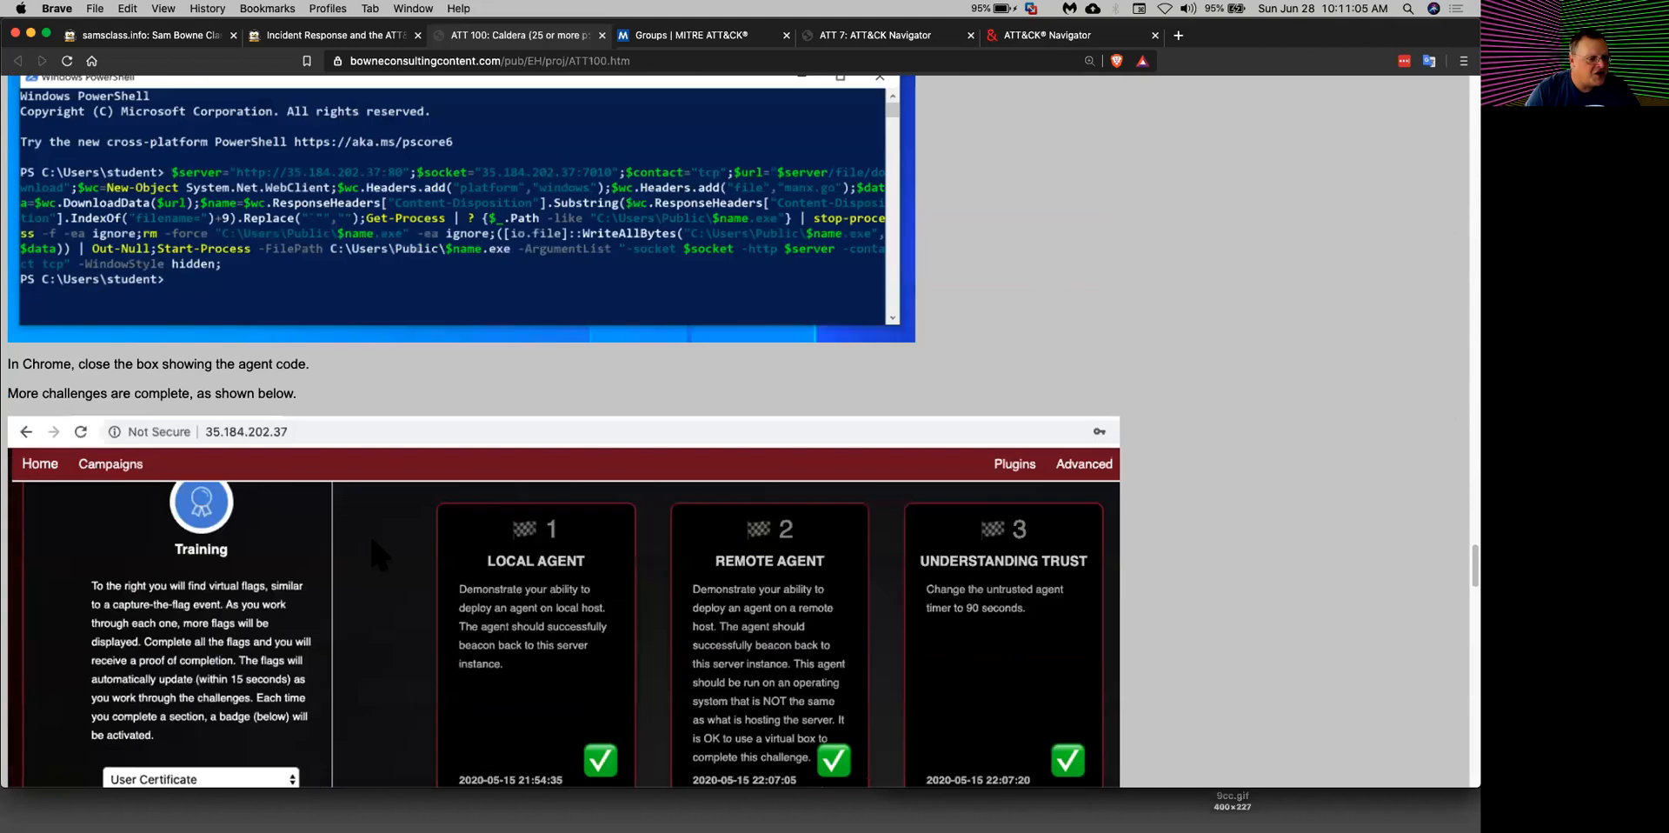
pyautogui.scroll(-3)
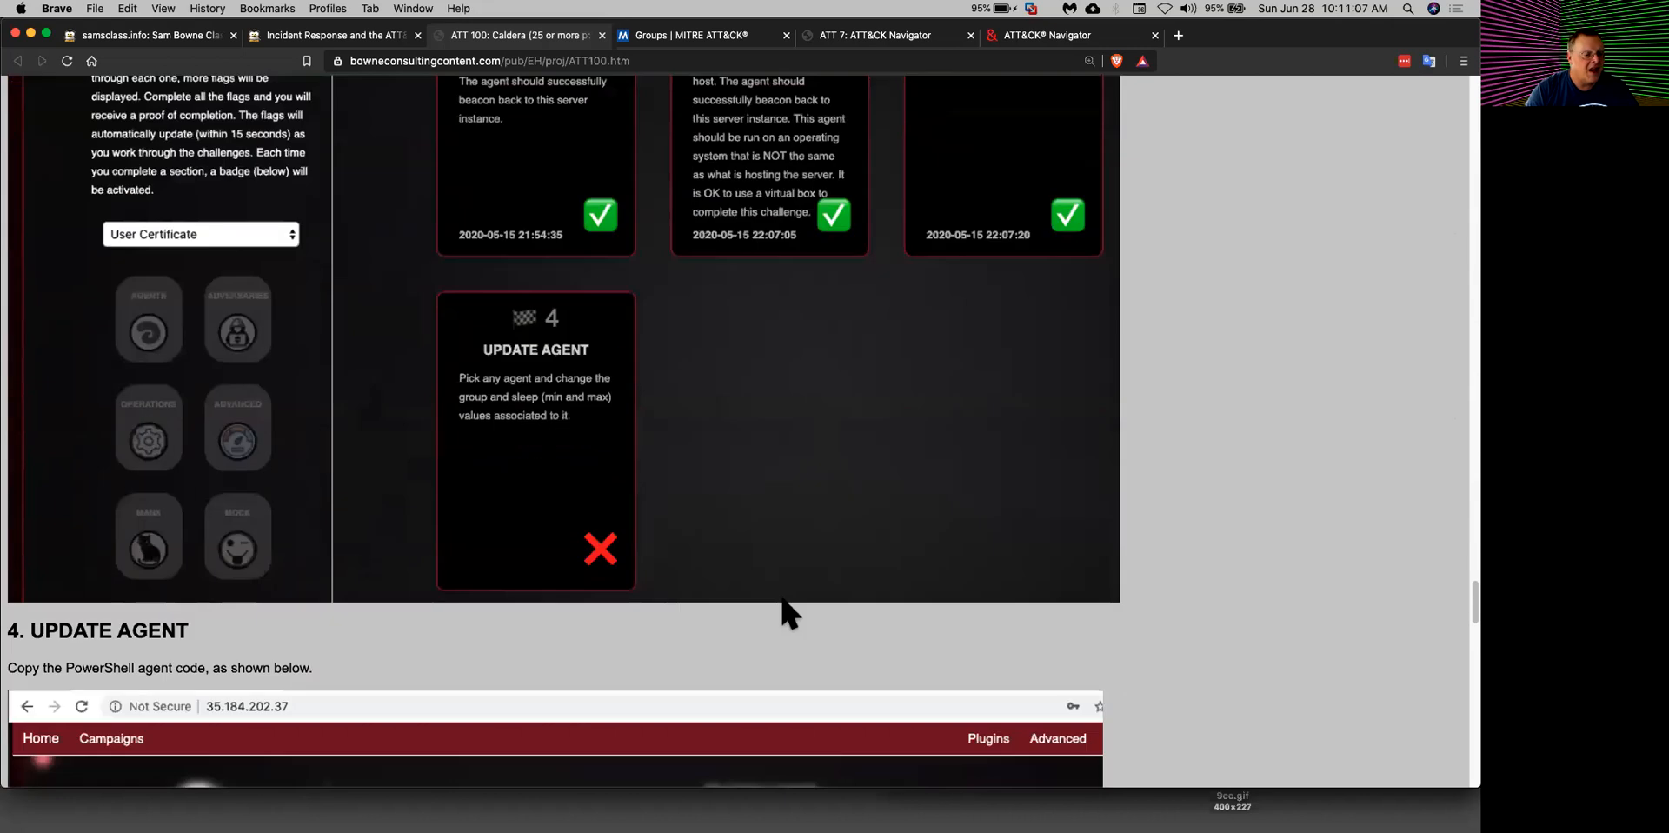
pyautogui.scroll(-3)
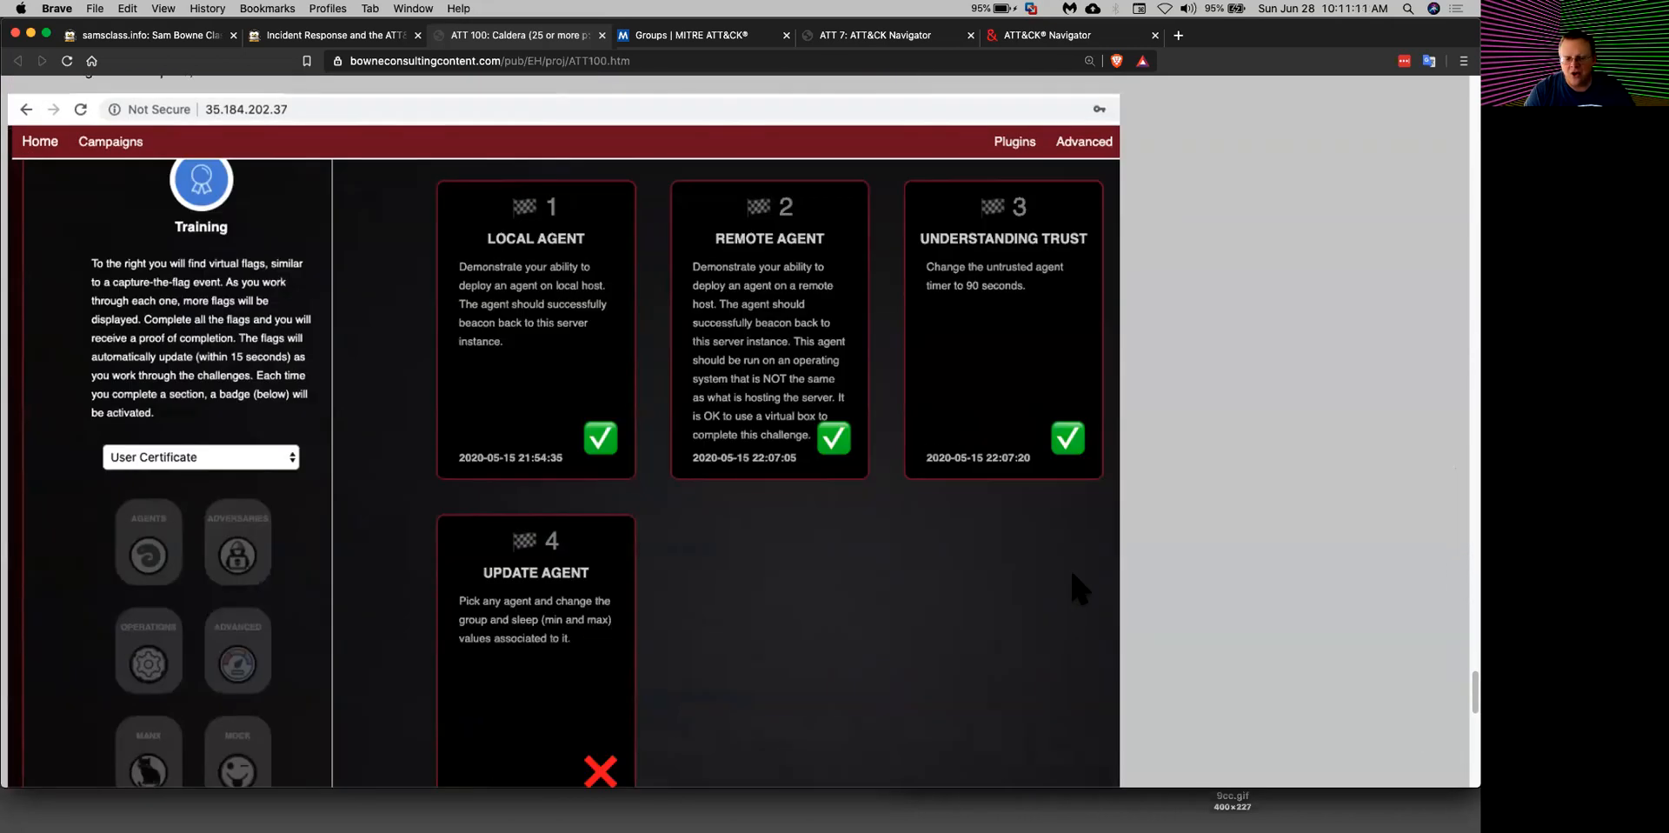
pyautogui.scroll(-3)
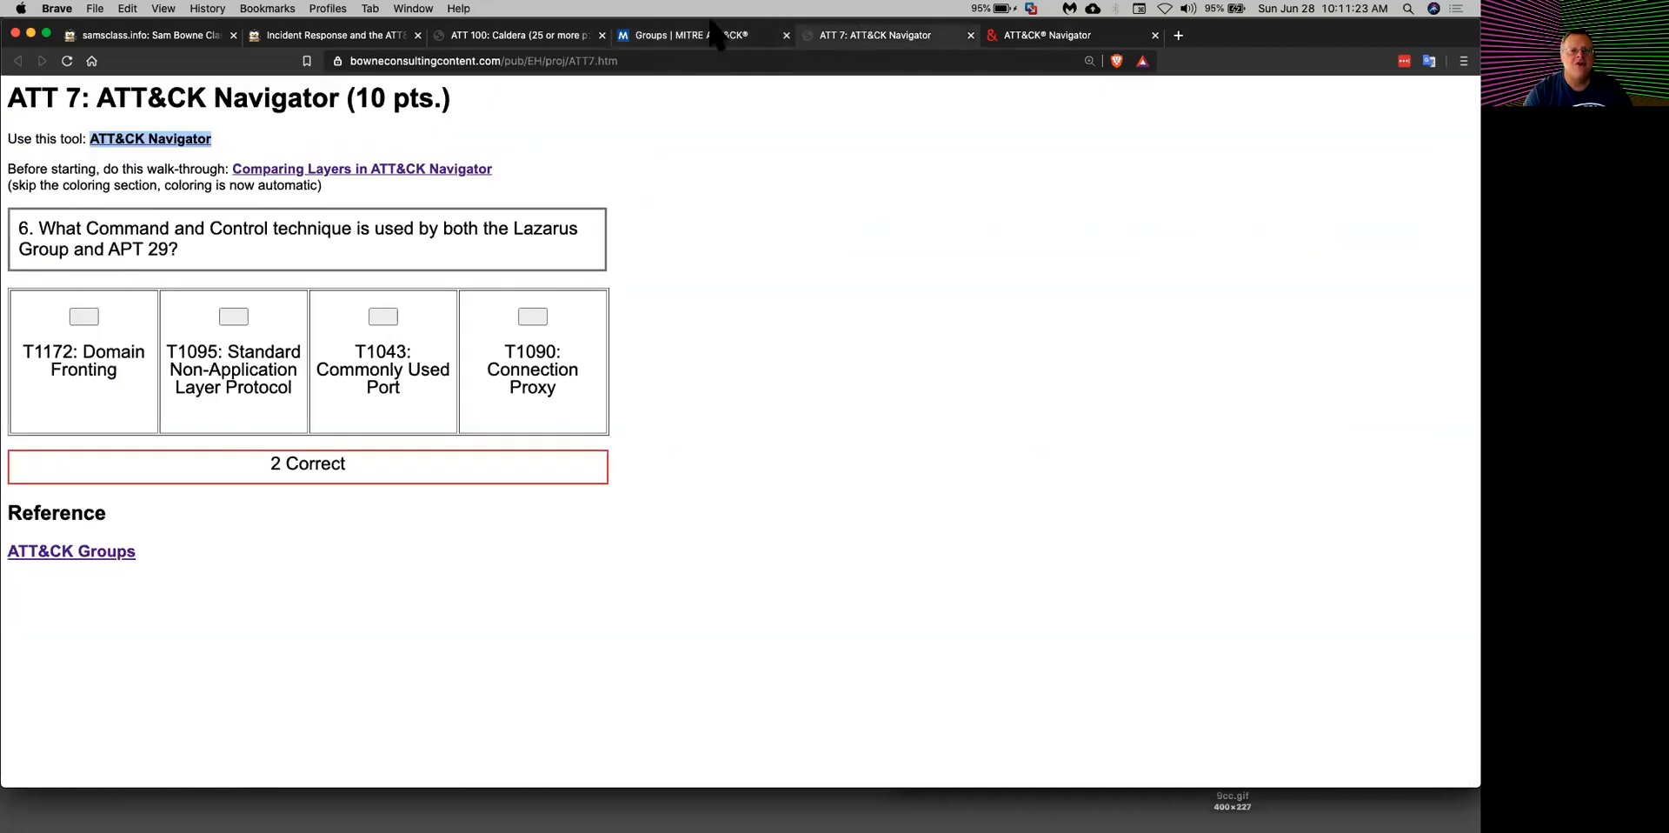
pyautogui.click(149, 35)
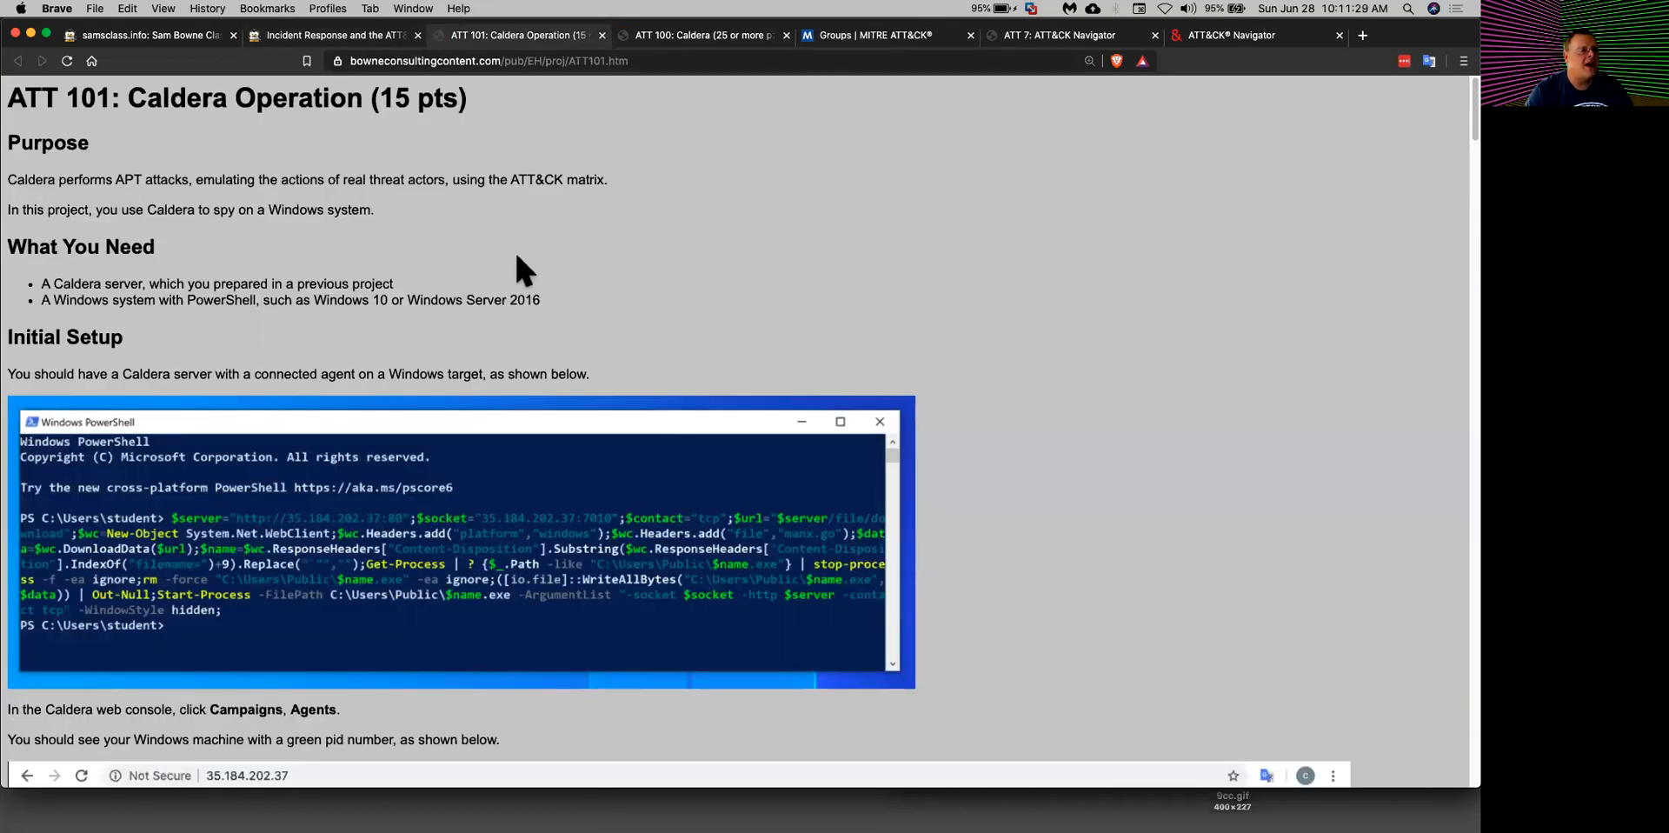
pyautogui.moveTo(1468, 129)
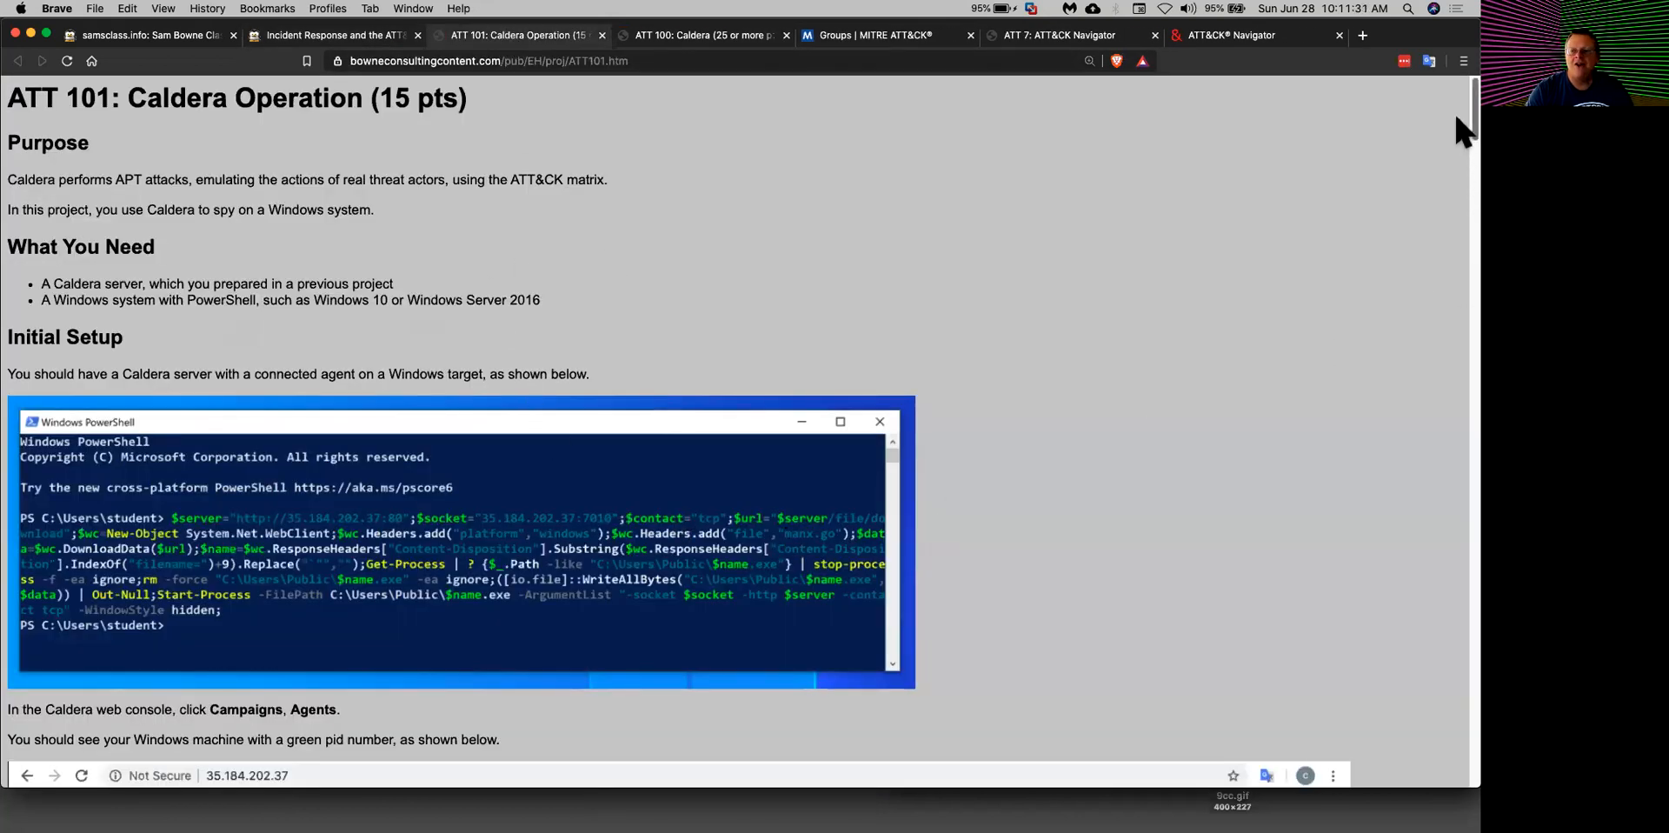
# Step: Scroll through Initial Setup, Putting Loot on the Target System and the Super Spy adversary profile
pyautogui.scroll(-3)
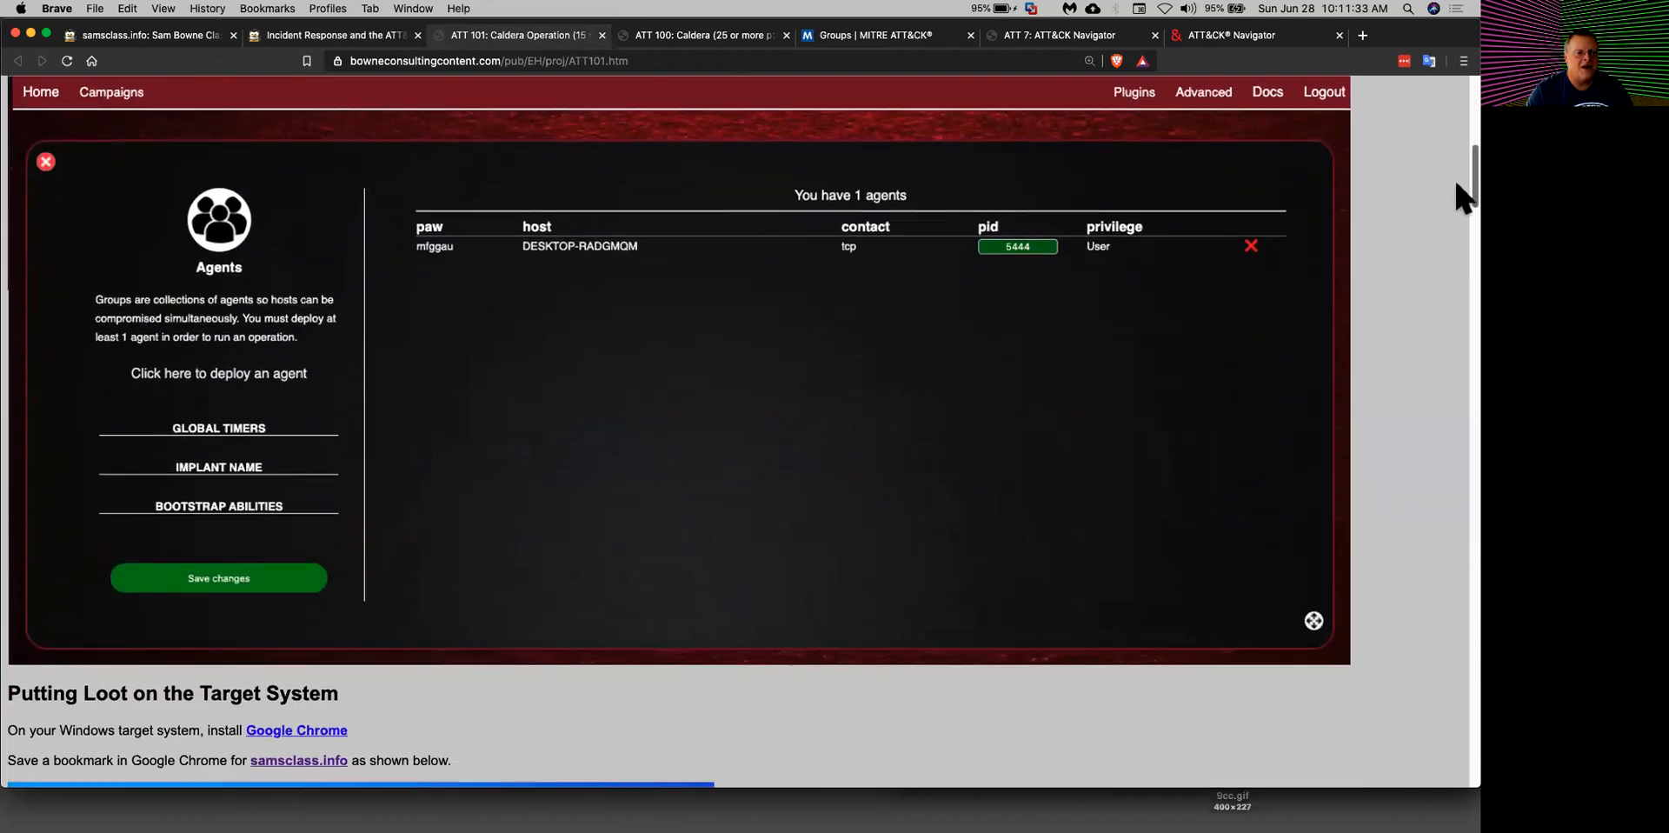
pyautogui.moveTo(1017, 271)
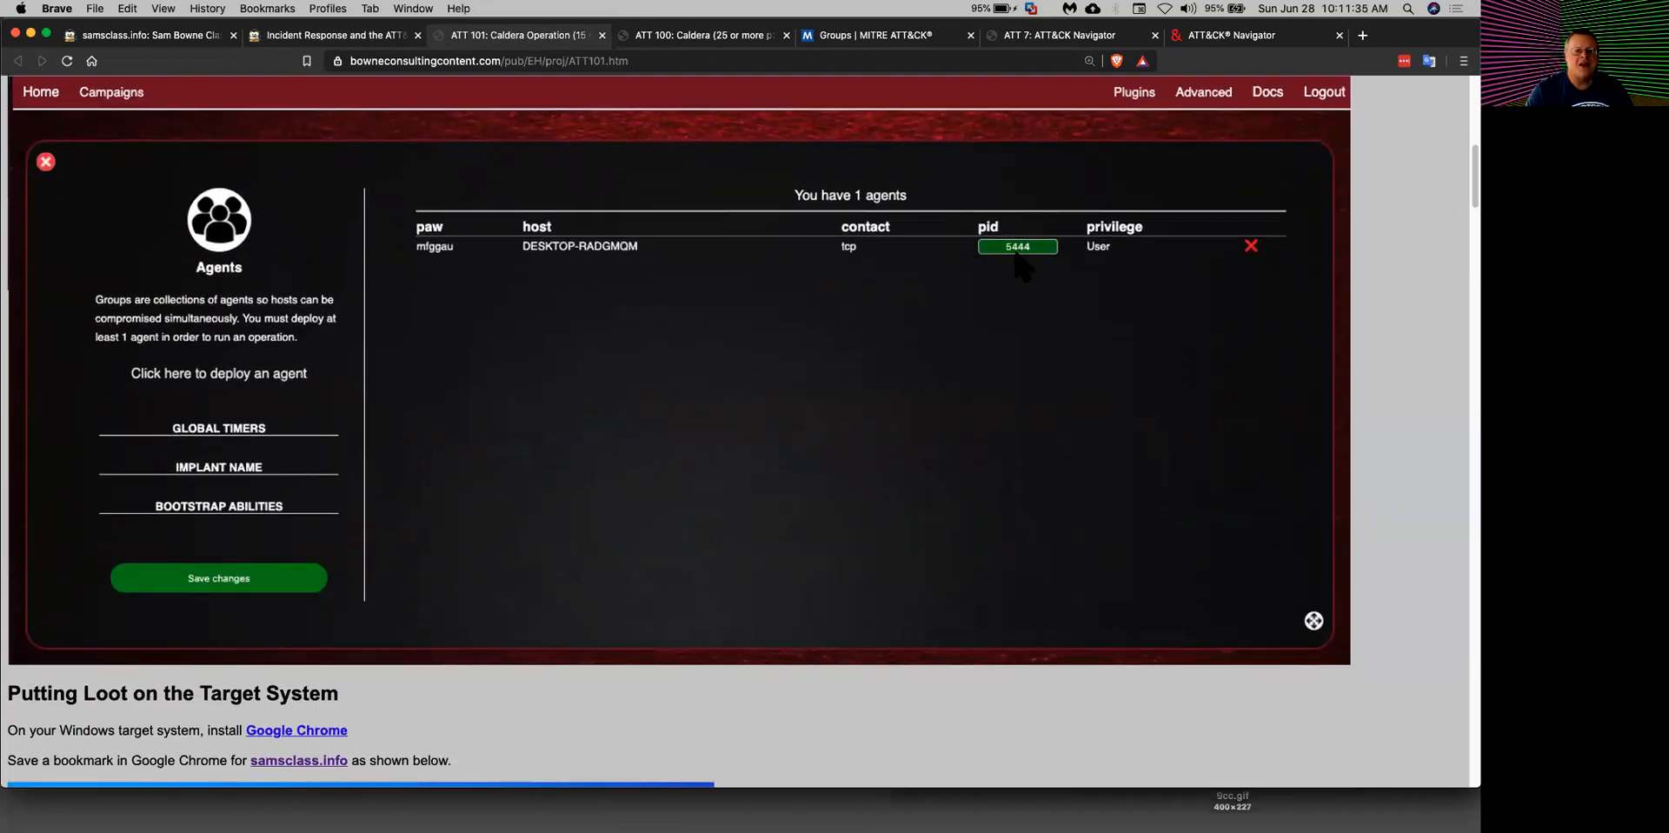
pyautogui.moveTo(1464, 191)
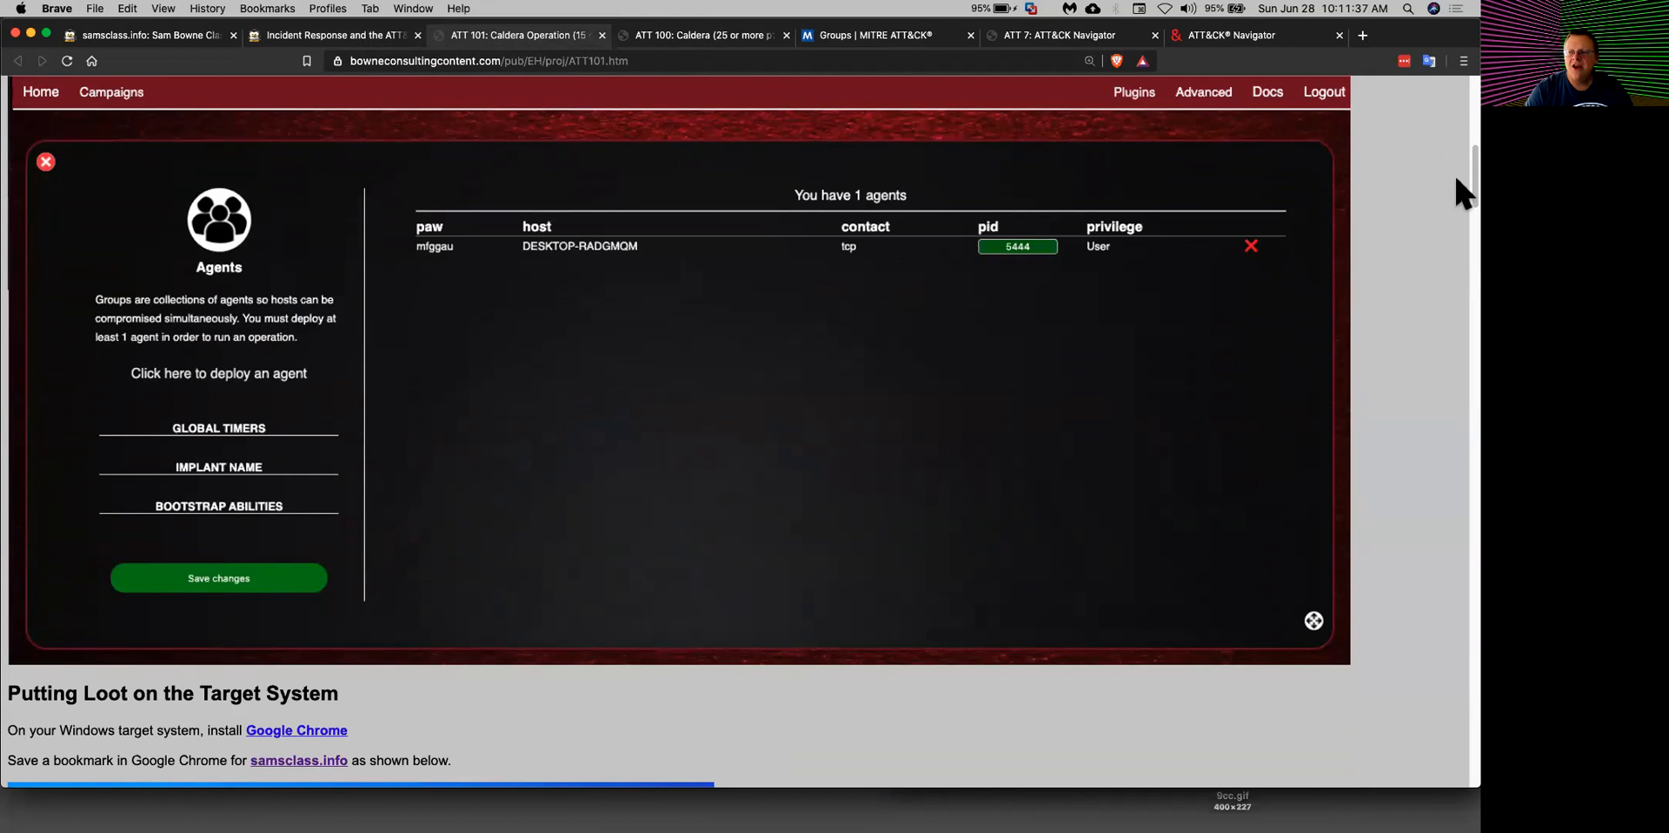
pyautogui.scroll(-3)
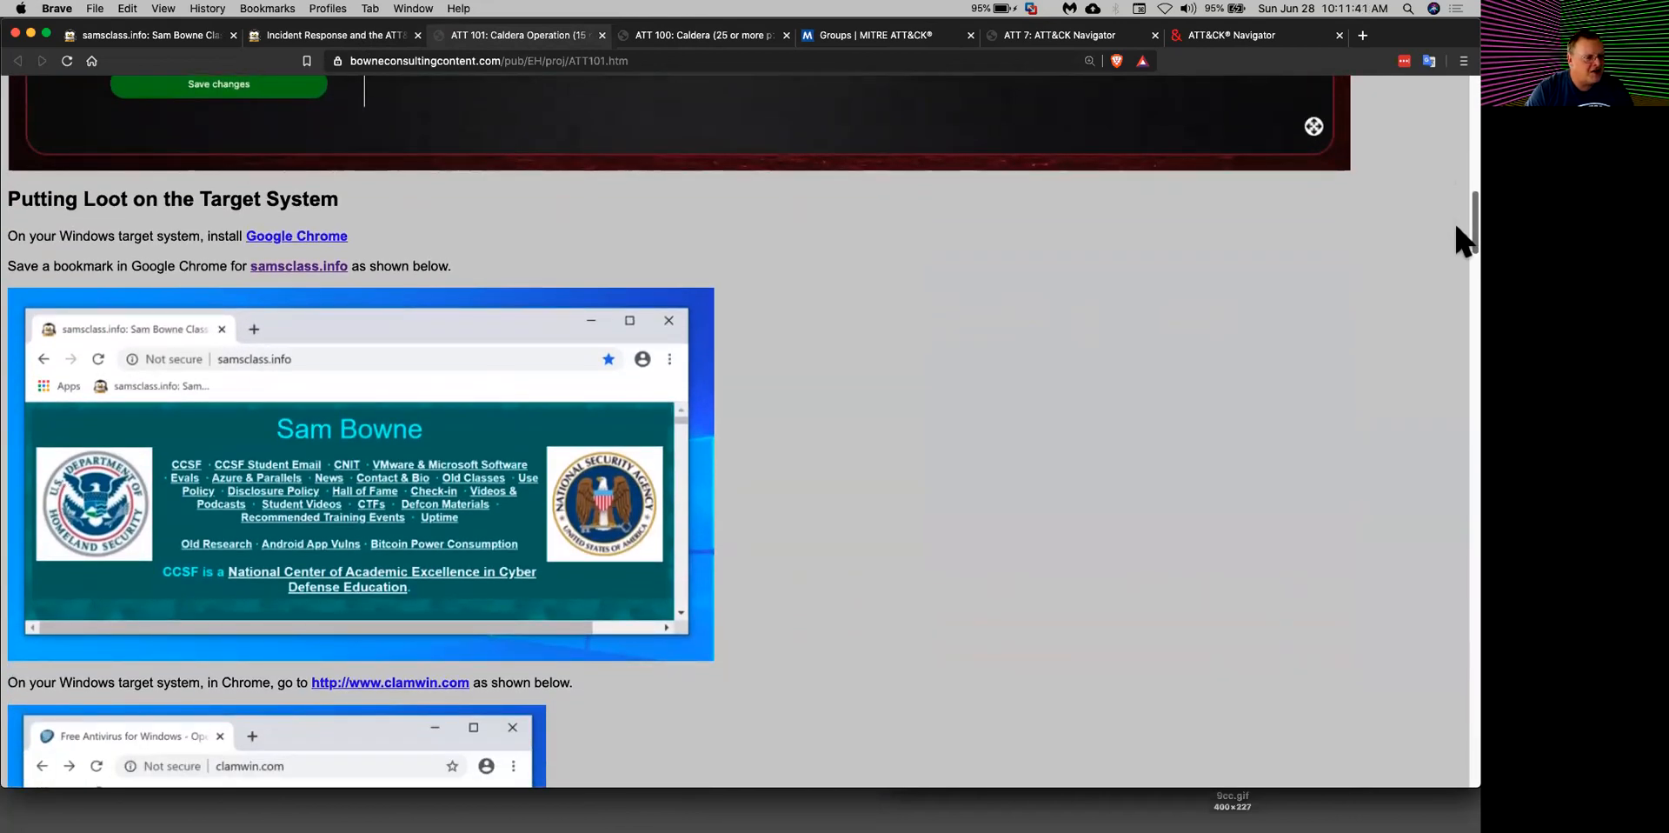
pyautogui.scroll(-3)
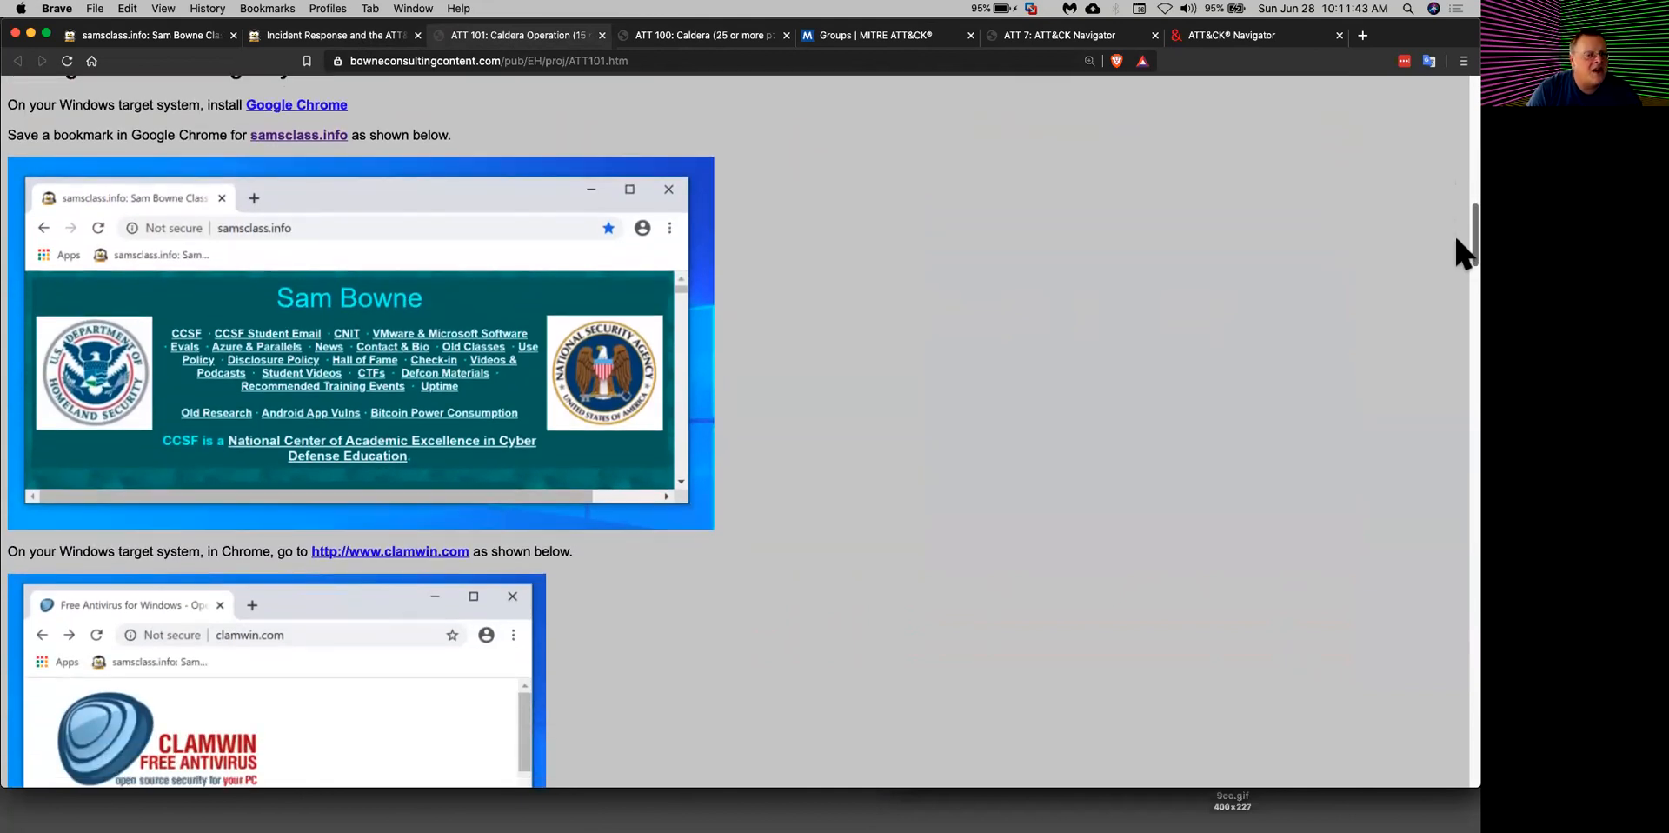
pyautogui.scroll(-3)
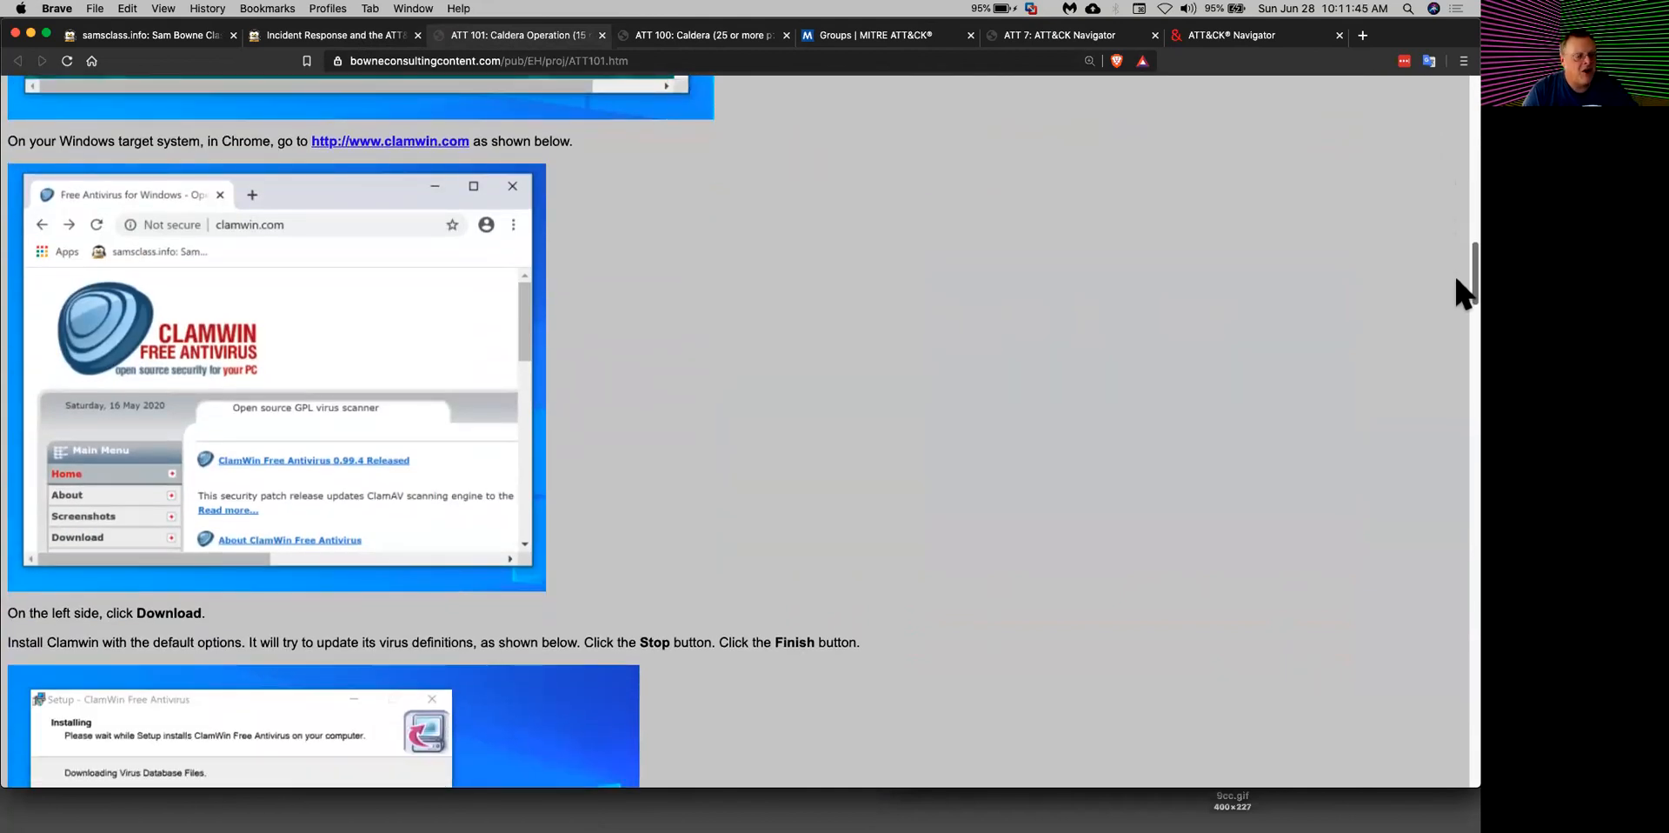
pyautogui.scroll(-3)
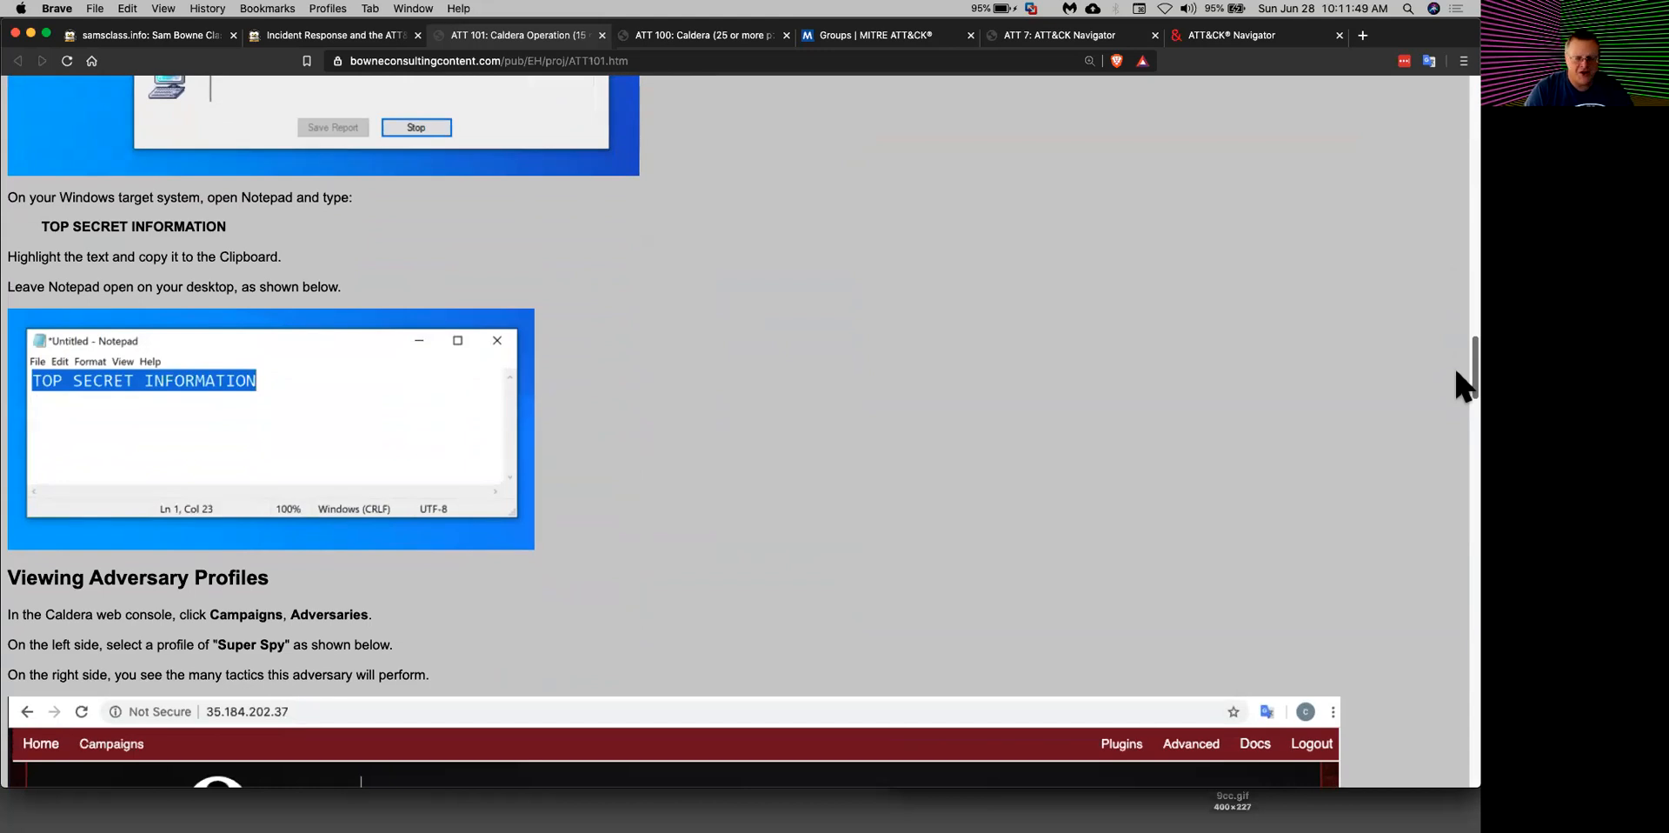
pyautogui.scroll(-3)
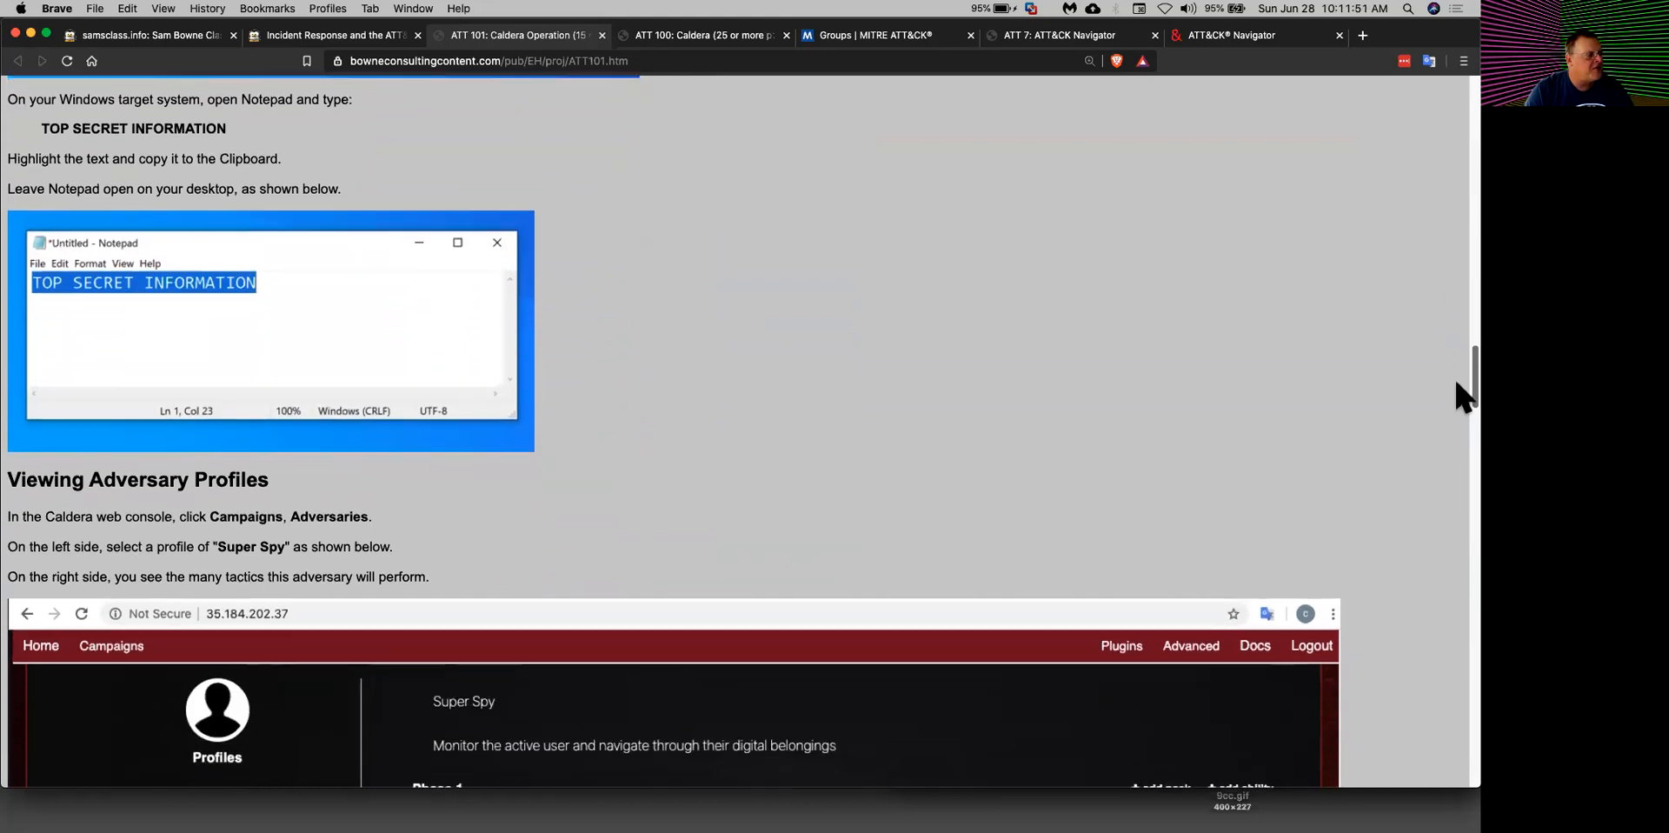
pyautogui.scroll(-3)
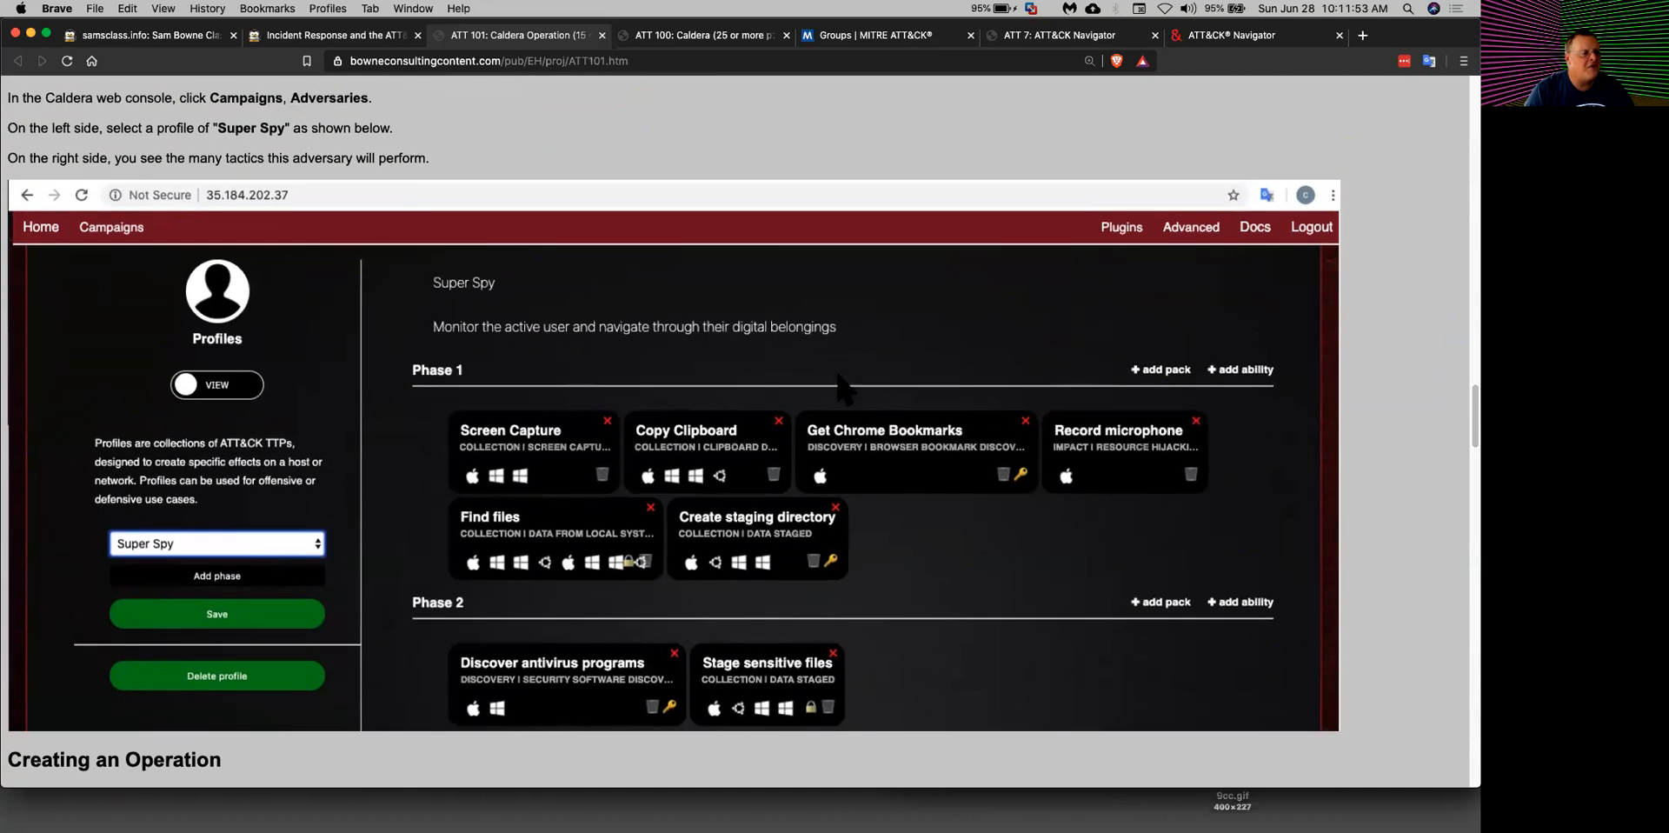
pyautogui.moveTo(306, 532)
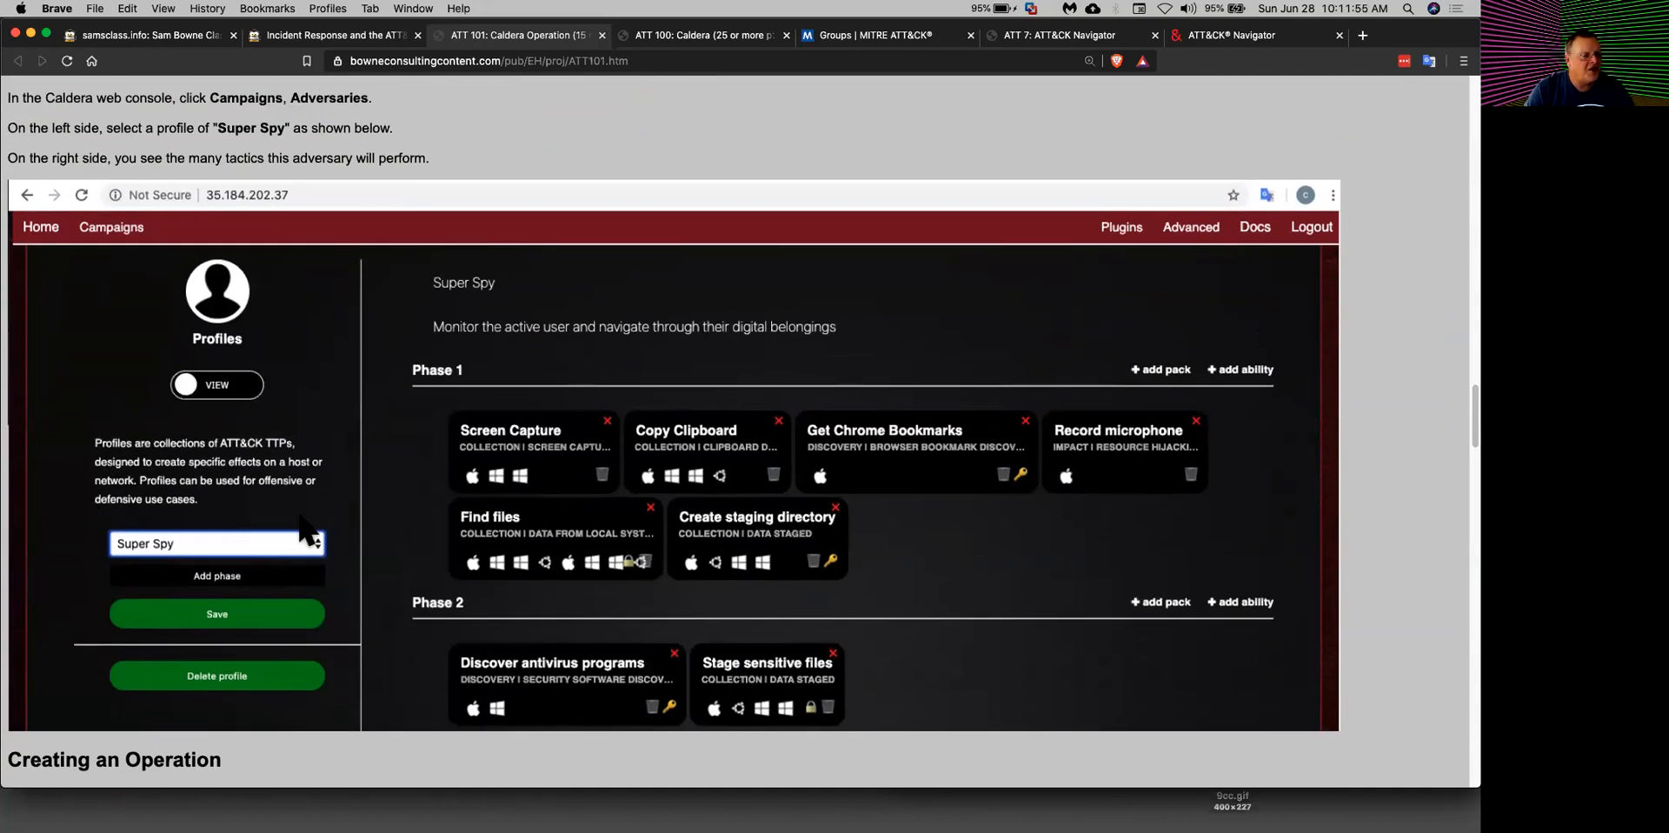
pyautogui.moveTo(402, 496)
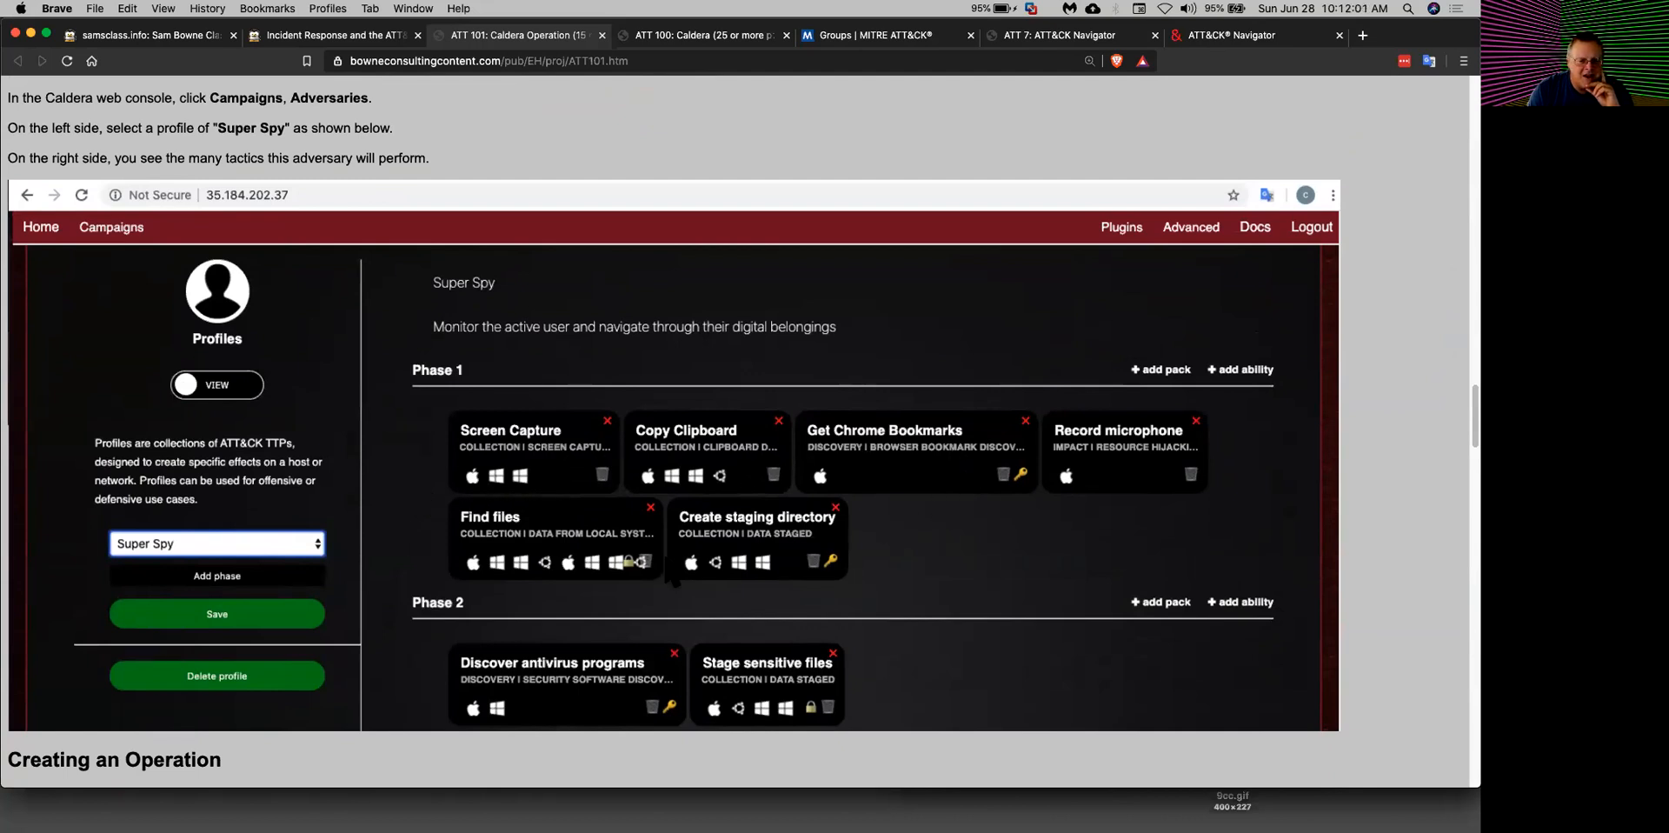
pyautogui.scroll(-3)
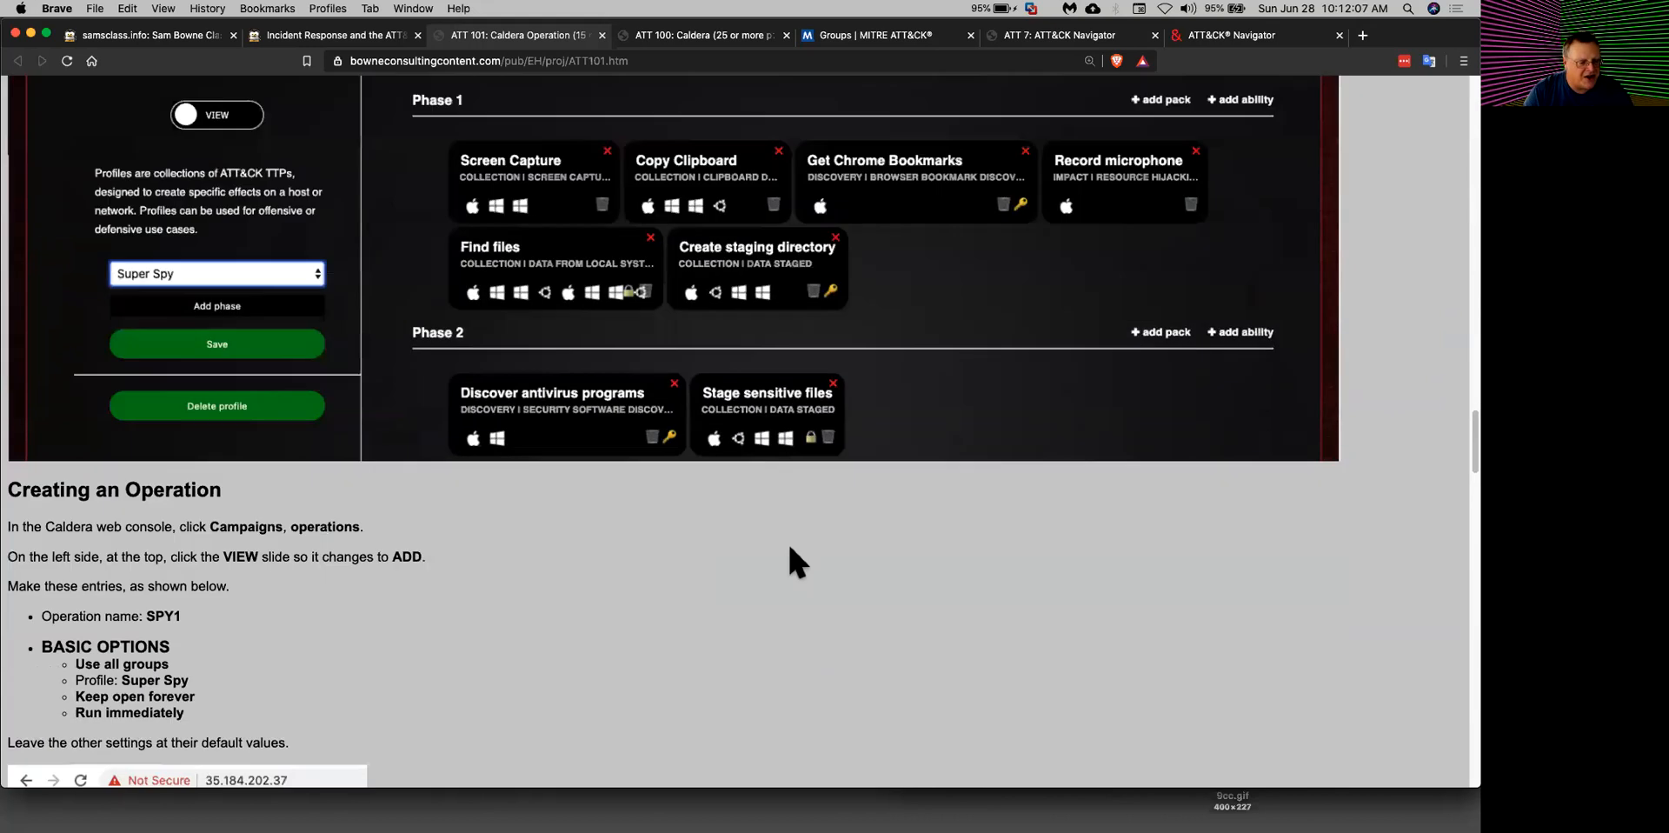
# Step: Scroll through Creating an Operation and the SPY1 operation results to Viewing the Screenshot
pyautogui.scroll(-3)
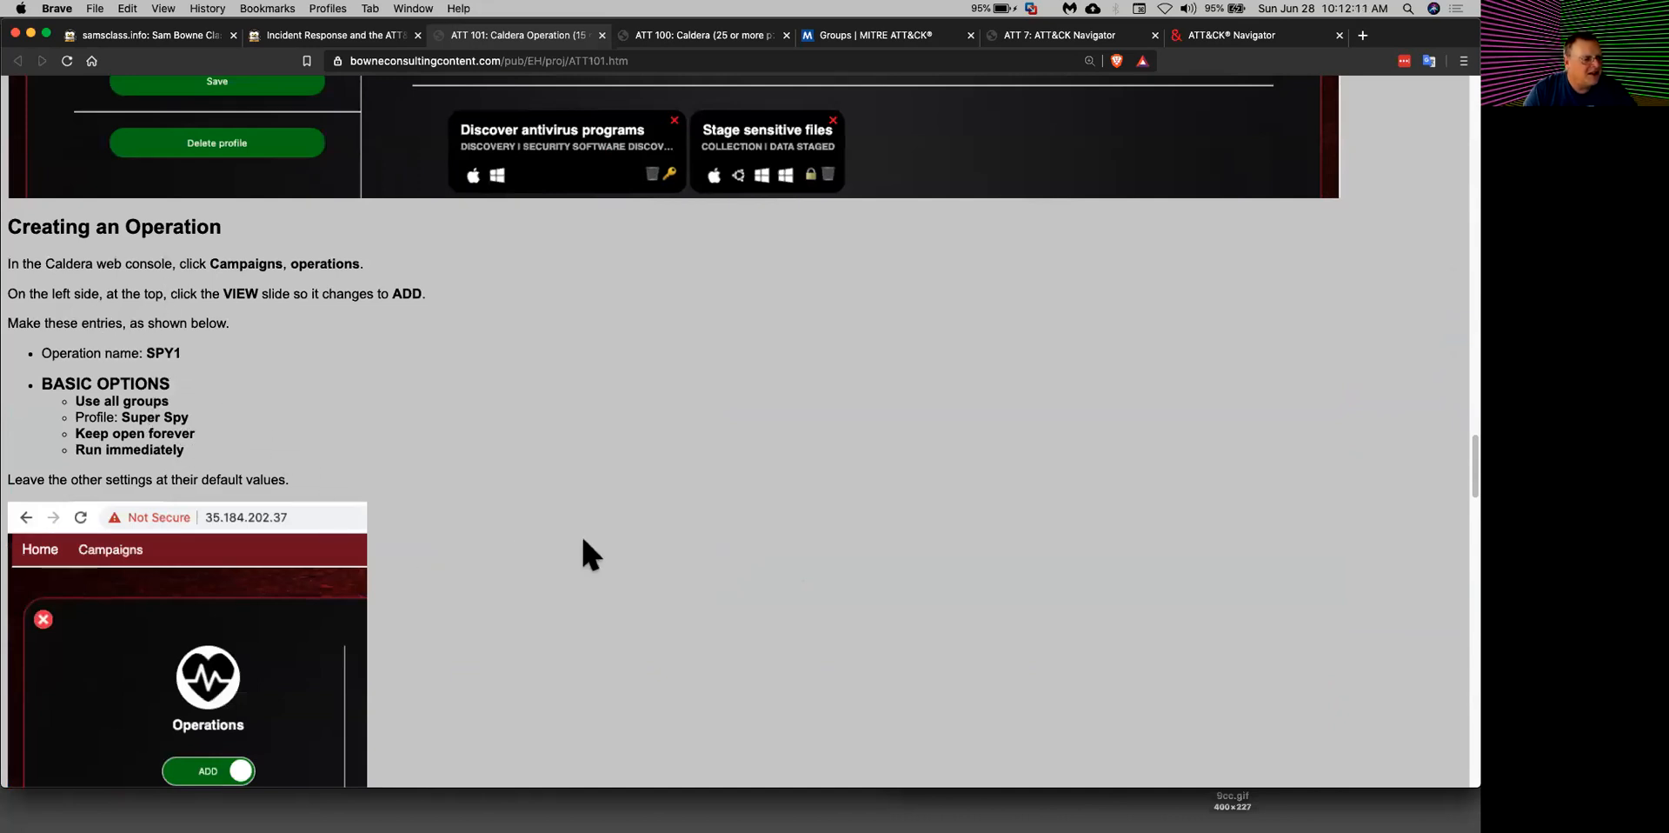
pyautogui.scroll(-3)
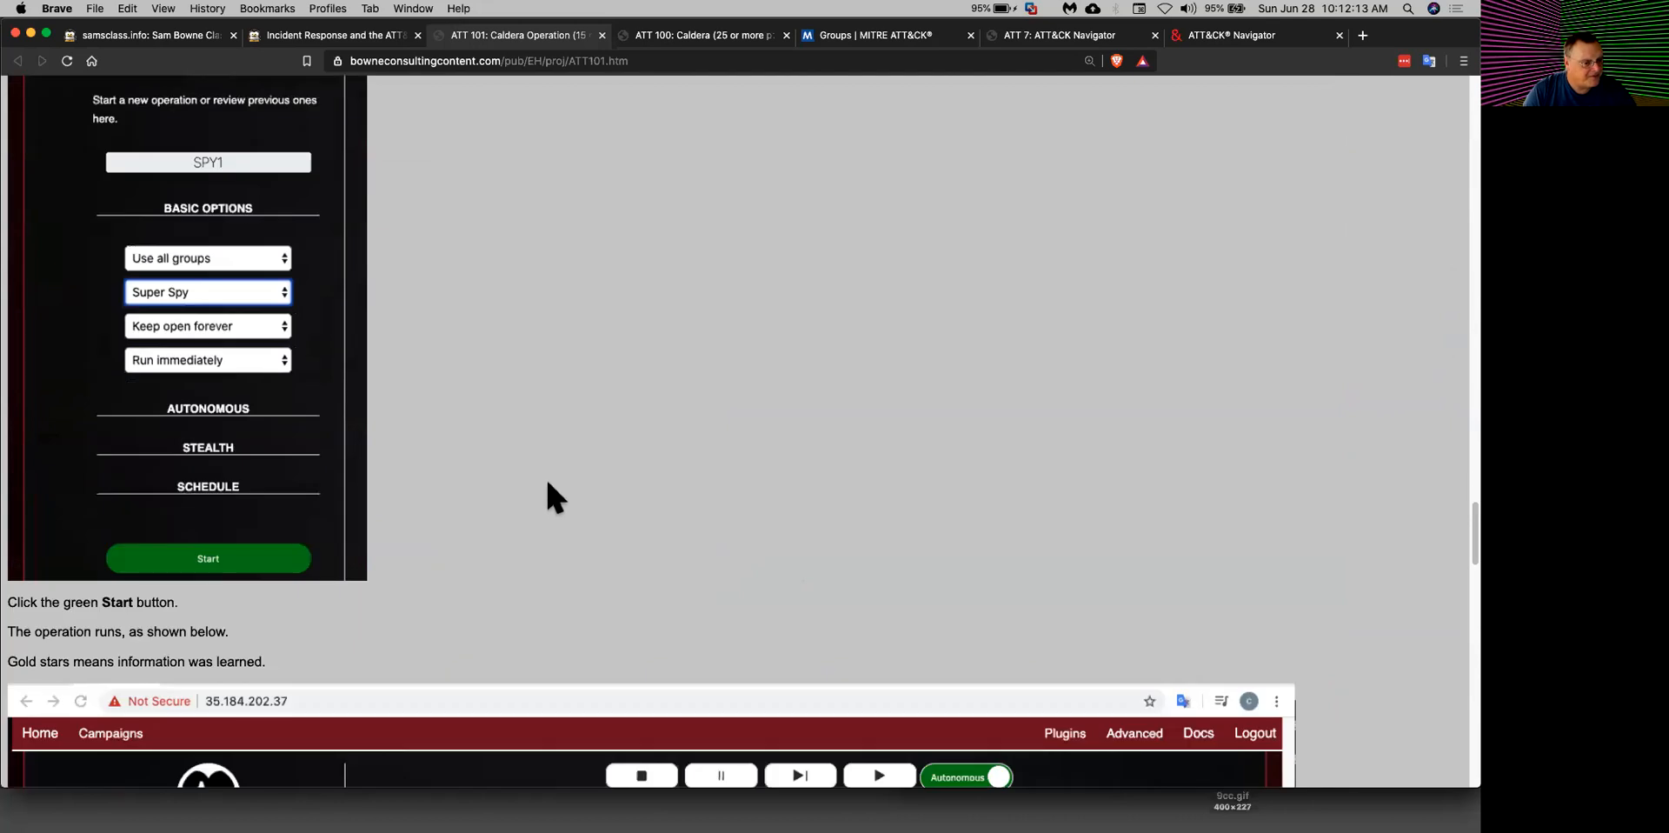
pyautogui.scroll(-3)
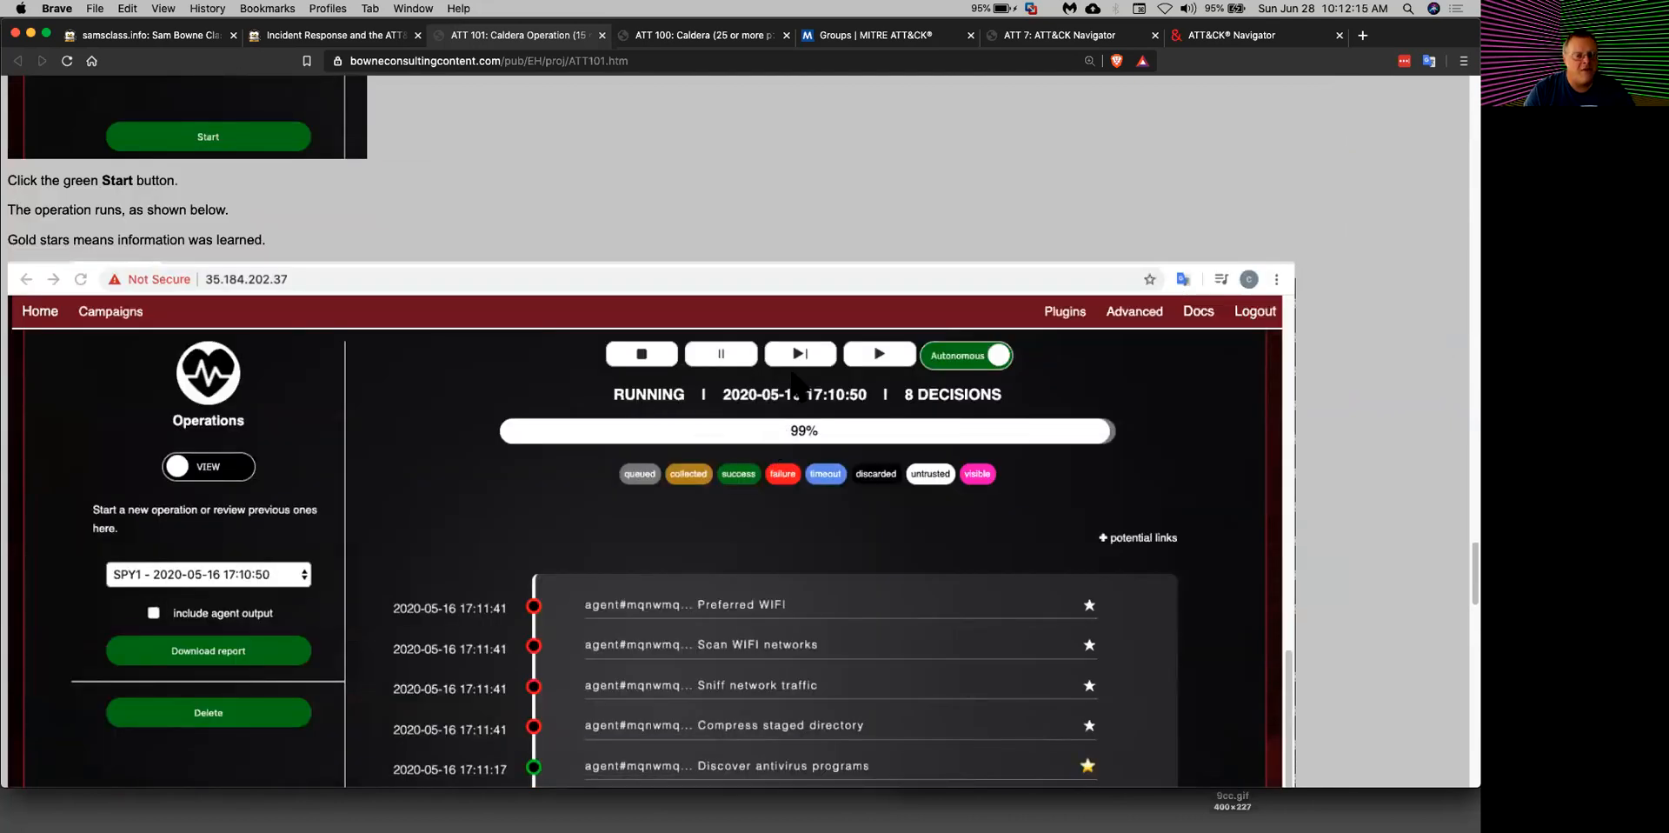
pyautogui.moveTo(828, 523)
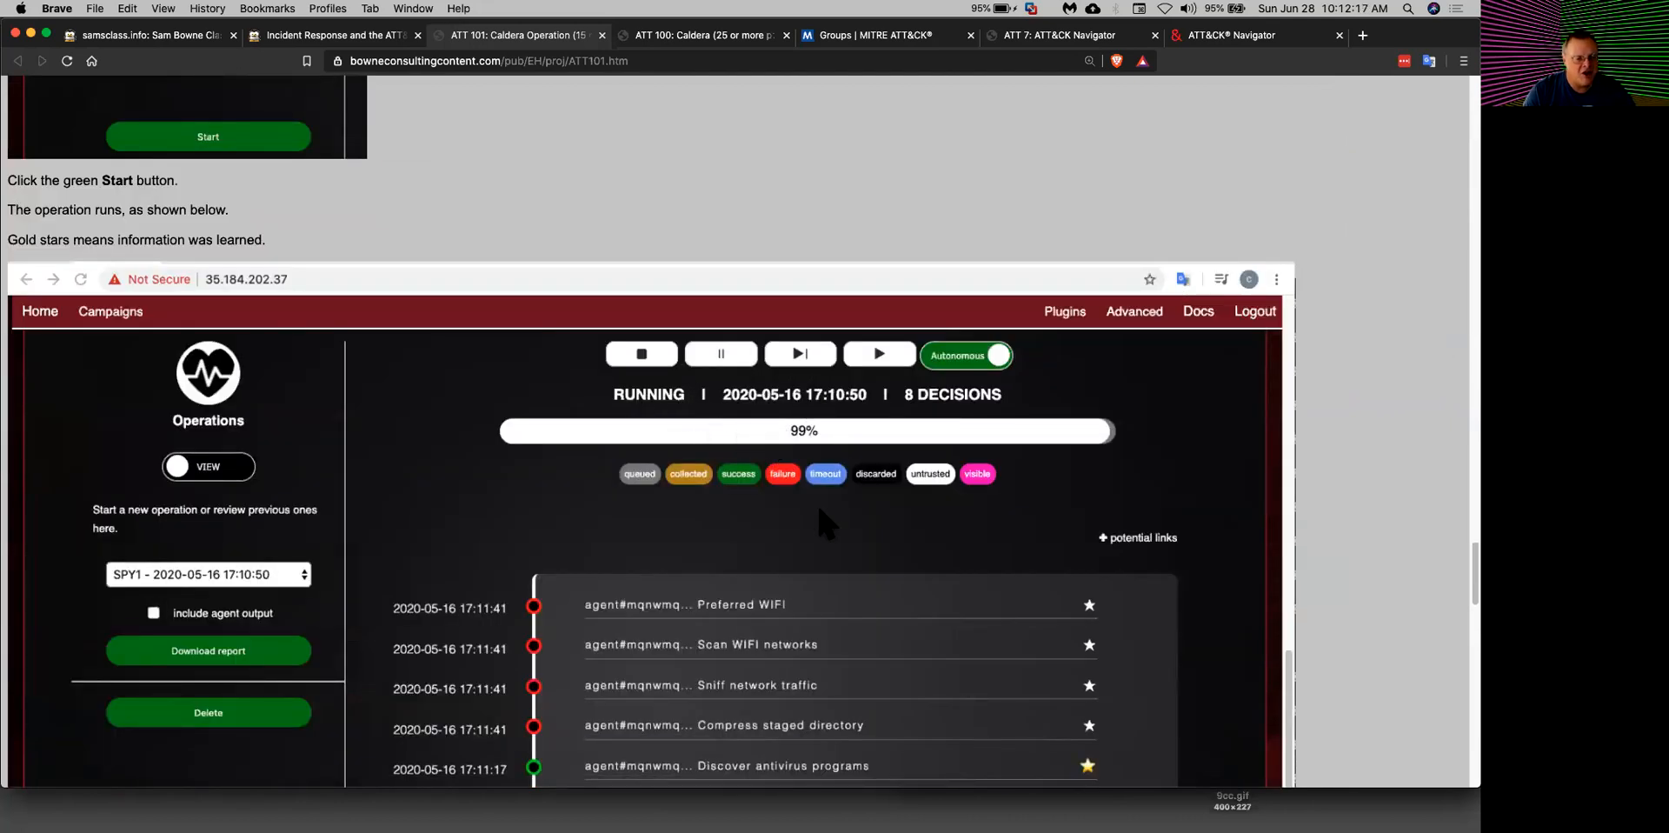
pyautogui.scroll(-3)
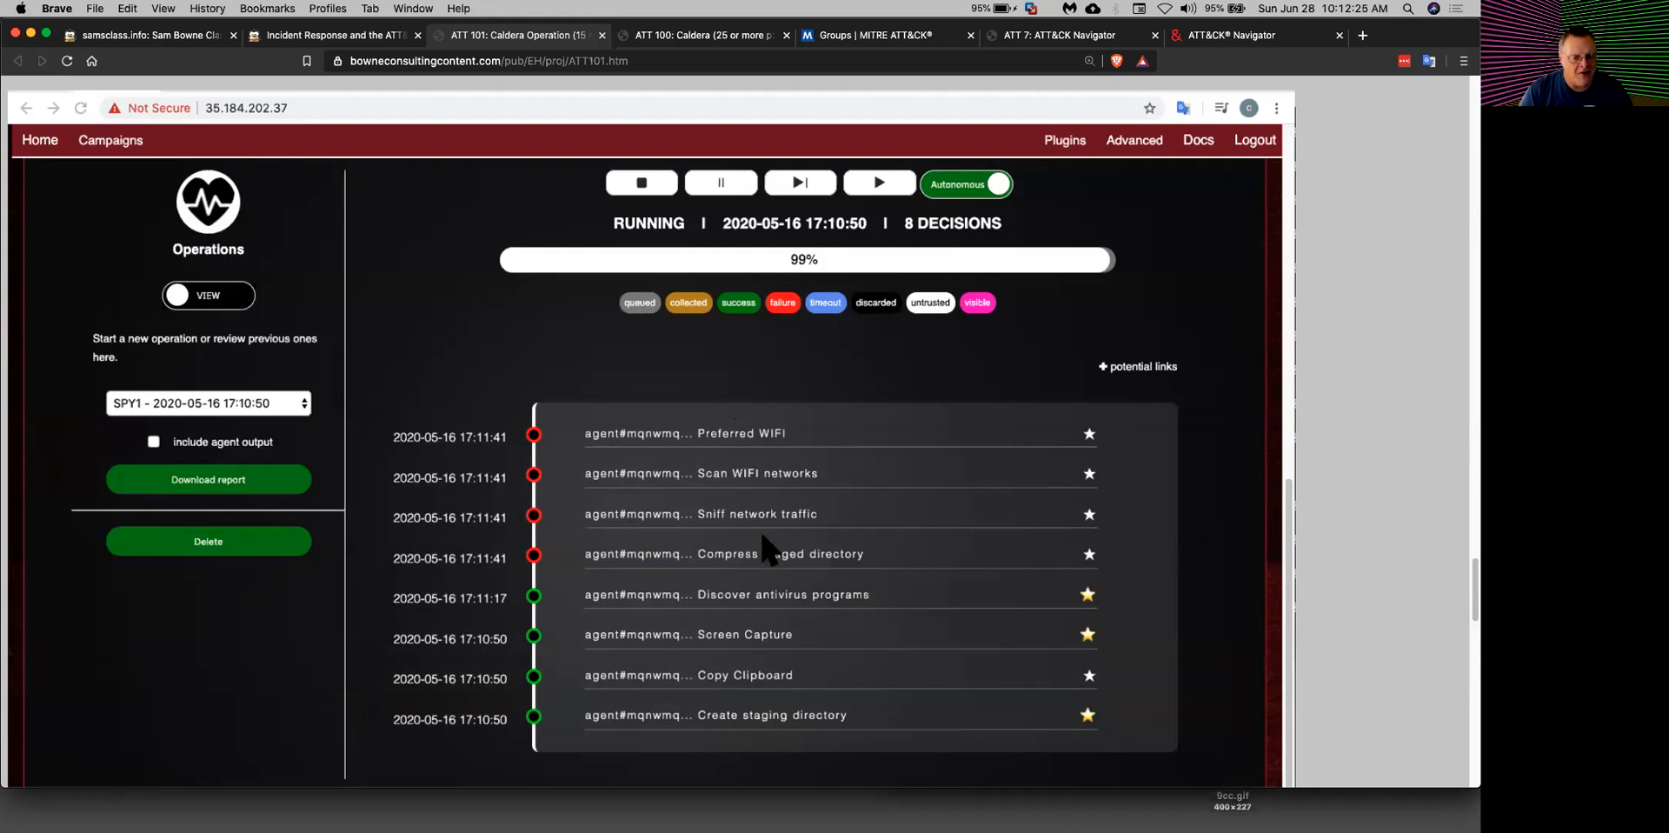
pyautogui.scroll(-3)
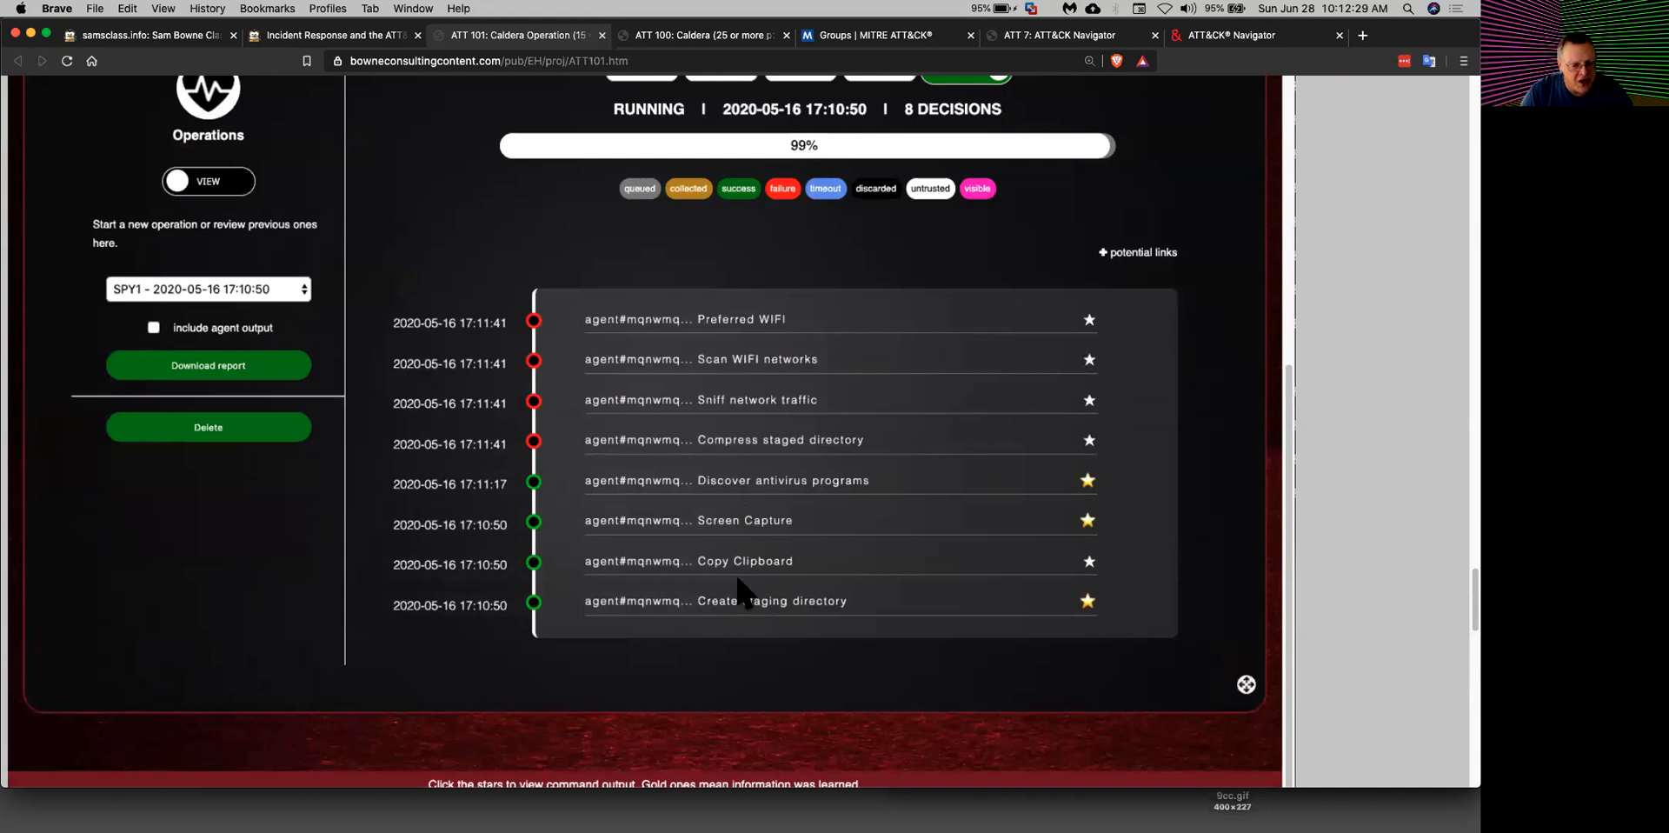
pyautogui.moveTo(723, 565)
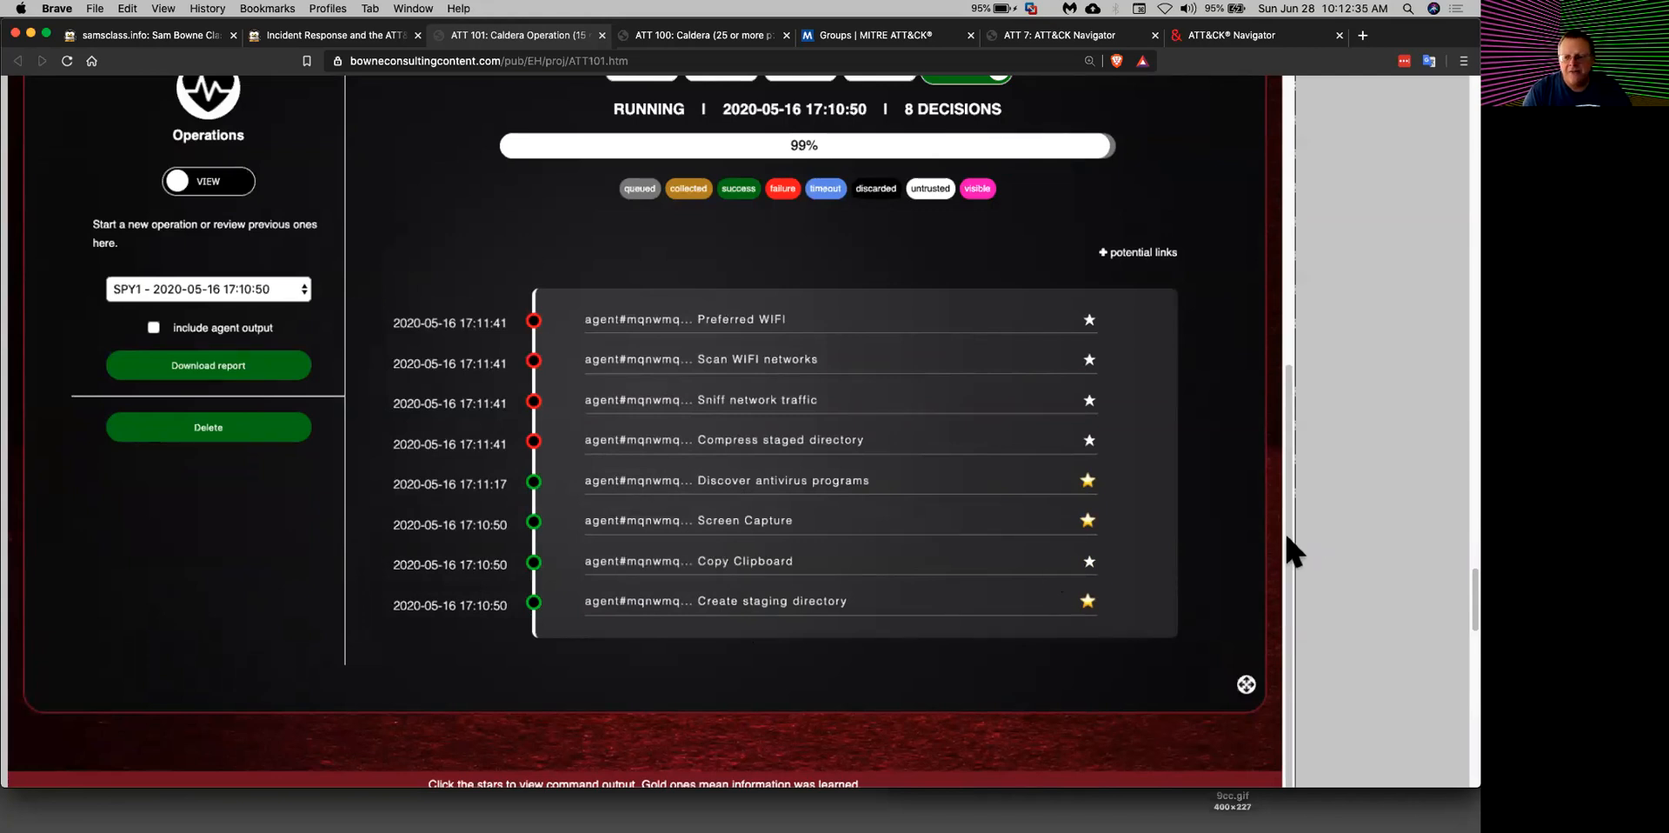
pyautogui.moveTo(1058, 494)
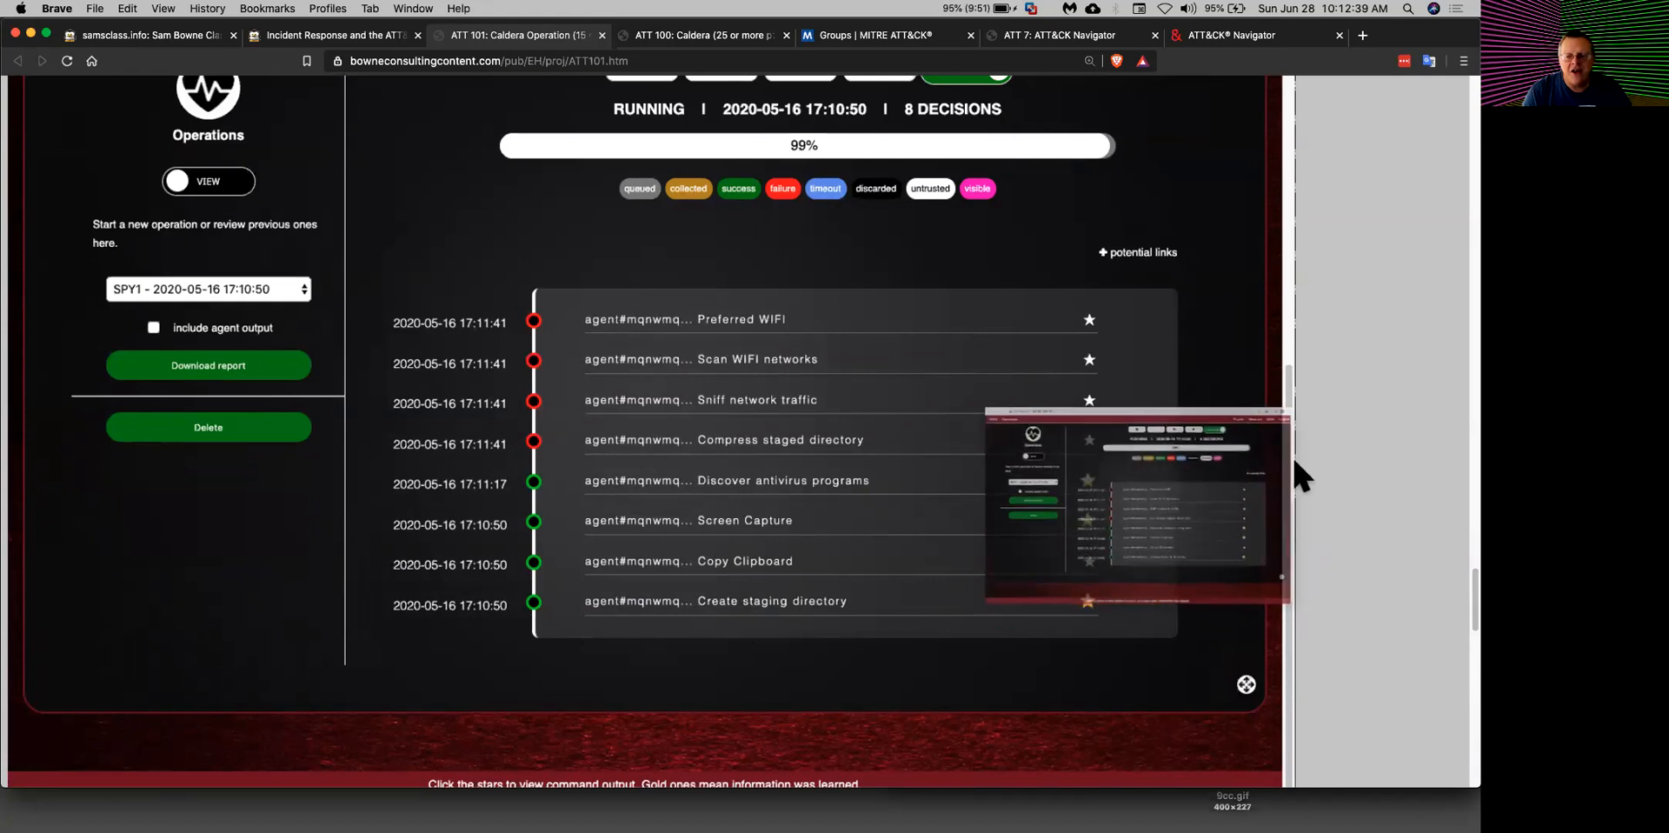
pyautogui.scroll(-3)
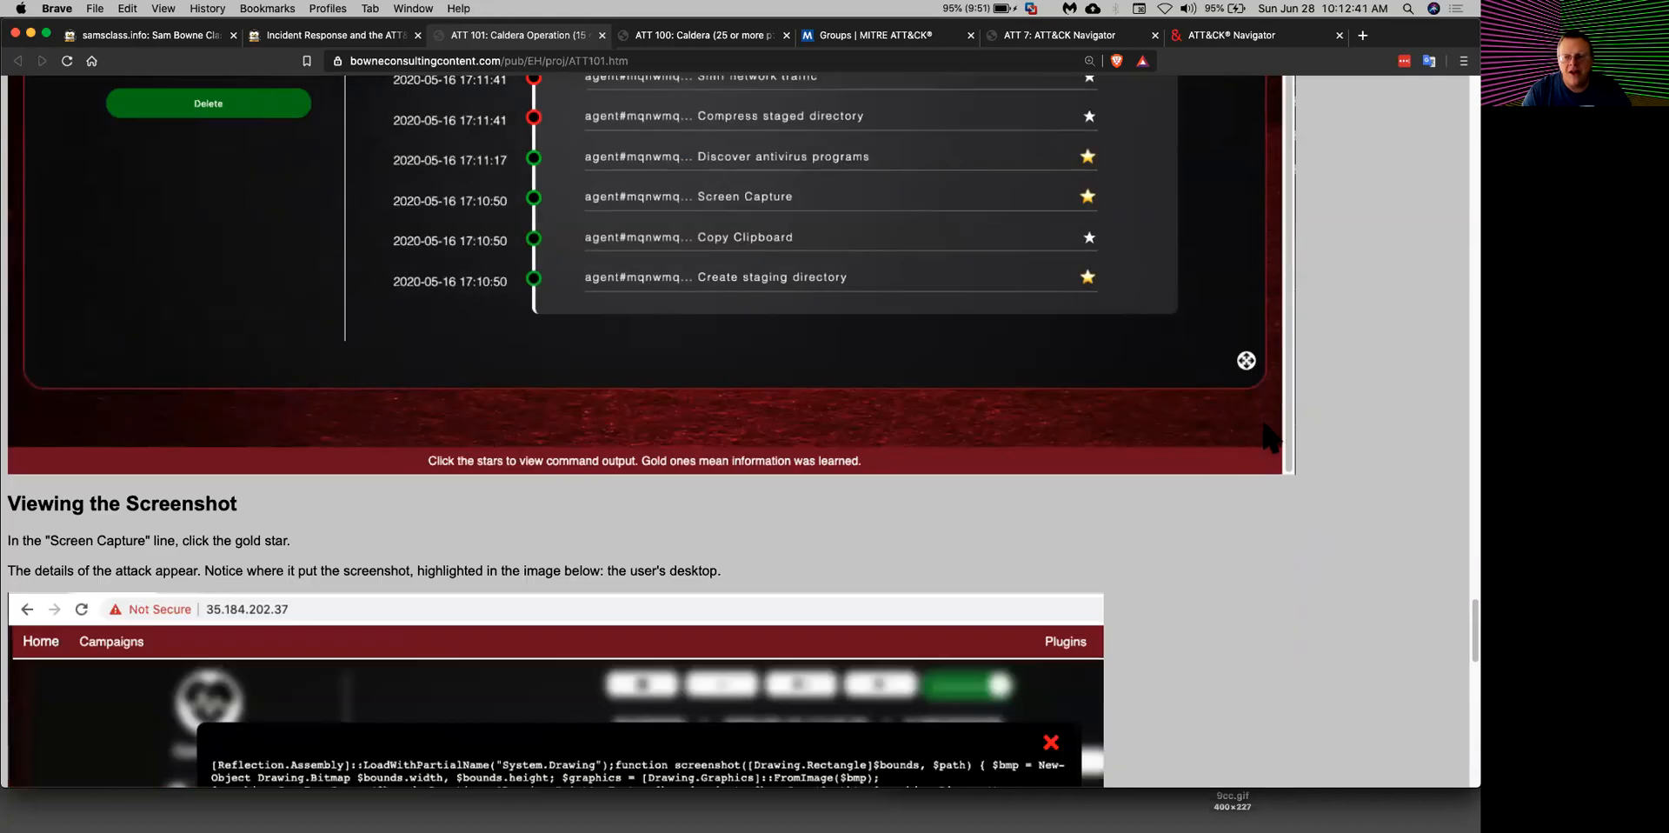
# Step: Scroll through Viewing the Screenshot and Flag ATT 101.1: Clipboard to the References
pyautogui.scroll(-3)
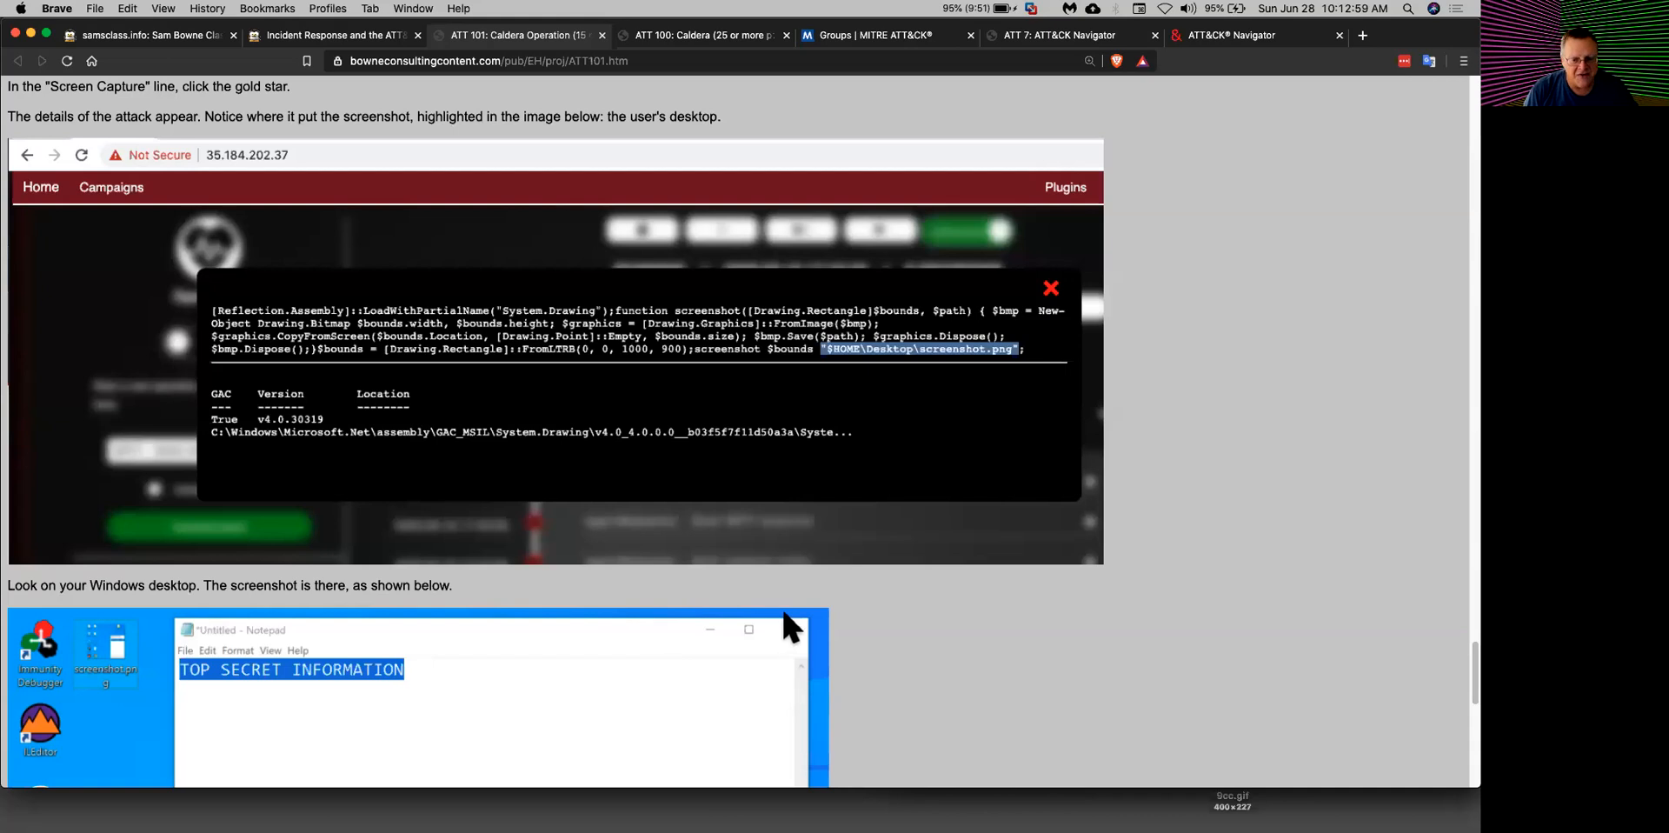
pyautogui.scroll(-3)
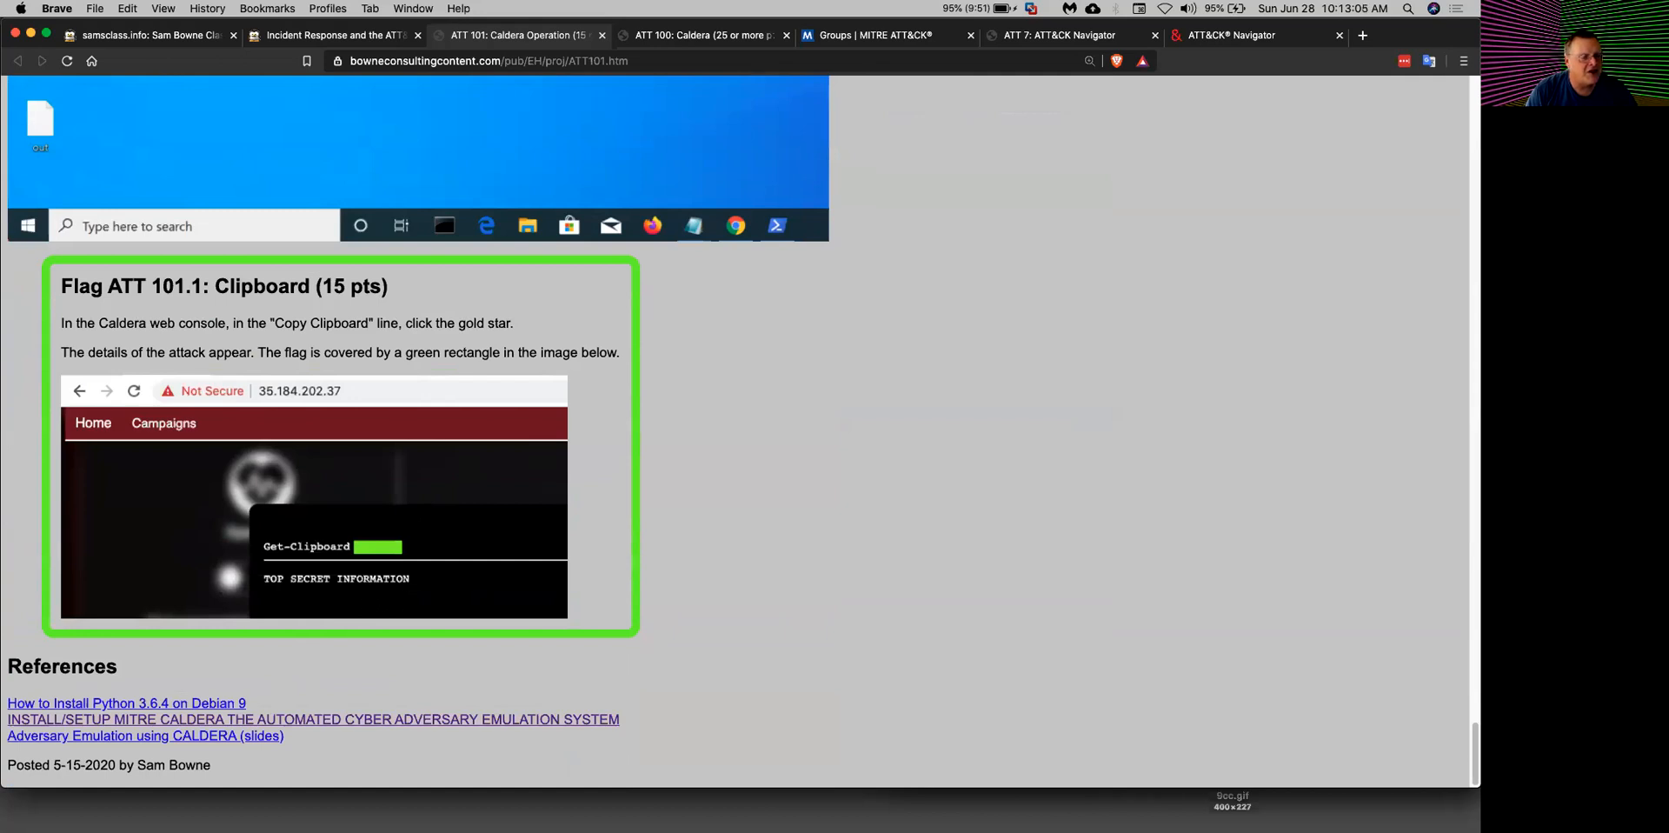
pyautogui.moveTo(668, 474)
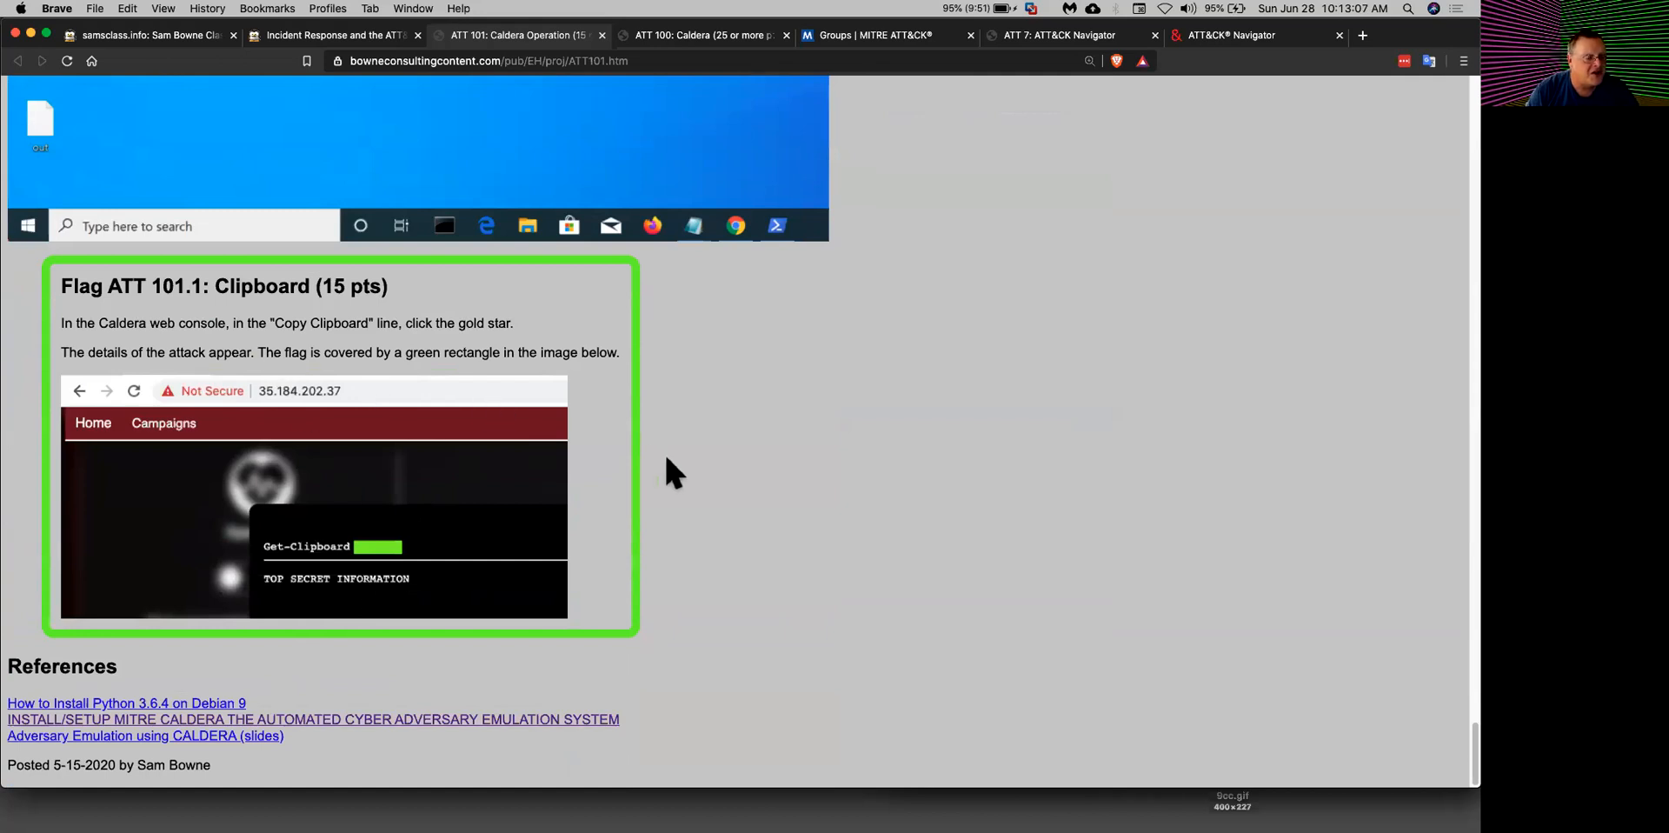
pyautogui.moveTo(718, 447)
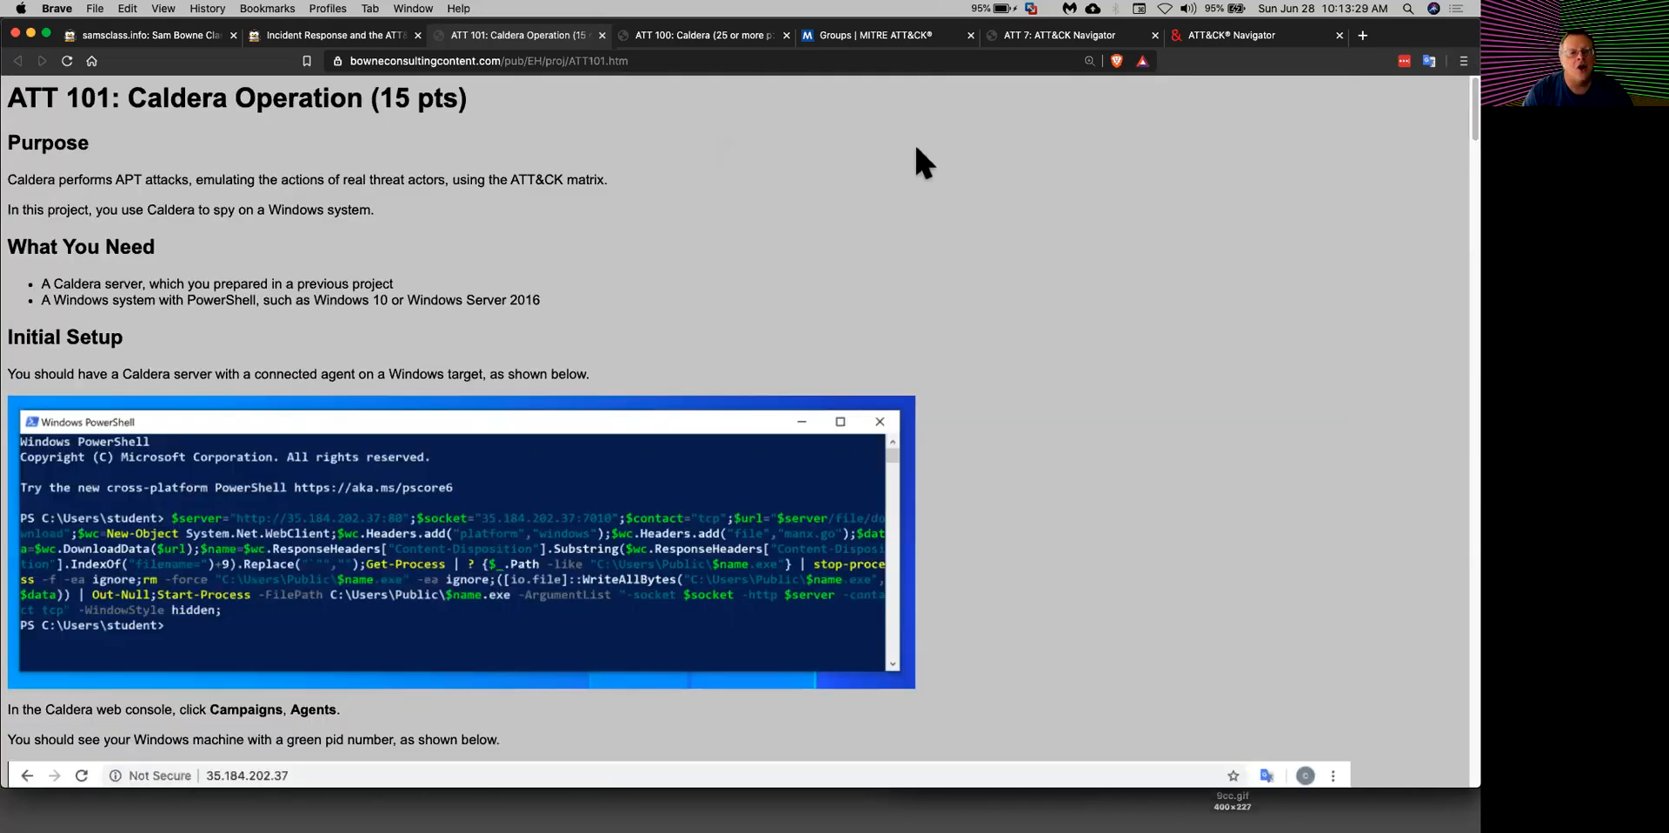
# Step: Return to the samsclass.info course index listing ATT 1 through ATT 101
pyautogui.click(330, 34)
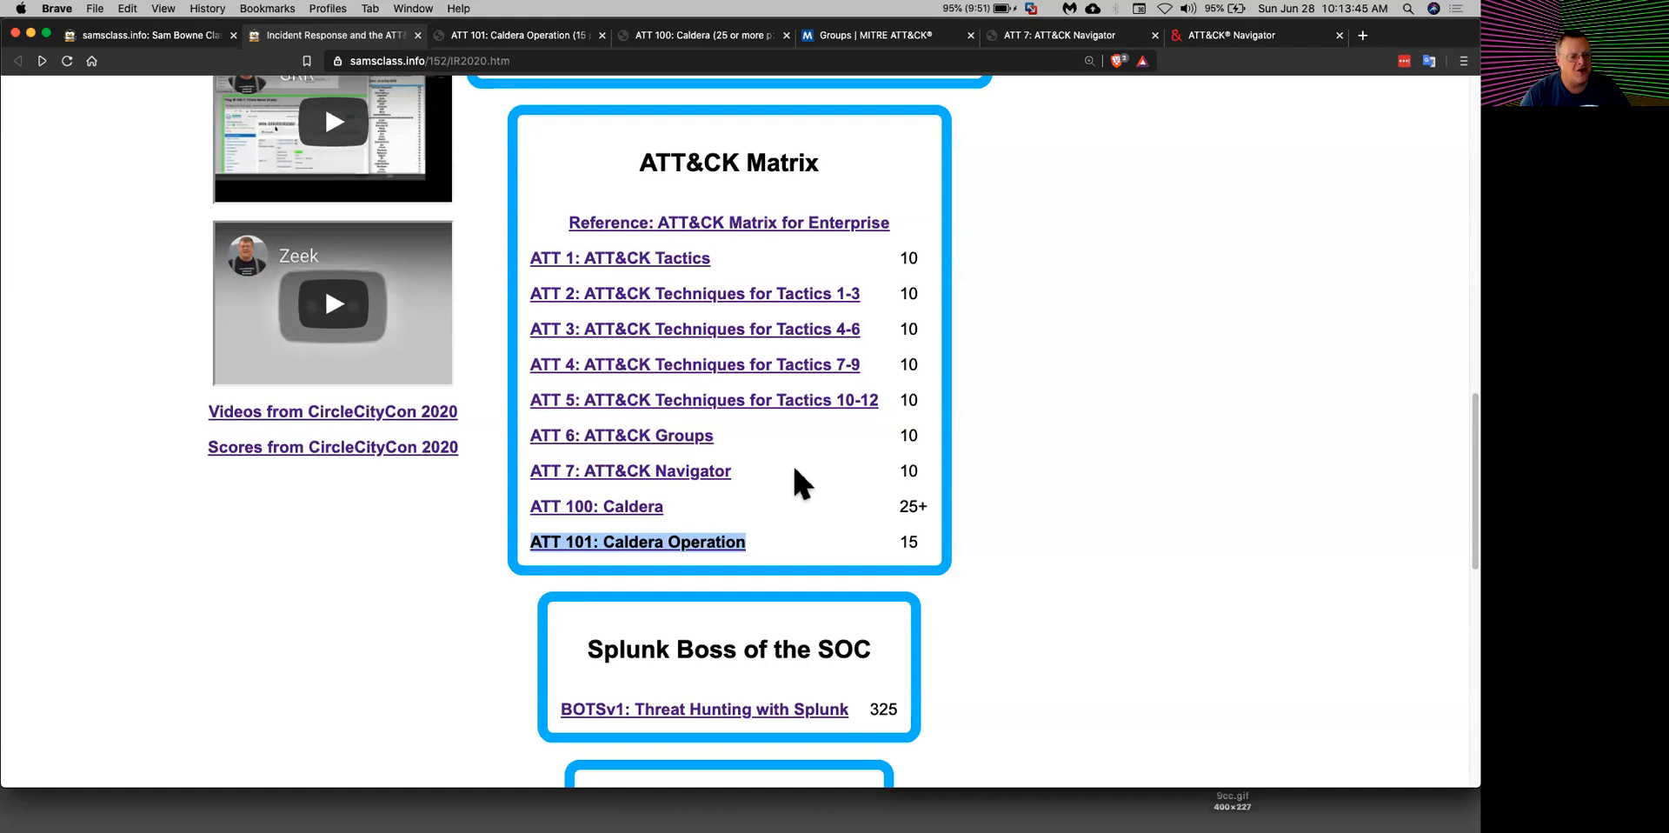
pyautogui.moveTo(892, 372)
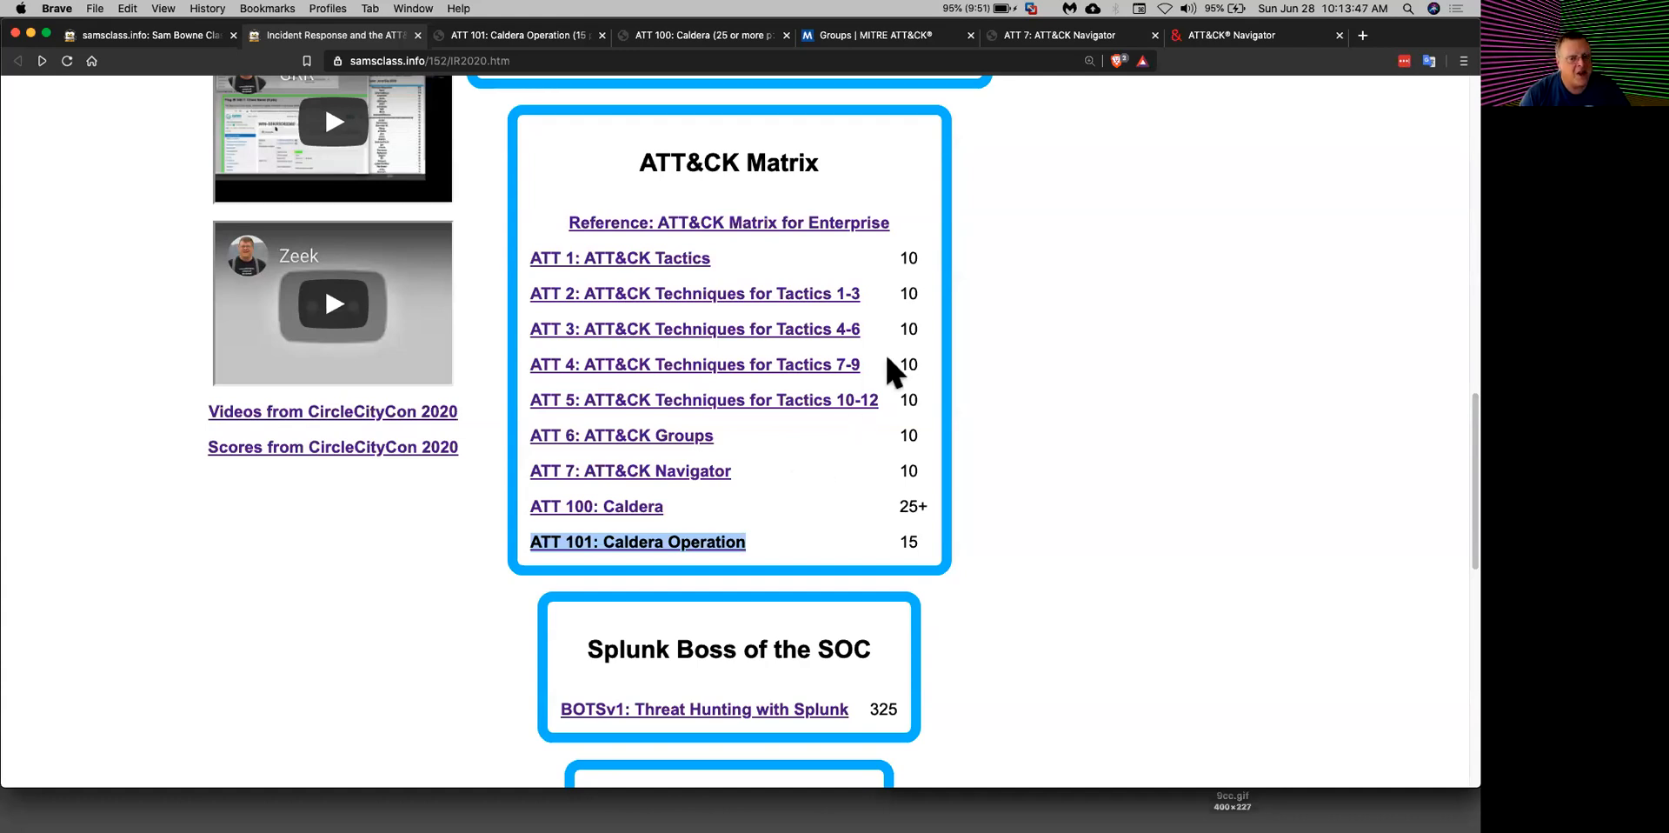
pyautogui.moveTo(857, 532)
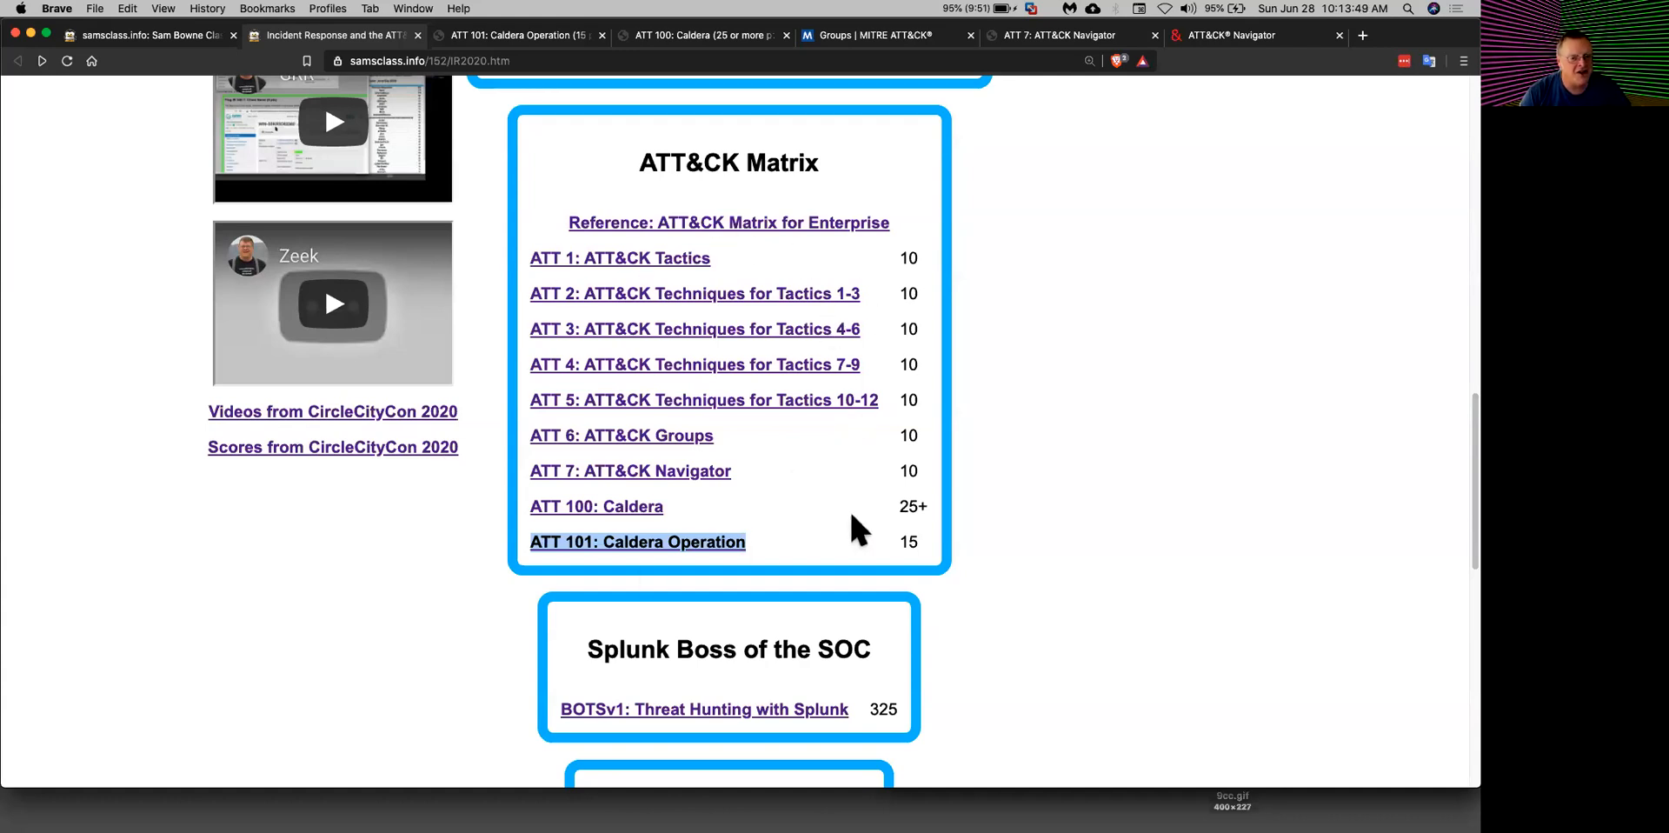